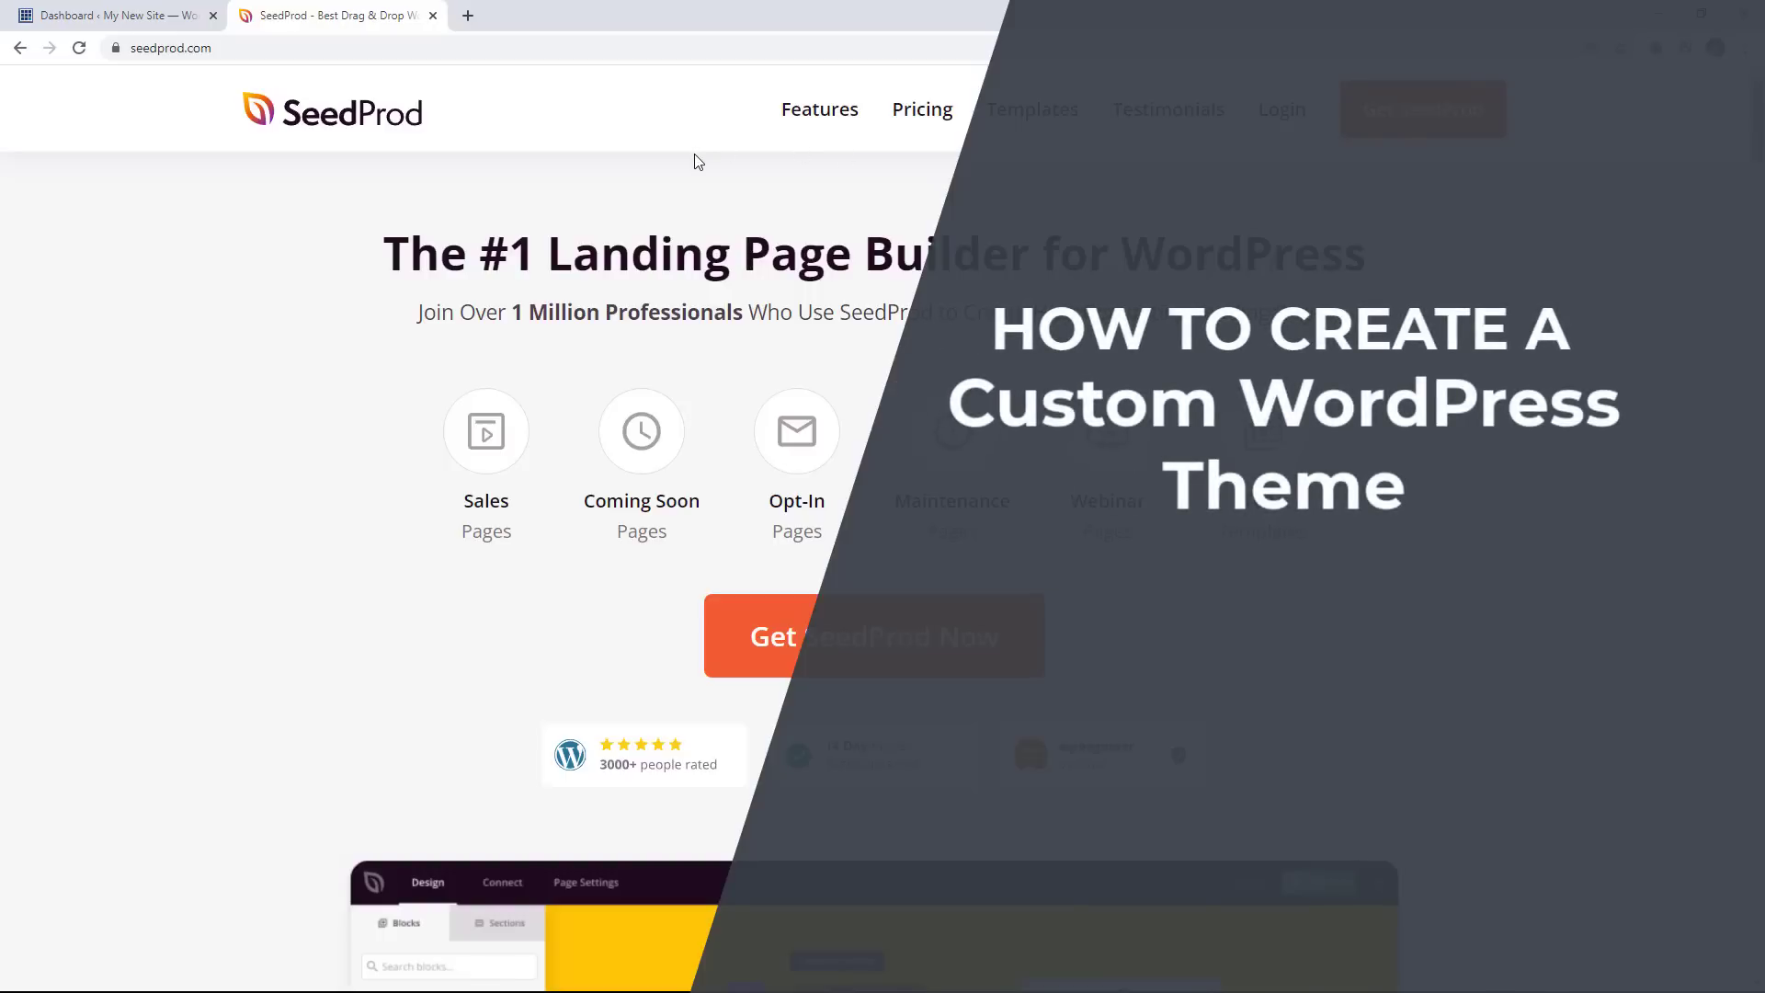
Look over the seedprod.com homepage header and go to the account Login page.
{"action": "left_click", "coordinate": [112, 15]}
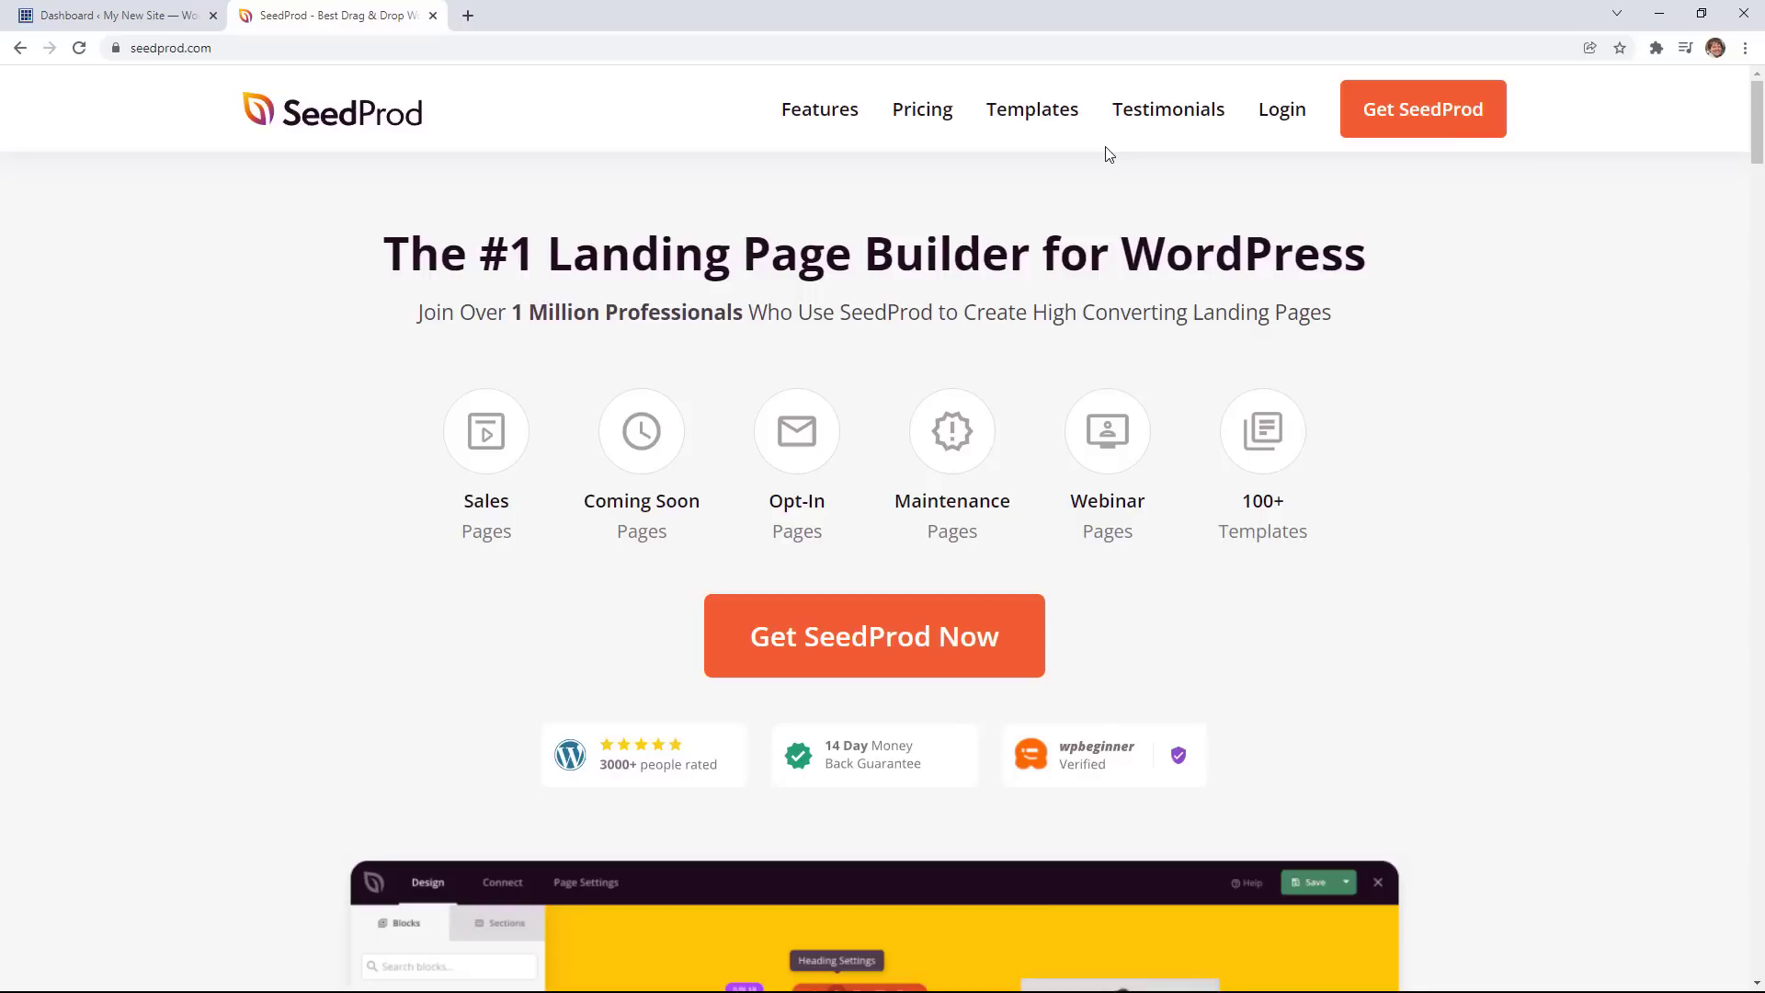
{"action": "mouse_move", "coordinate": [695, 161]}
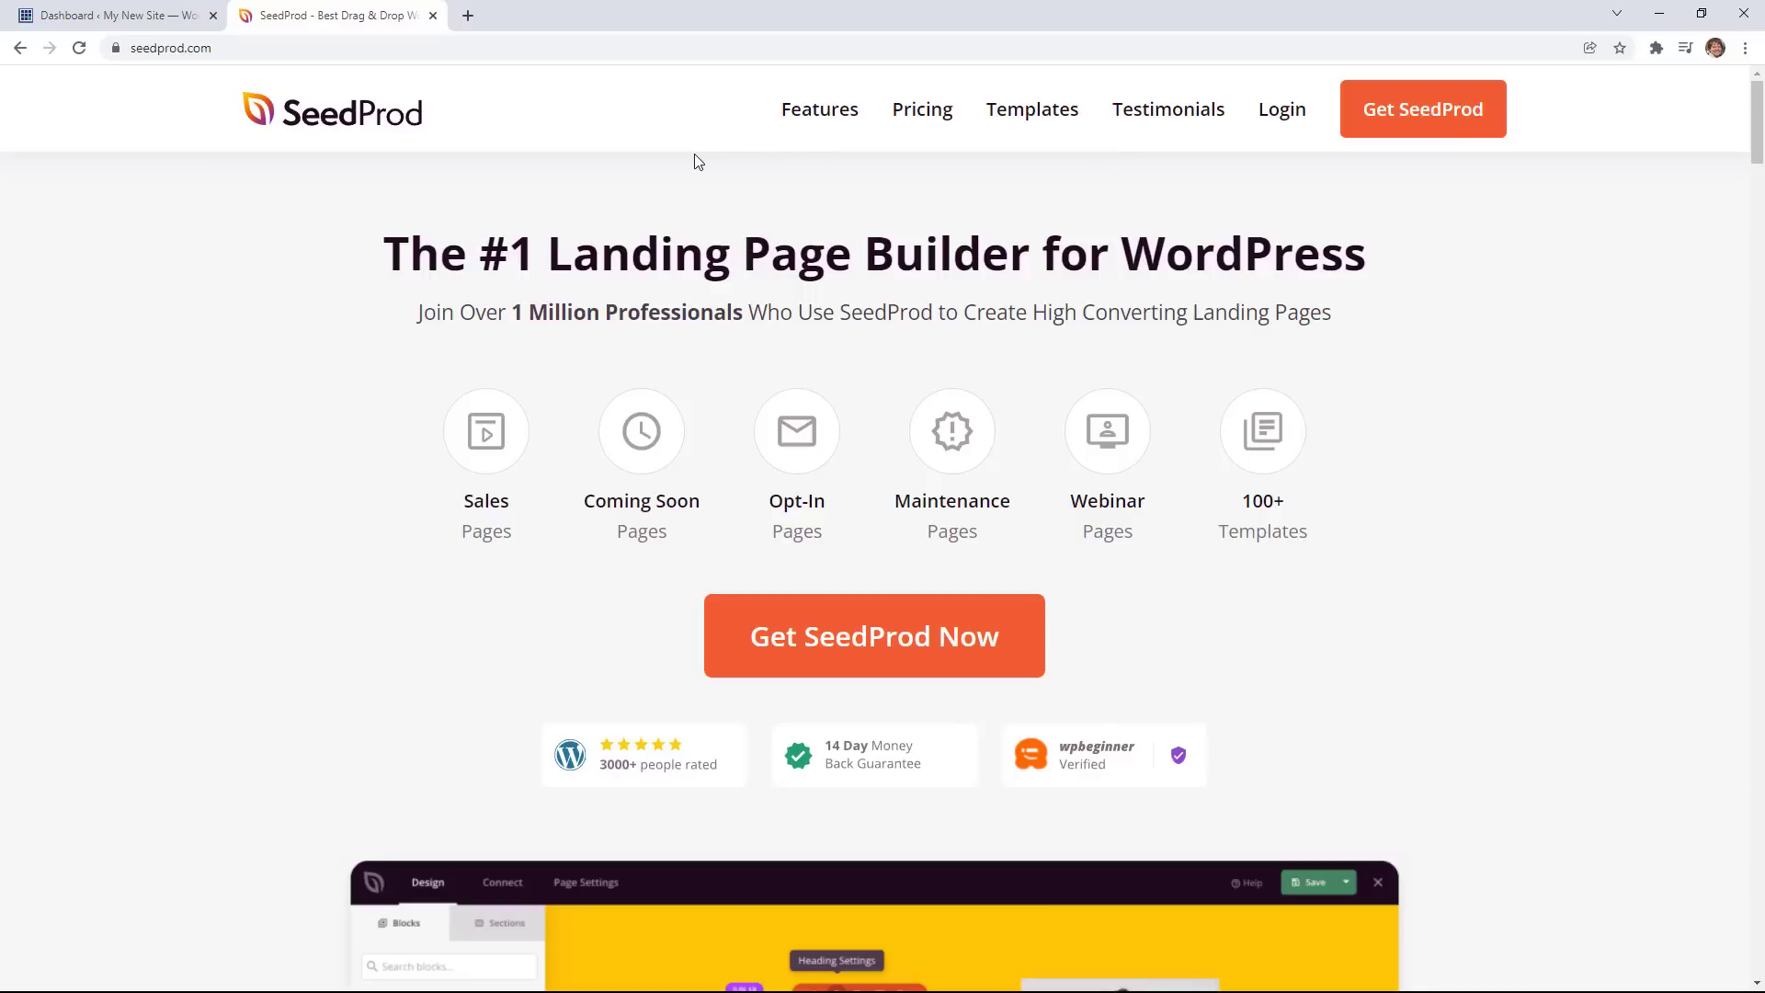
{"action": "mouse_move", "coordinate": [954, 155]}
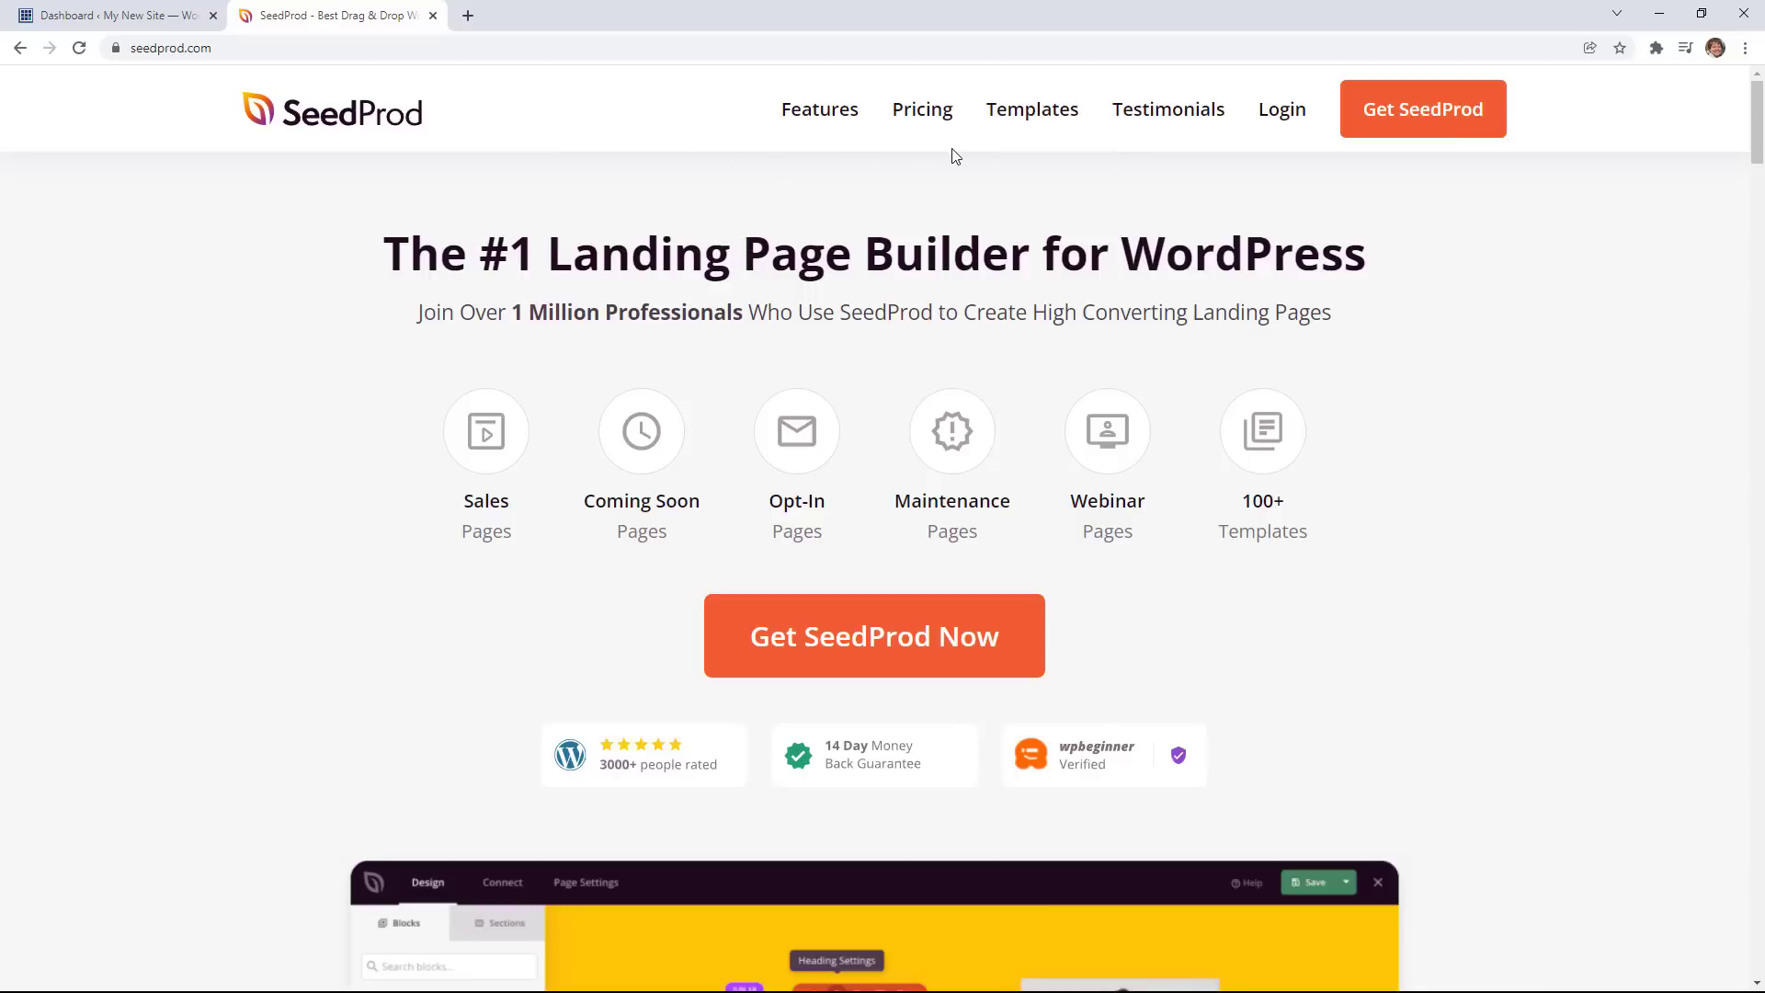
{"action": "mouse_move", "coordinate": [822, 195]}
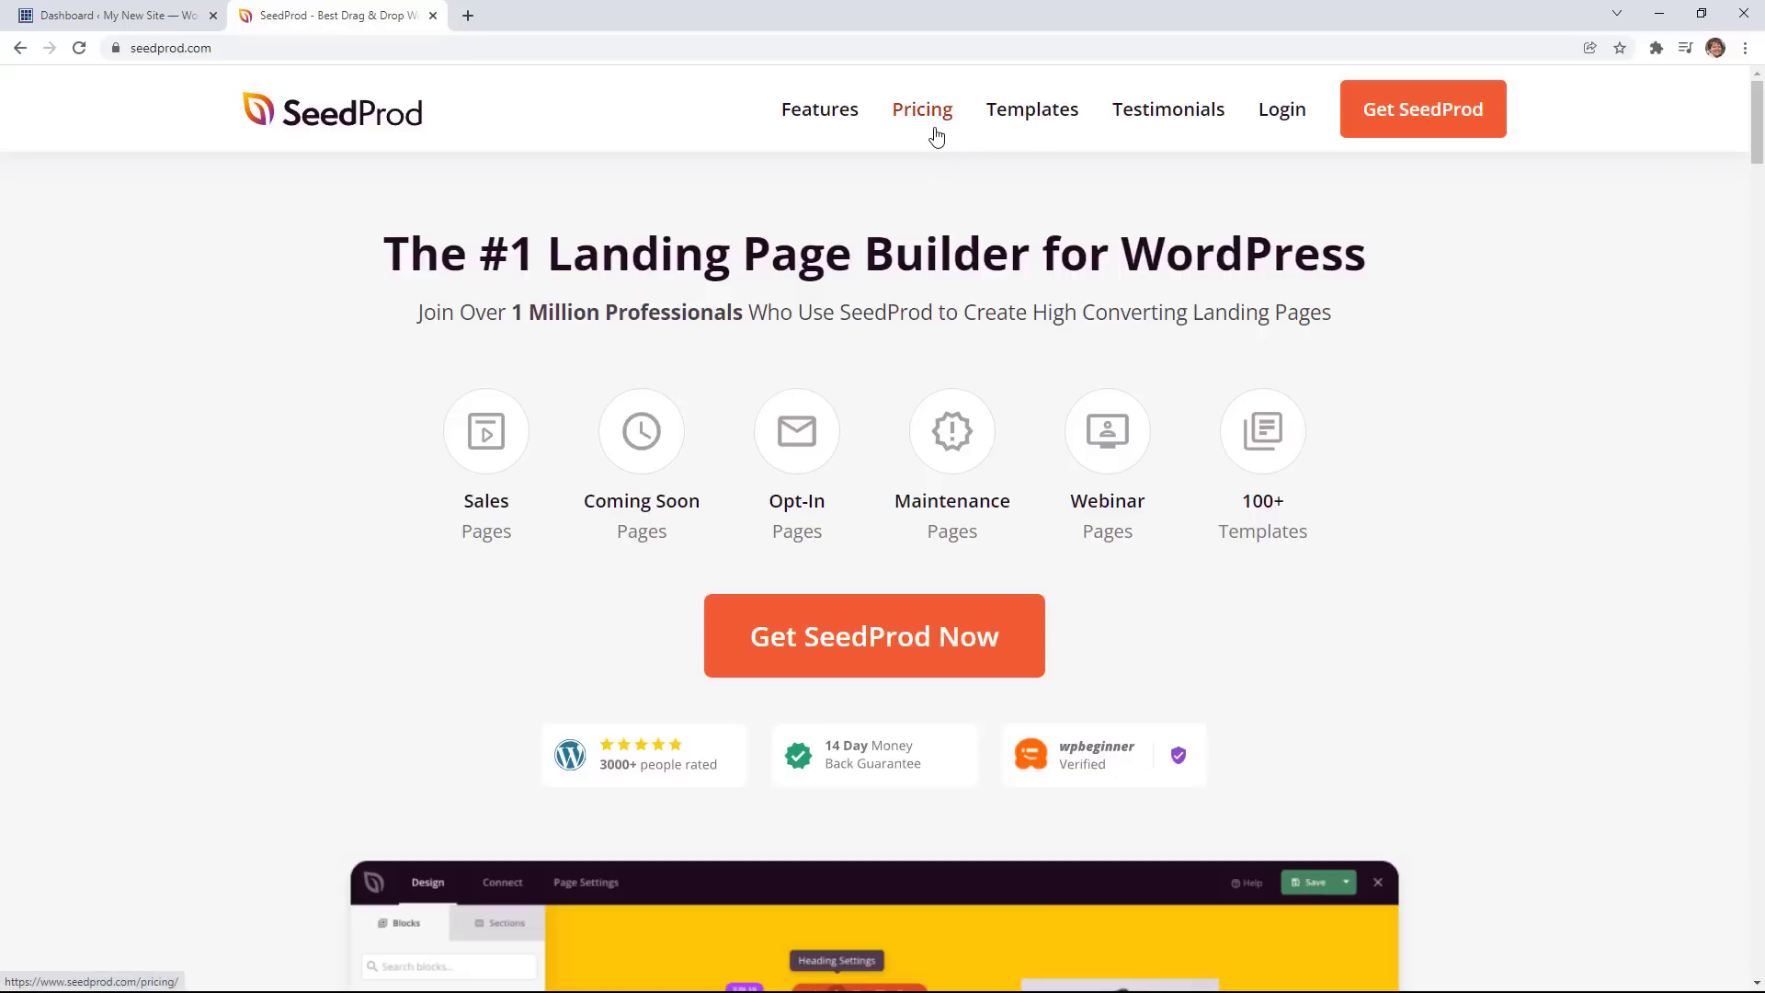
{"action": "mouse_move", "coordinate": [1279, 109]}
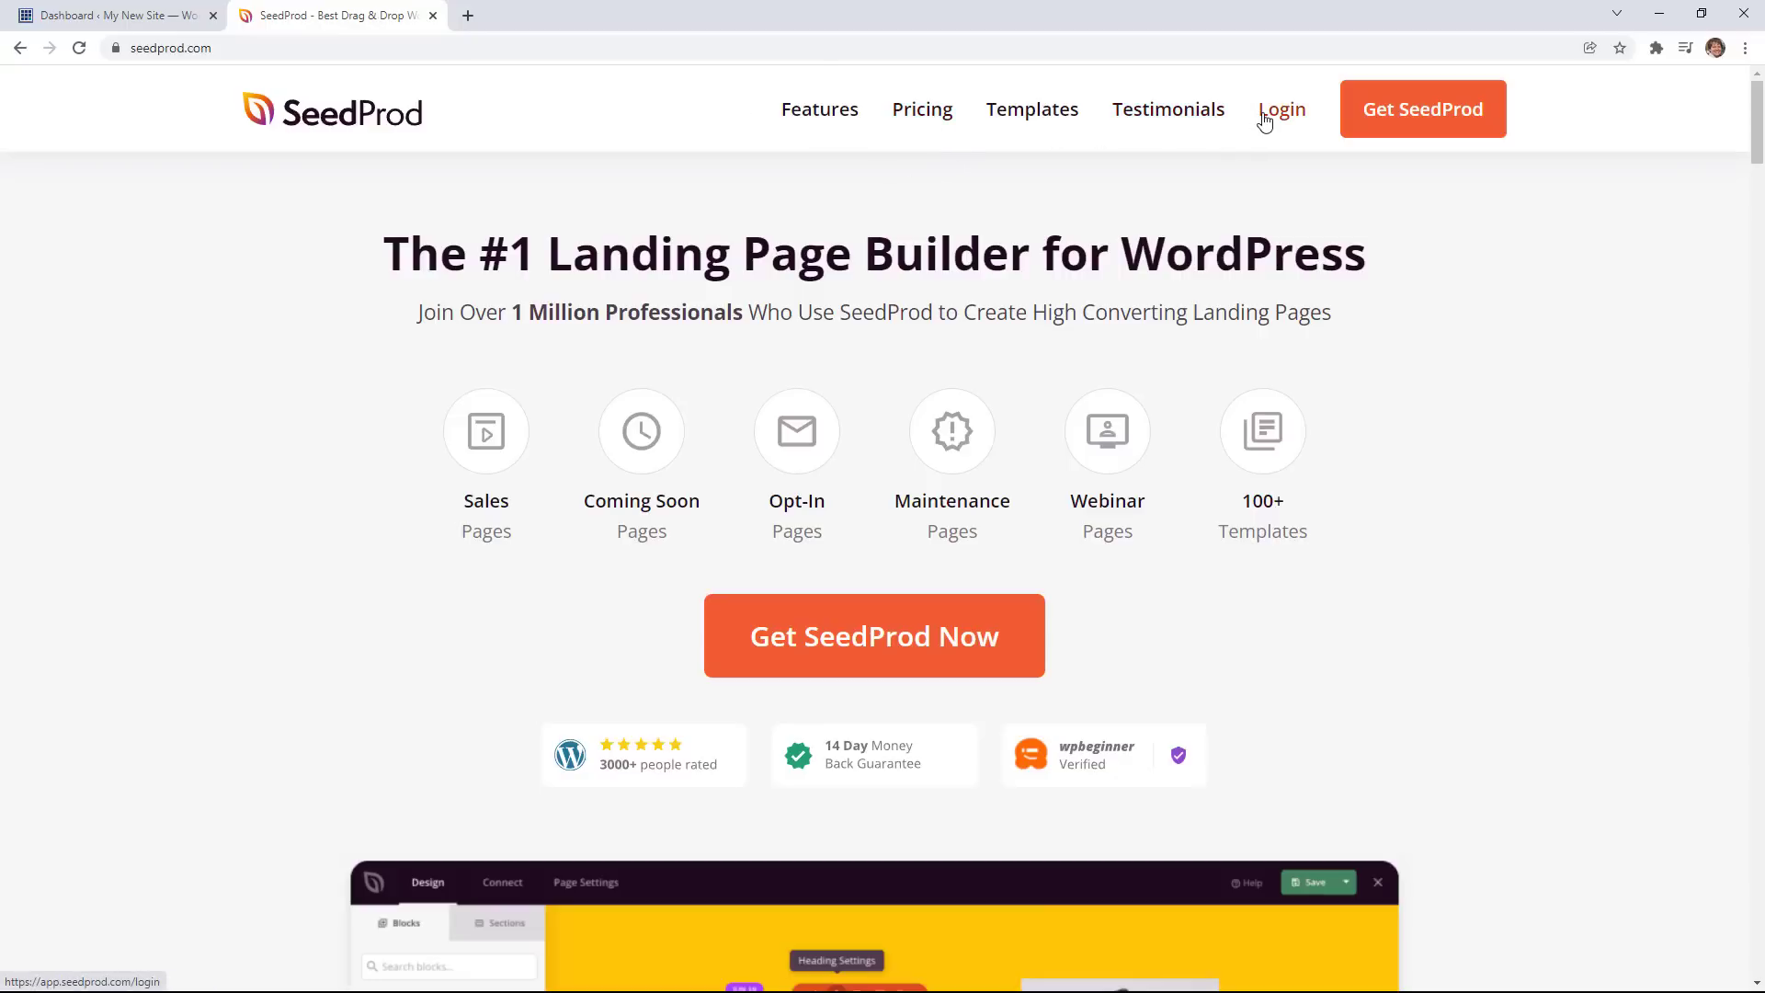
{"action": "left_click", "coordinate": [1280, 109]}
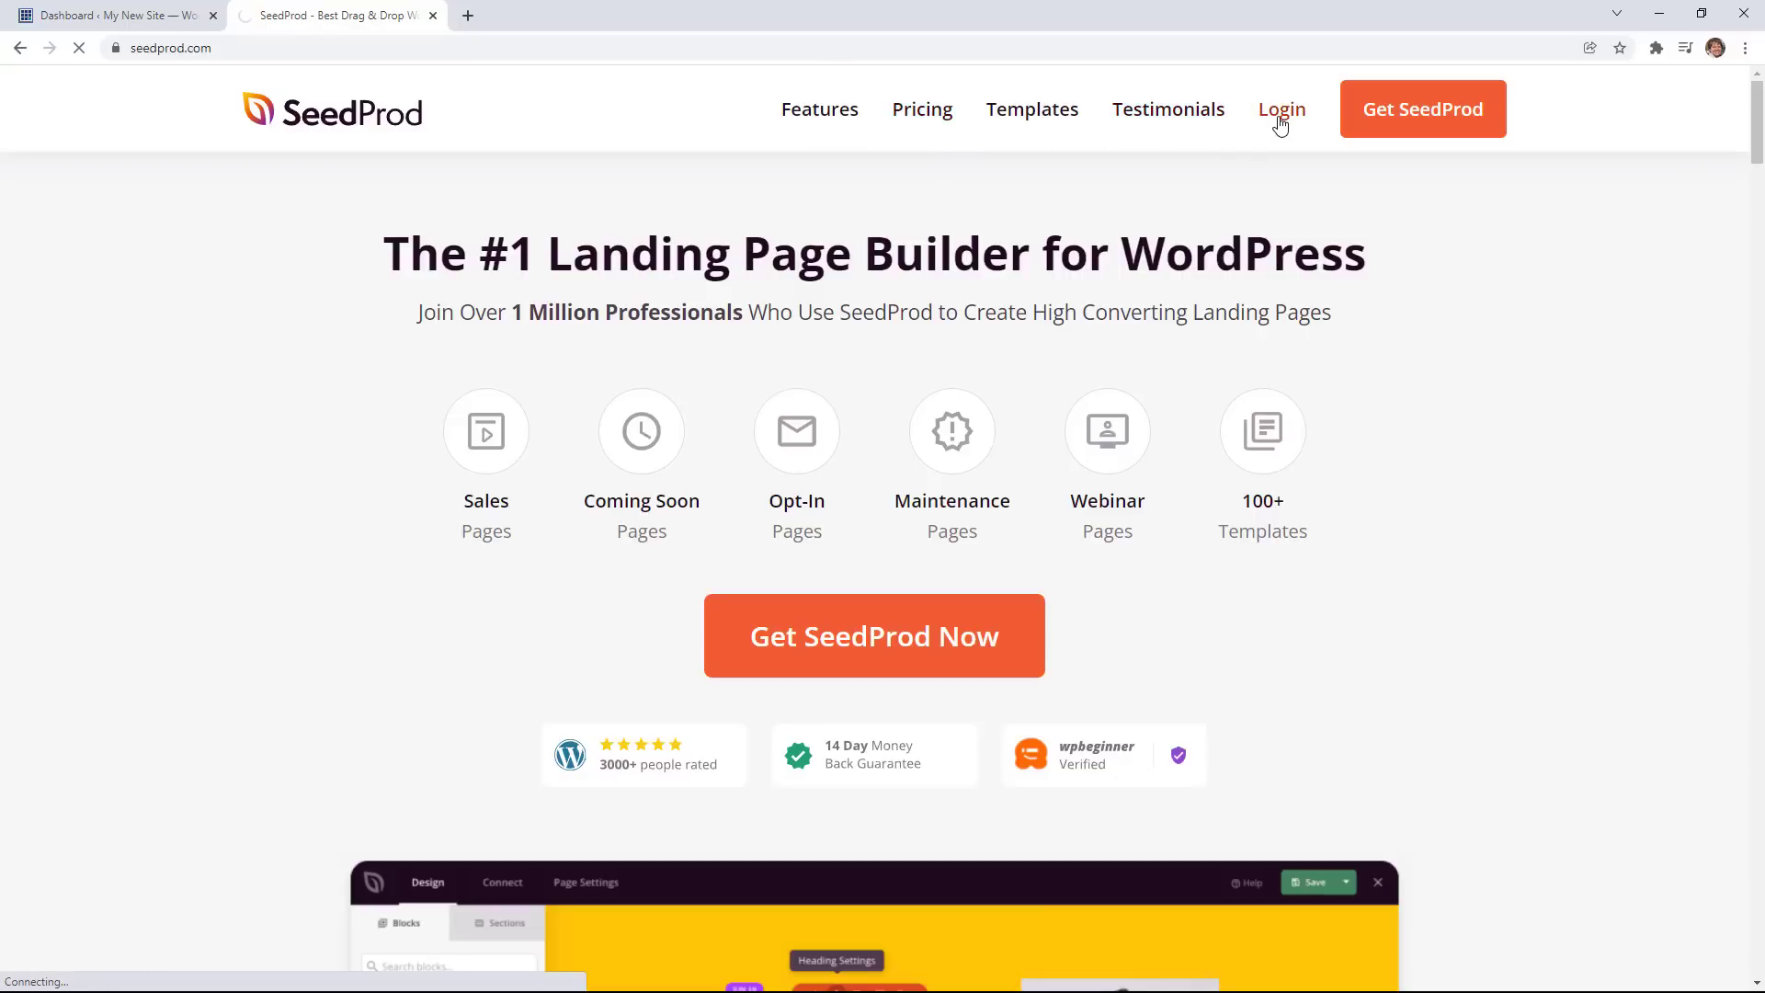
Sign in and download Landing Page Pro 6.9.0.3 from the account's Downloads section.
{"action": "left_click", "coordinate": [1279, 110]}
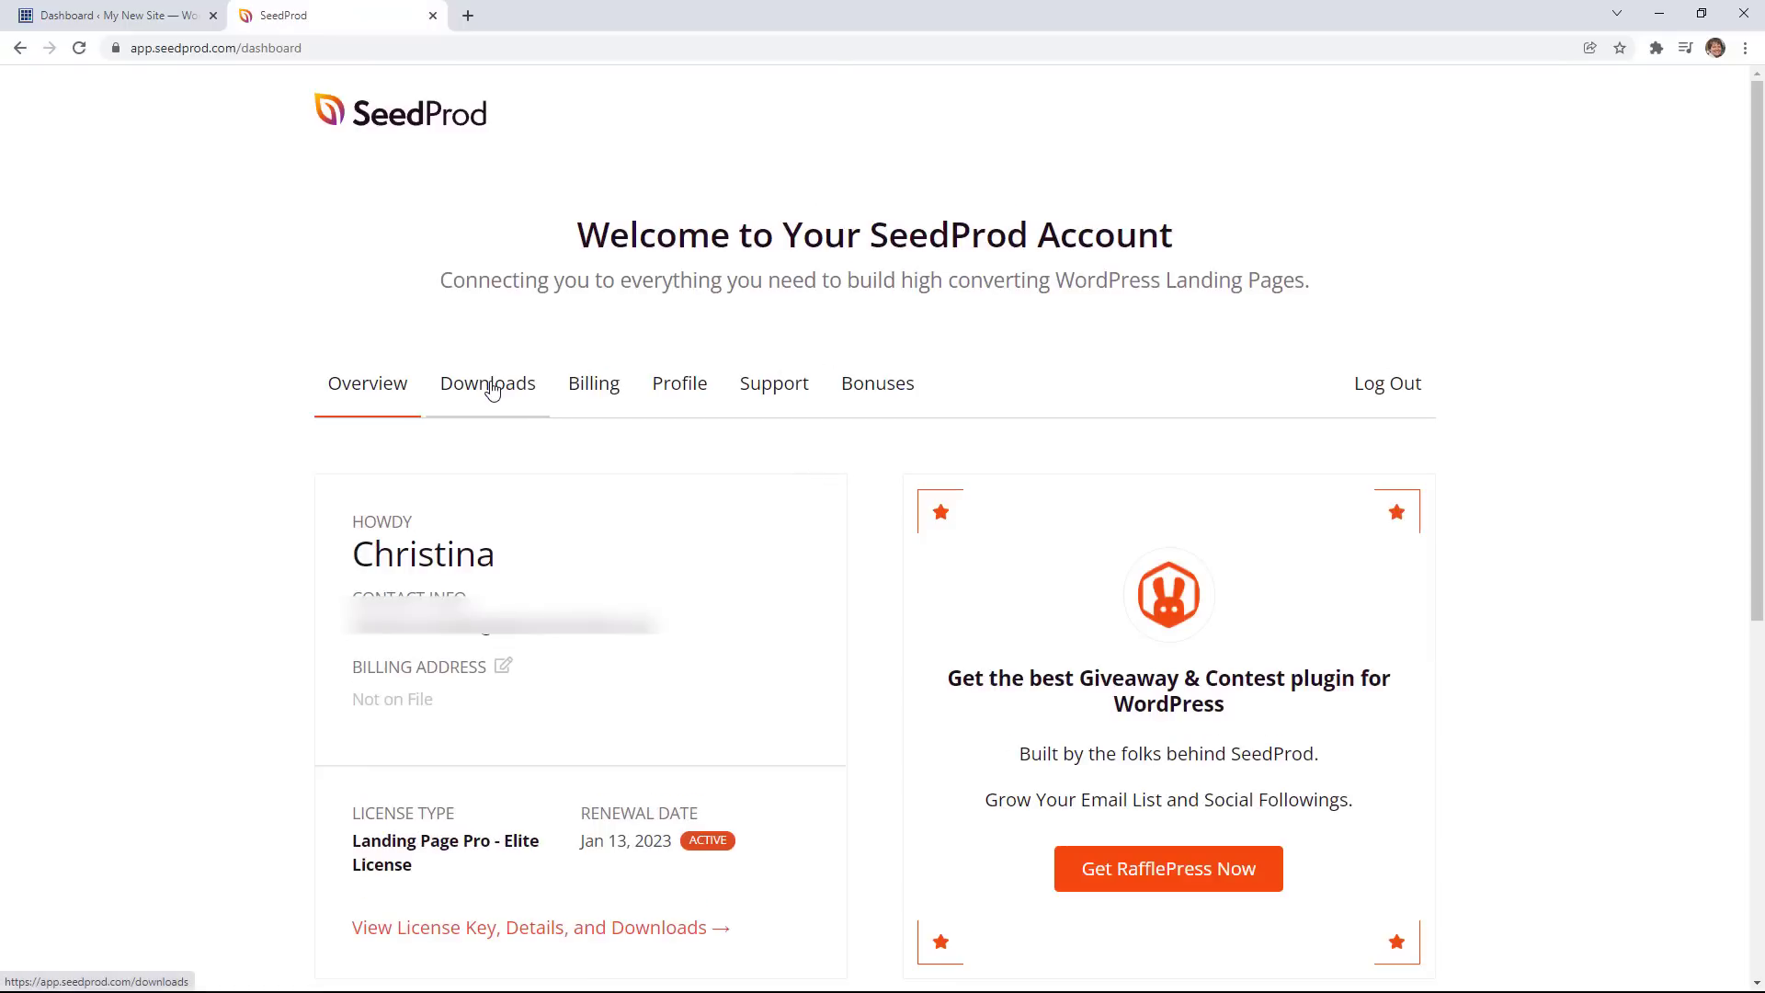
{"action": "left_click", "coordinate": [487, 382]}
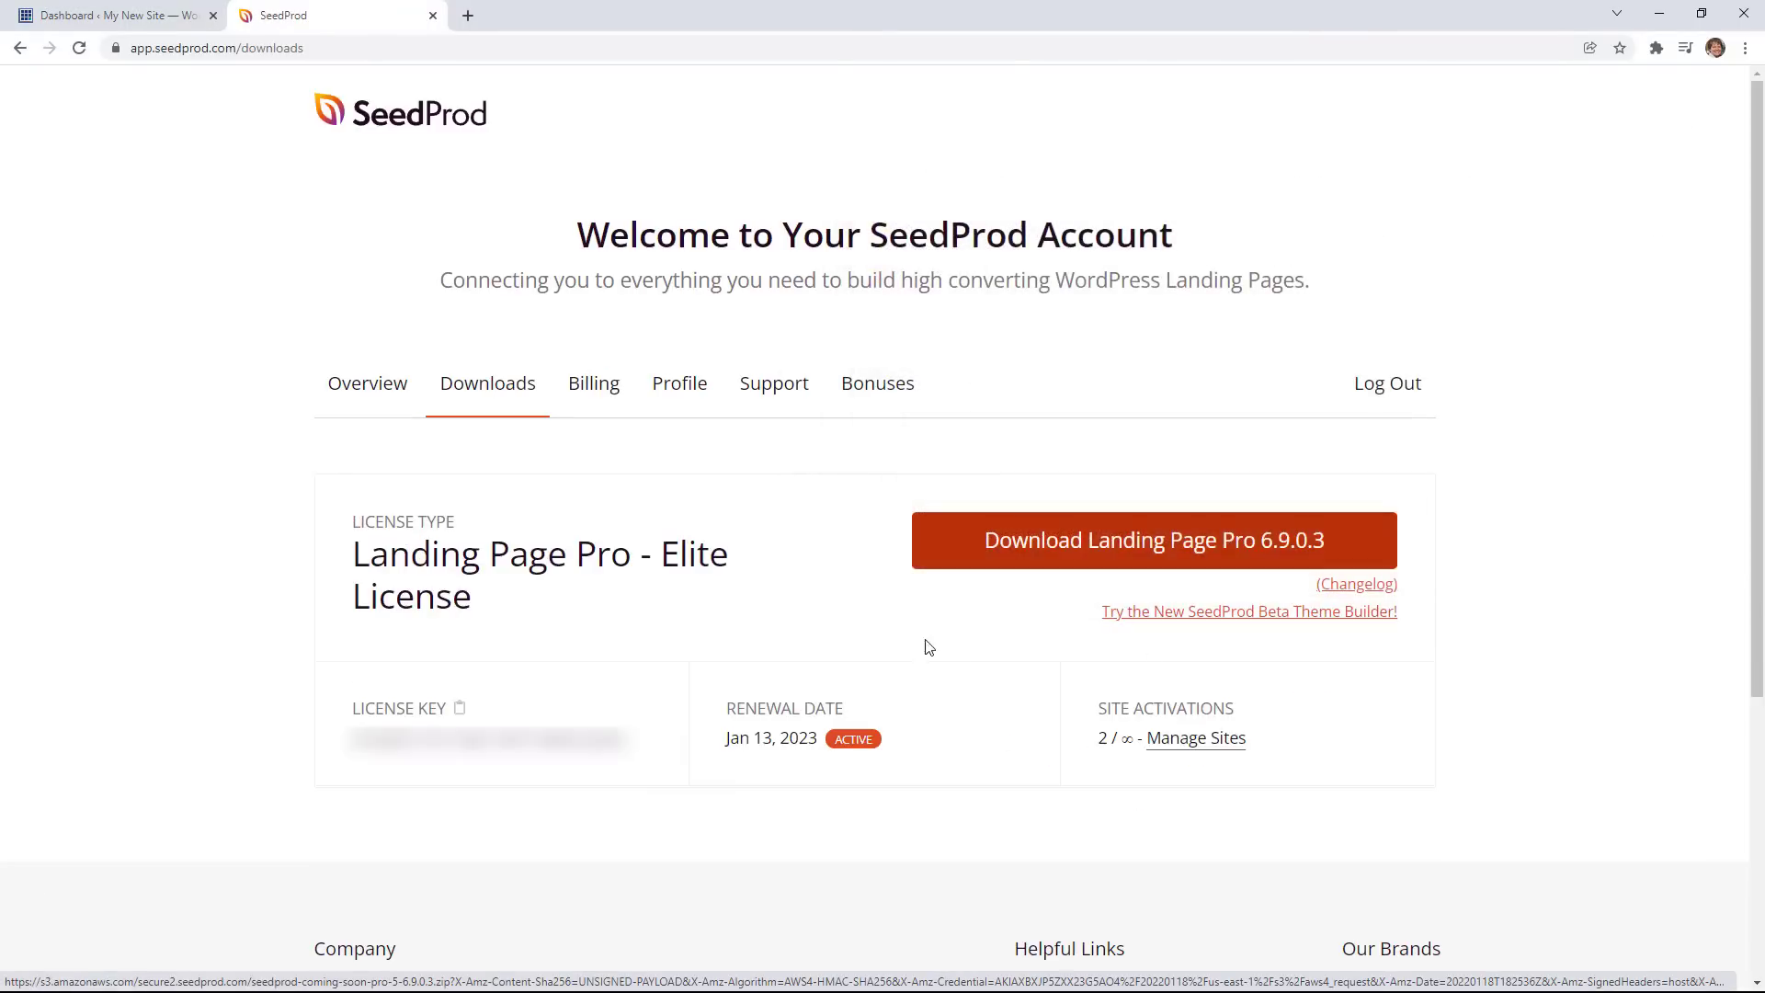
{"action": "left_click", "coordinate": [1151, 539]}
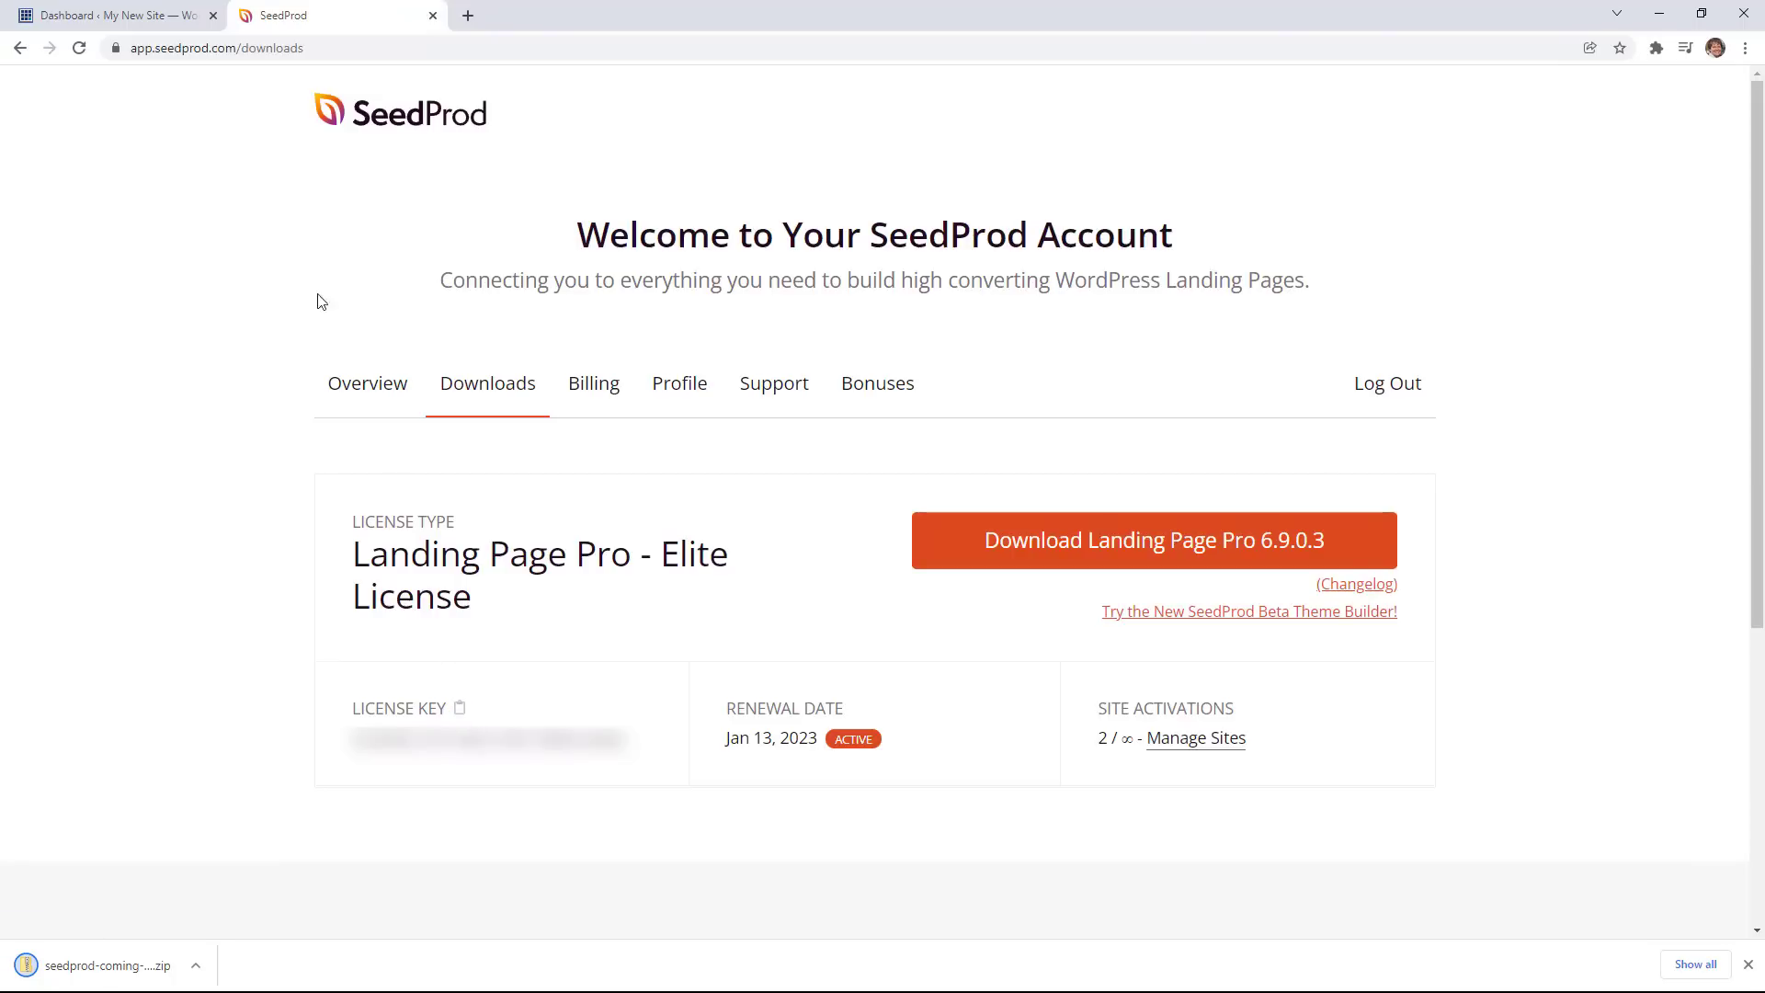
Upload seedprod-coming-soon-pro-5-6.9.0.3.zip through Plugins > Add New > Upload Plugin and install it.
{"action": "left_click", "coordinate": [112, 15]}
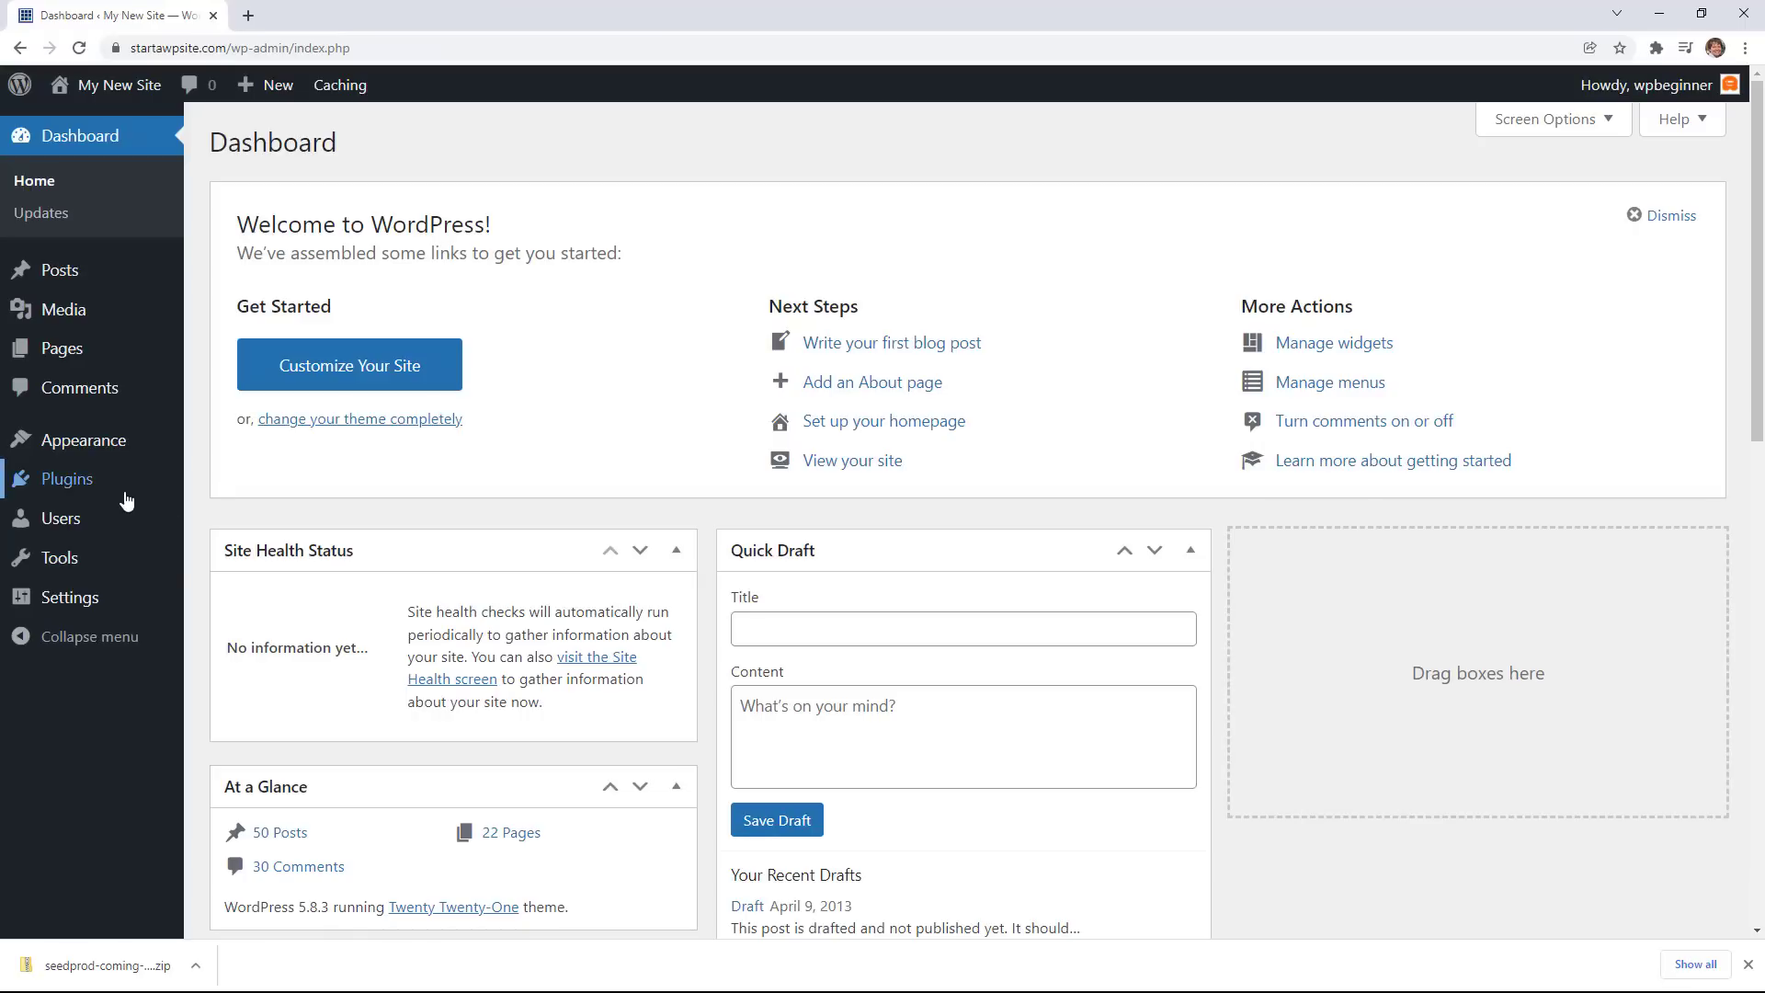
{"action": "left_click", "coordinate": [236, 516]}
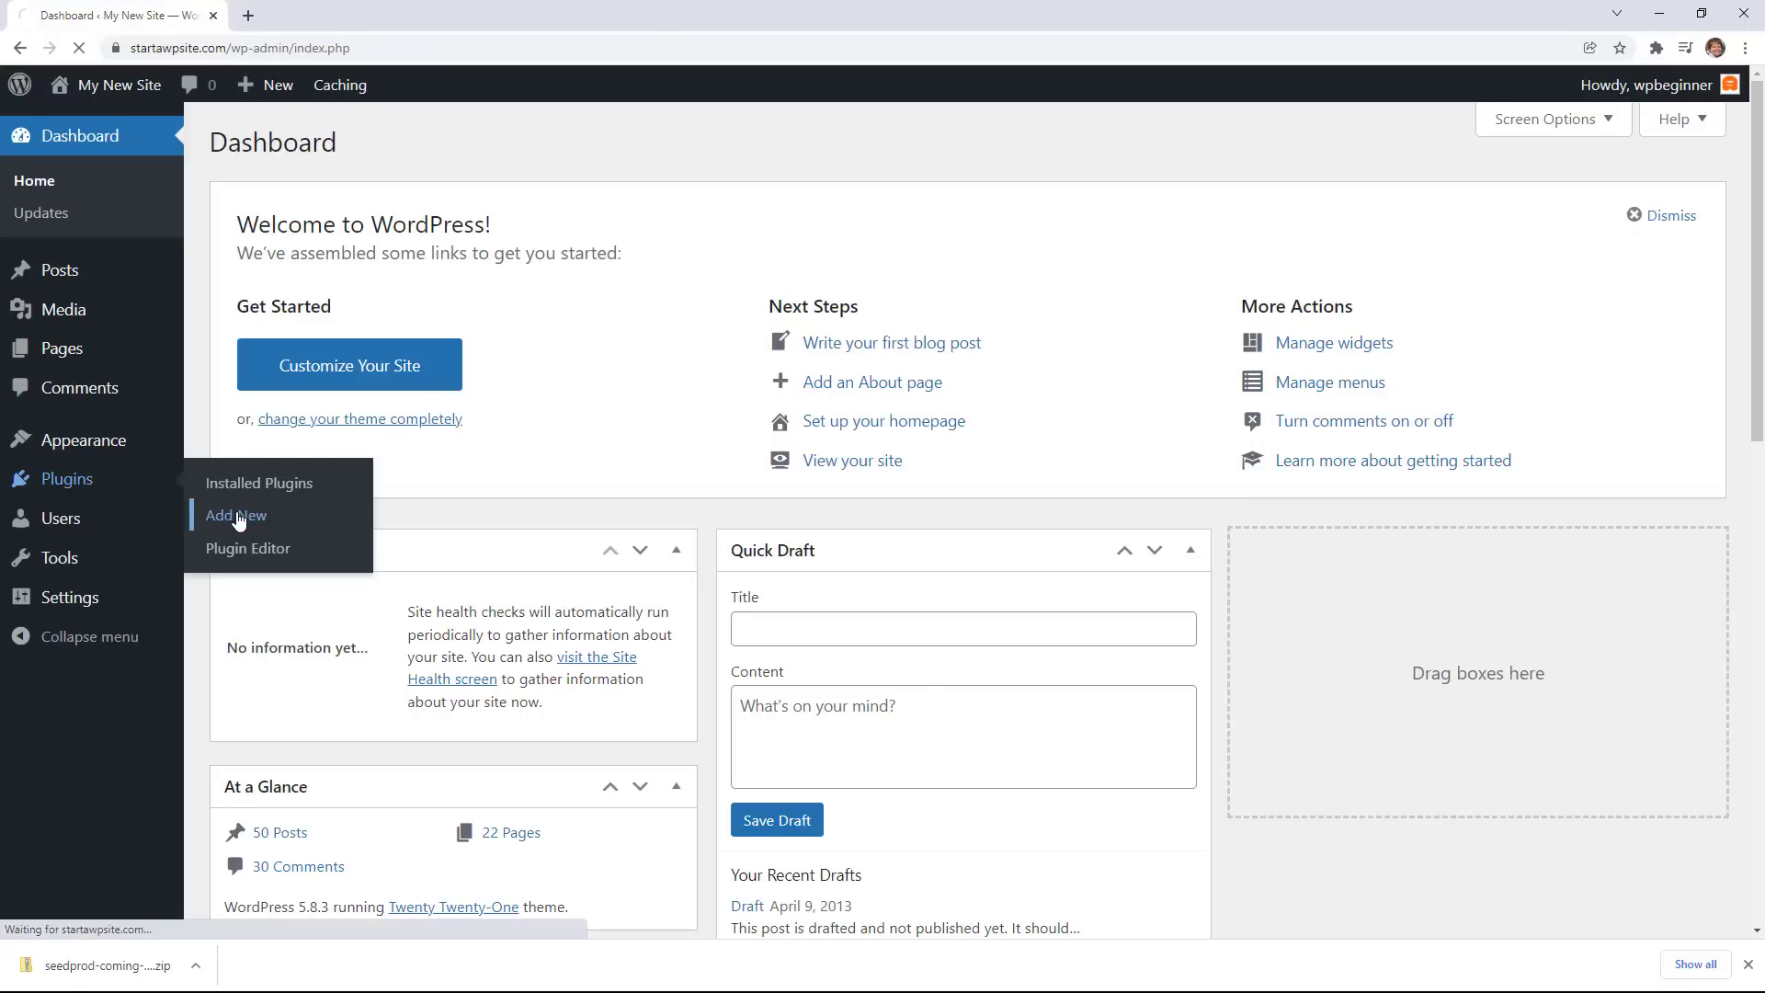
{"action": "left_click", "coordinate": [235, 514]}
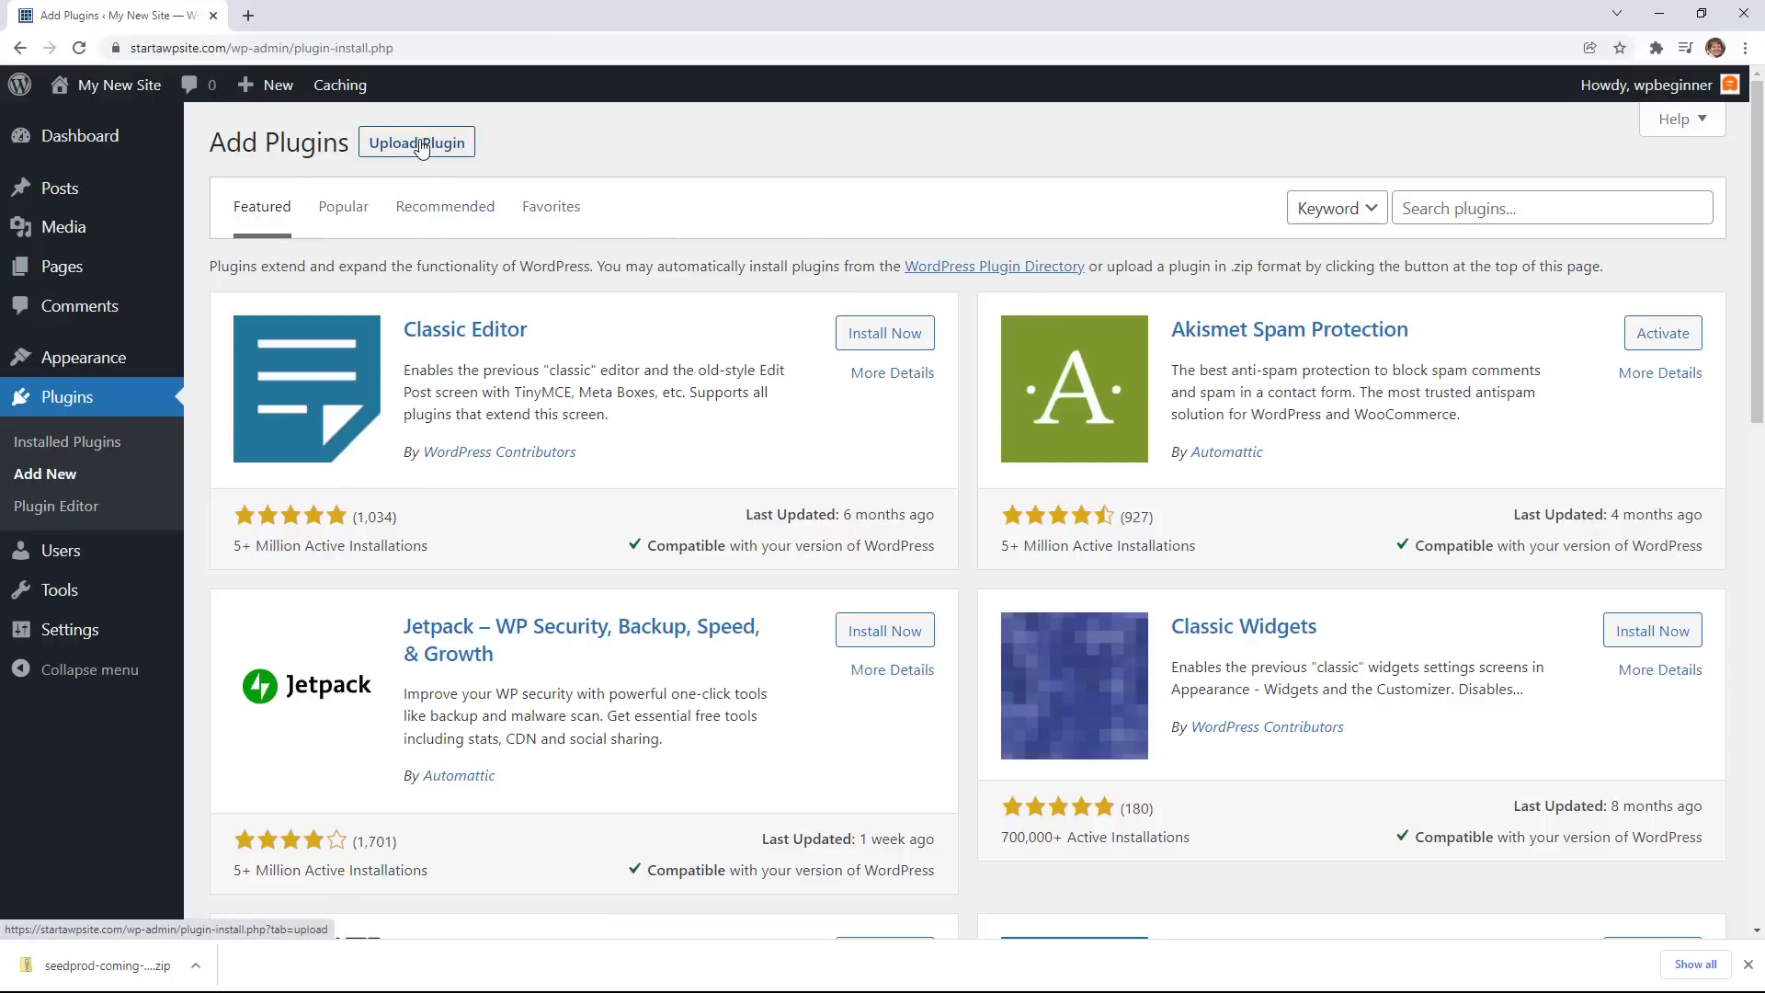
{"action": "left_click", "coordinate": [415, 142]}
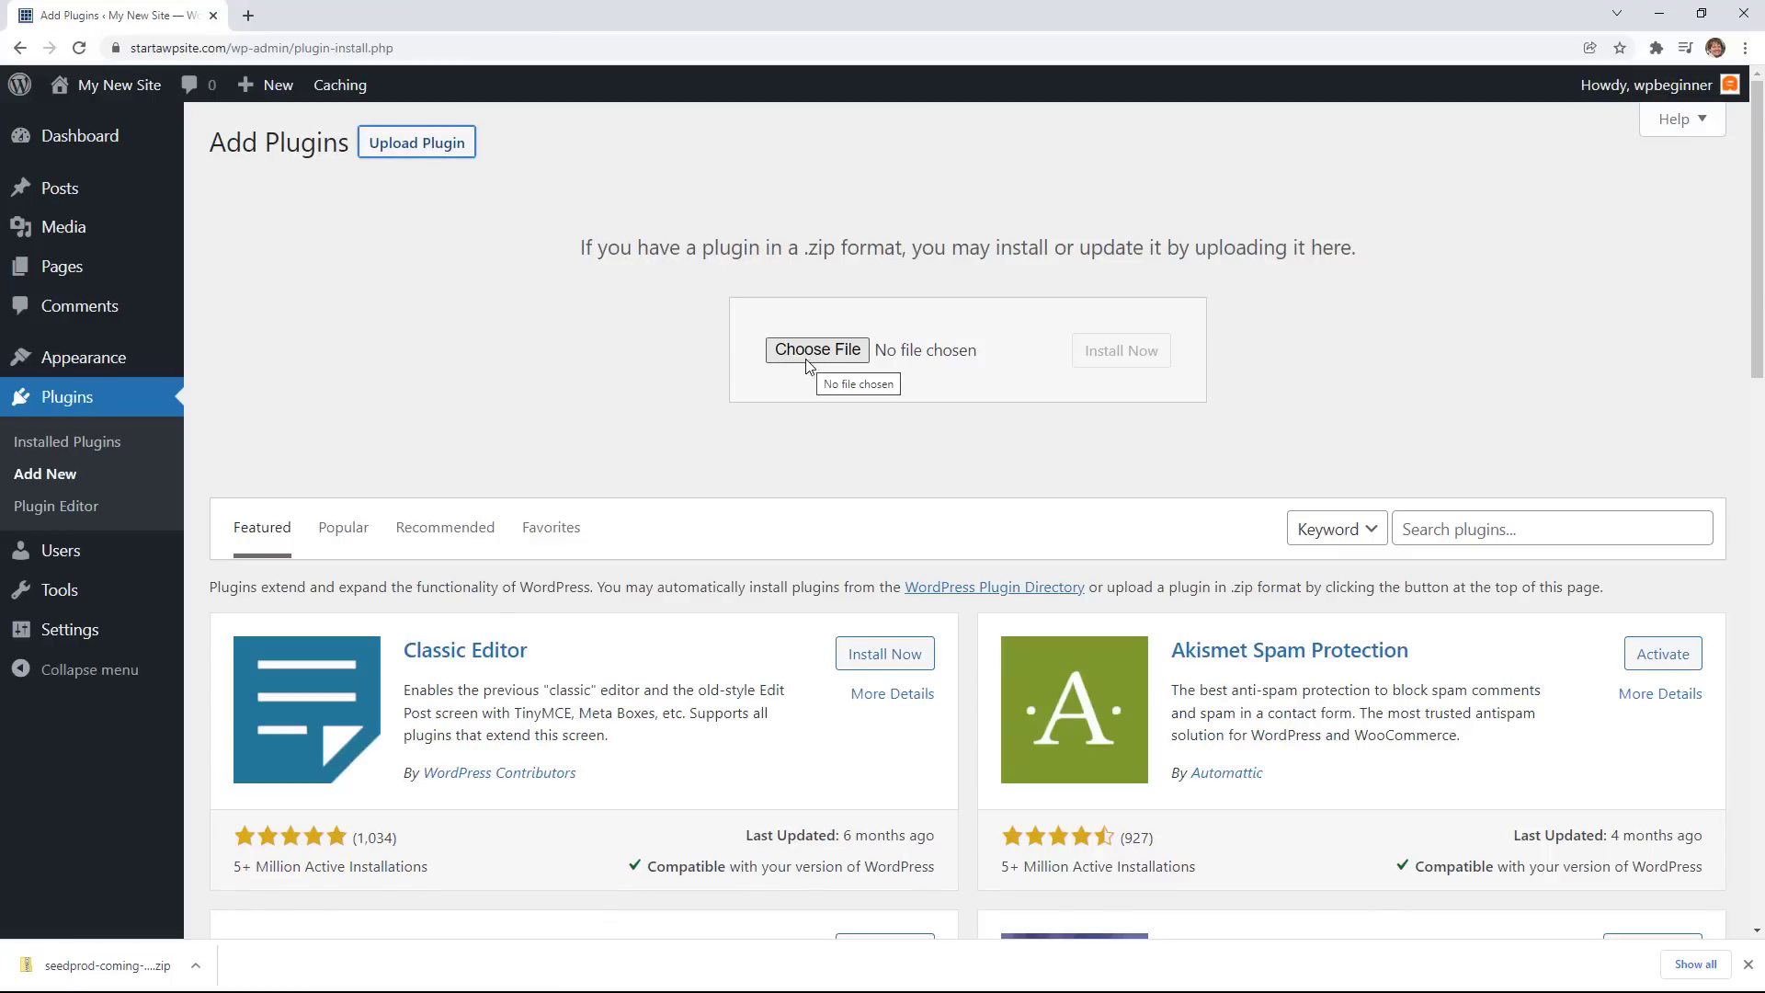
{"action": "mouse_move", "coordinate": [74, 964]}
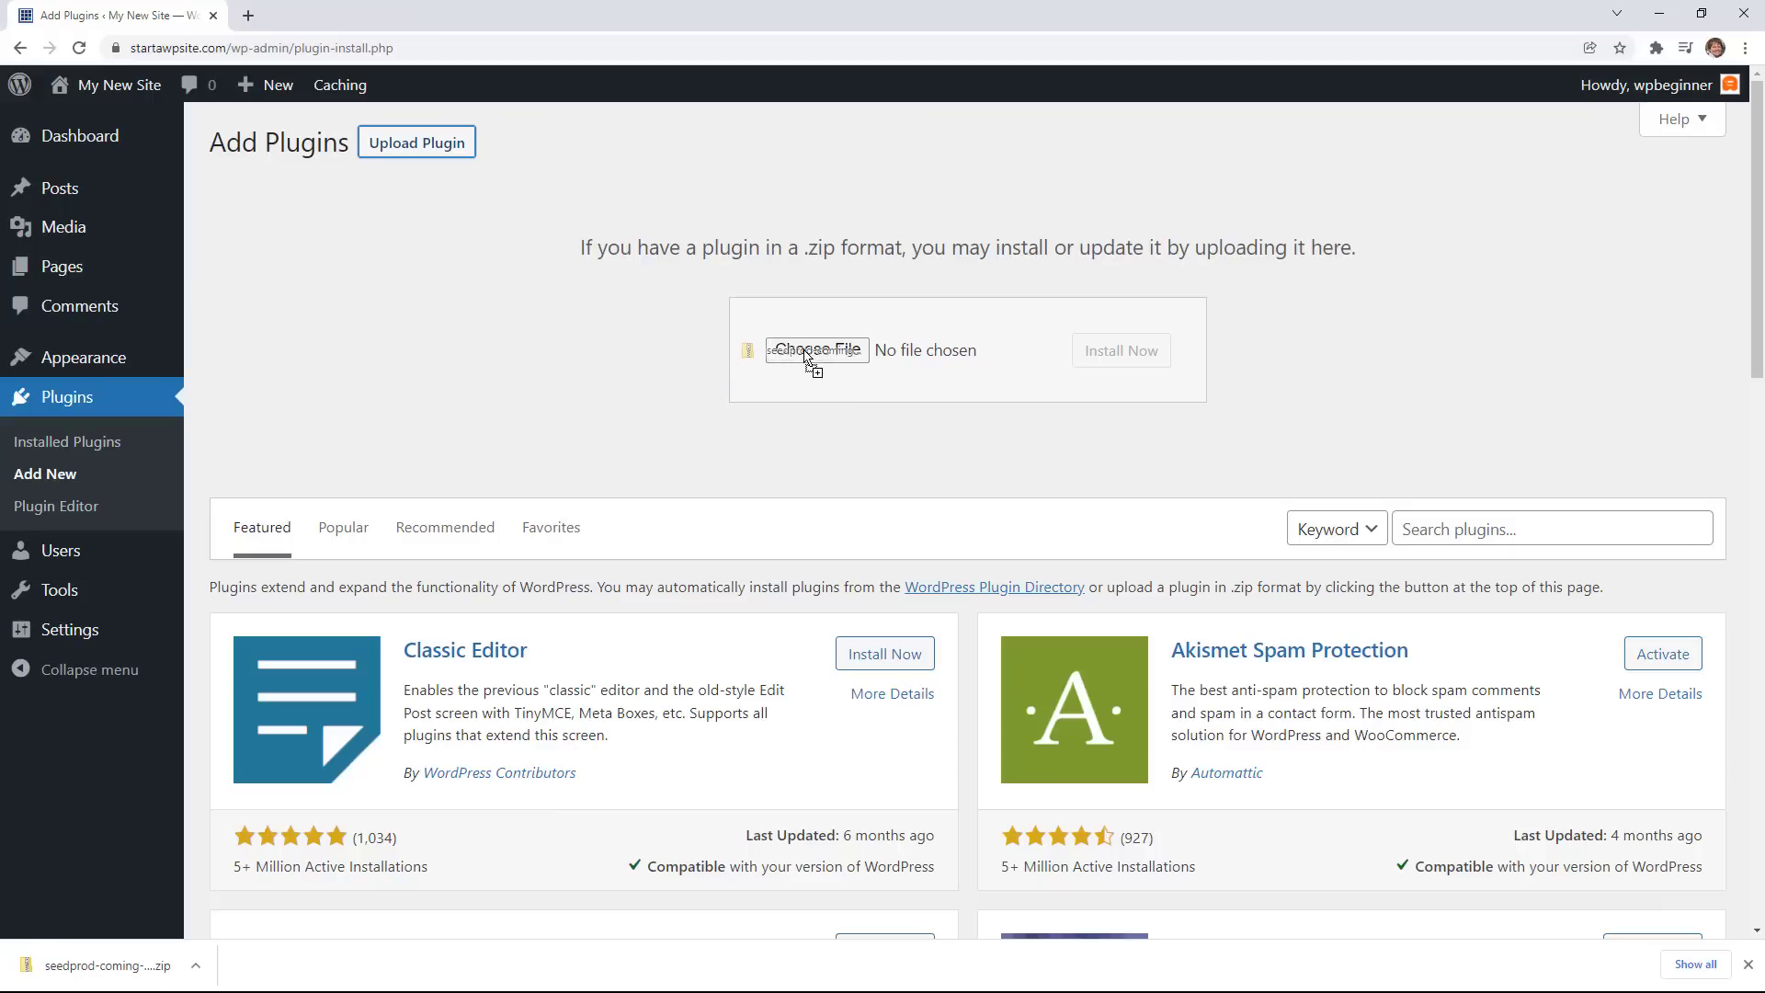
{"action": "left_click", "coordinate": [816, 350]}
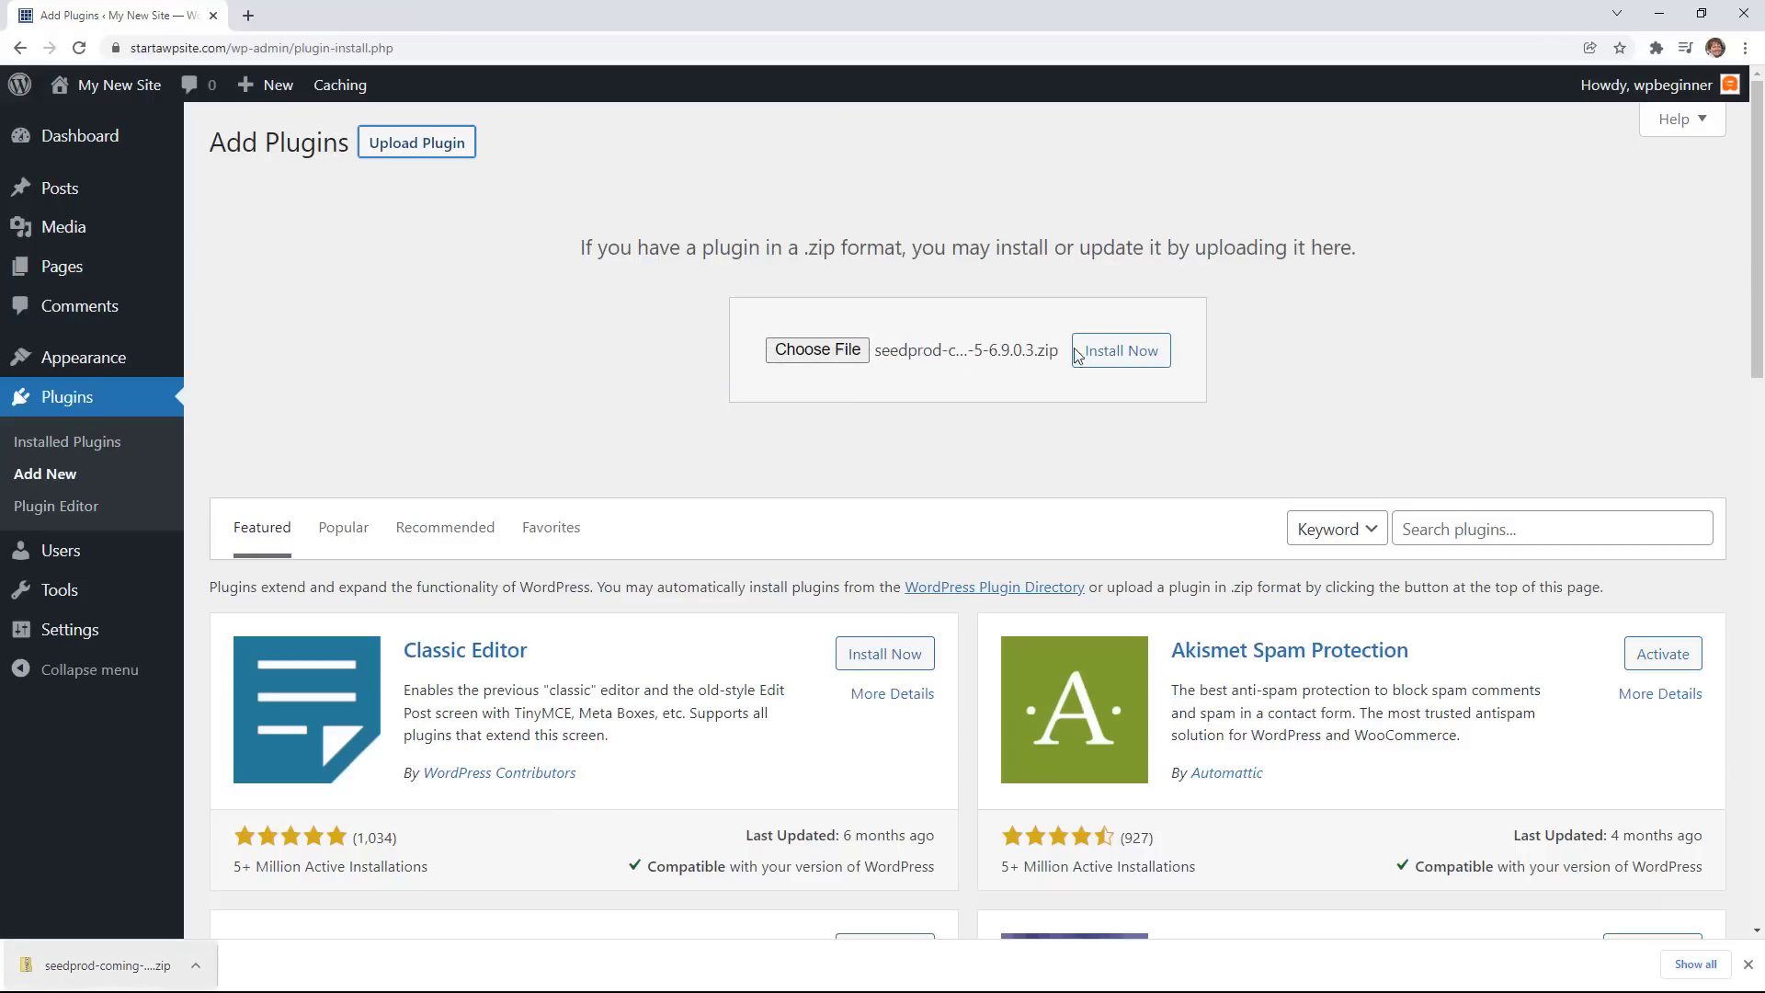
{"action": "left_click", "coordinate": [1119, 350]}
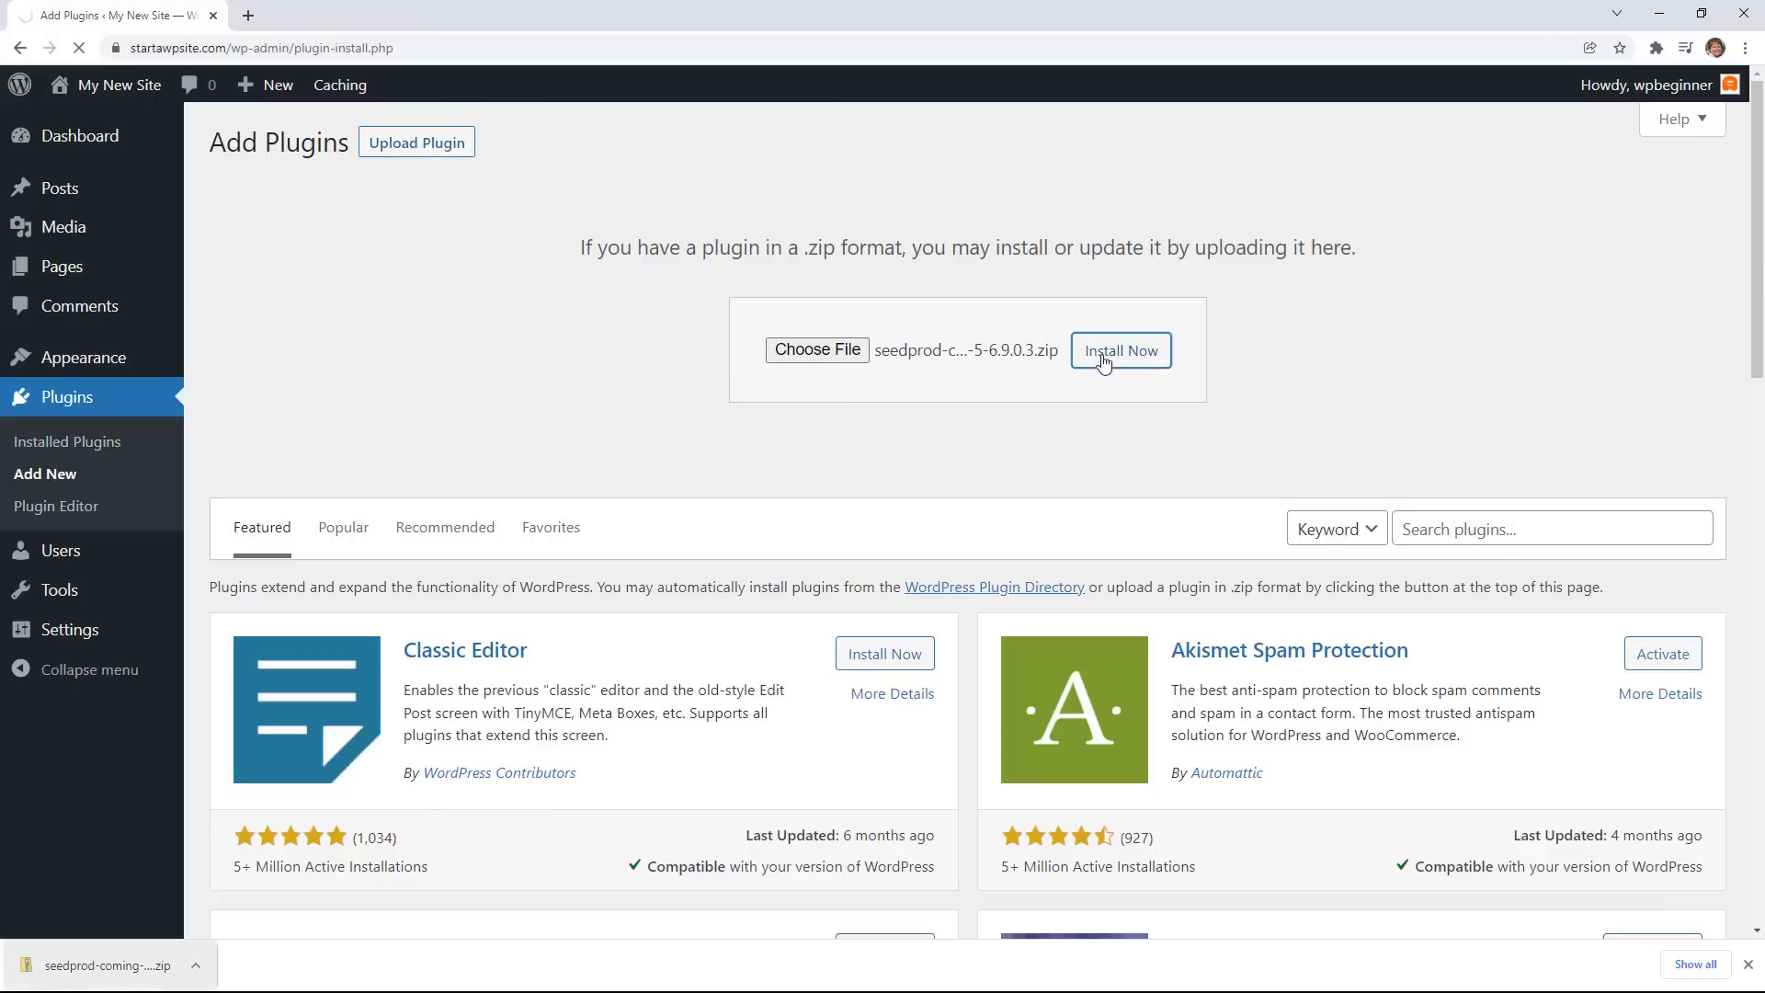
{"action": "left_click", "coordinate": [1119, 350]}
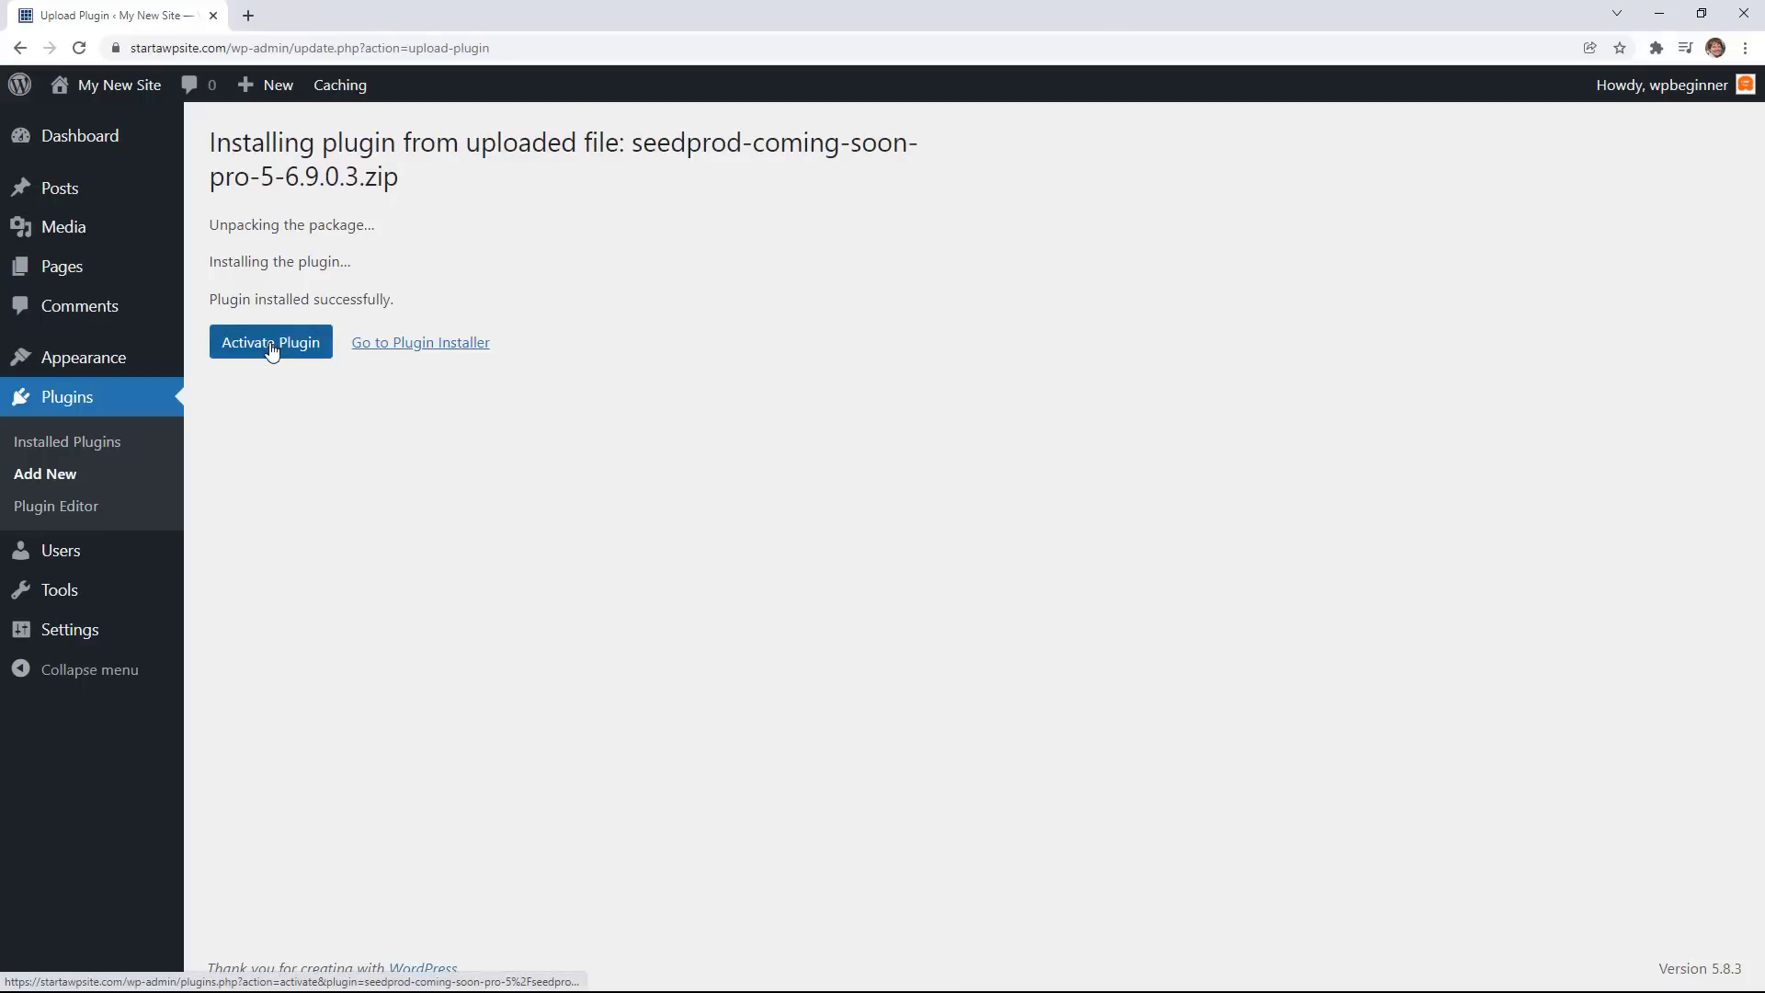
Activate SeedProd, enter the license key on the welcome page and verify it.
{"action": "left_click", "coordinate": [271, 342]}
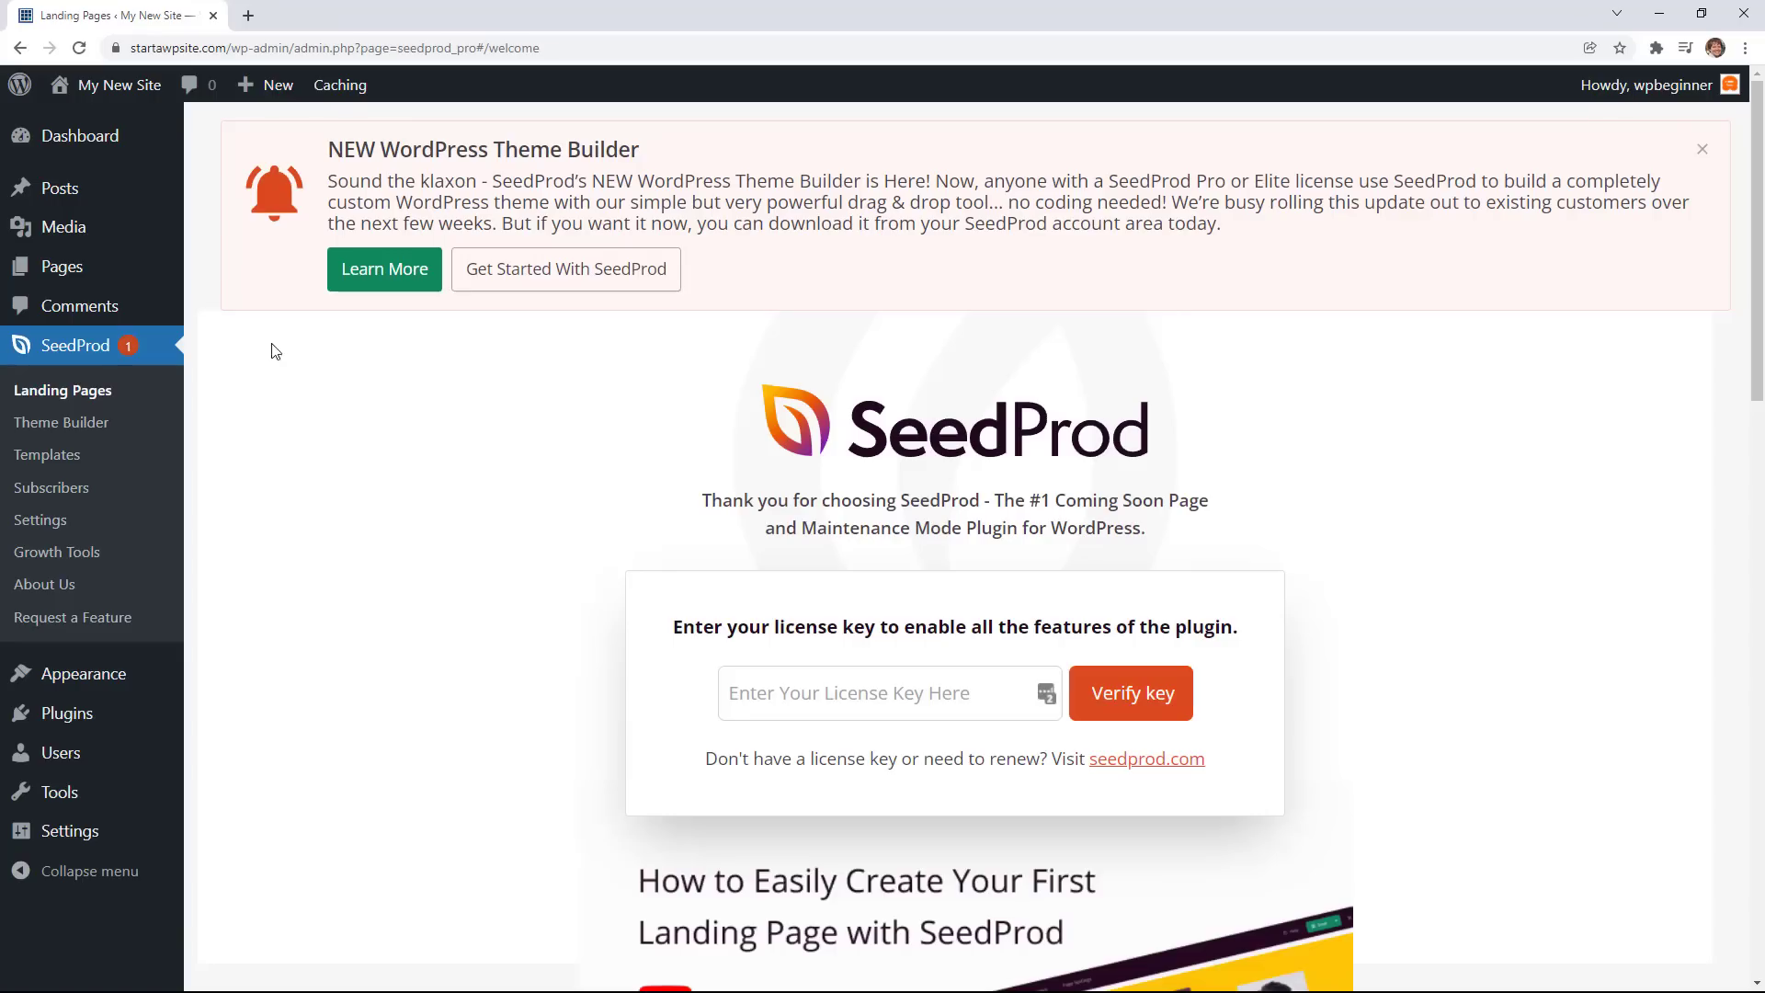
{"action": "left_click", "coordinate": [889, 692]}
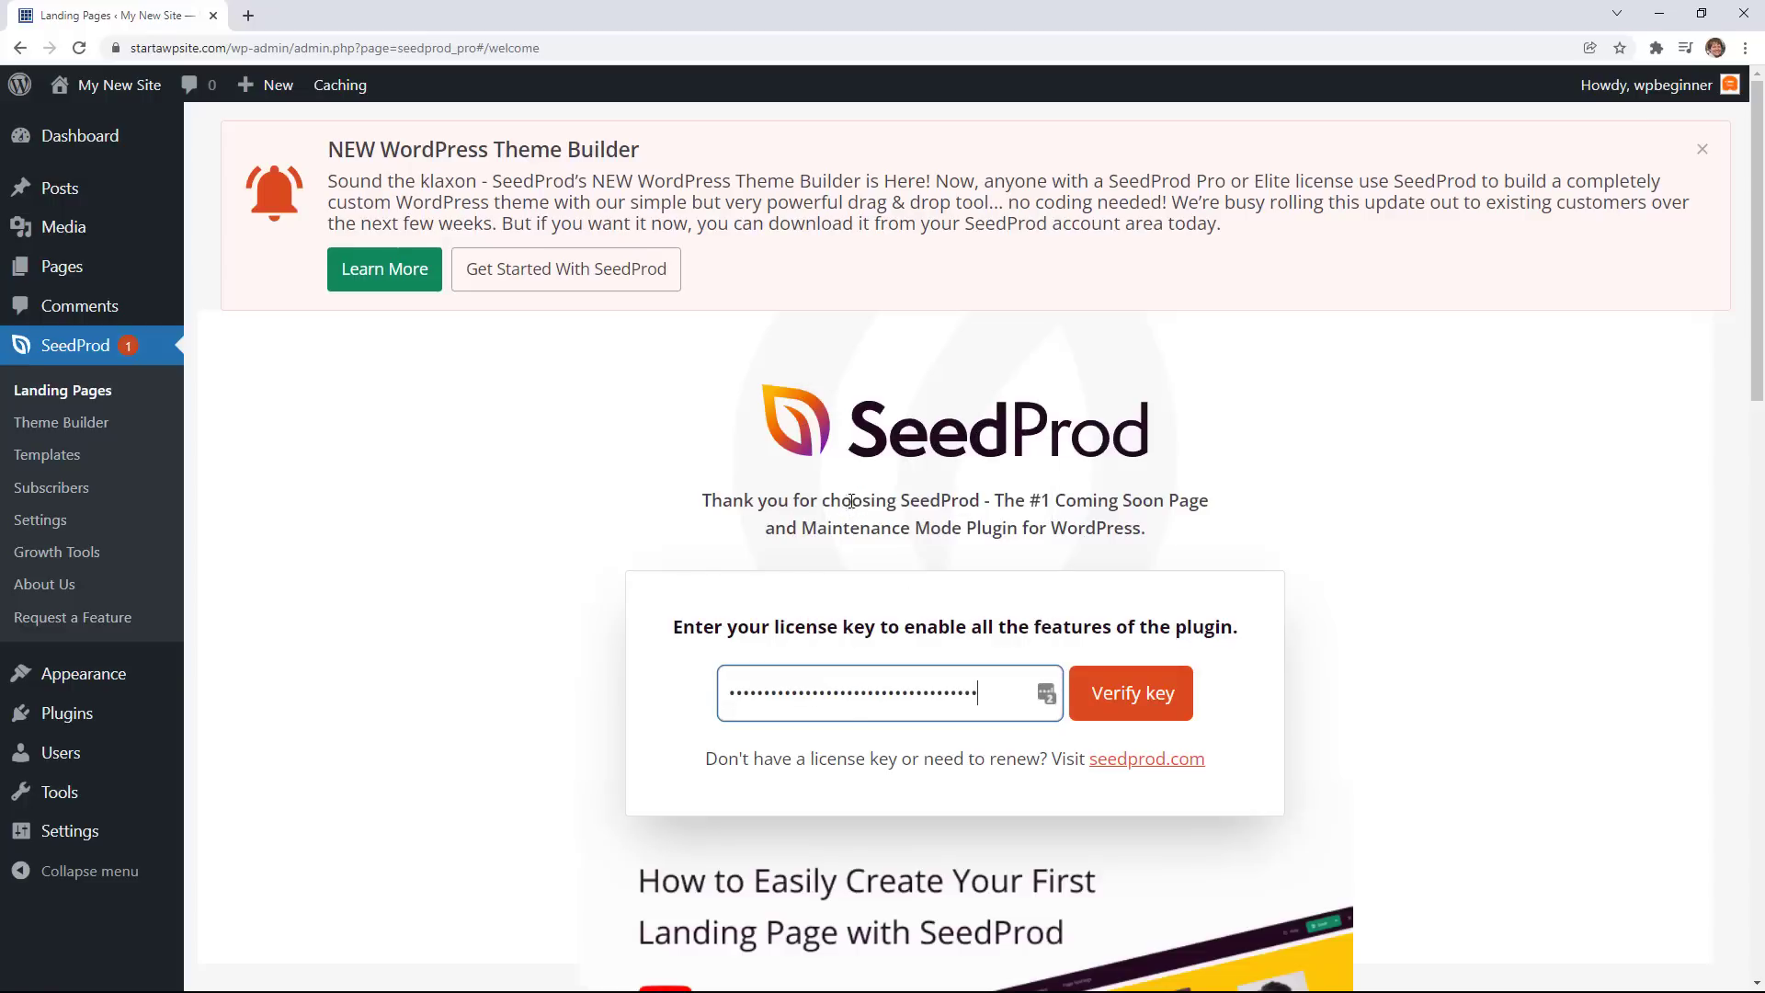
{"action": "left_click", "coordinate": [1131, 692]}
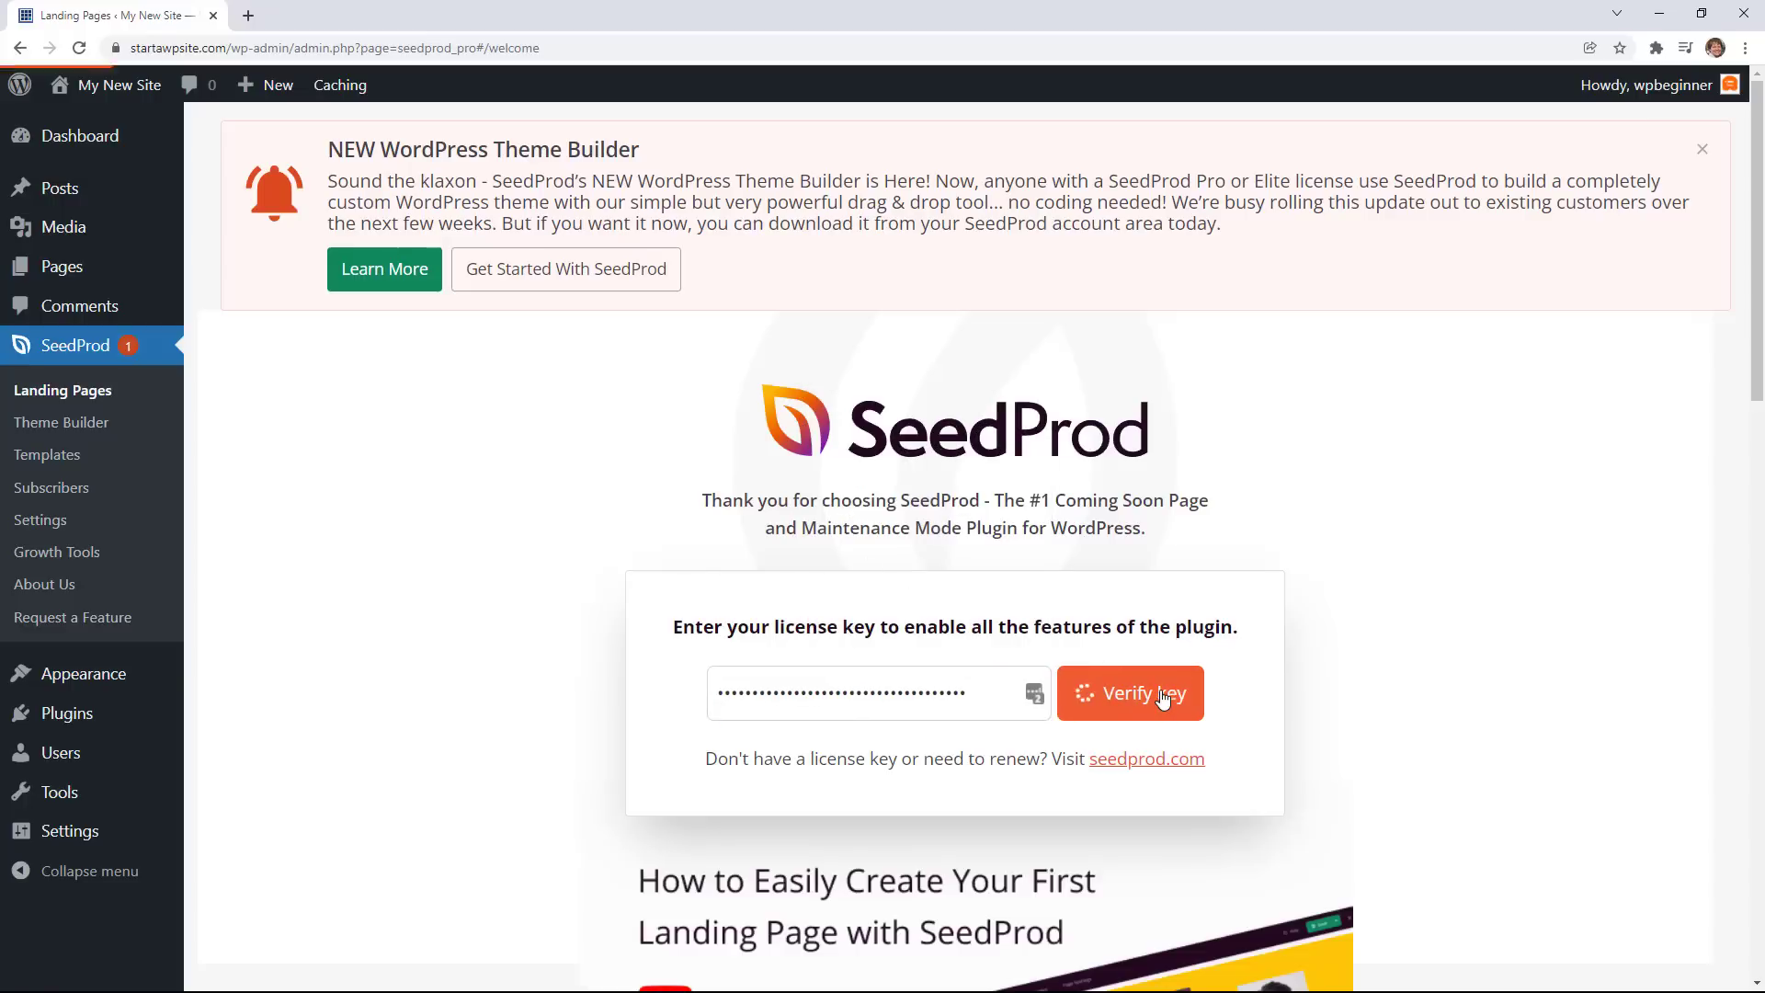
{"action": "left_click", "coordinate": [1130, 693]}
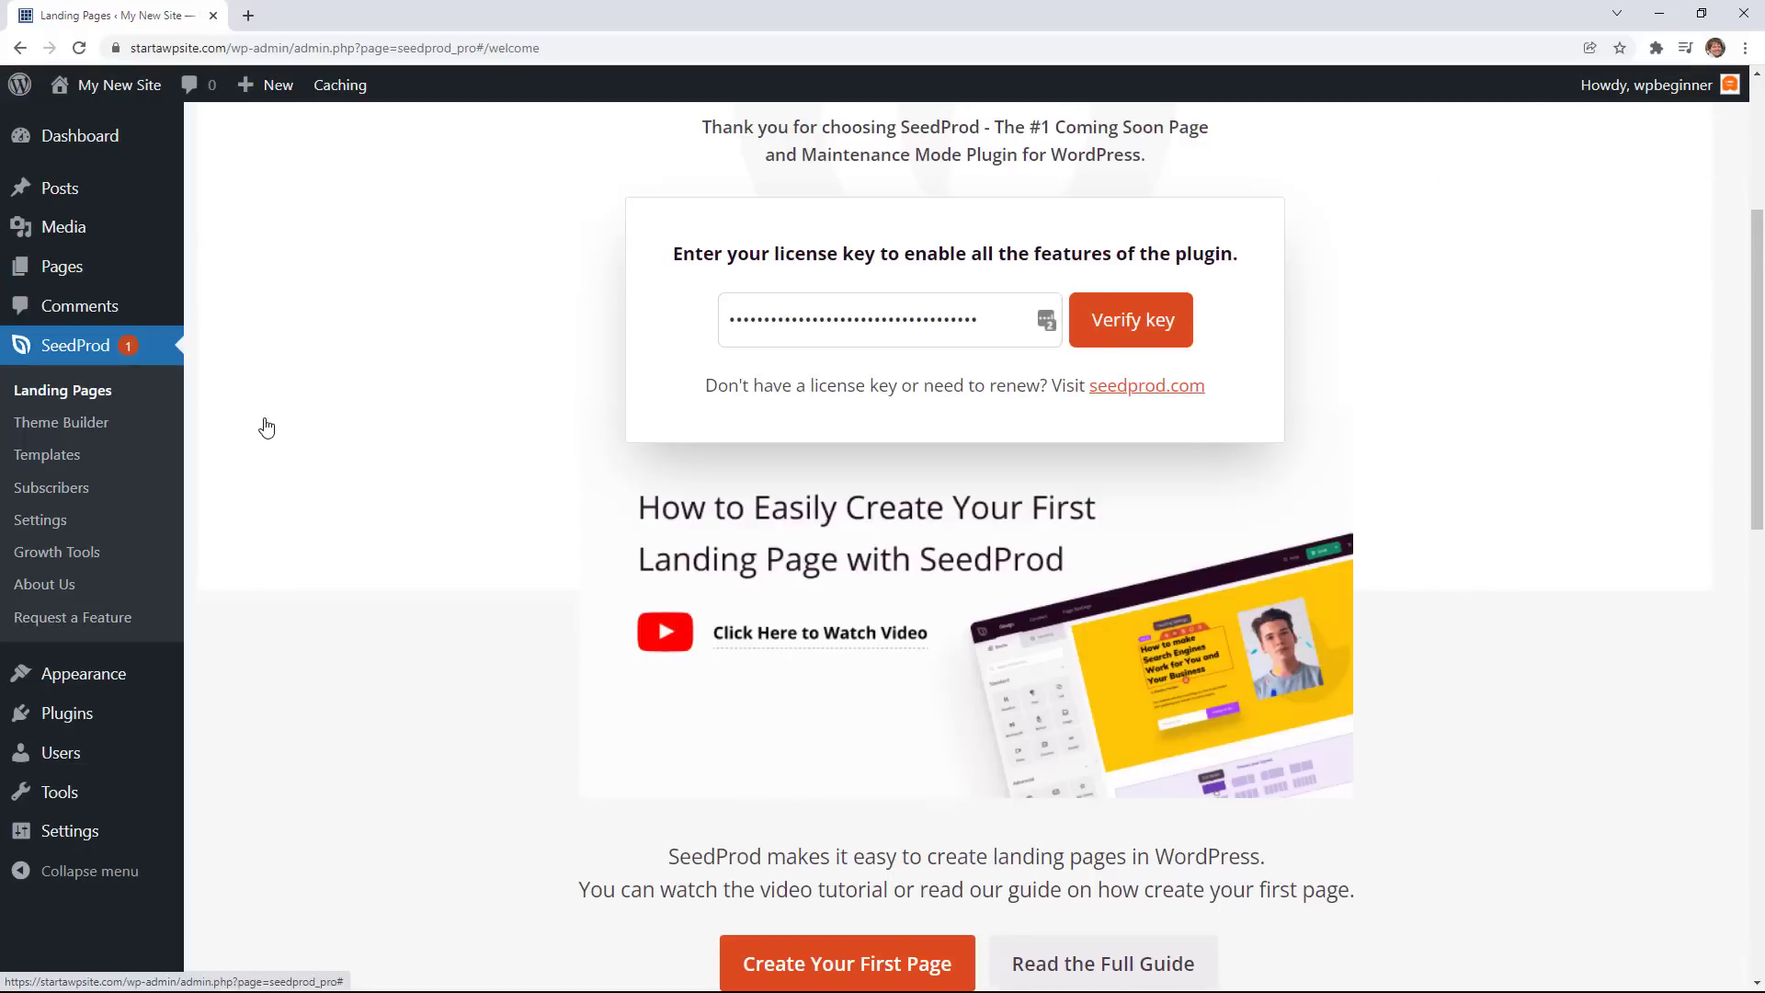
Open SeedProd > Theme Builder from the WordPress sidebar.
{"action": "left_click", "coordinate": [62, 422]}
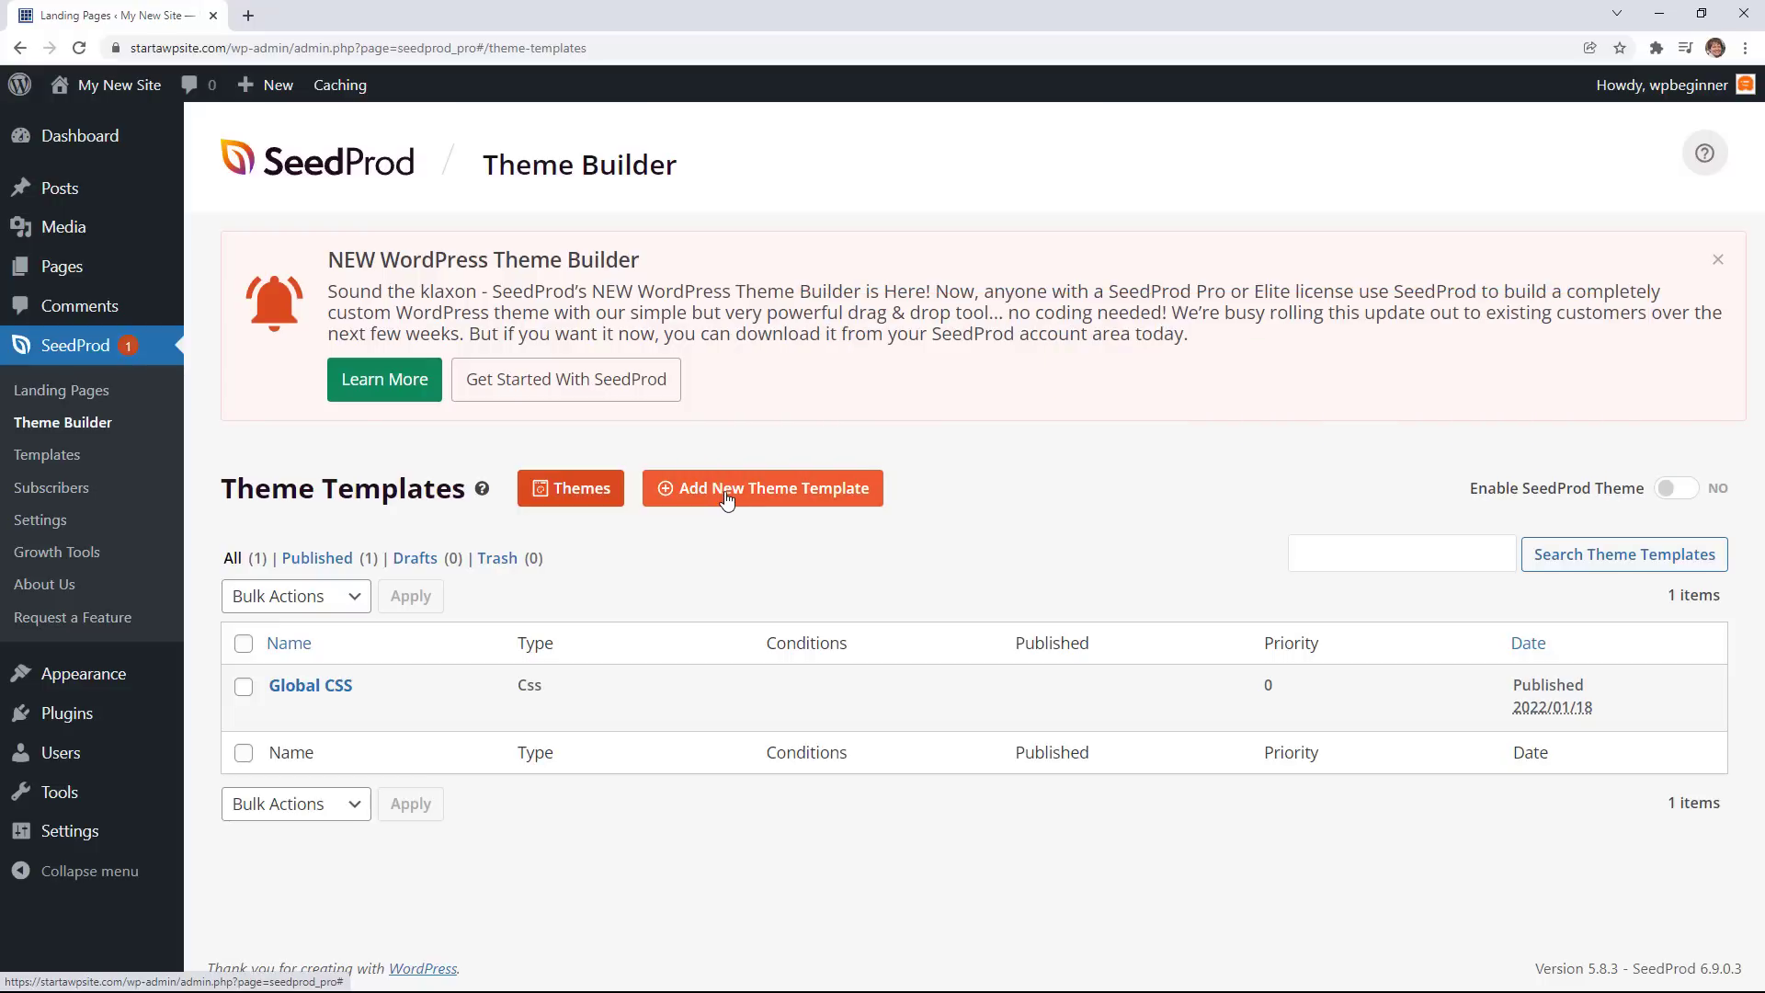
{"action": "mouse_move", "coordinate": [571, 487]}
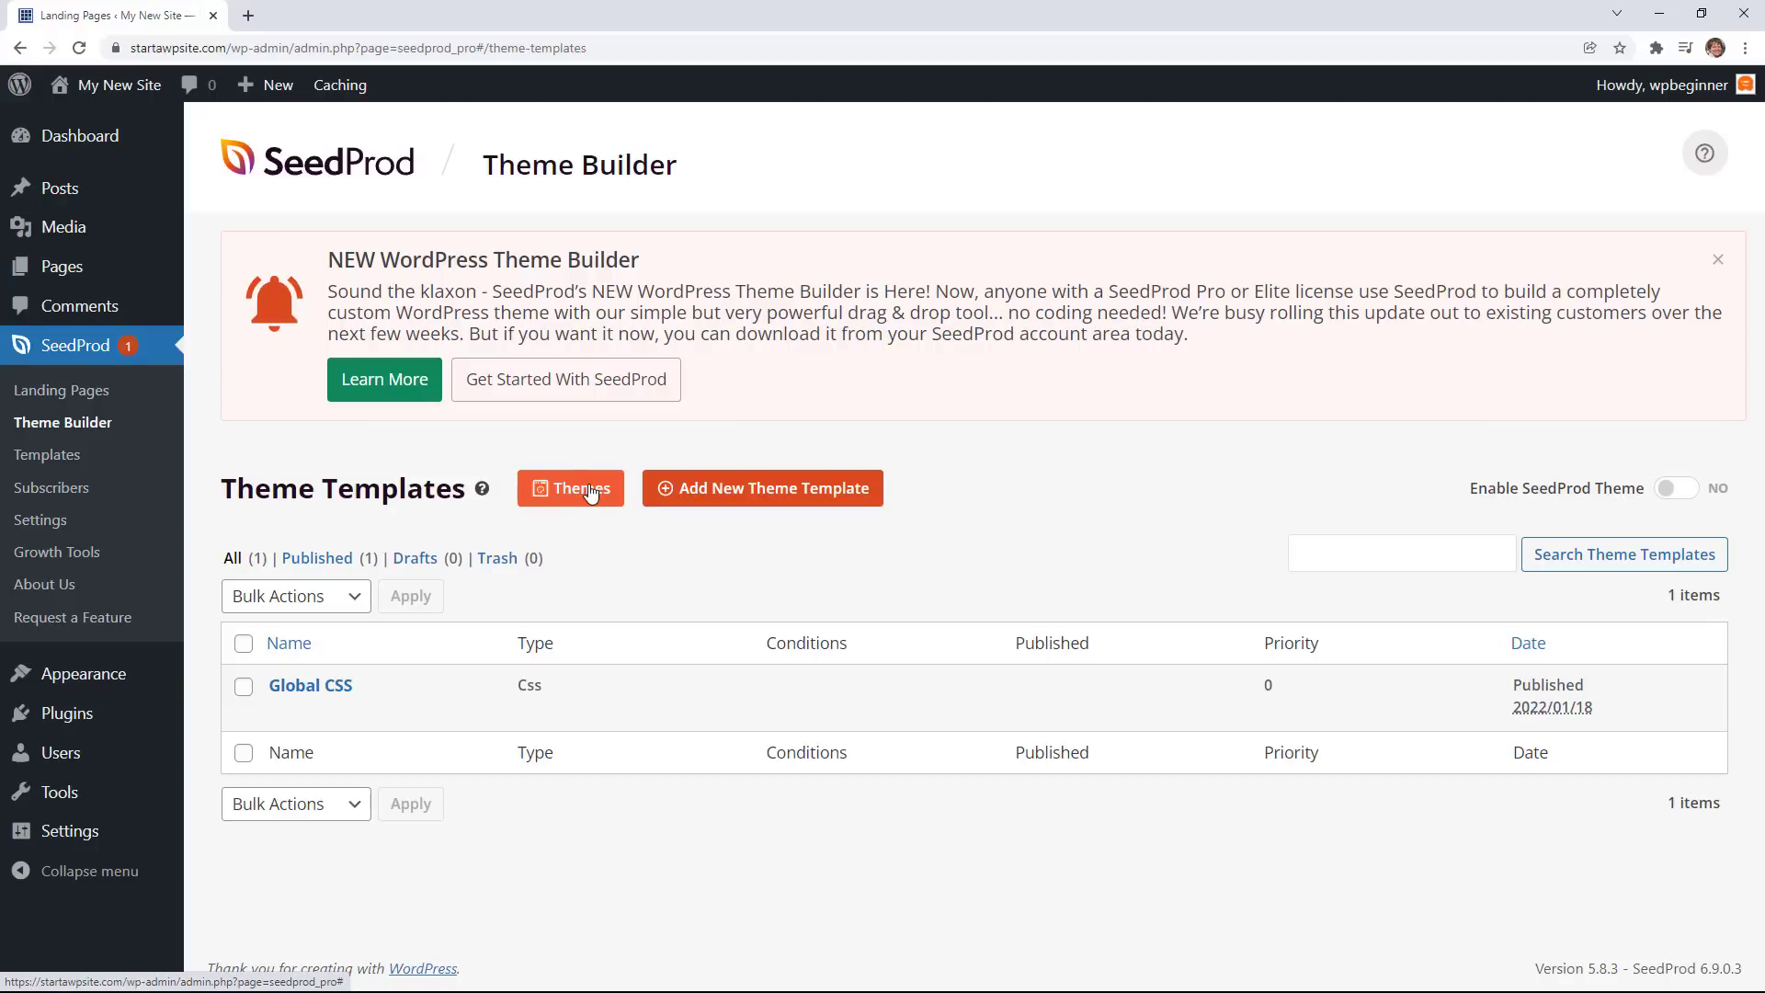
Browse the Themes collection and import the Starter theme kit.
{"action": "left_click", "coordinate": [571, 487]}
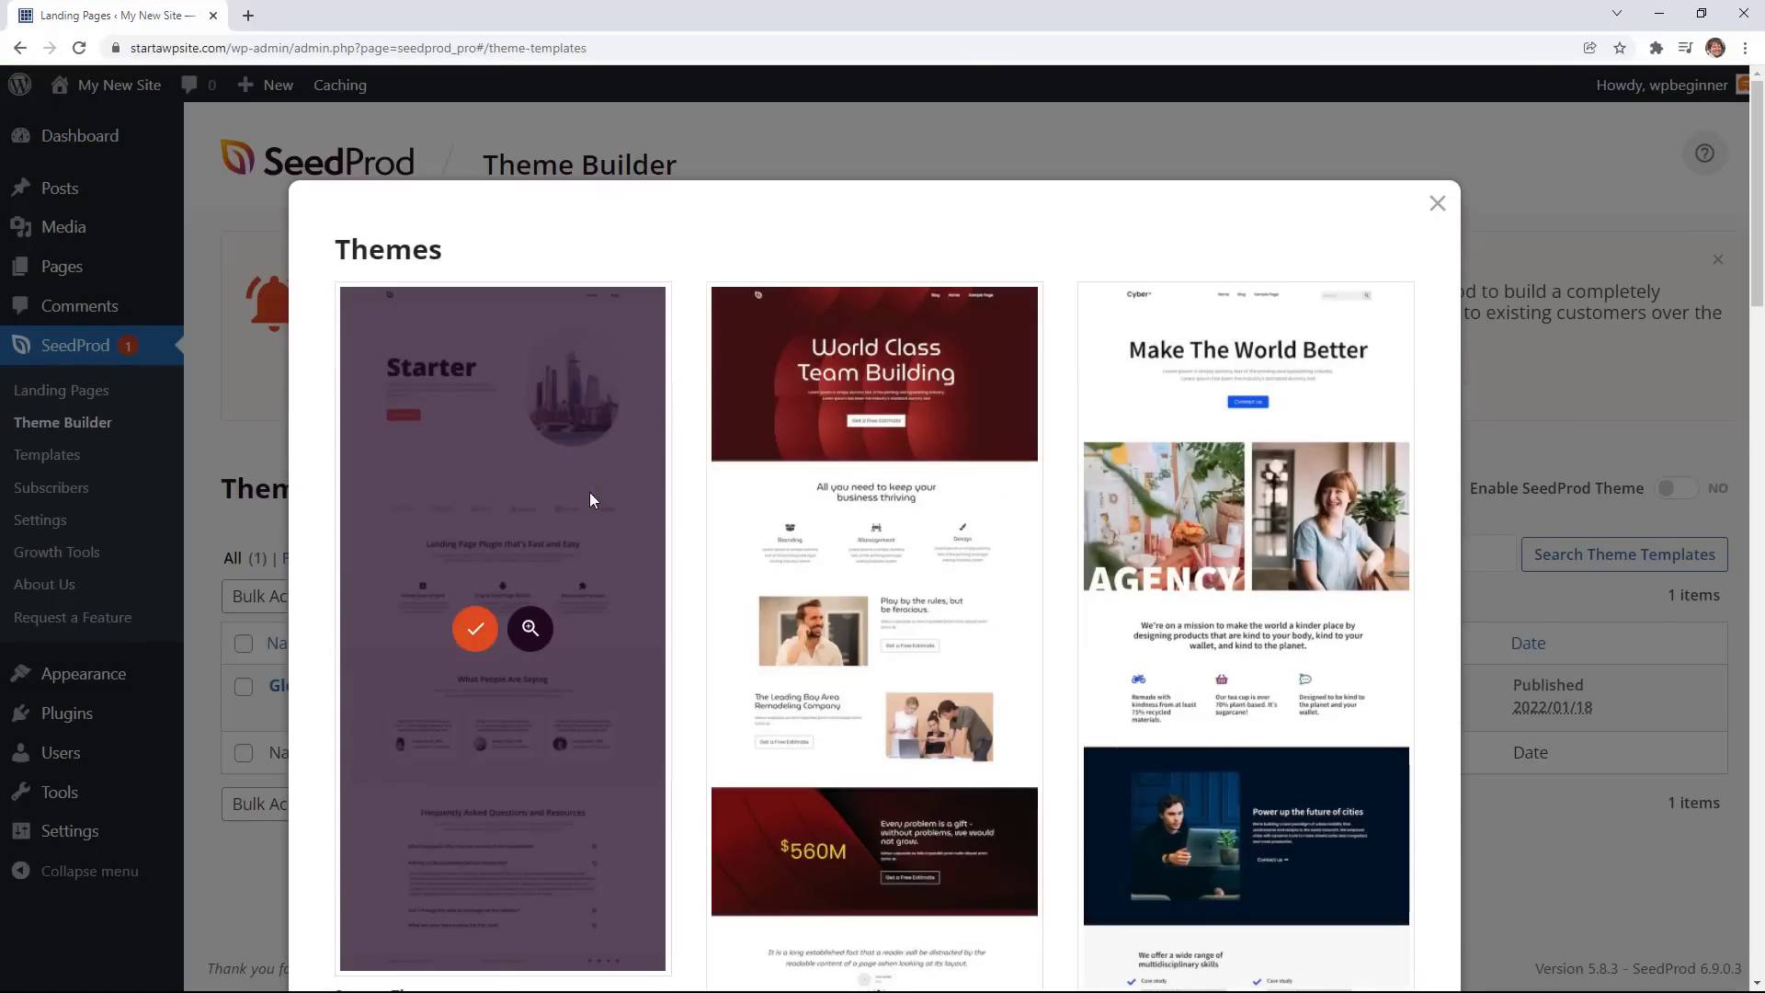
{"action": "scroll", "scroll_direction": "down", "scroll_amount": 3}
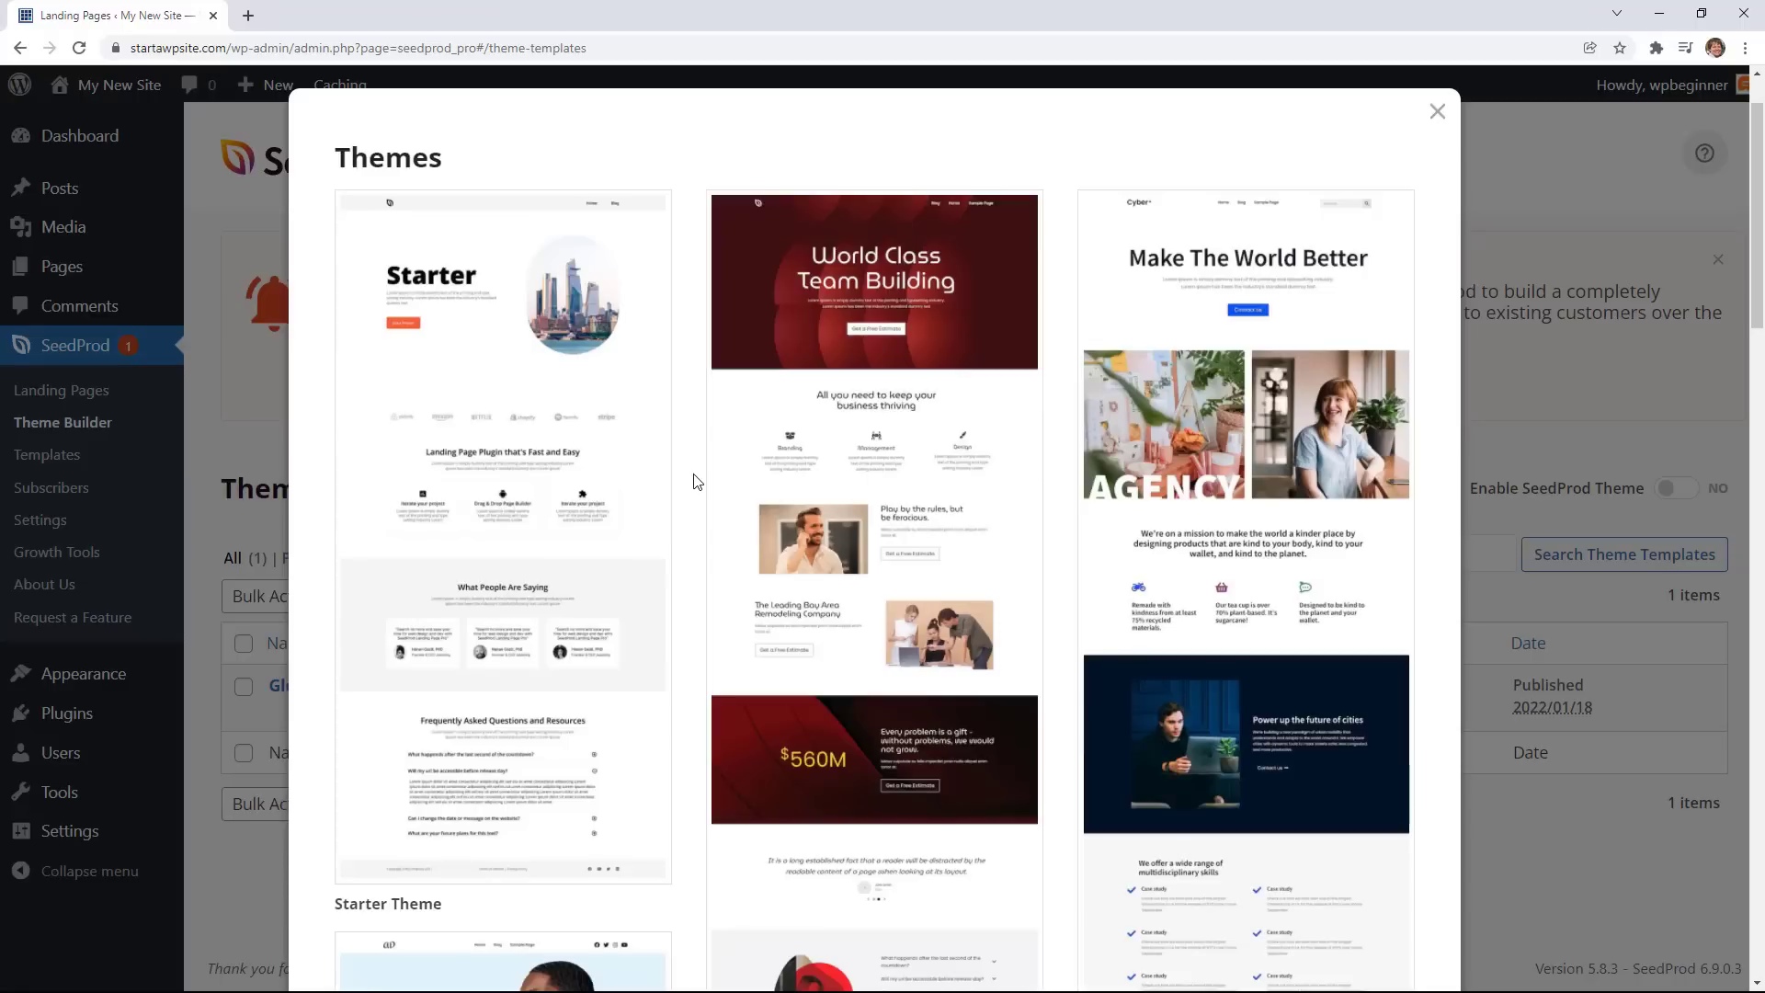
{"action": "scroll", "scroll_direction": "down", "scroll_amount": 3}
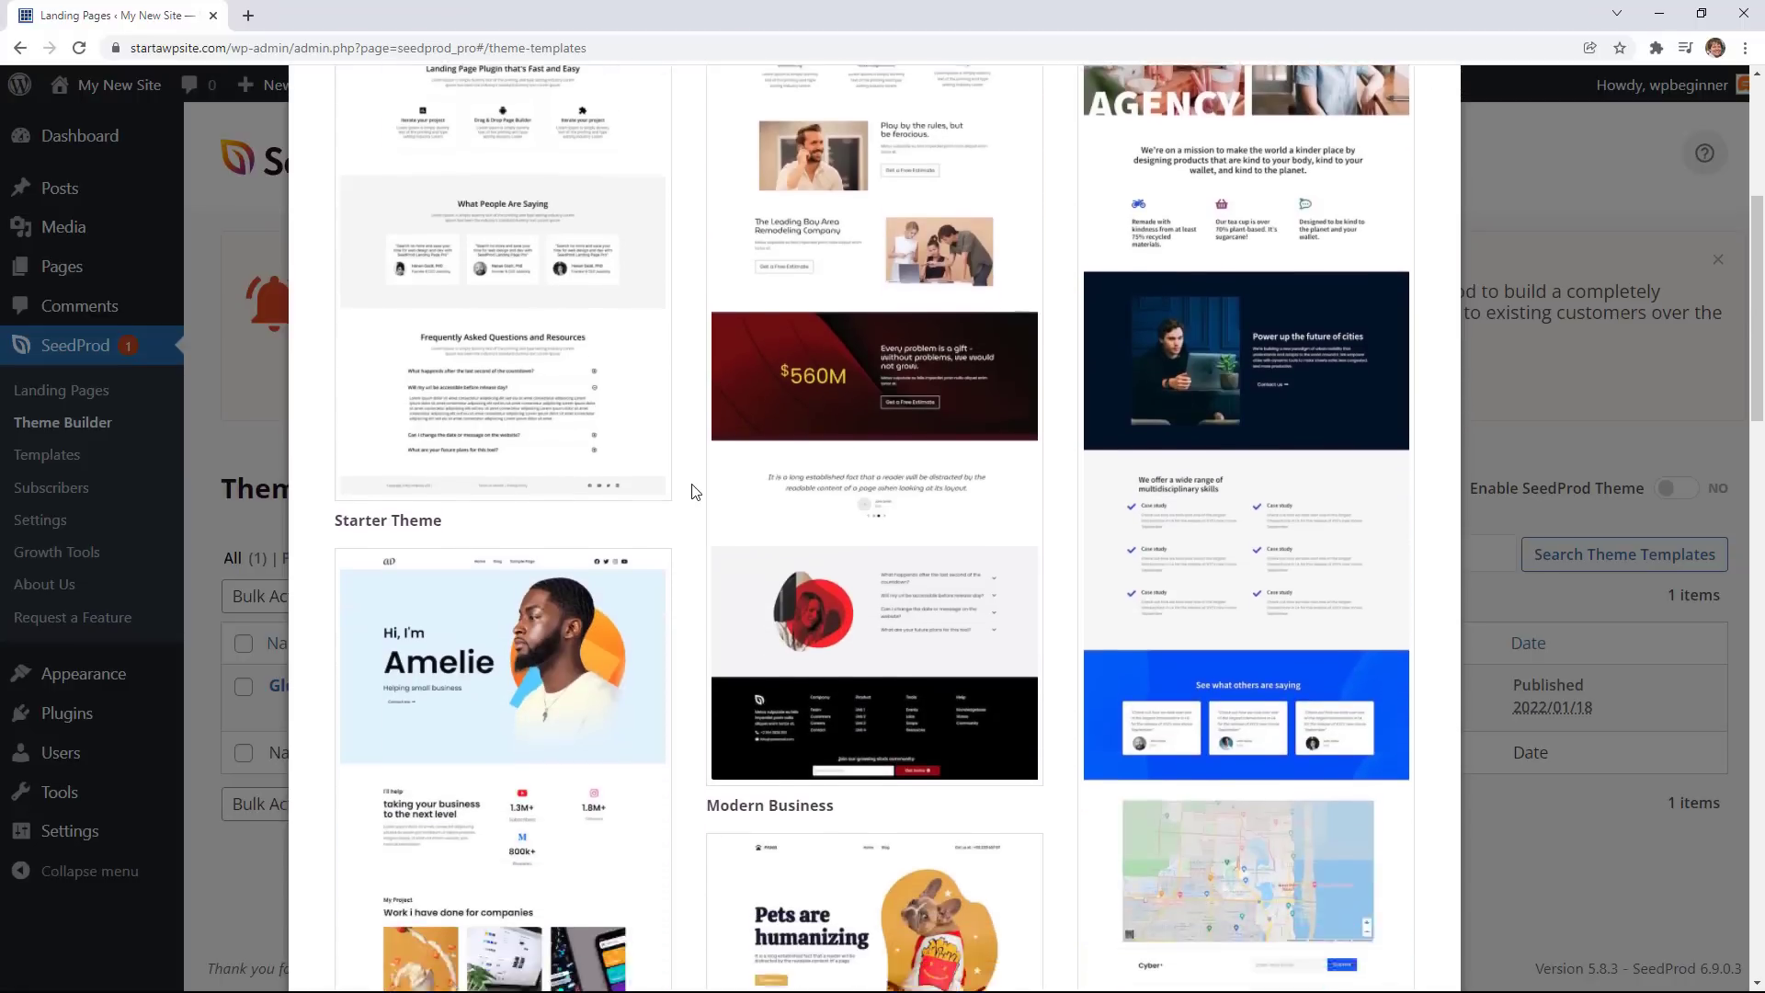
{"action": "scroll", "scroll_direction": "down", "scroll_amount": 3}
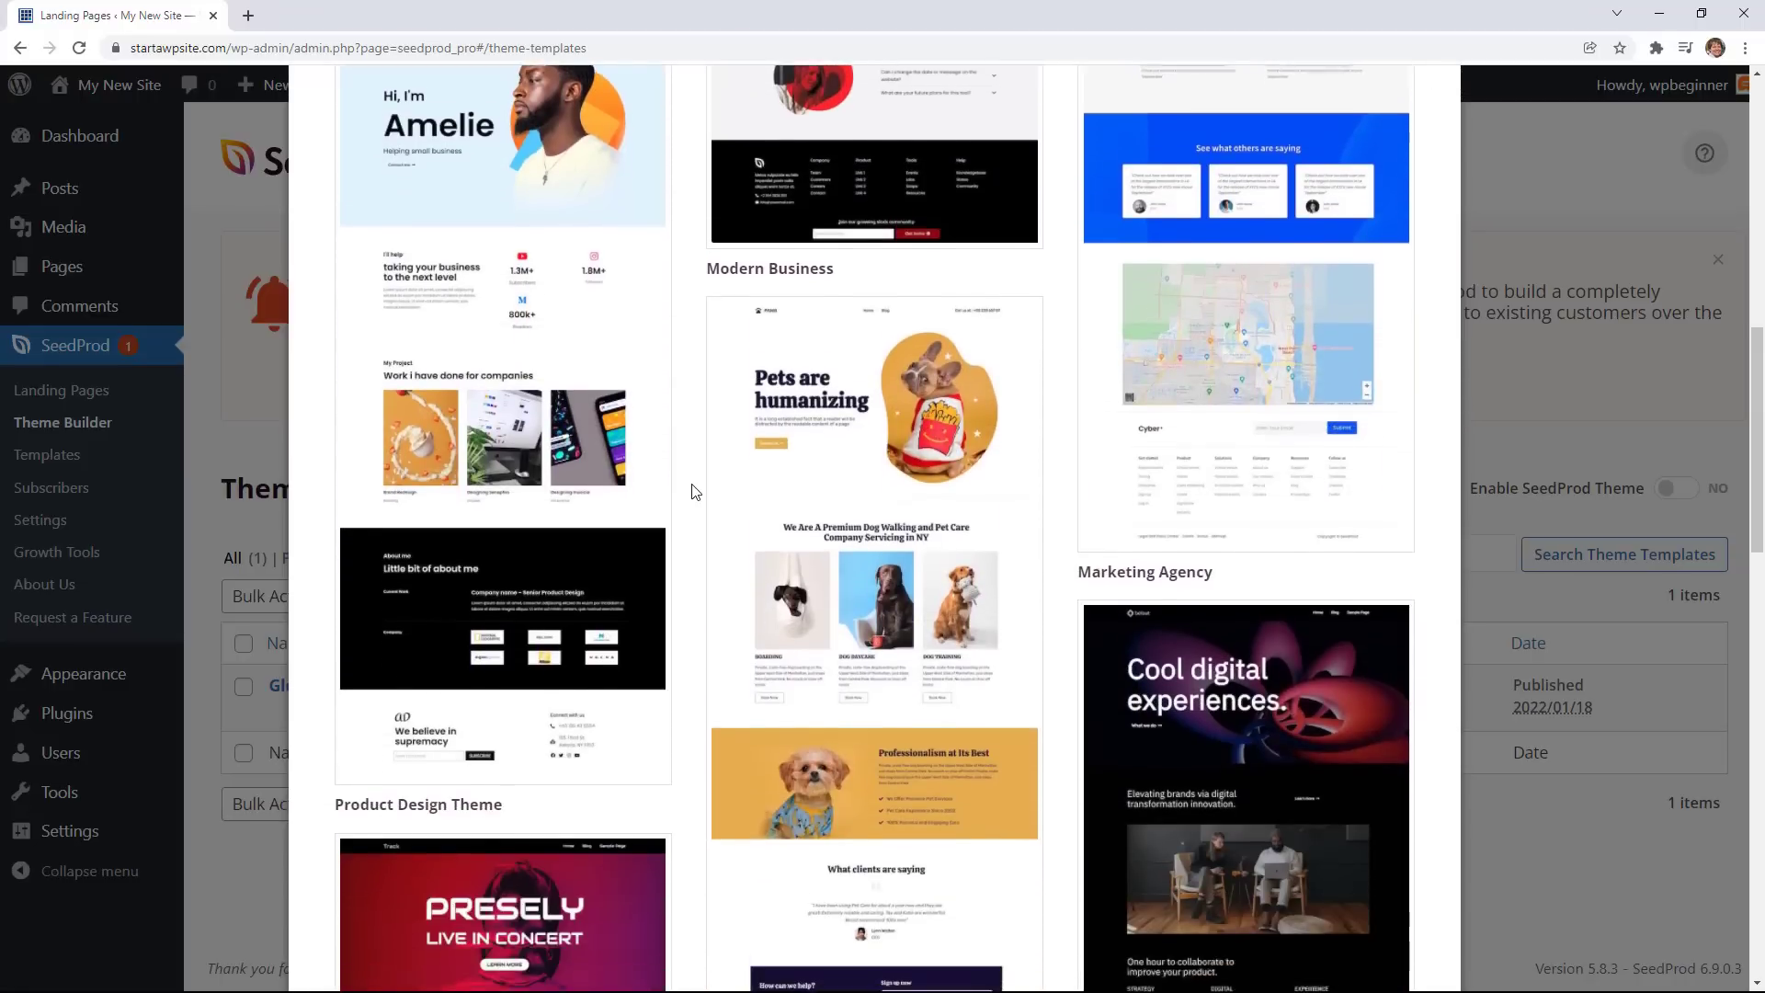
{"action": "scroll", "scroll_direction": "down", "scroll_amount": 3}
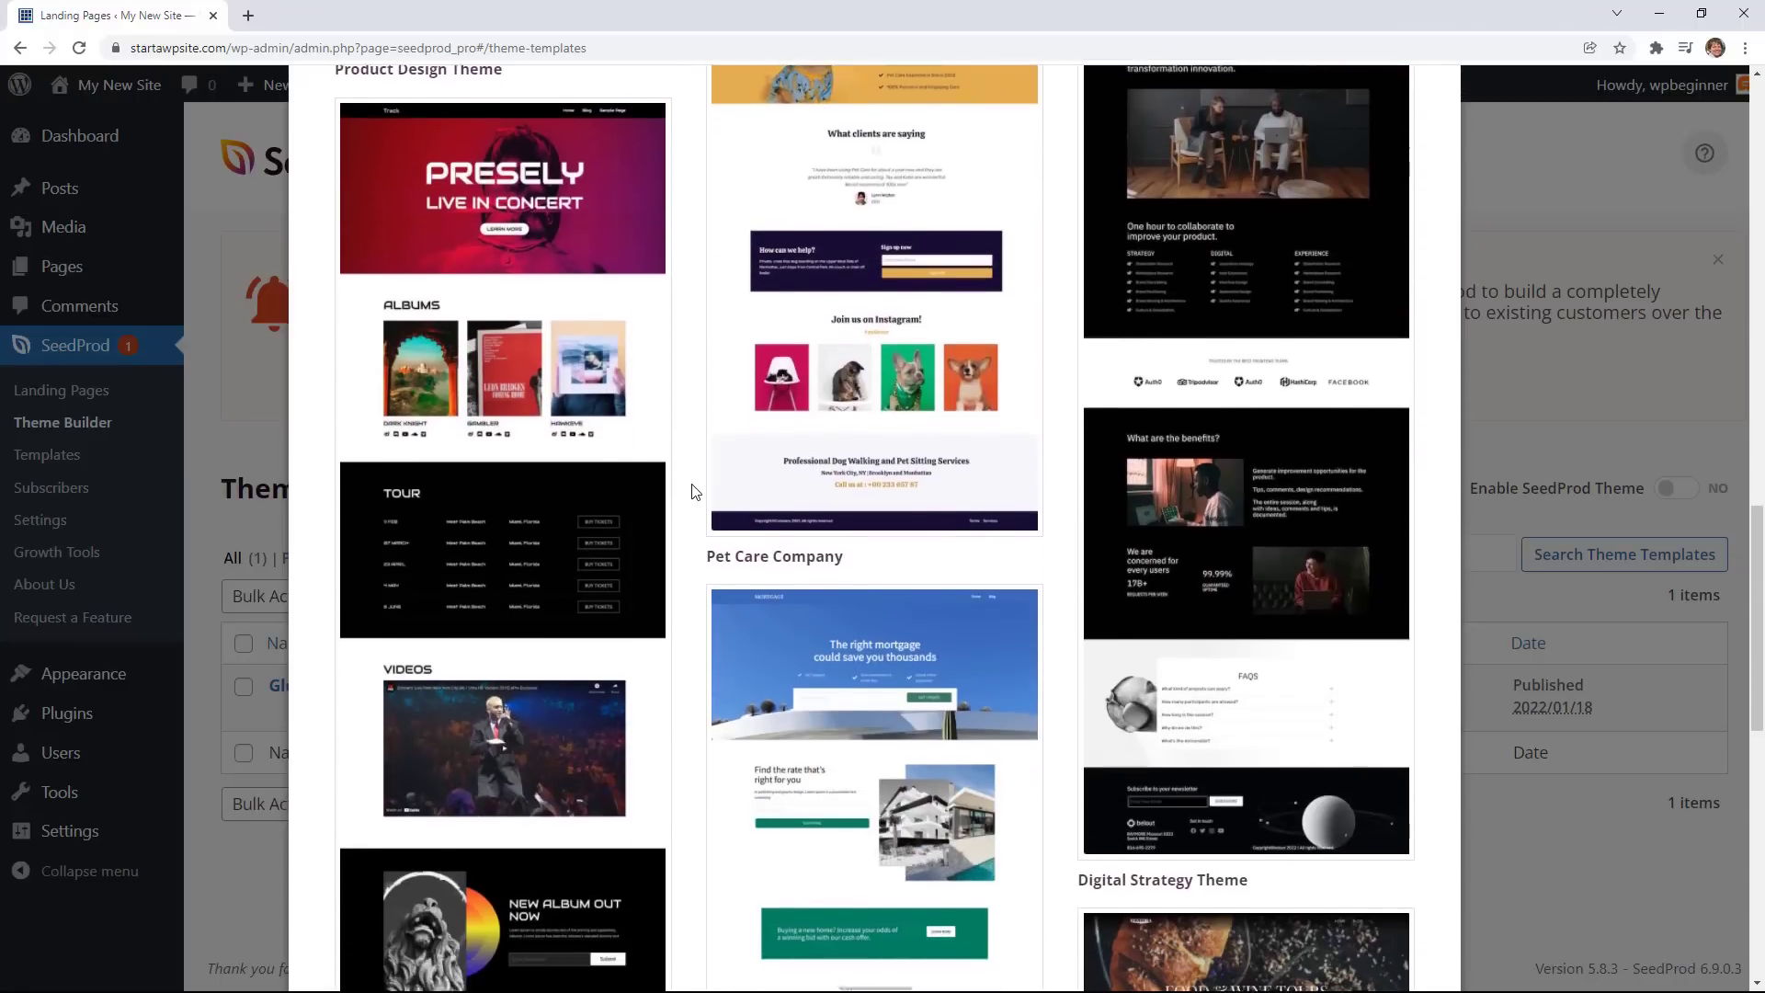
{"action": "scroll", "scroll_direction": "down", "scroll_amount": 3}
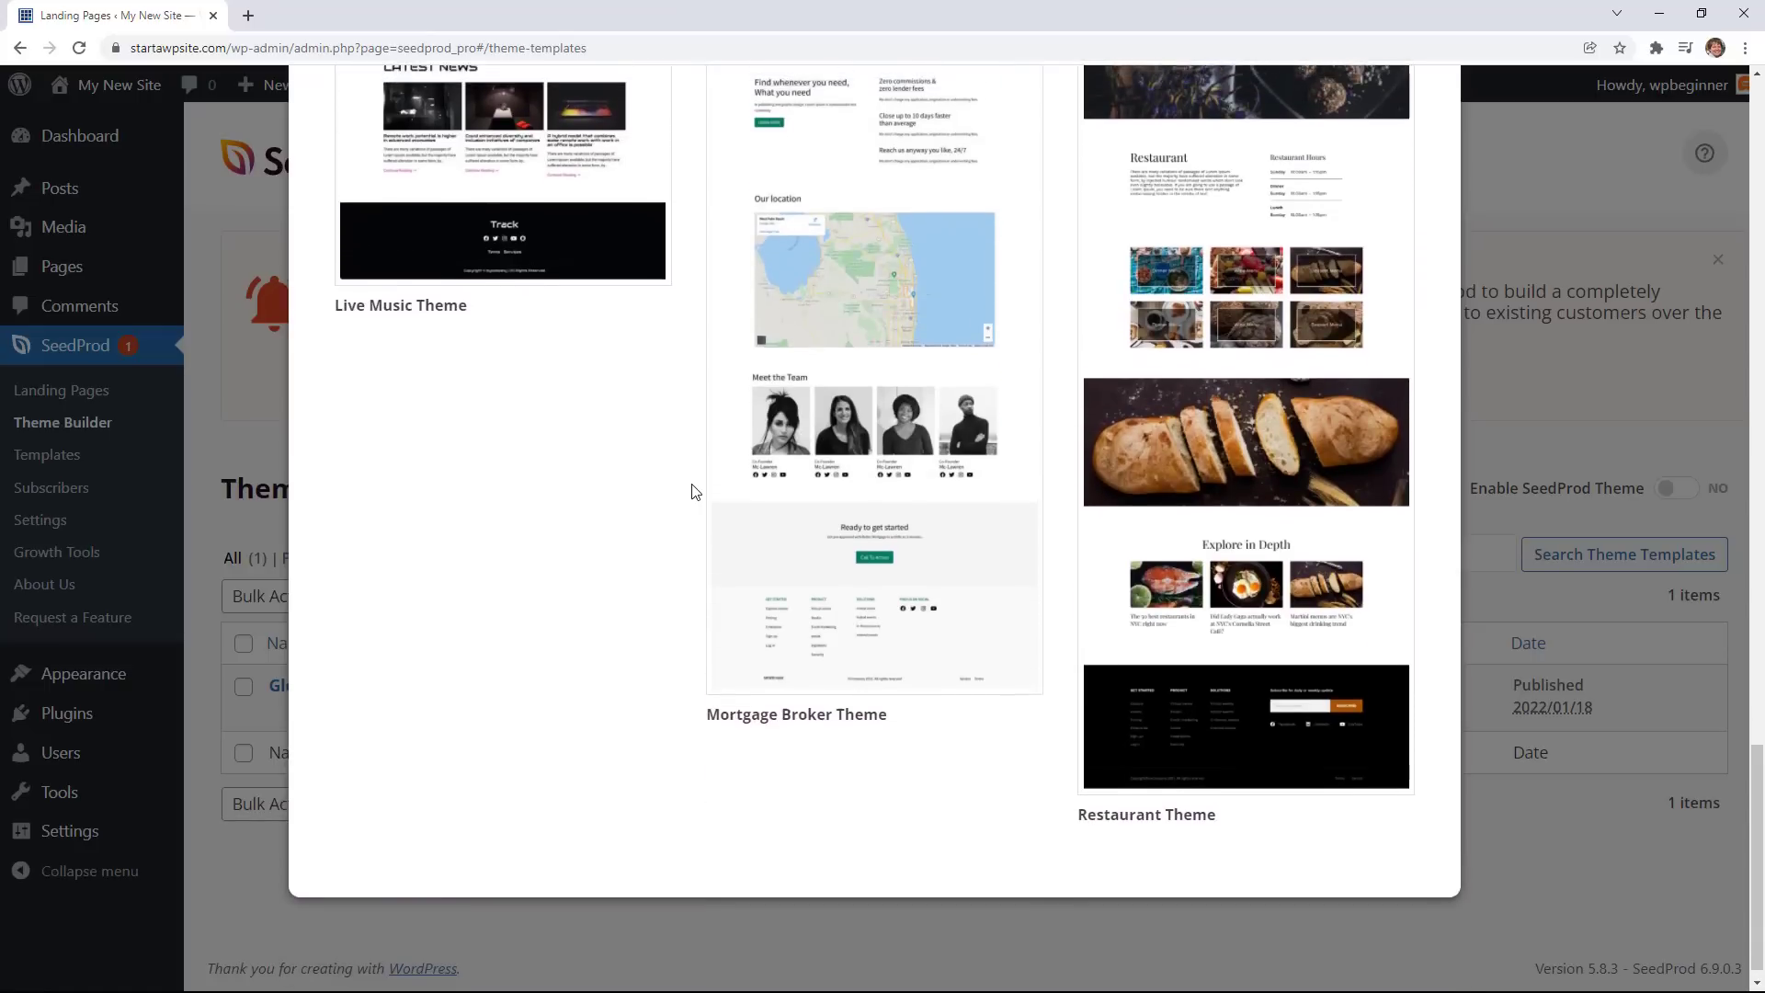
{"action": "scroll", "scroll_direction": "down", "scroll_amount": 3}
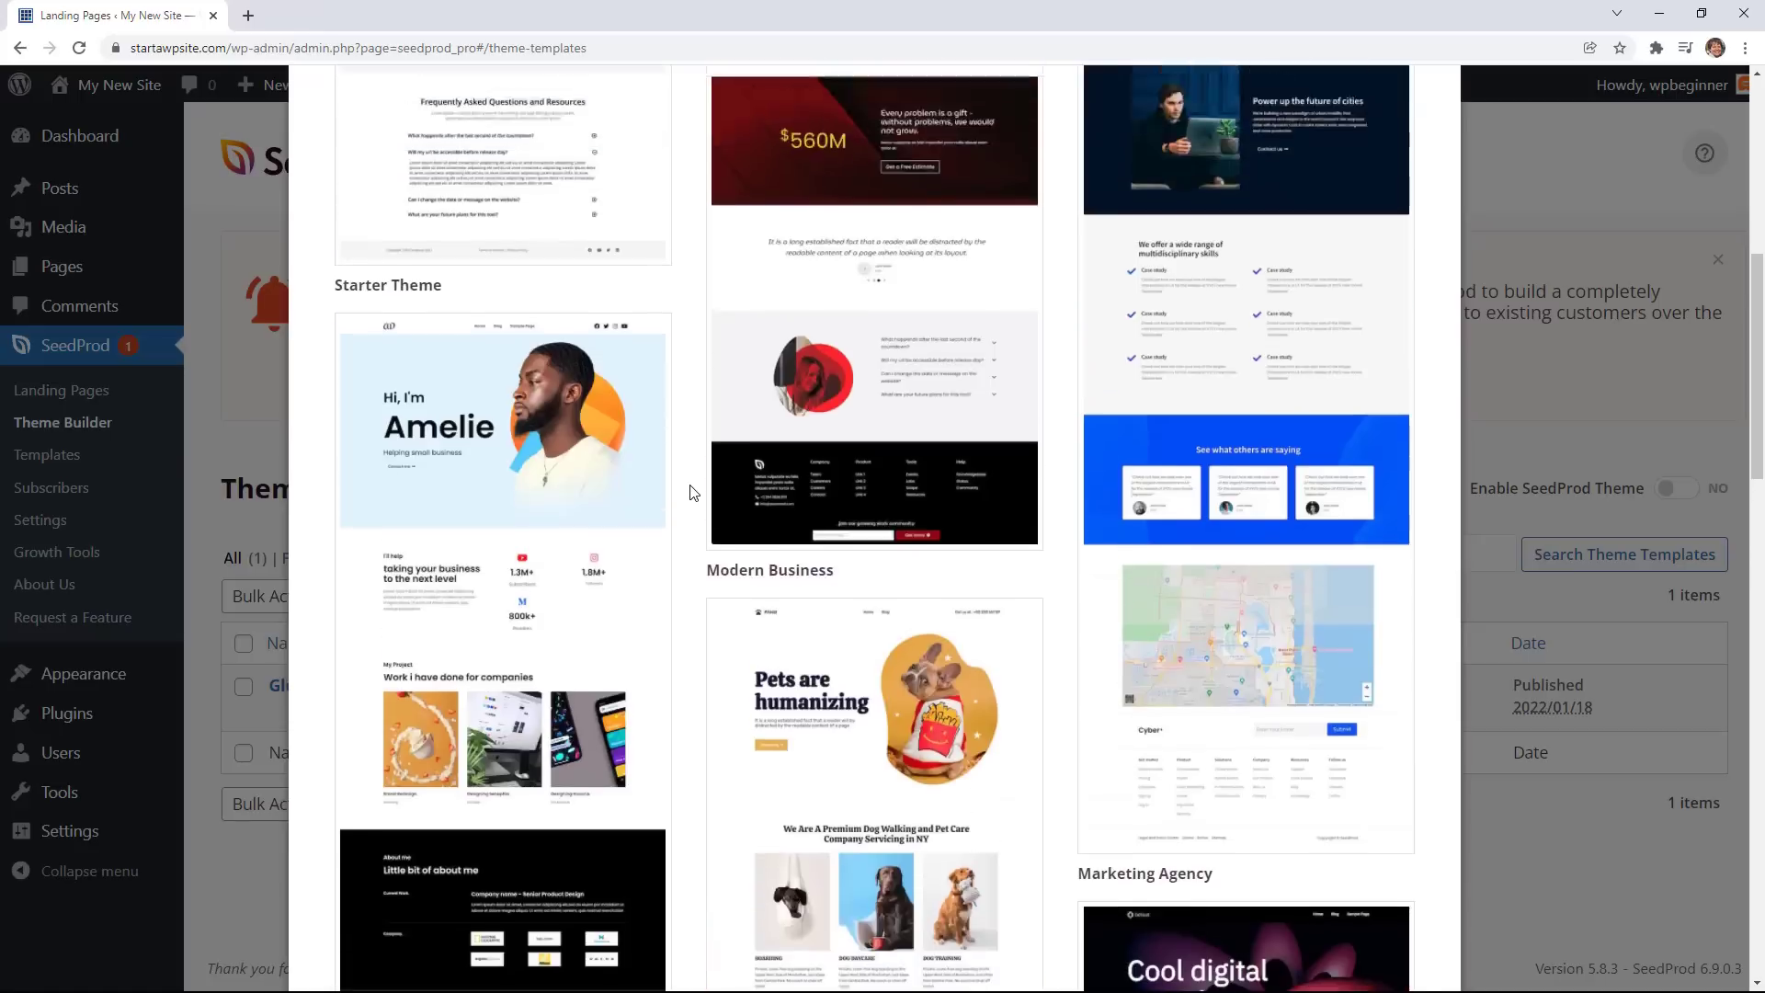
{"action": "scroll", "scroll_direction": "up", "scroll_amount": 3}
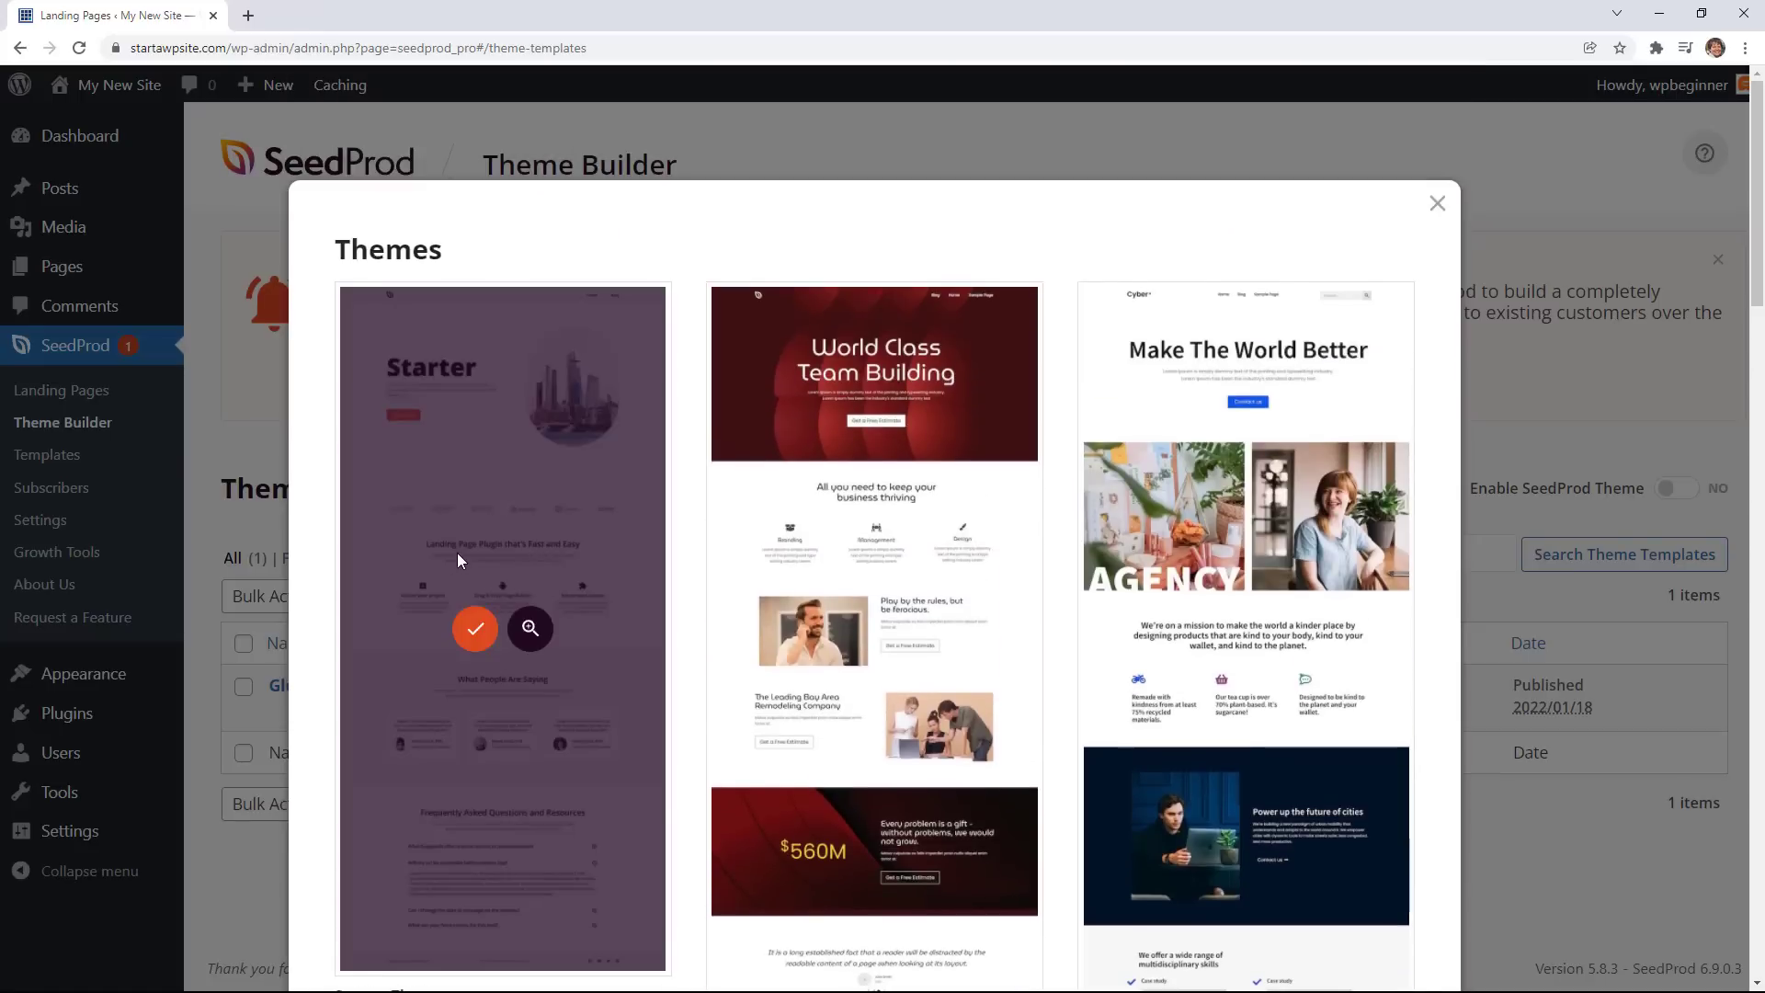
{"action": "scroll", "scroll_direction": "up", "scroll_amount": 3}
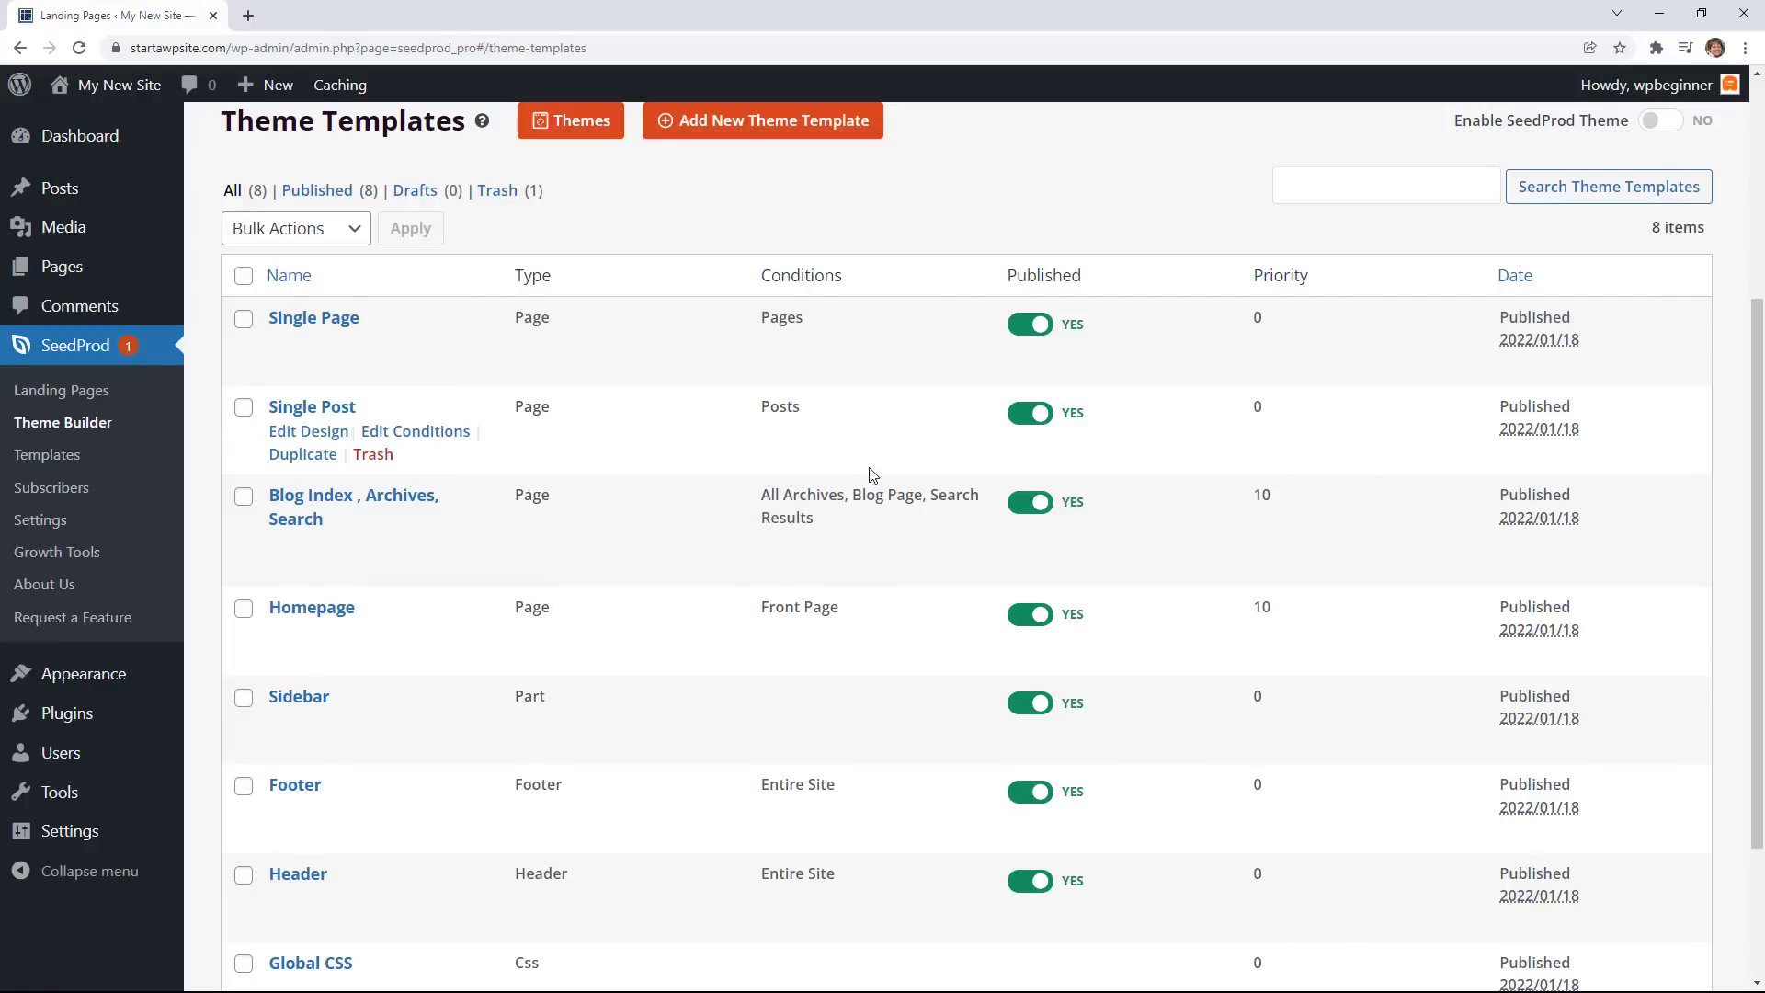
Review the imported theme templates and choose Edit Design on the Homepage template.
{"action": "left_click", "coordinate": [372, 453]}
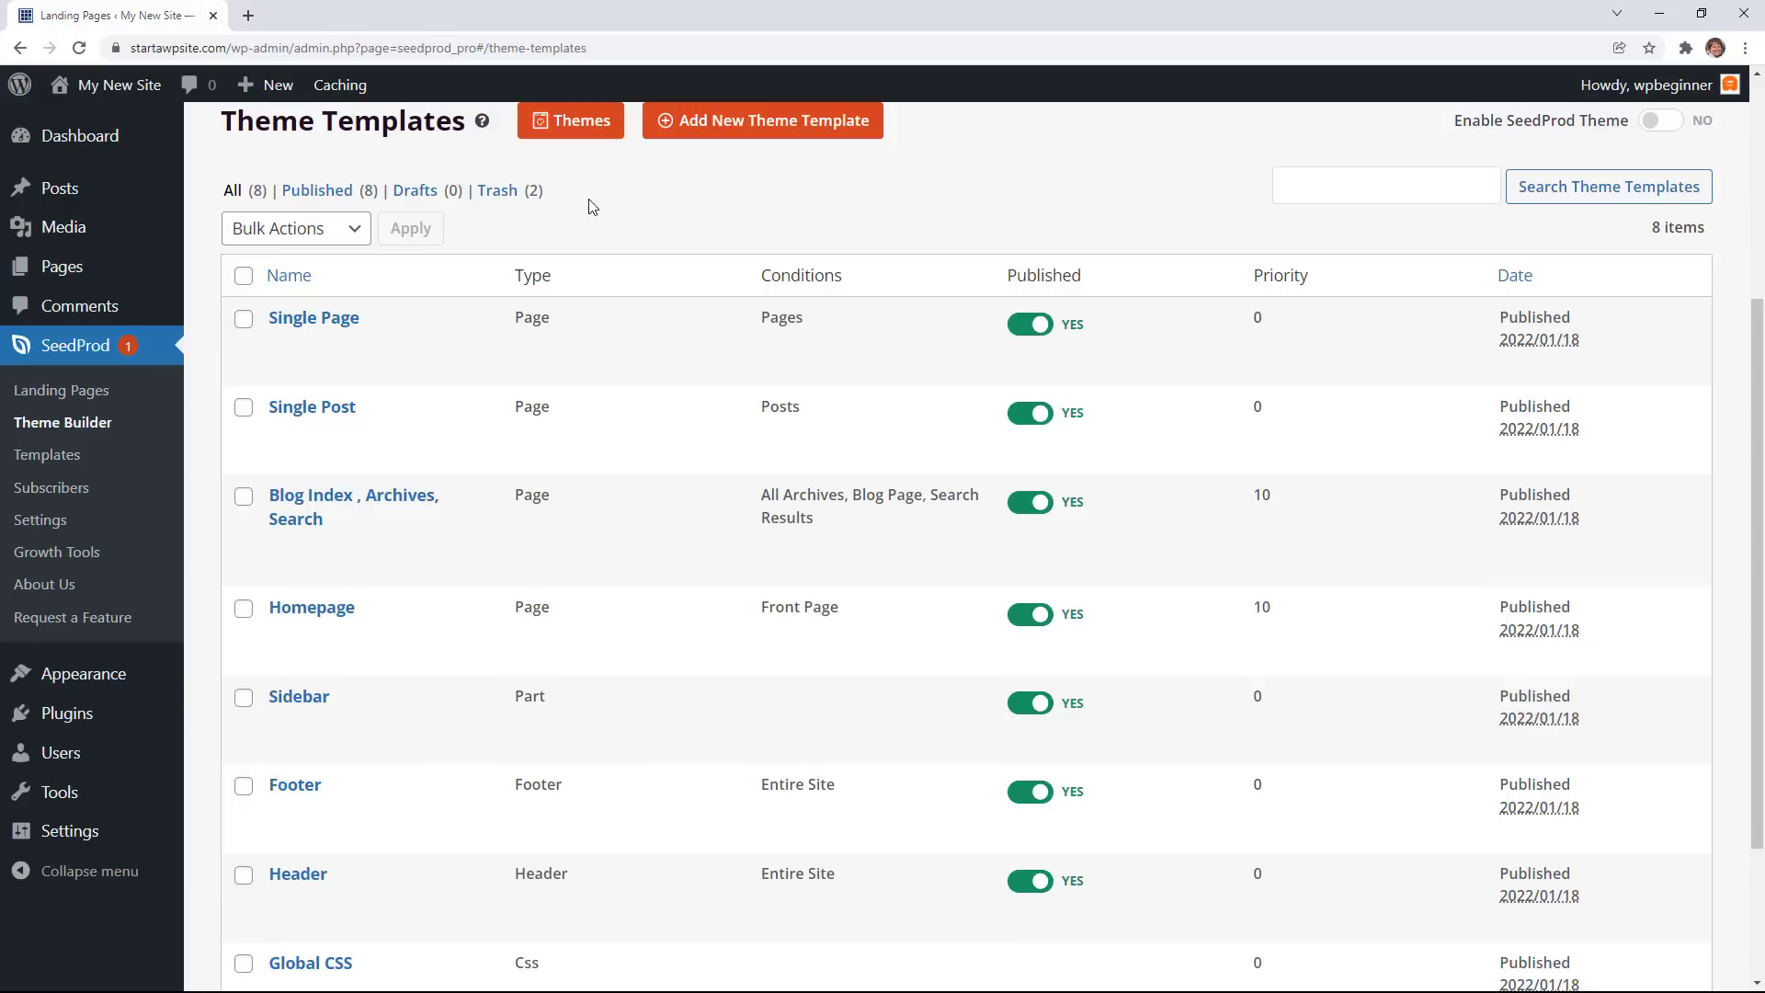
{"action": "mouse_move", "coordinate": [314, 317]}
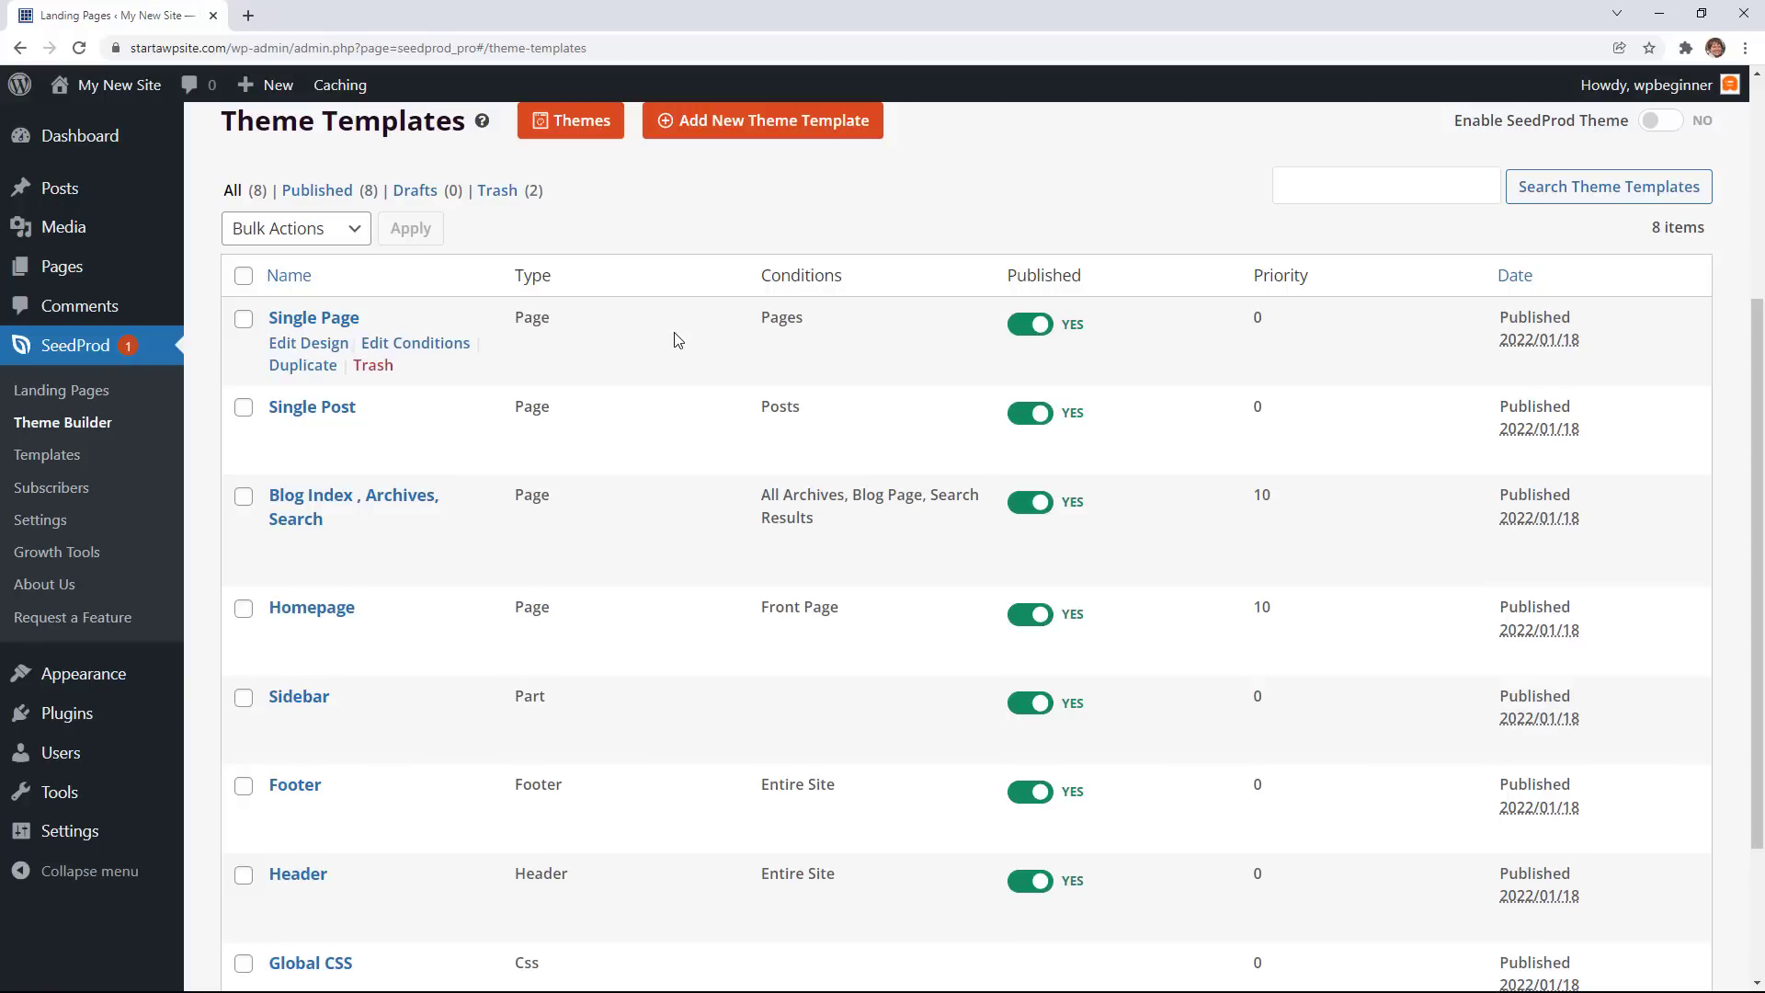
{"action": "mouse_move", "coordinate": [670, 356]}
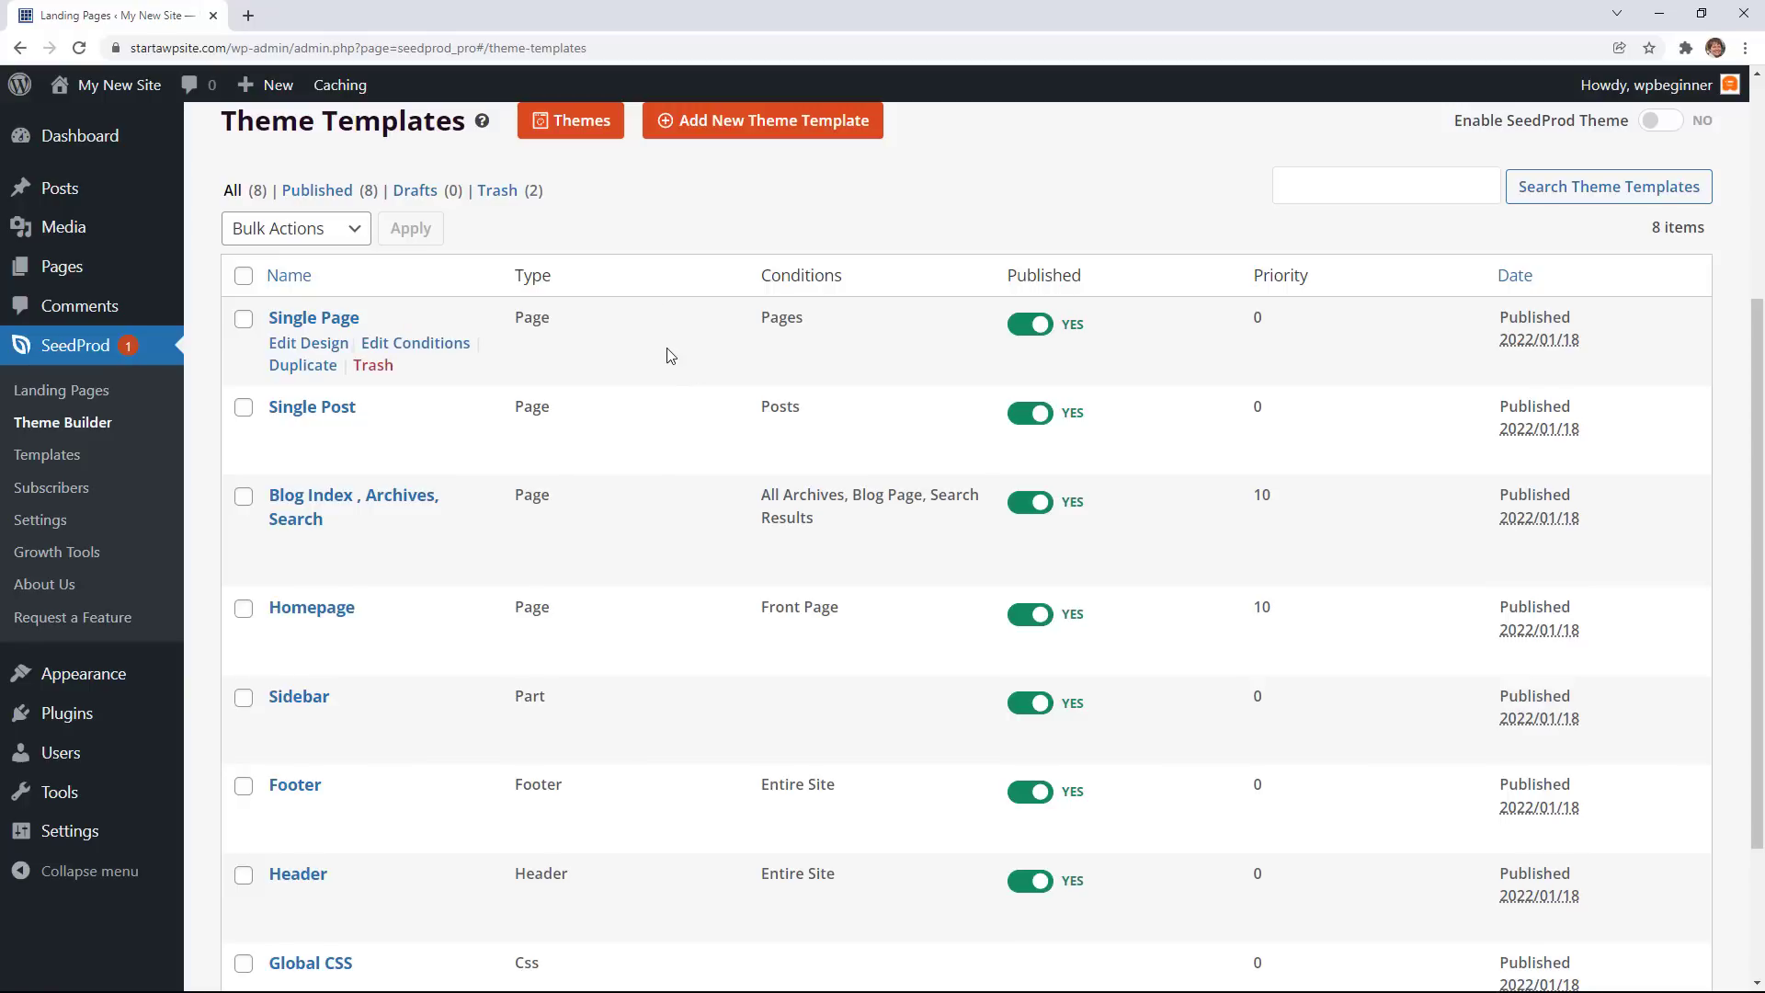
{"action": "mouse_move", "coordinate": [312, 406]}
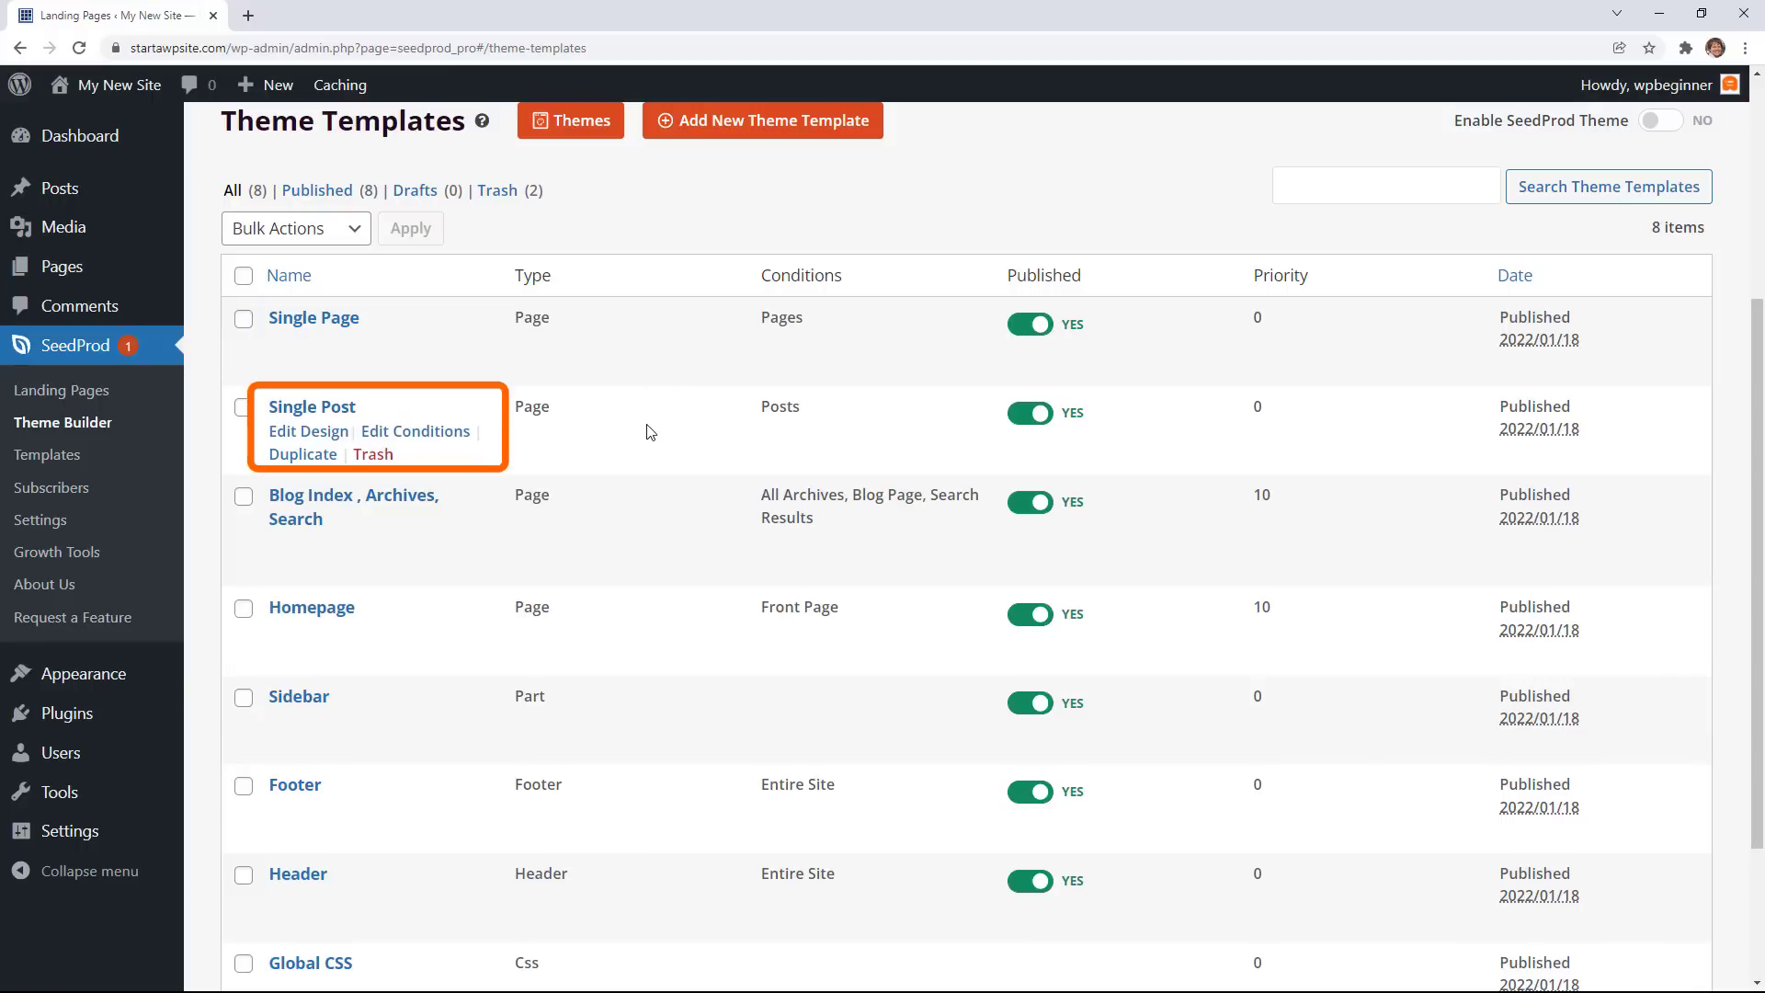
{"action": "mouse_move", "coordinate": [638, 494]}
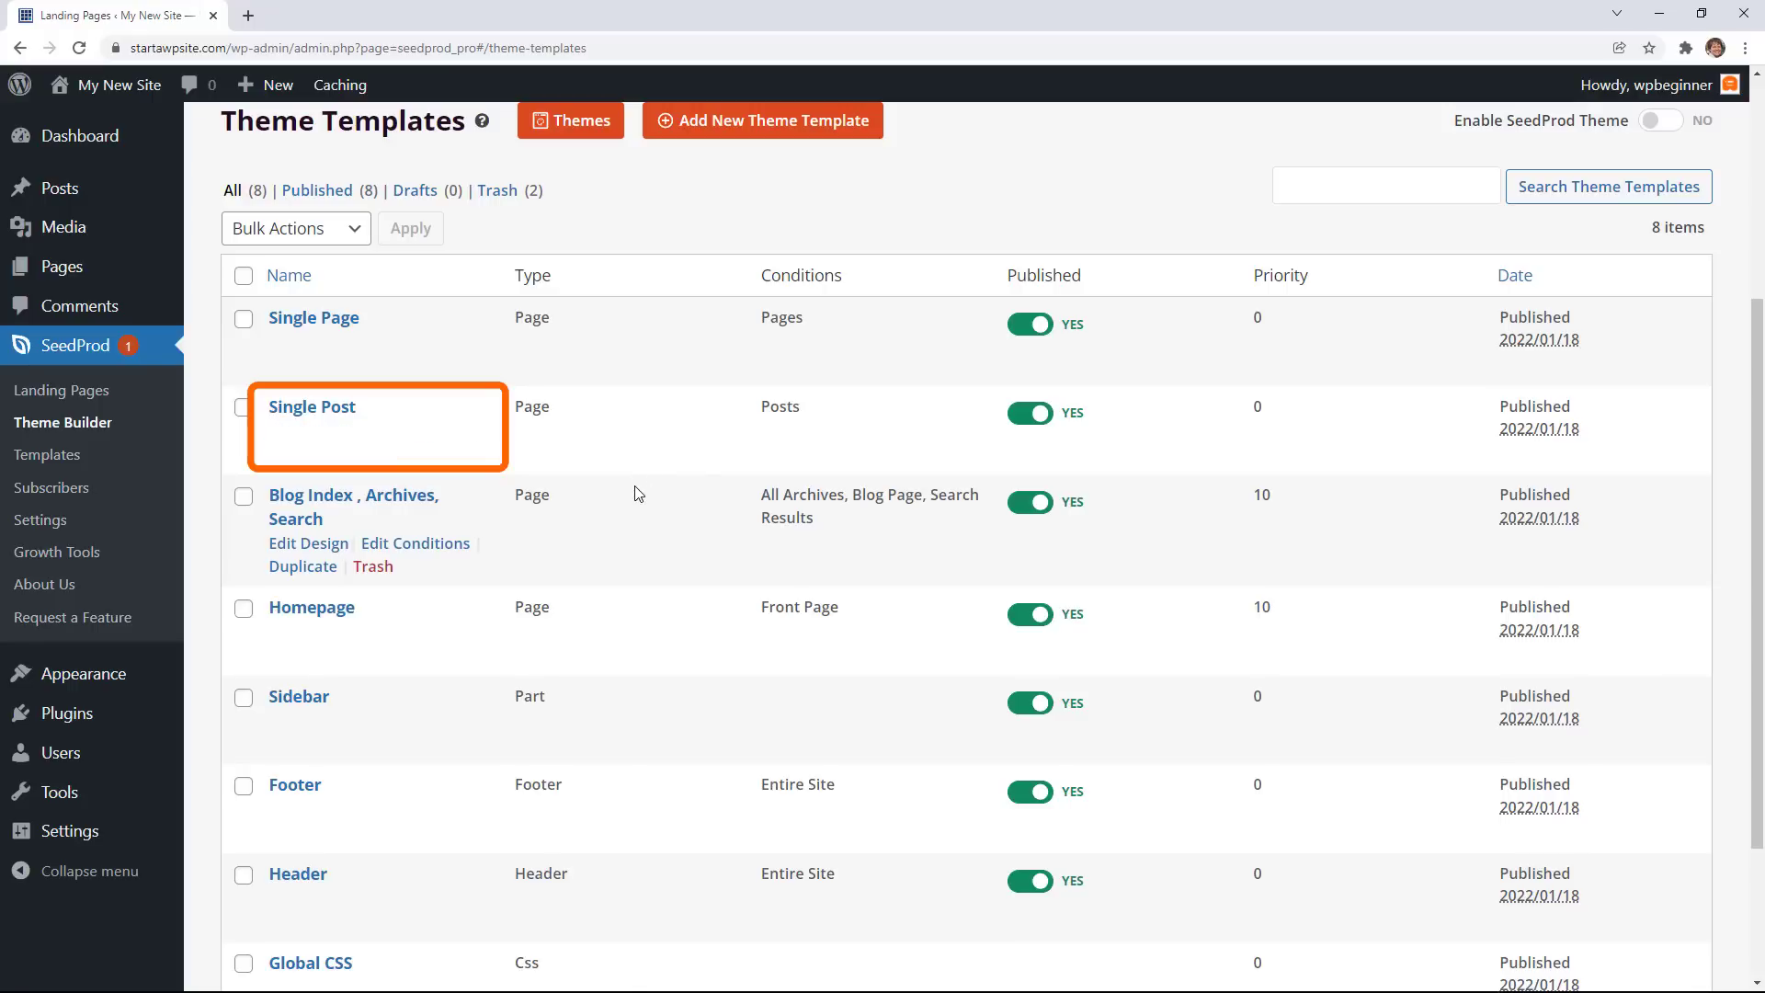
{"action": "mouse_move", "coordinate": [636, 503]}
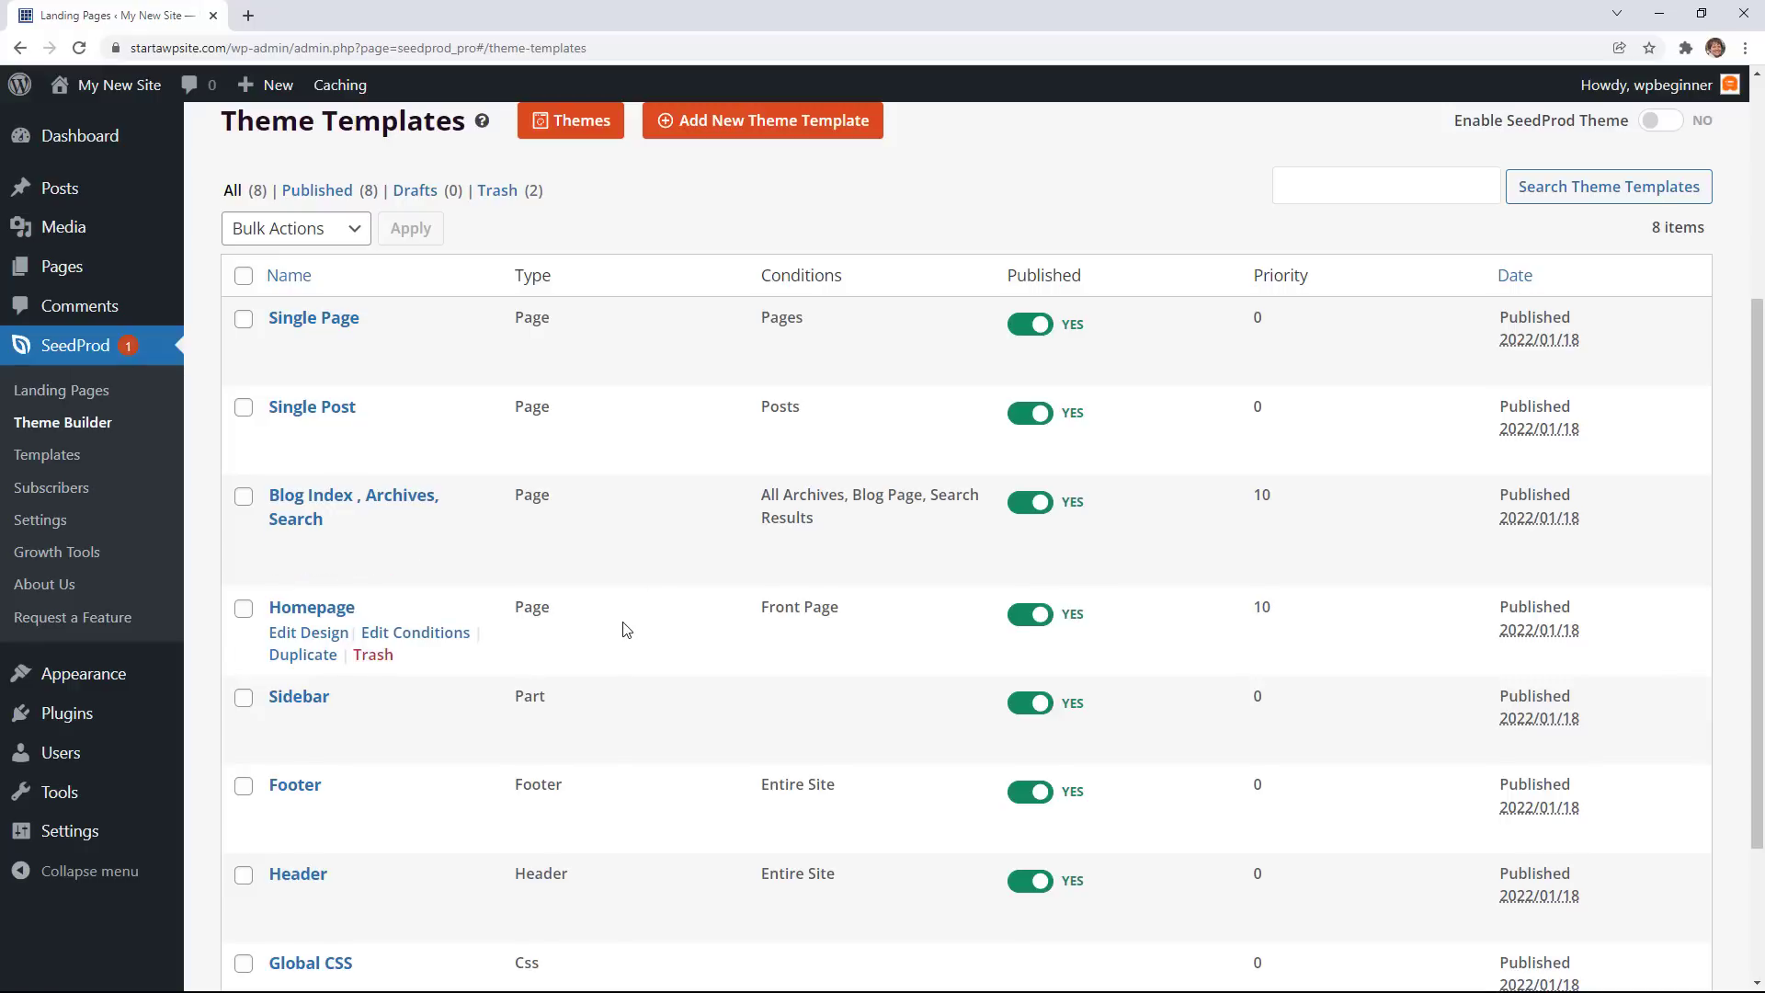
{"action": "mouse_move", "coordinate": [638, 877]}
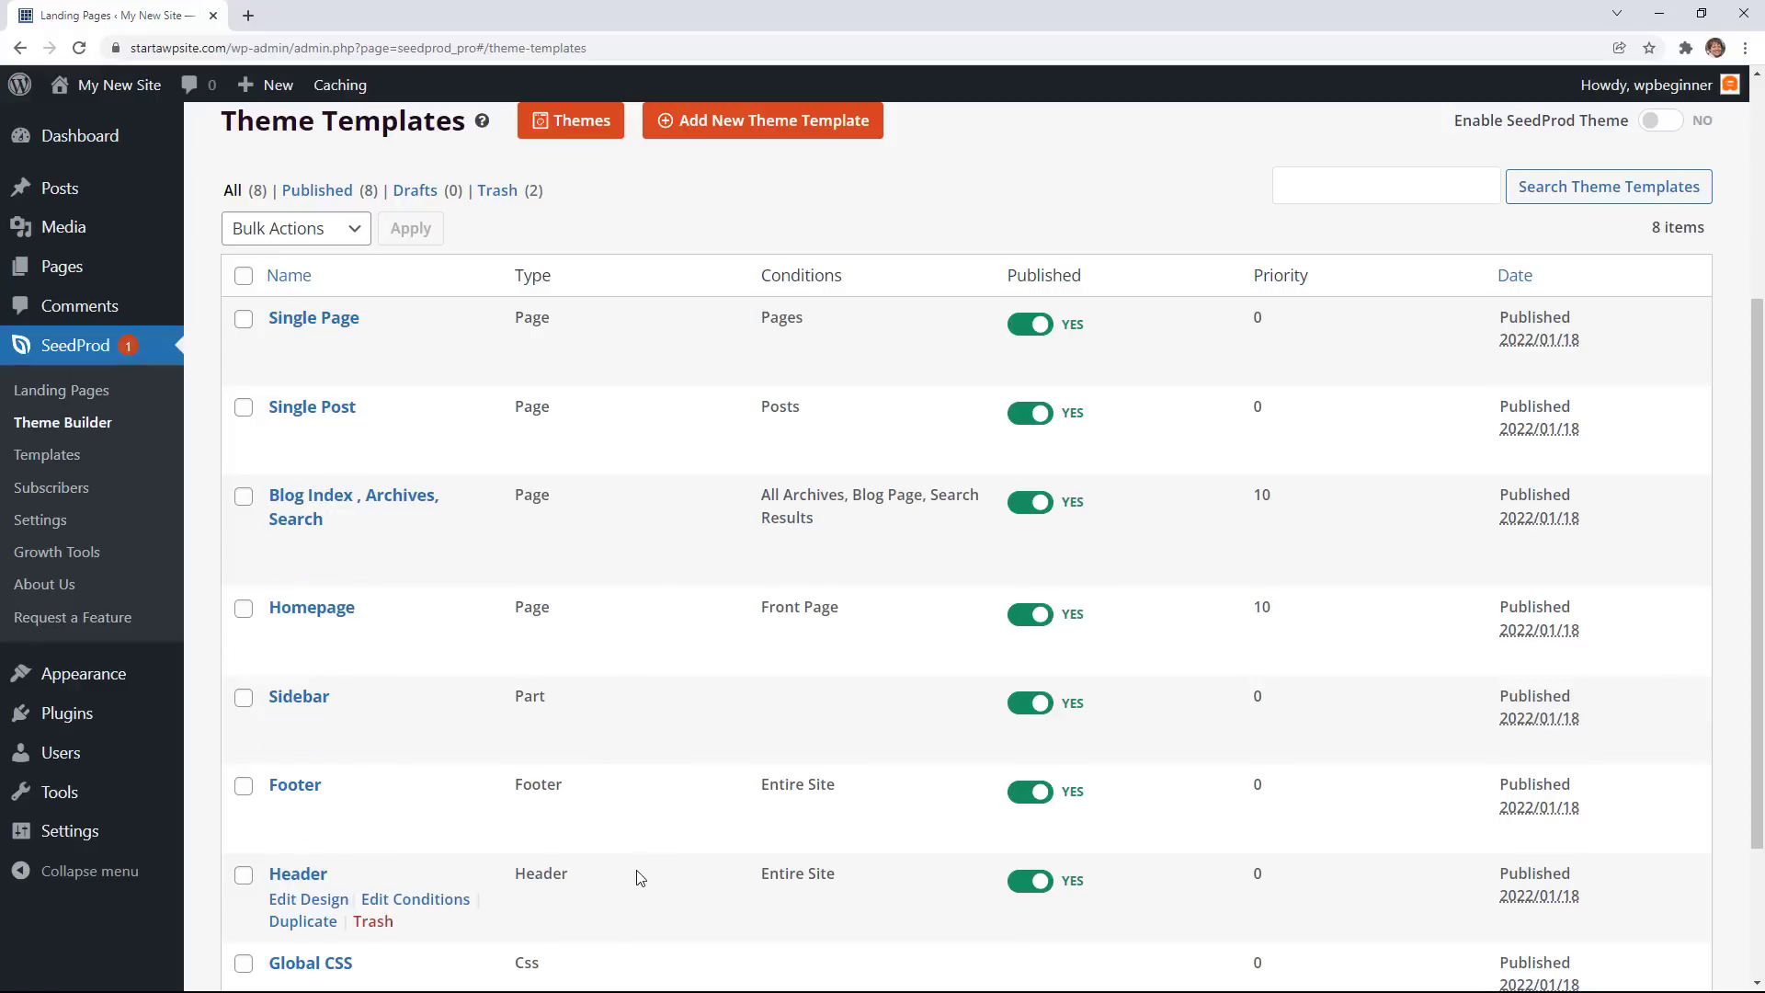
{"action": "mouse_move", "coordinate": [310, 607]}
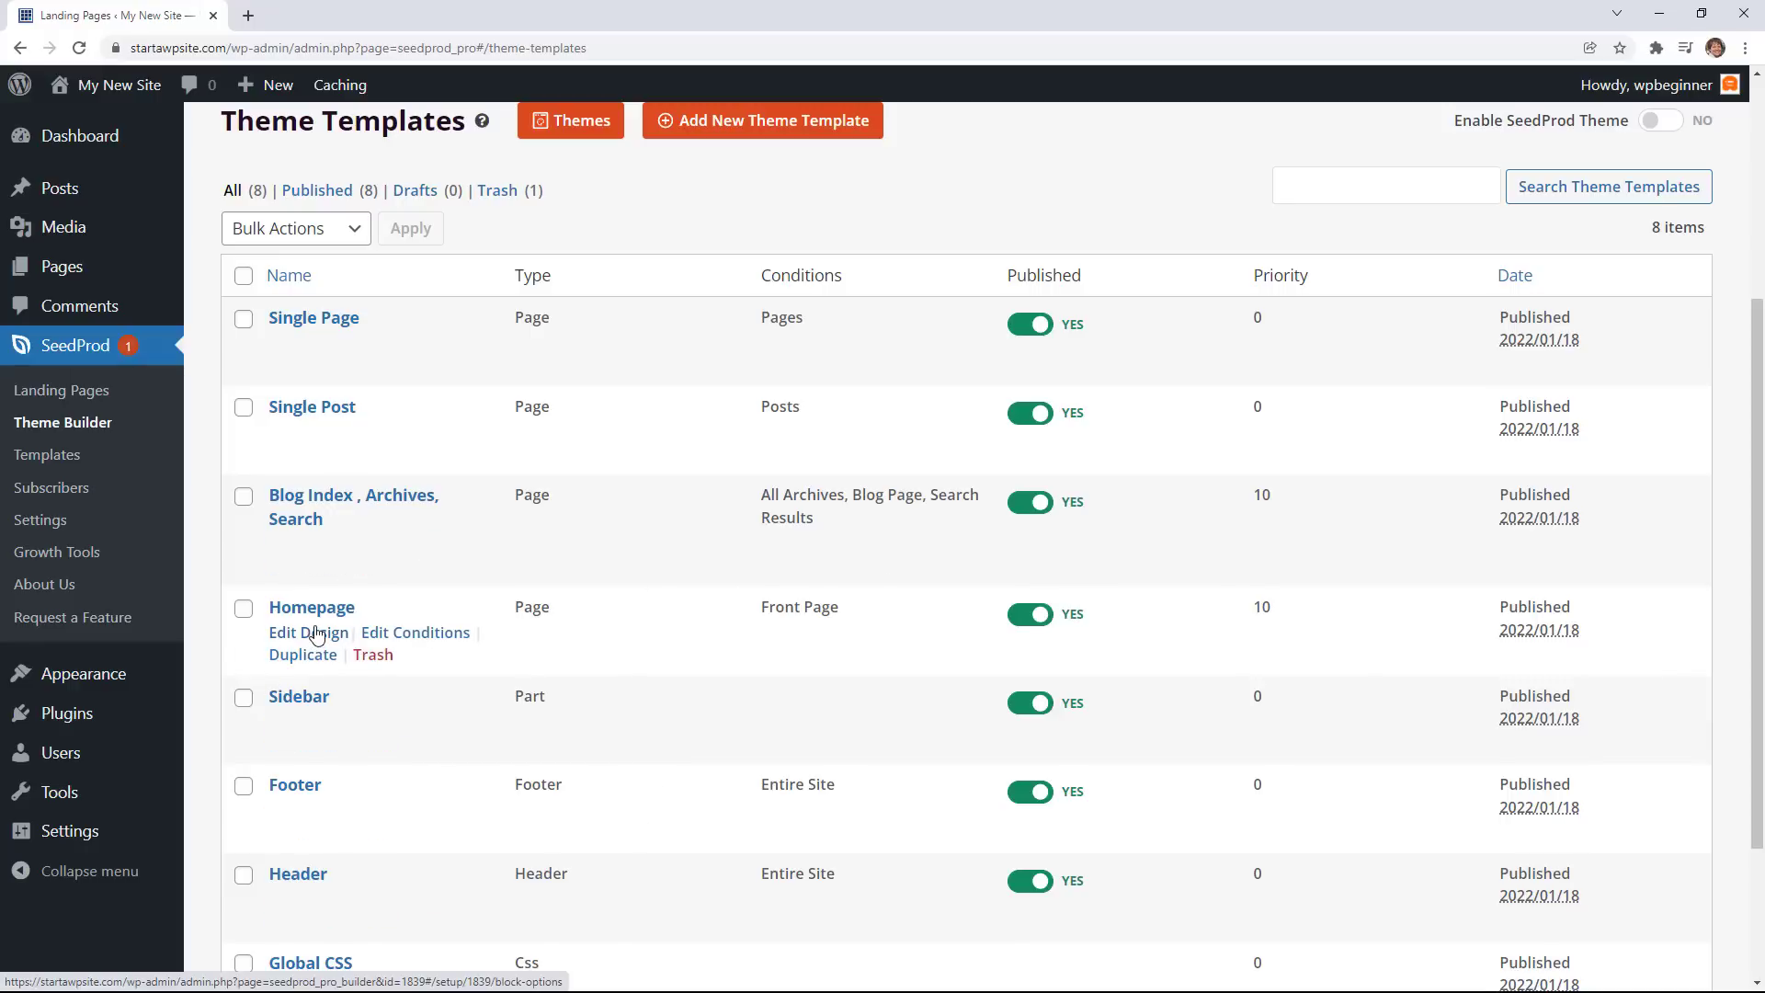
{"action": "left_click", "coordinate": [309, 631]}
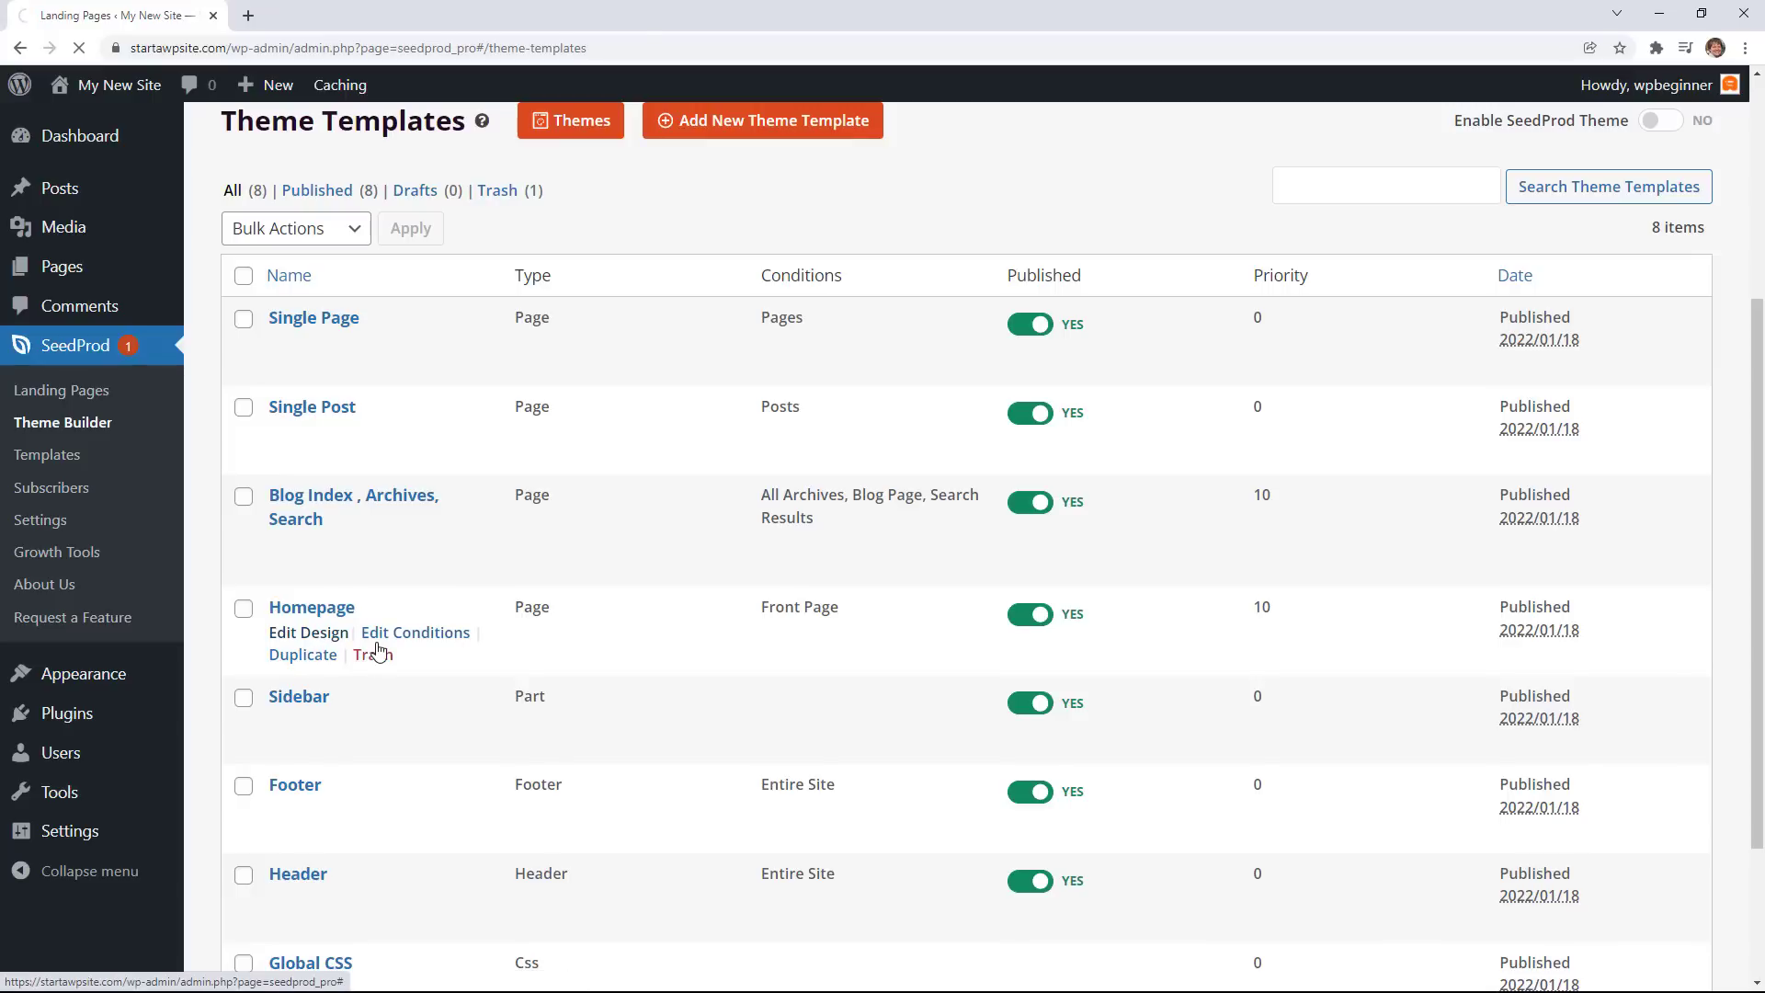
Inspect the hero section, its two-column row, Starter headline and Start Project button.
{"action": "left_click", "coordinate": [309, 631]}
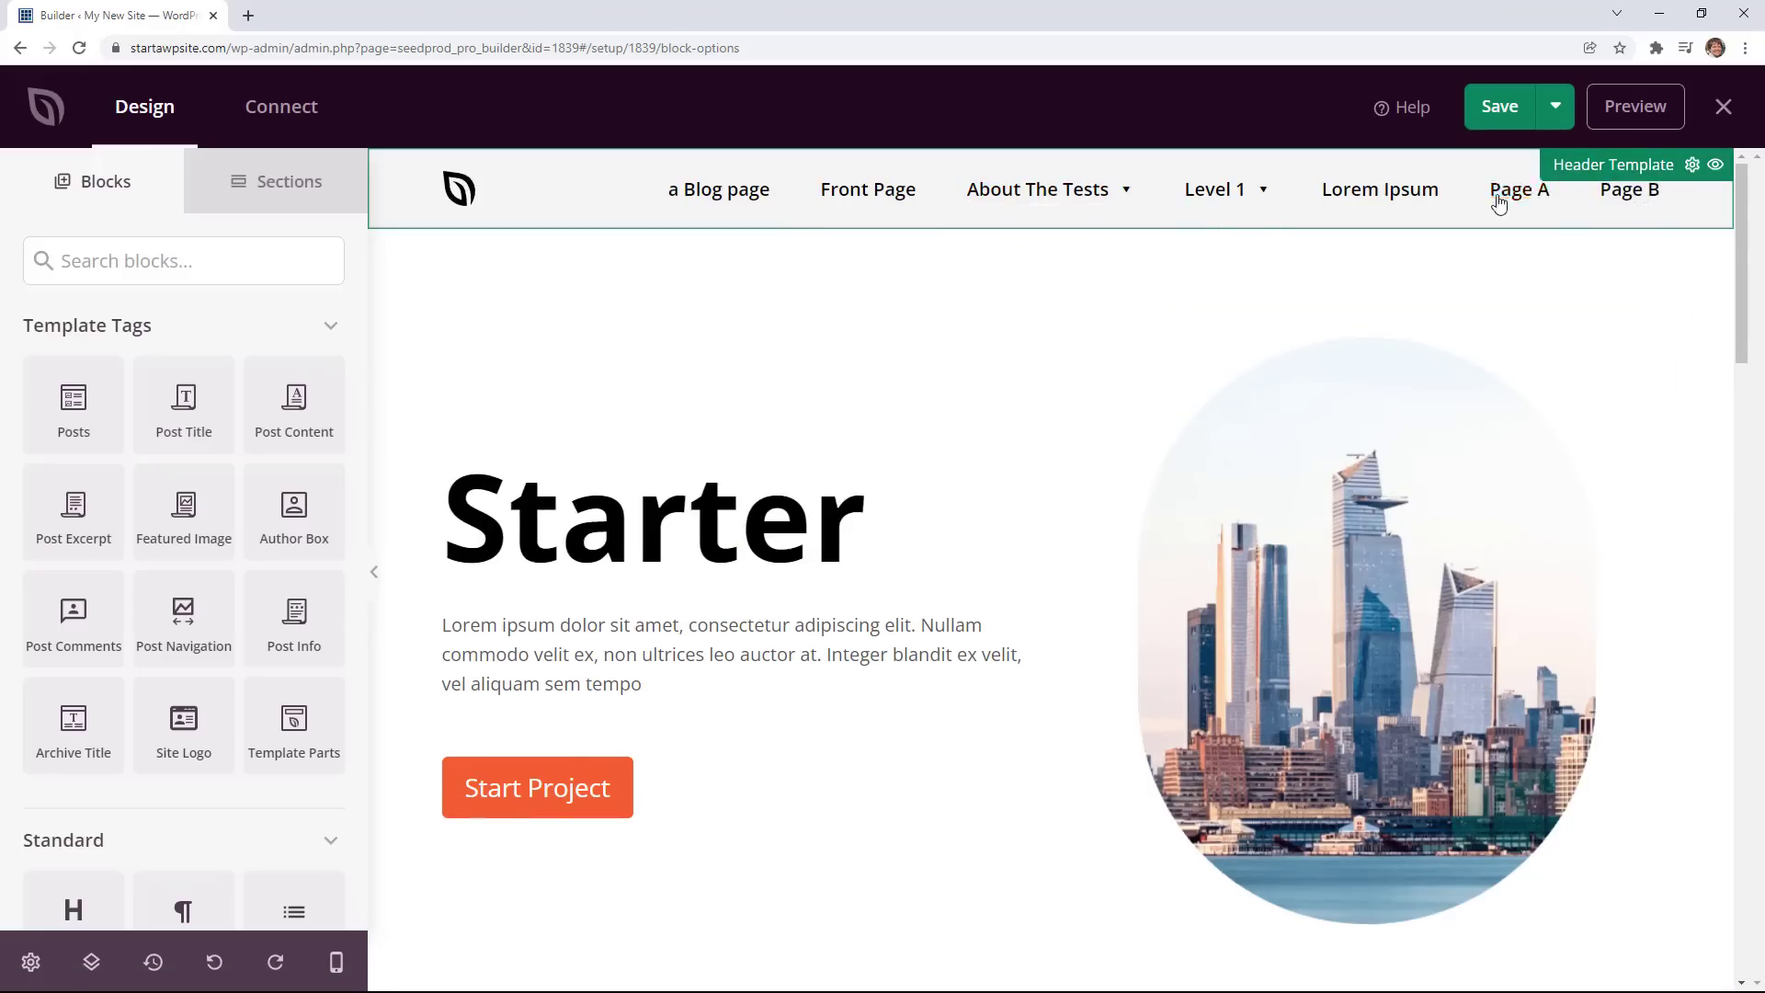
{"action": "mouse_move", "coordinate": [774, 210]}
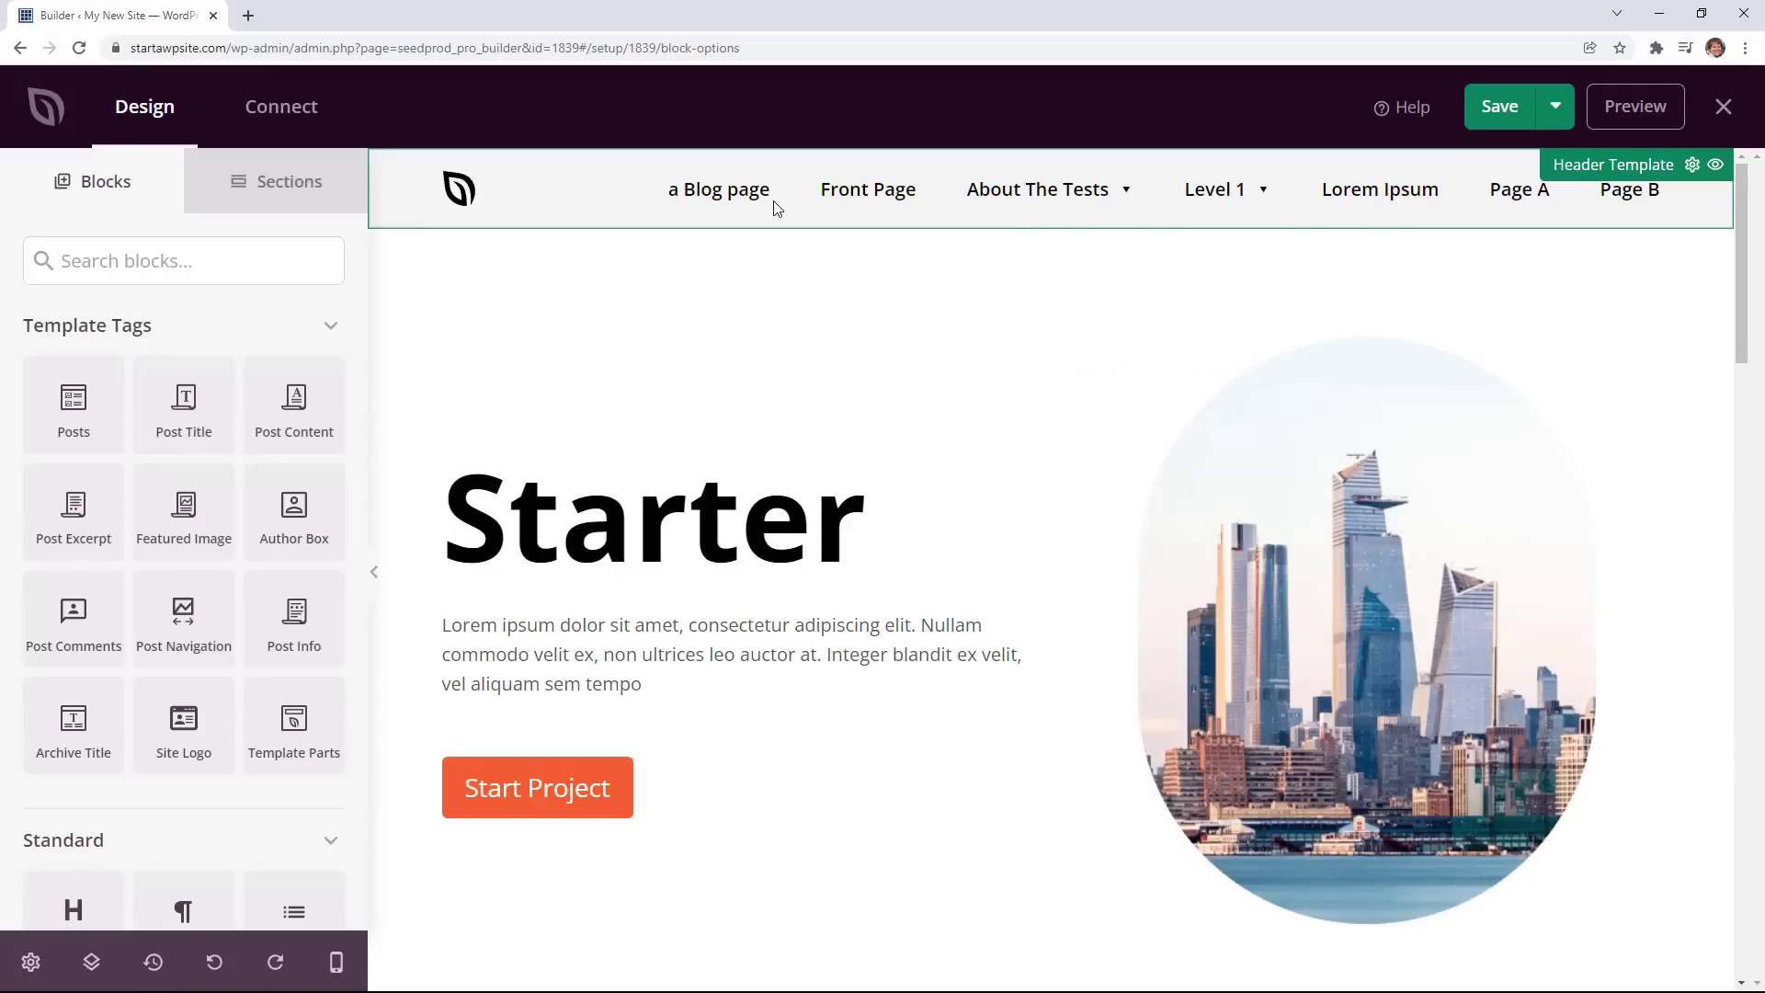
{"action": "mouse_move", "coordinate": [848, 214]}
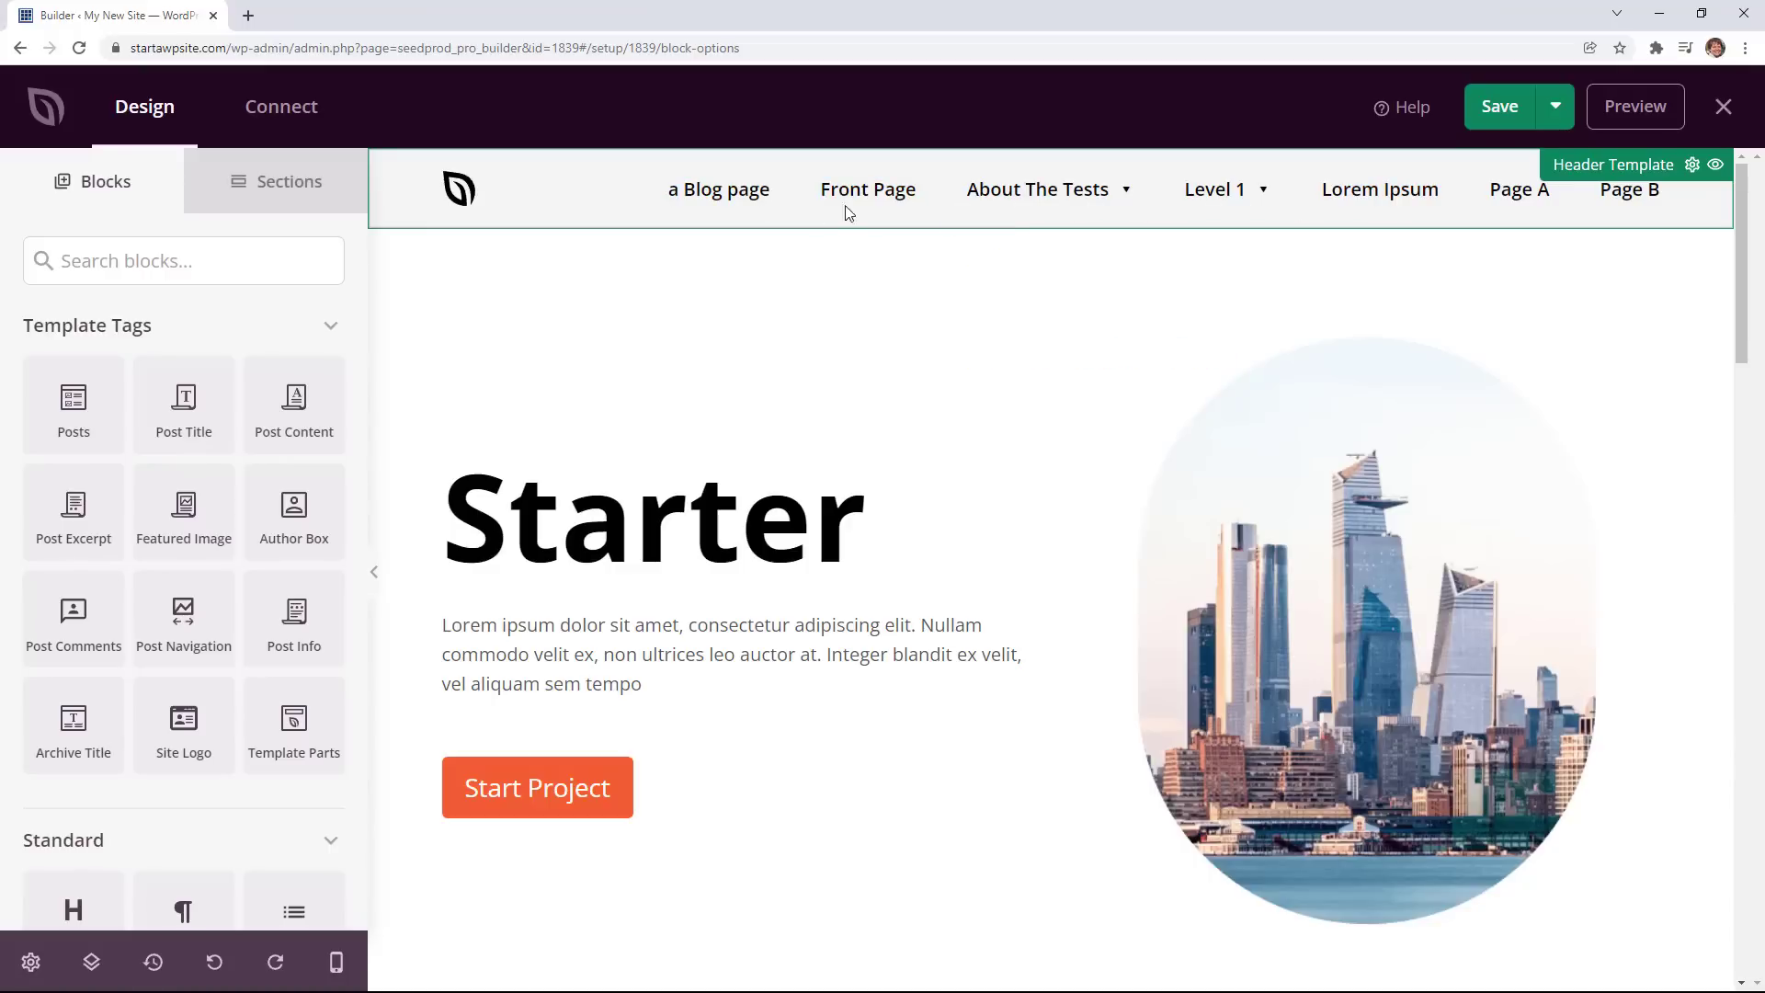
{"action": "mouse_move", "coordinate": [816, 215]}
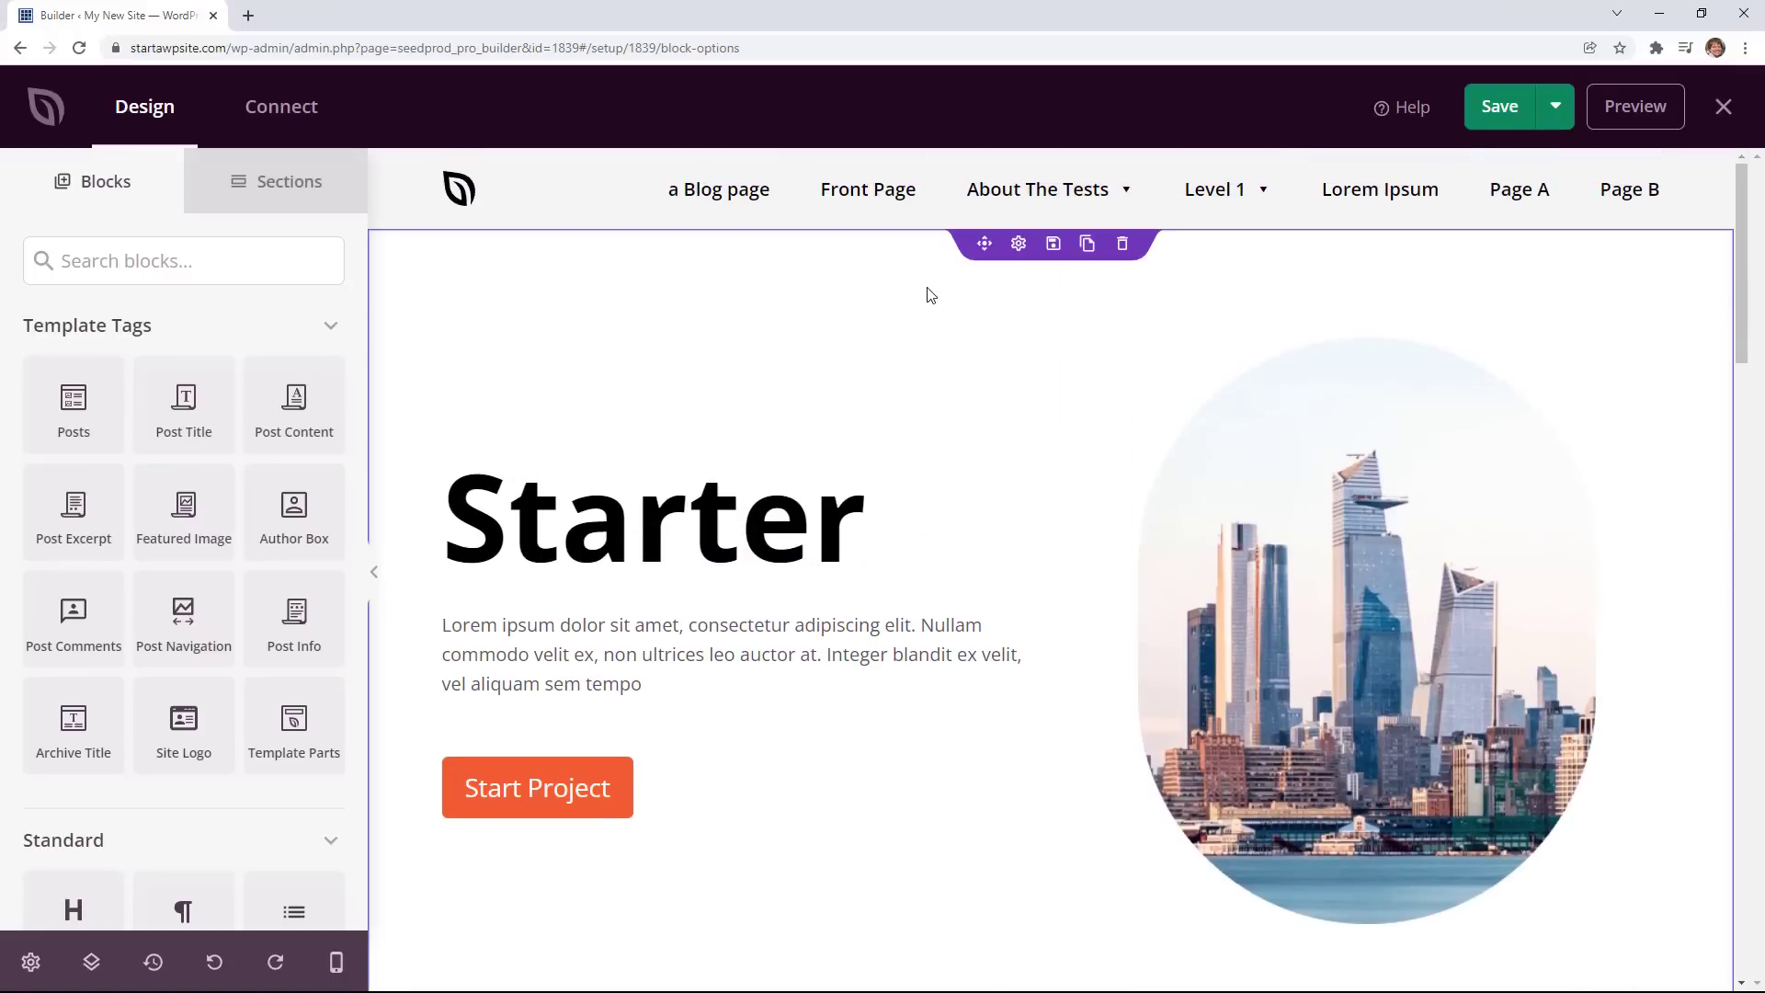
{"action": "left_click", "coordinate": [921, 376]}
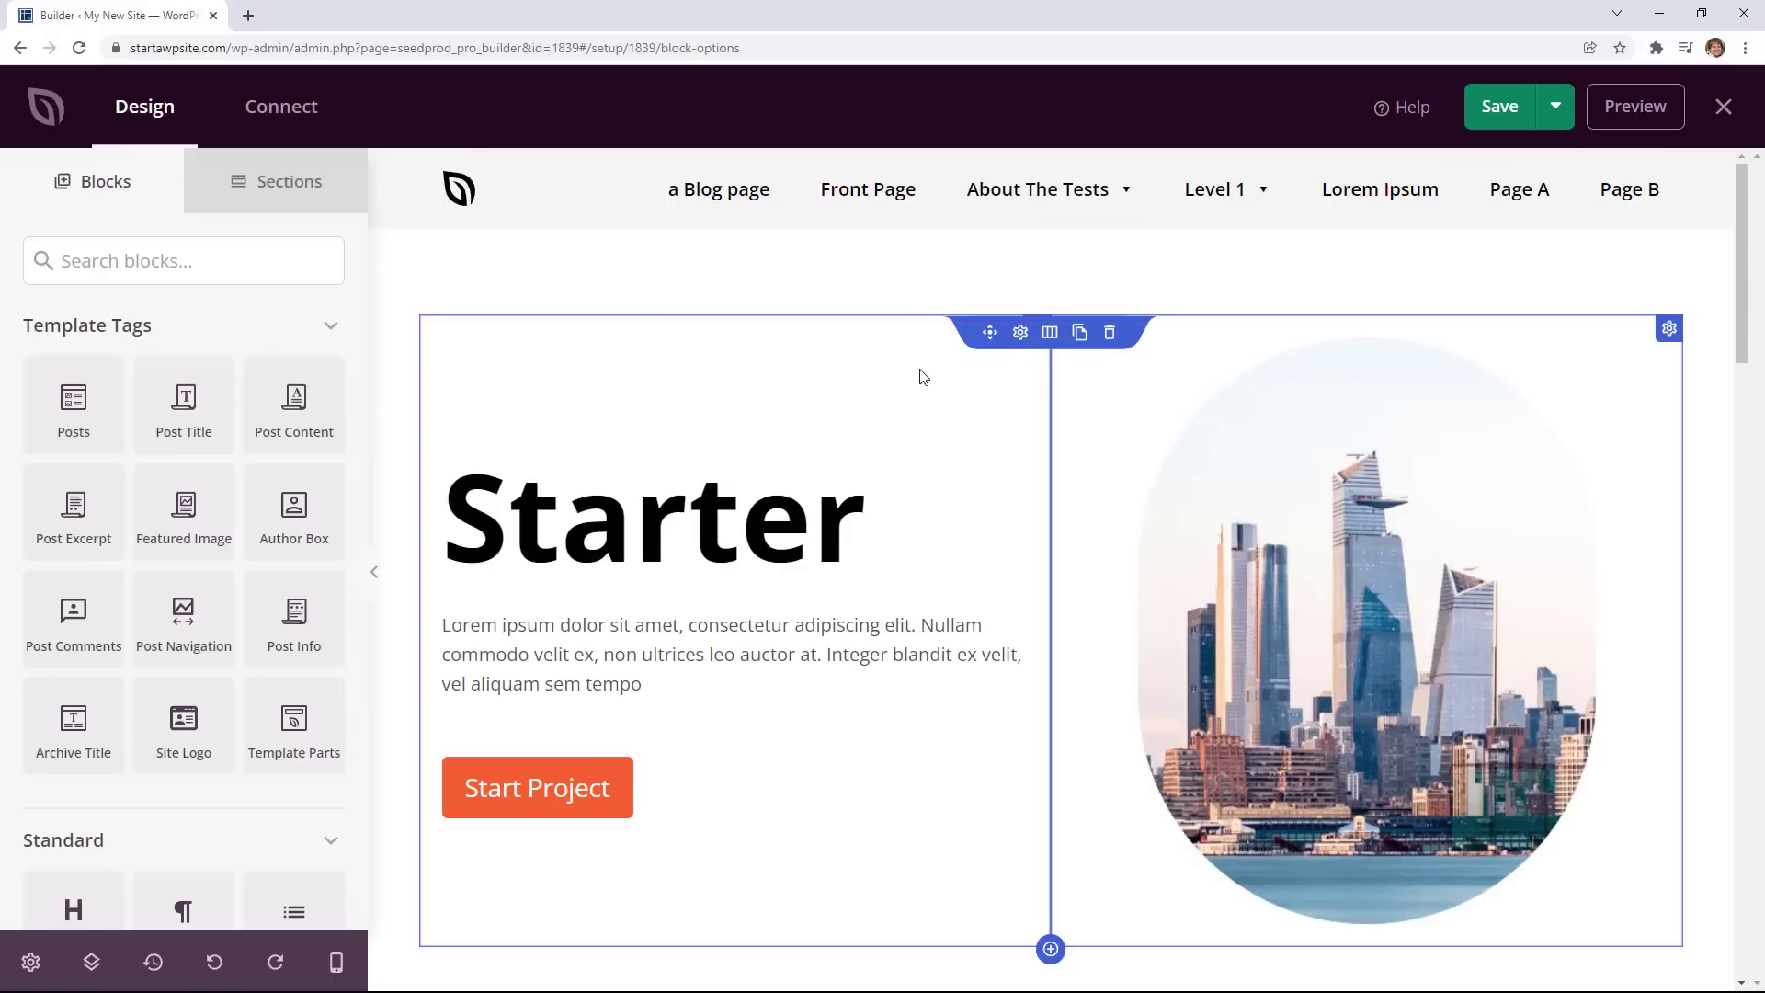
{"action": "left_click", "coordinate": [651, 517]}
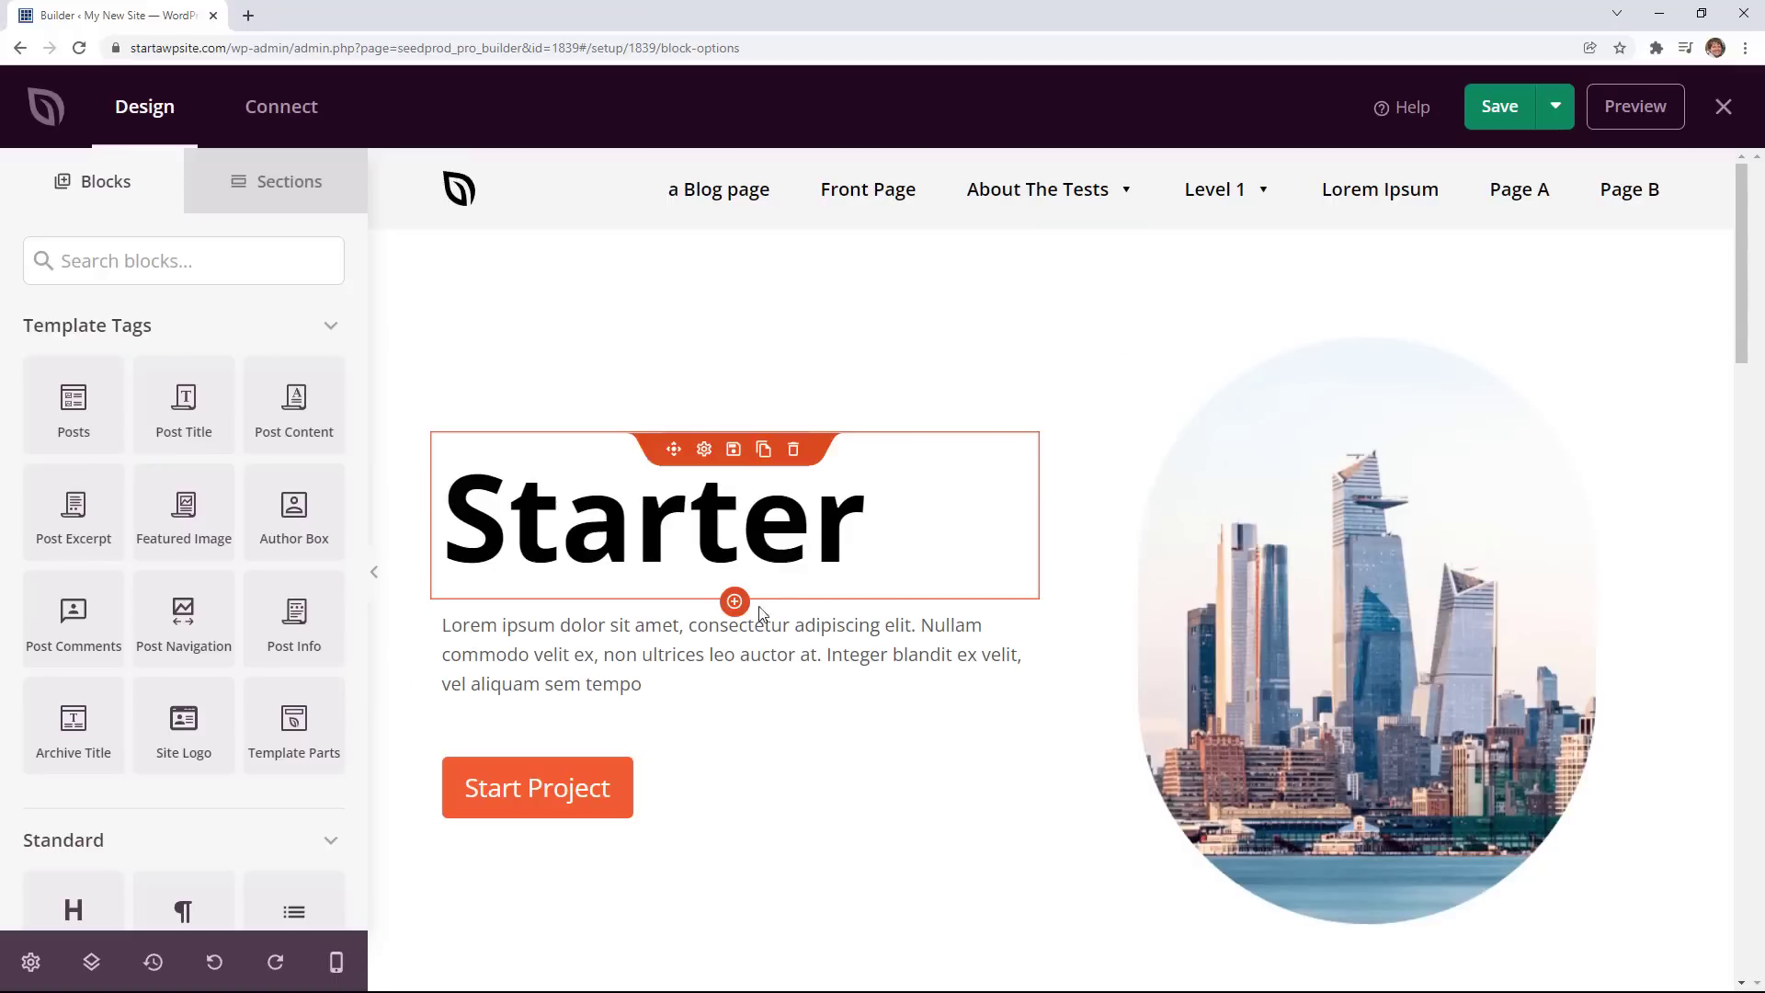
{"action": "left_click", "coordinate": [536, 787]}
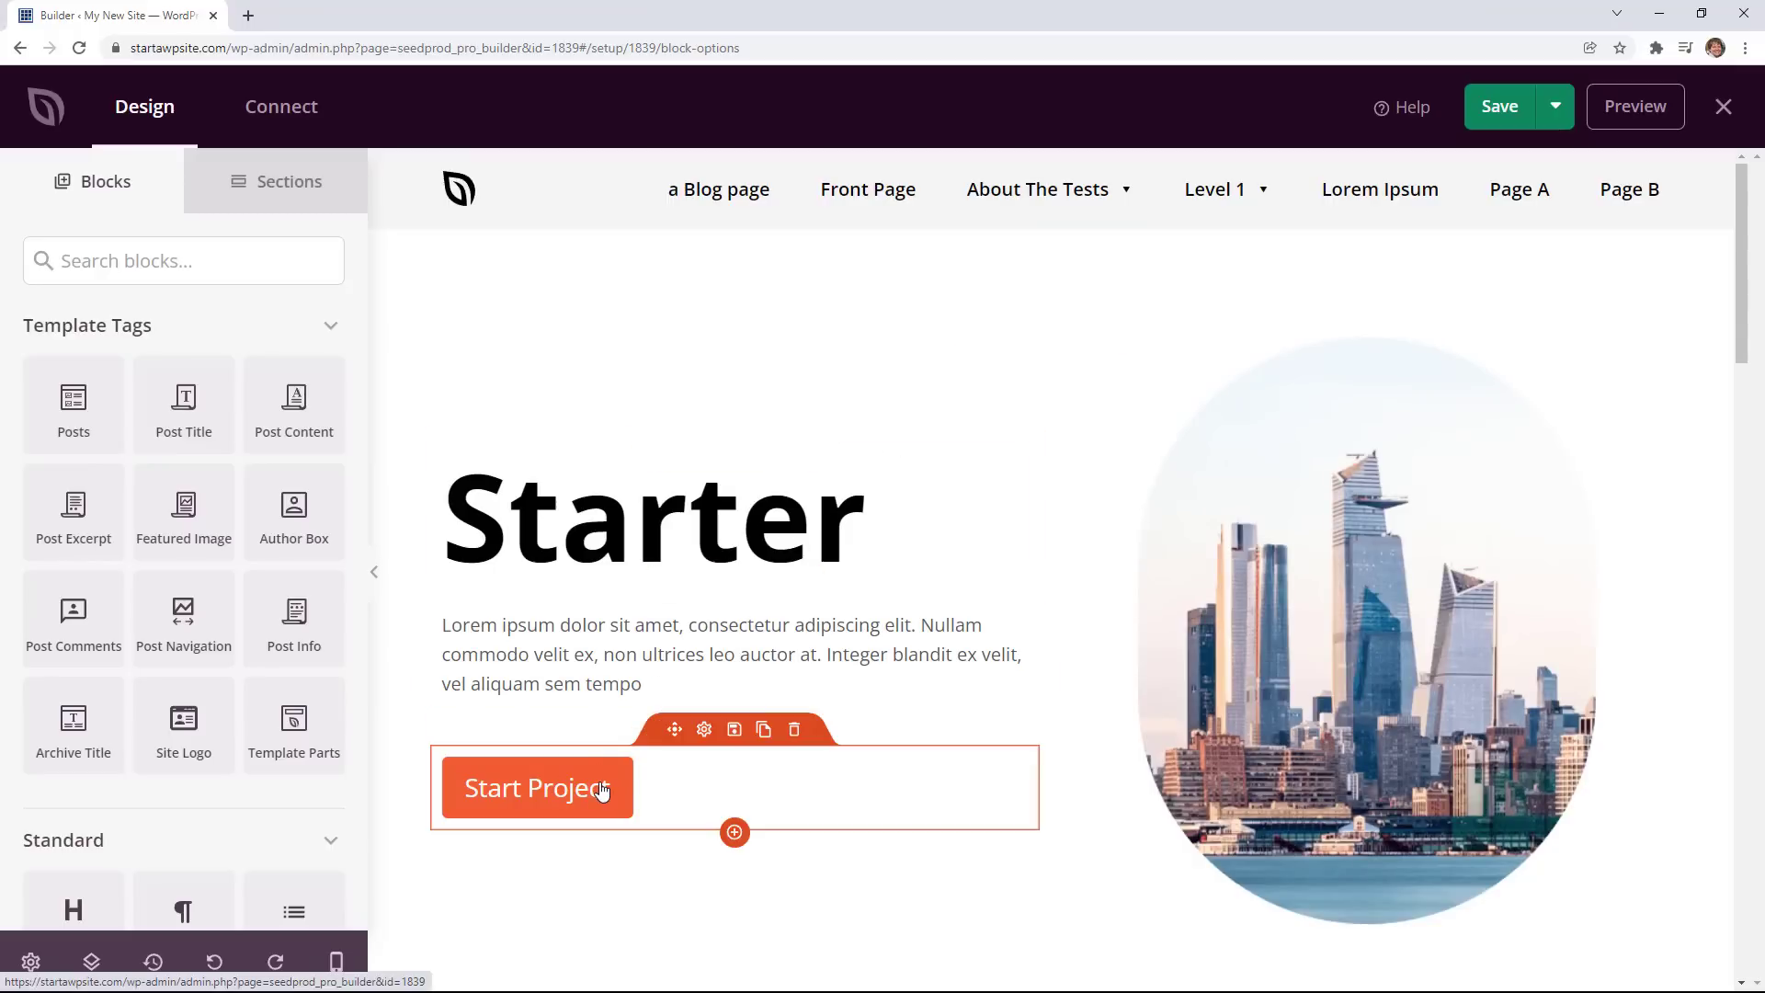
{"action": "left_click", "coordinate": [650, 517]}
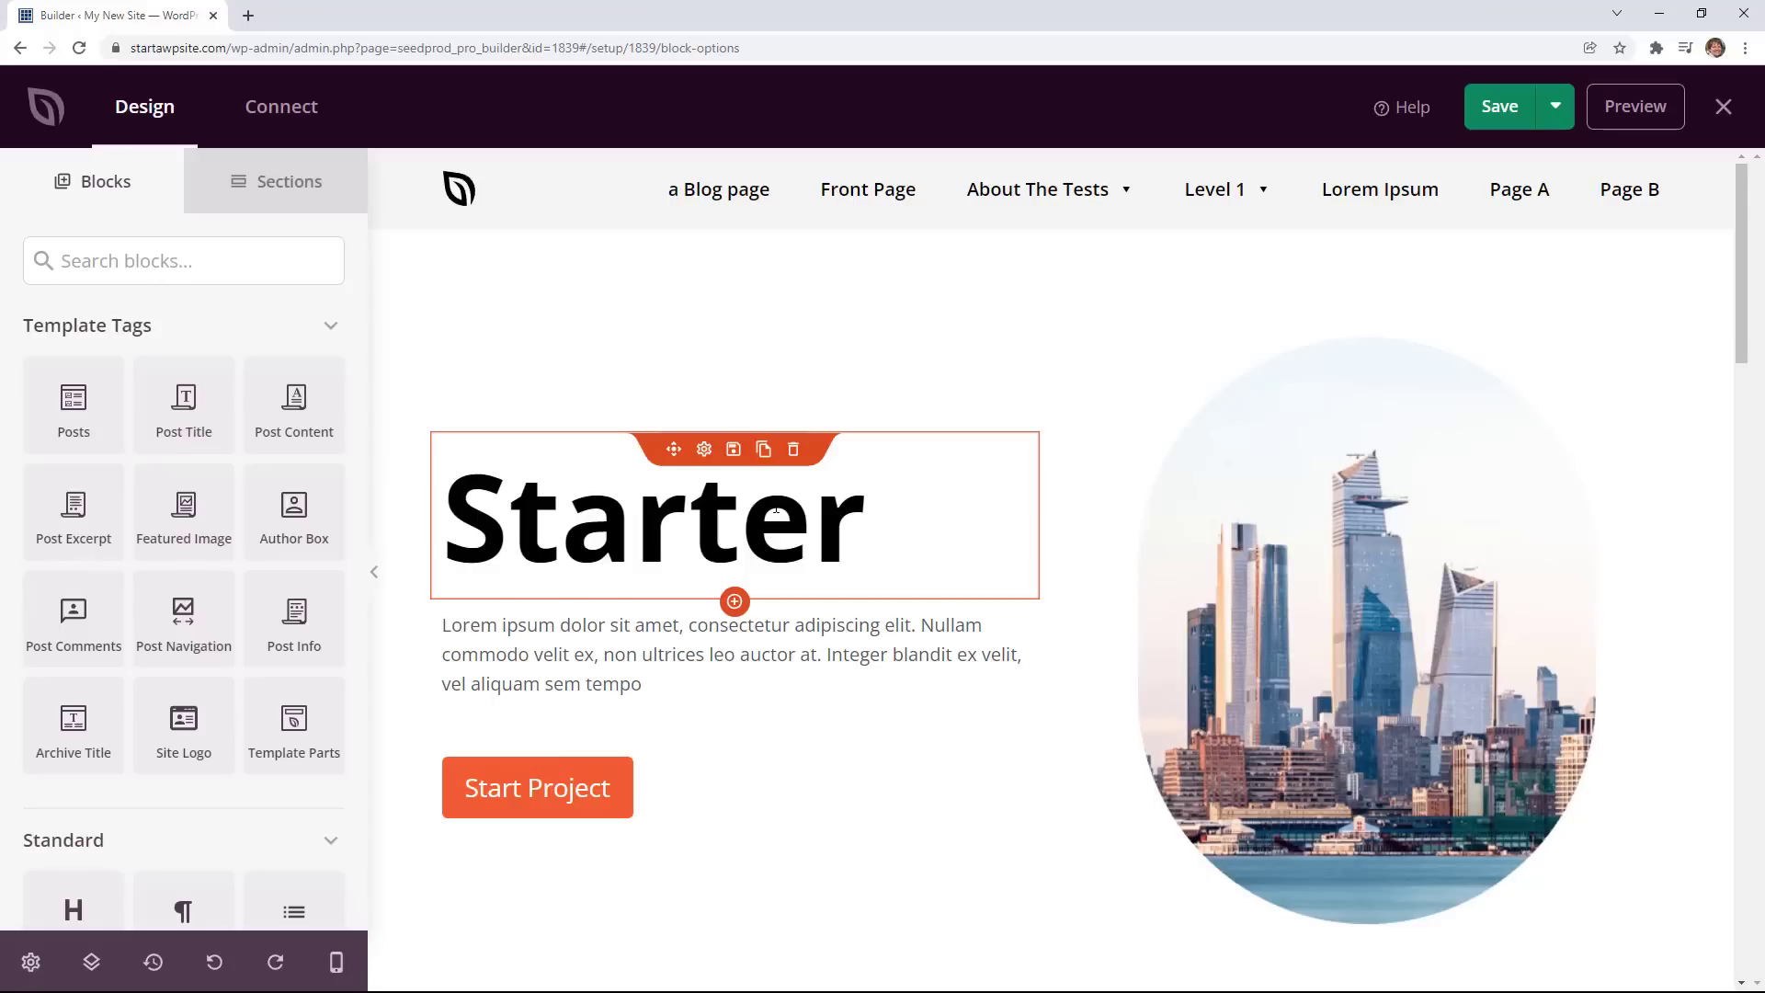
Change the hero headline to 'A.I. Inc' and the button text to 'Our Manifesto'.
{"action": "scroll", "scroll_direction": "down", "scroll_amount": 3}
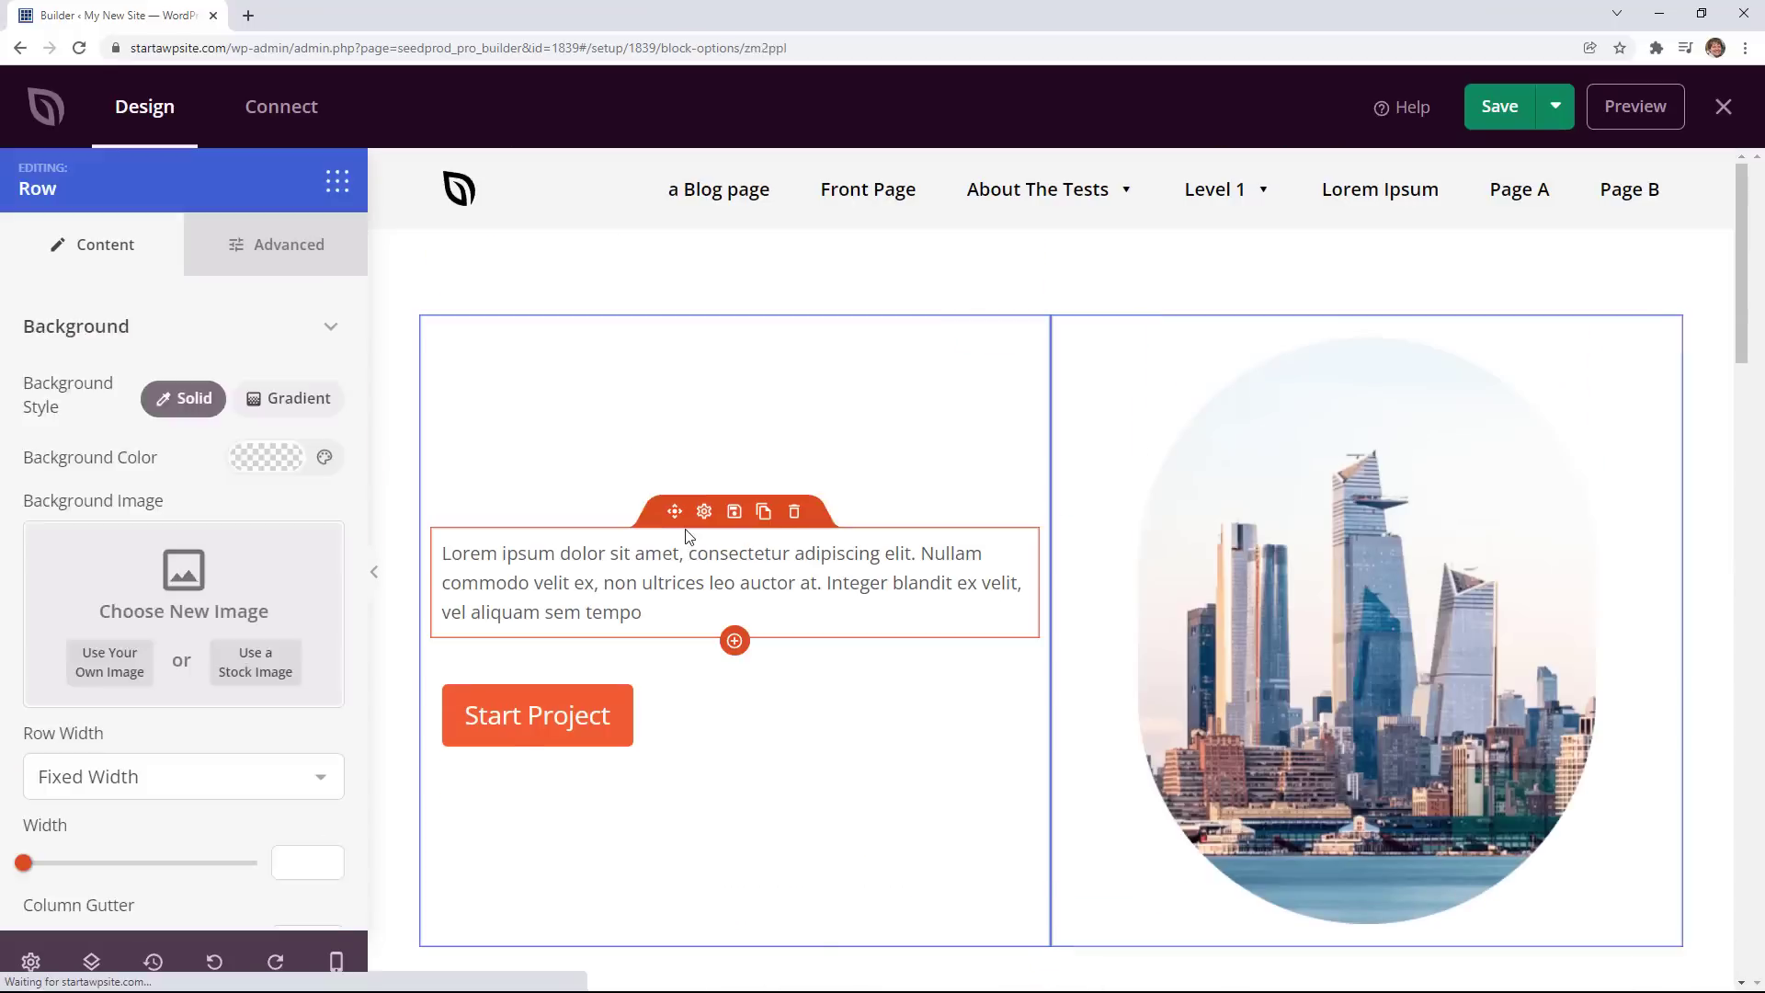
{"action": "left_click", "coordinate": [736, 515]}
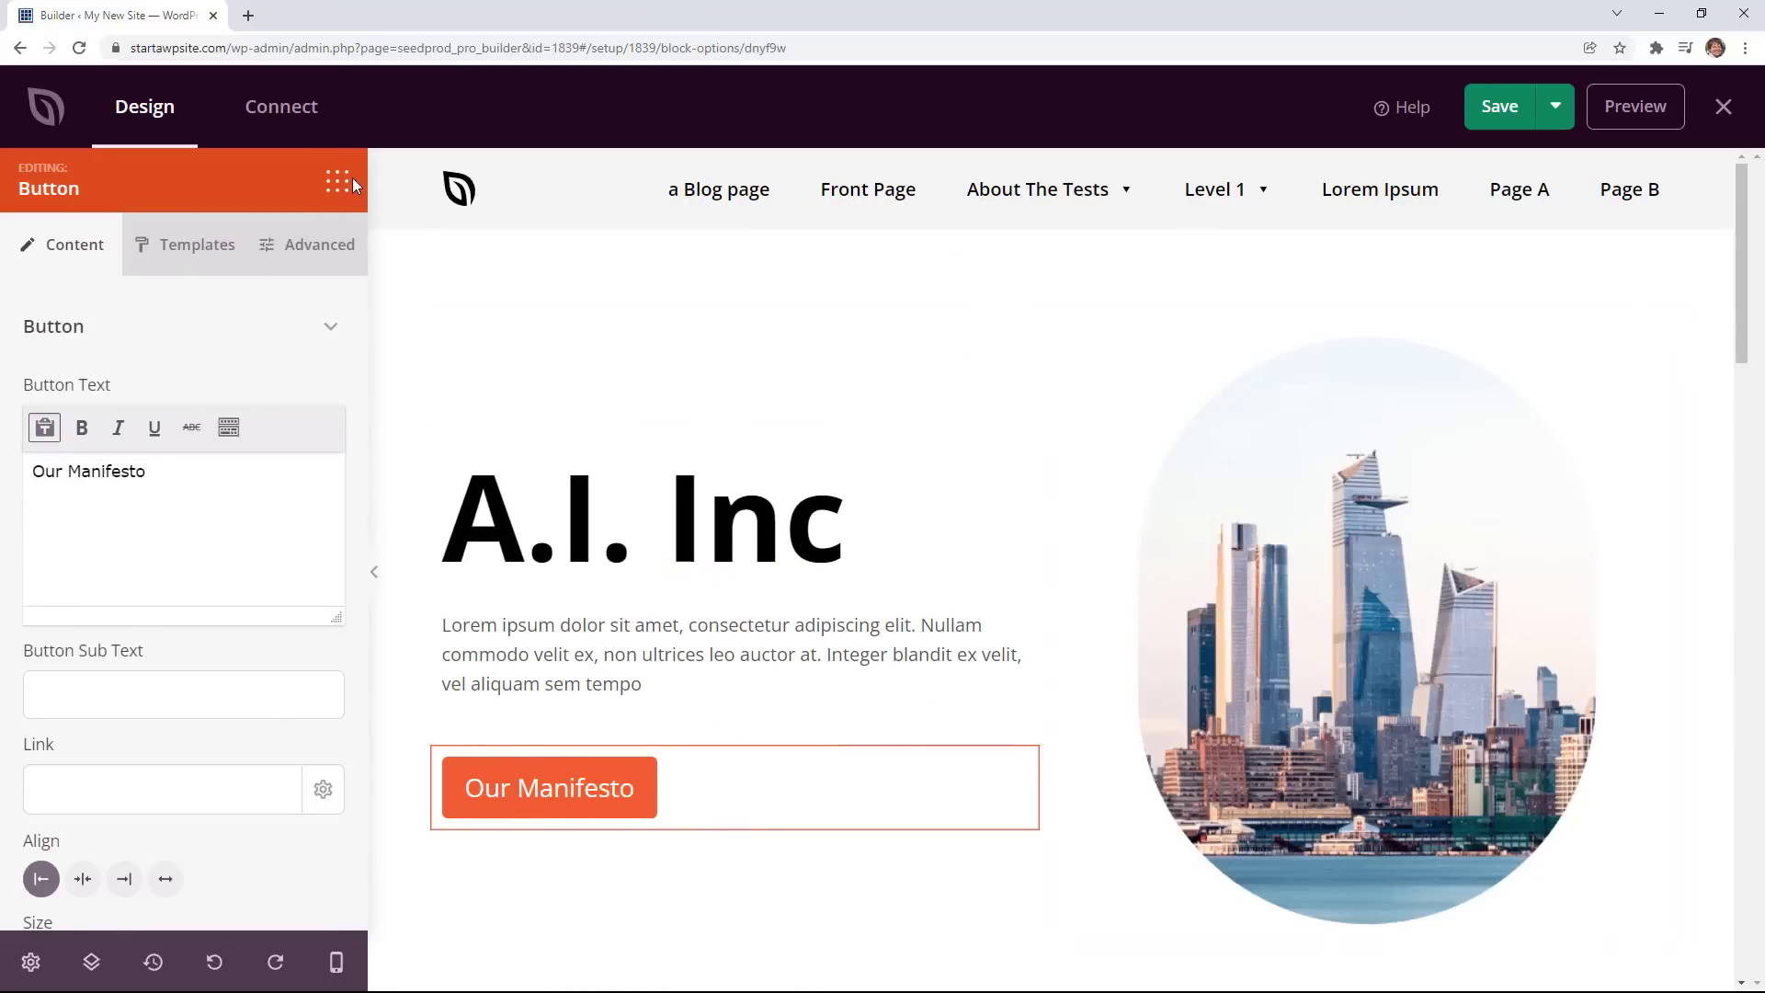
{"action": "left_click", "coordinate": [334, 181]}
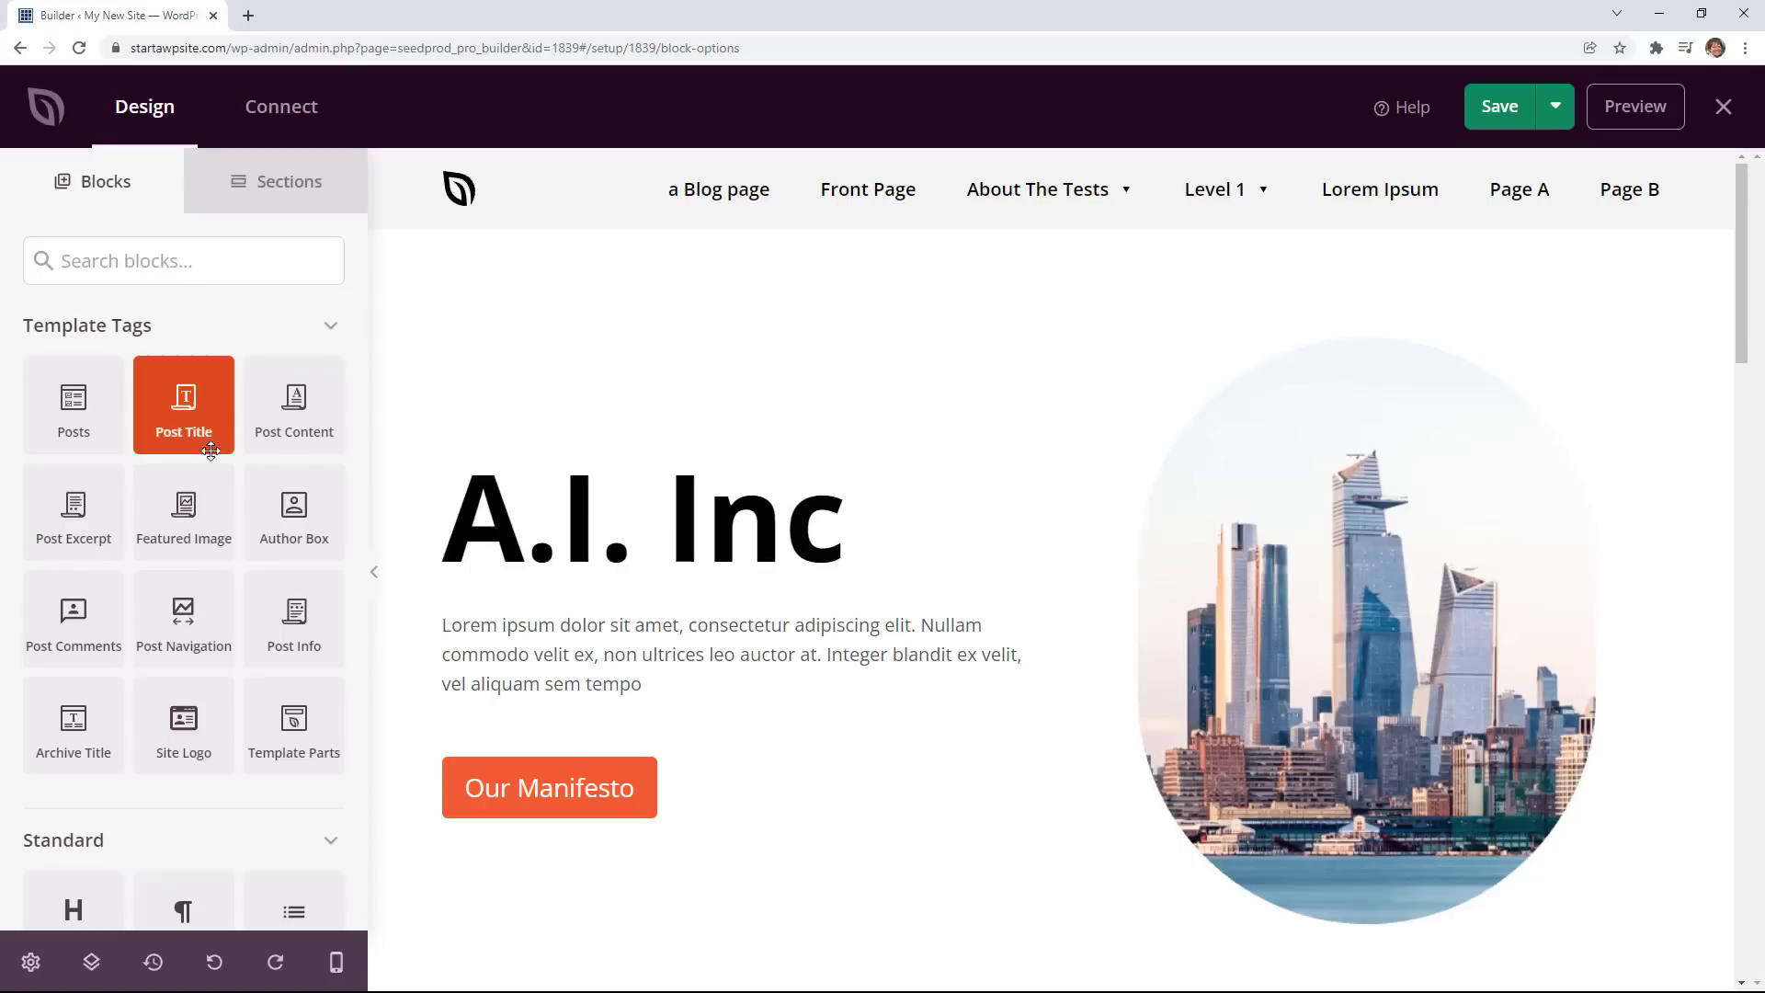
{"action": "mouse_move", "coordinate": [128, 375]}
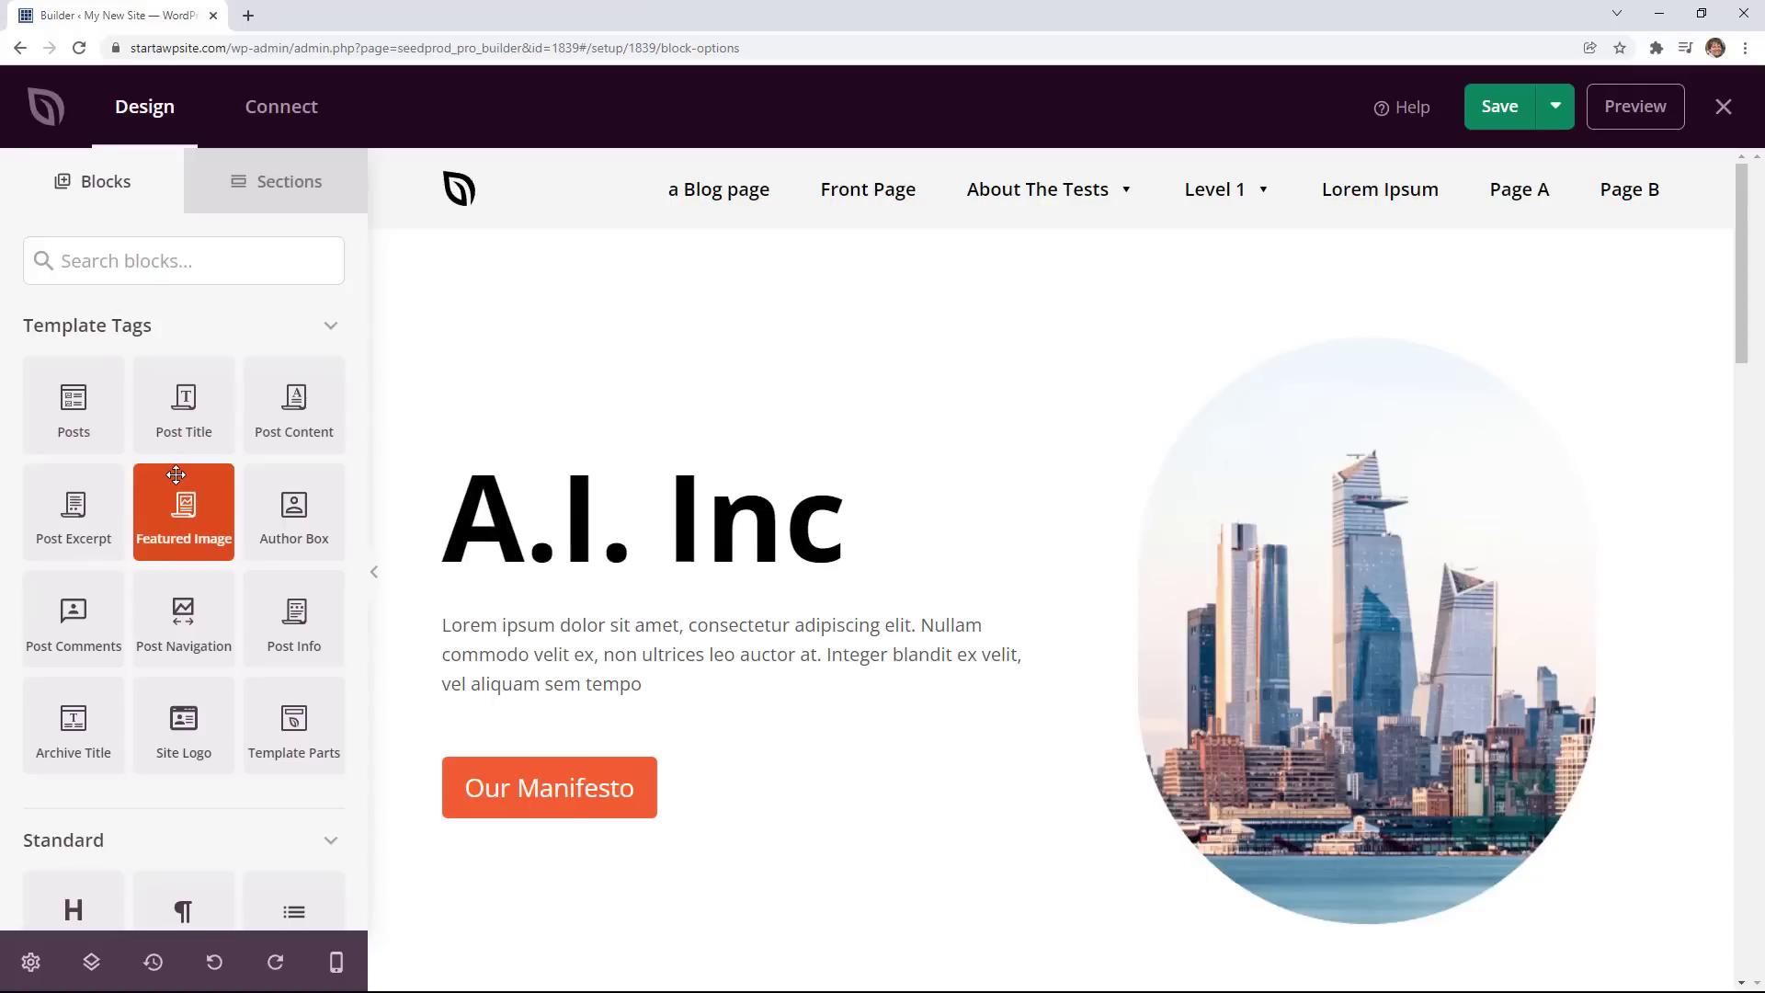
{"action": "scroll", "scroll_direction": "down", "scroll_amount": 3}
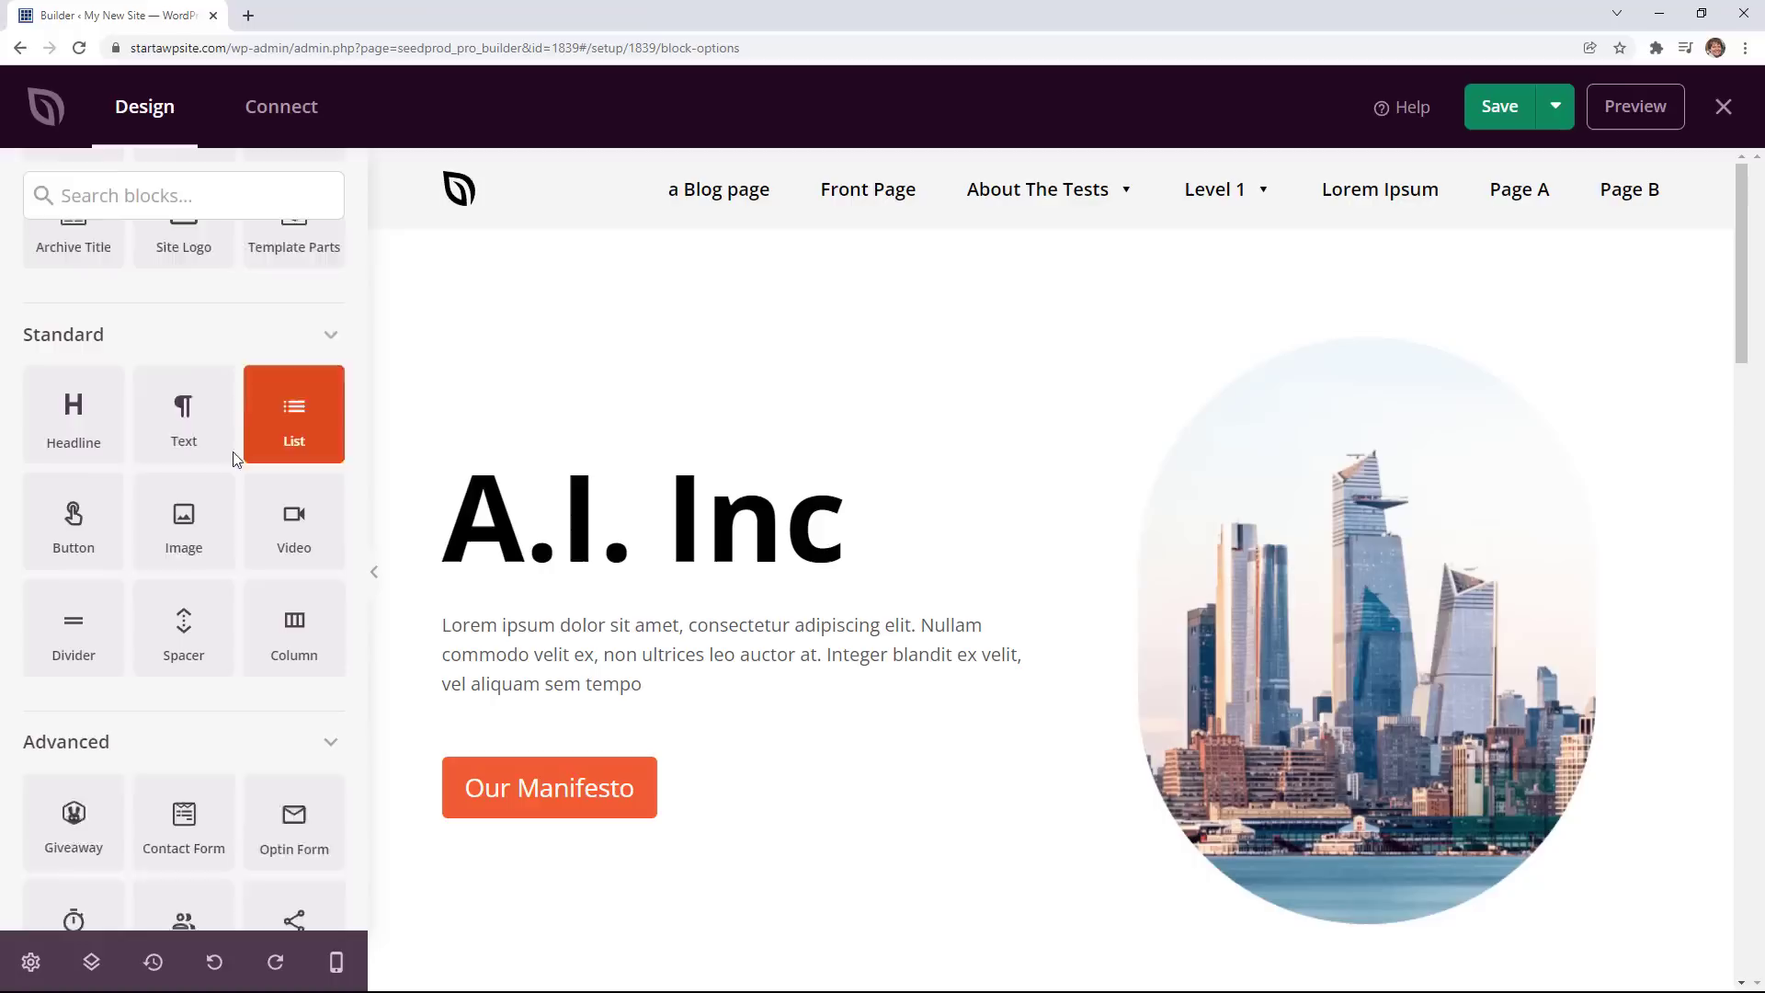
{"action": "scroll", "scroll_direction": "up", "scroll_amount": 3}
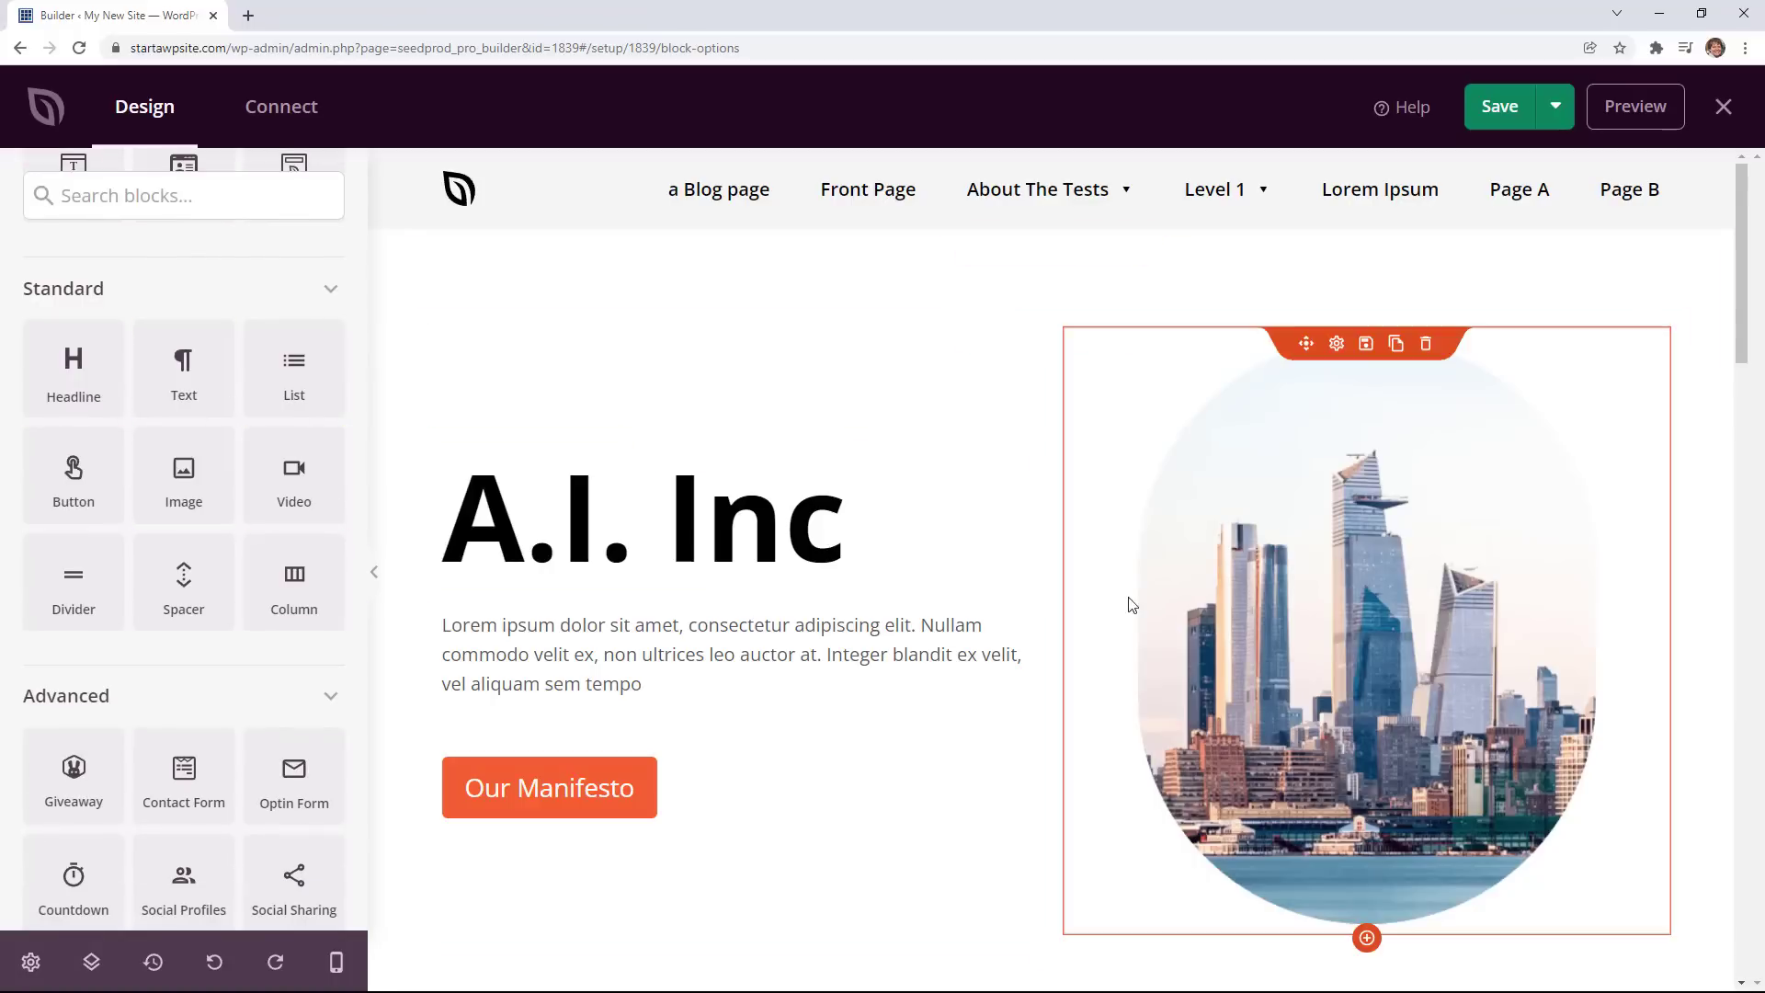
Delete the city hero image and search stock images for 'robotic hand'.
{"action": "left_click", "coordinate": [1336, 343]}
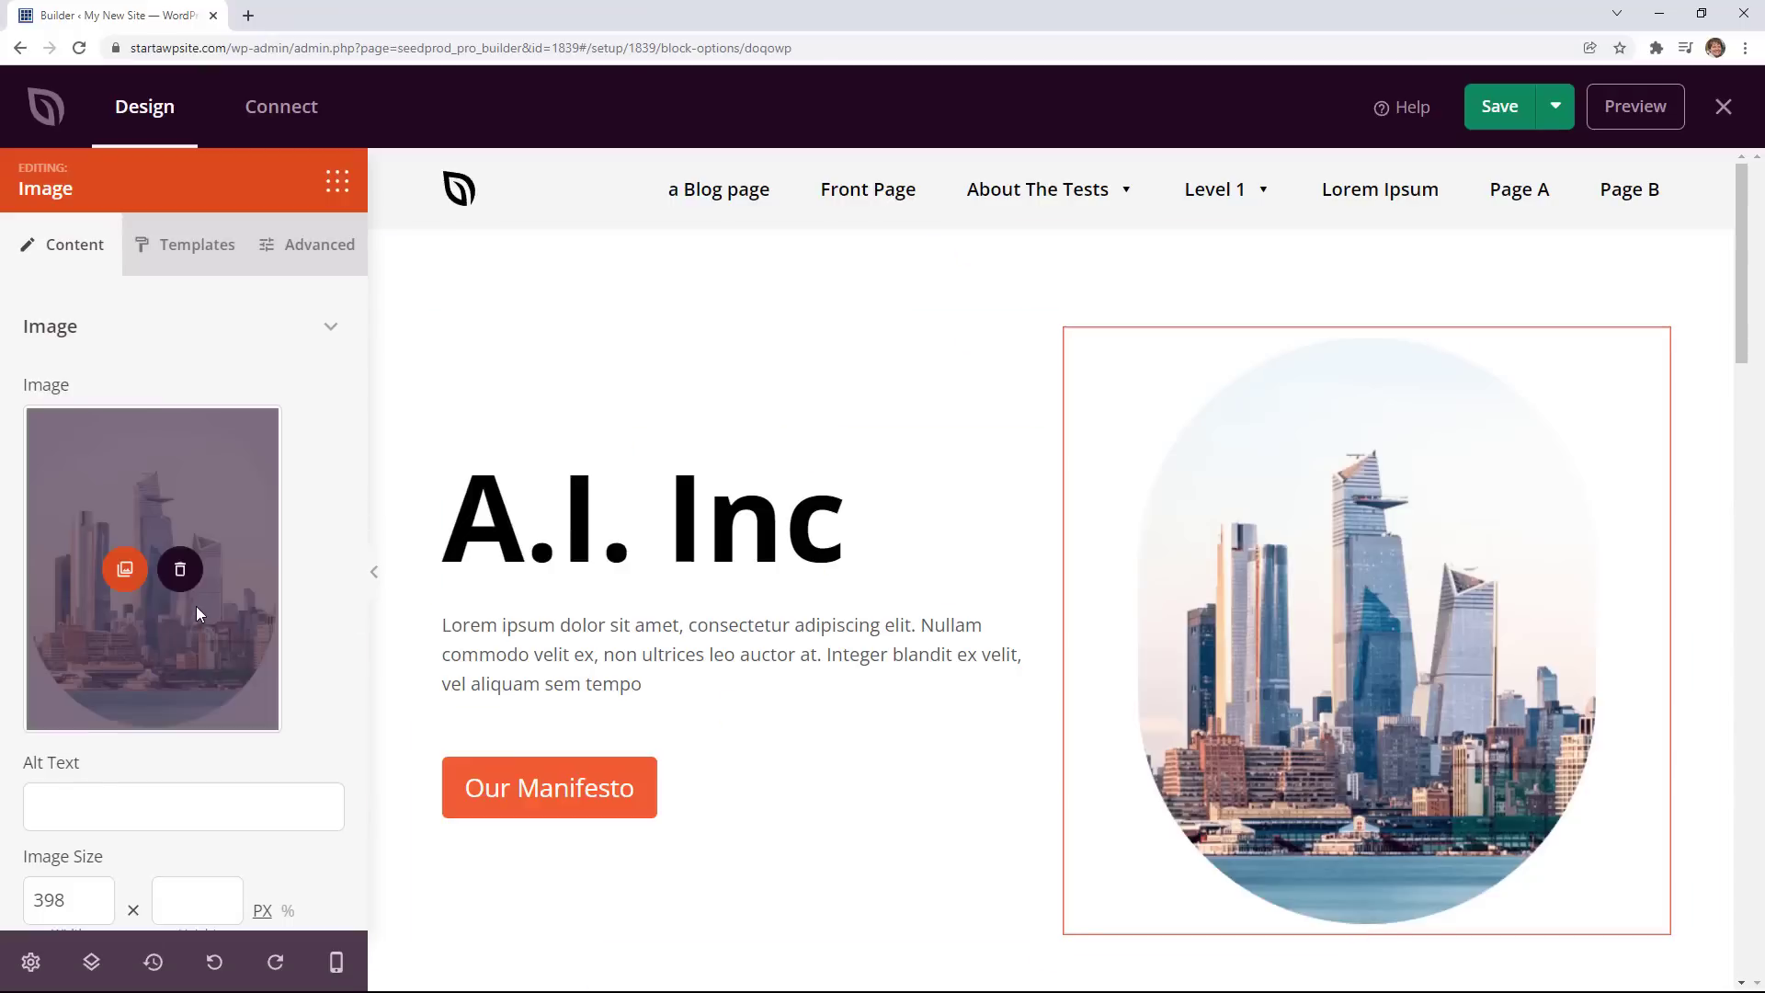
{"action": "mouse_move", "coordinate": [191, 627]}
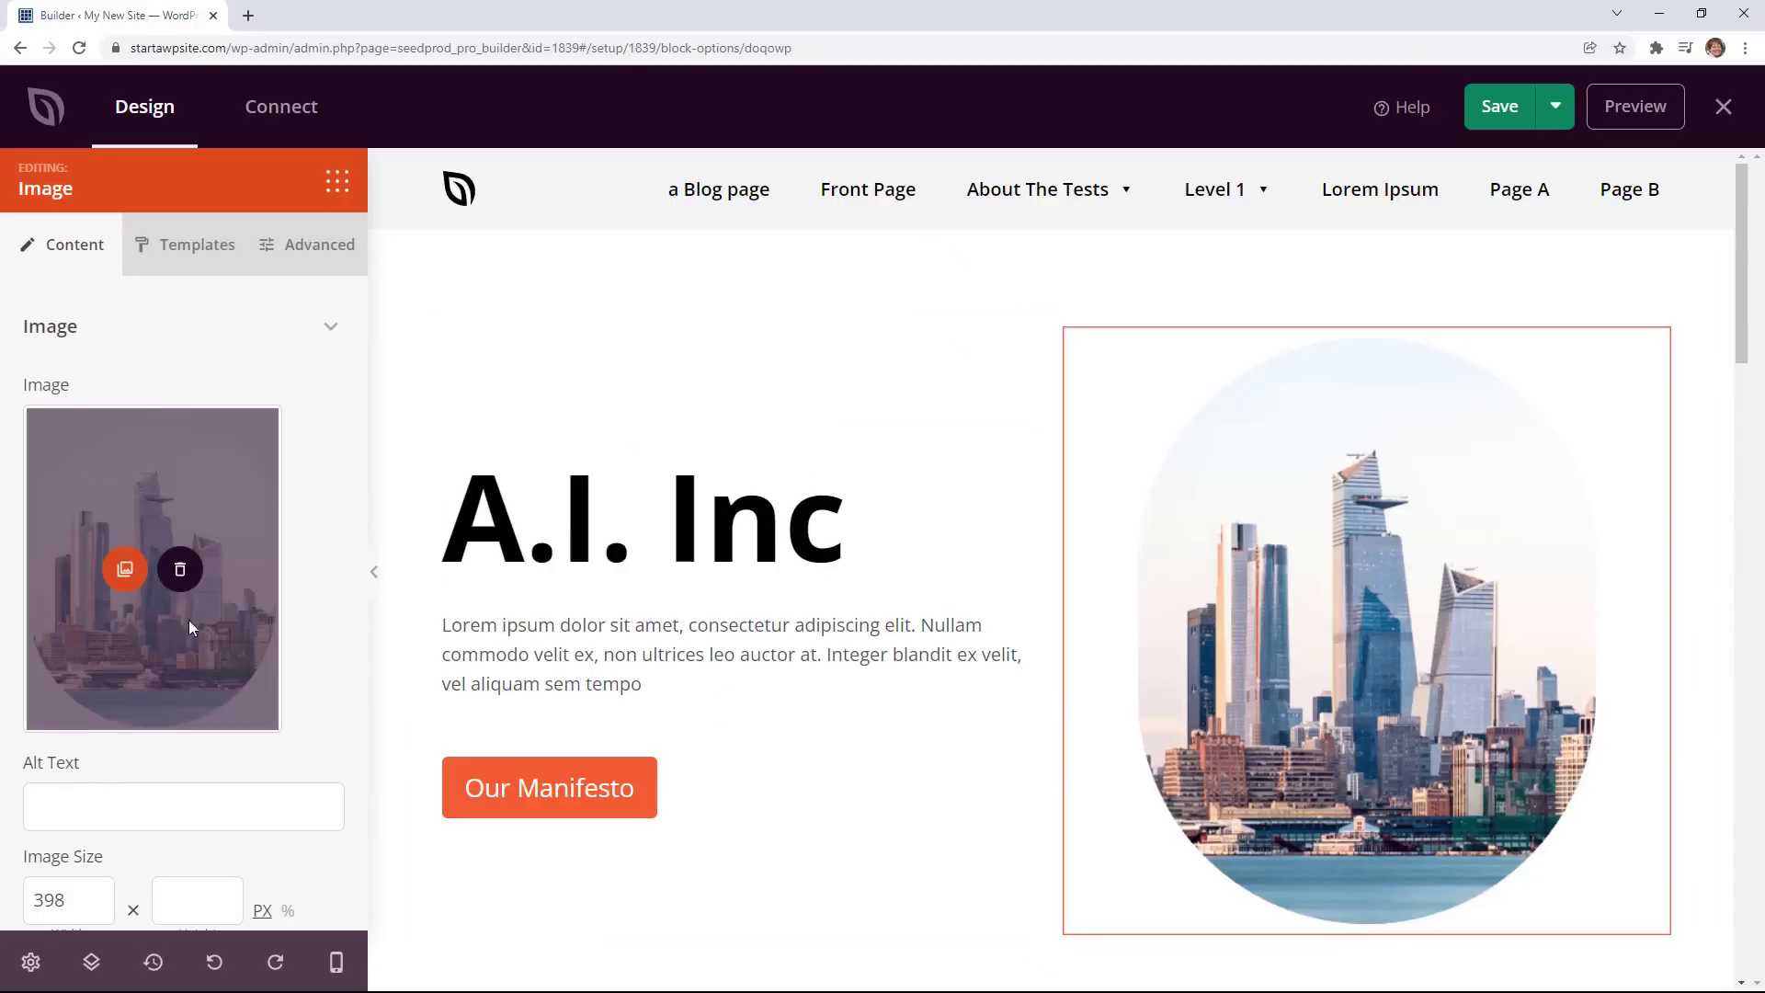
{"action": "left_click", "coordinate": [181, 568]}
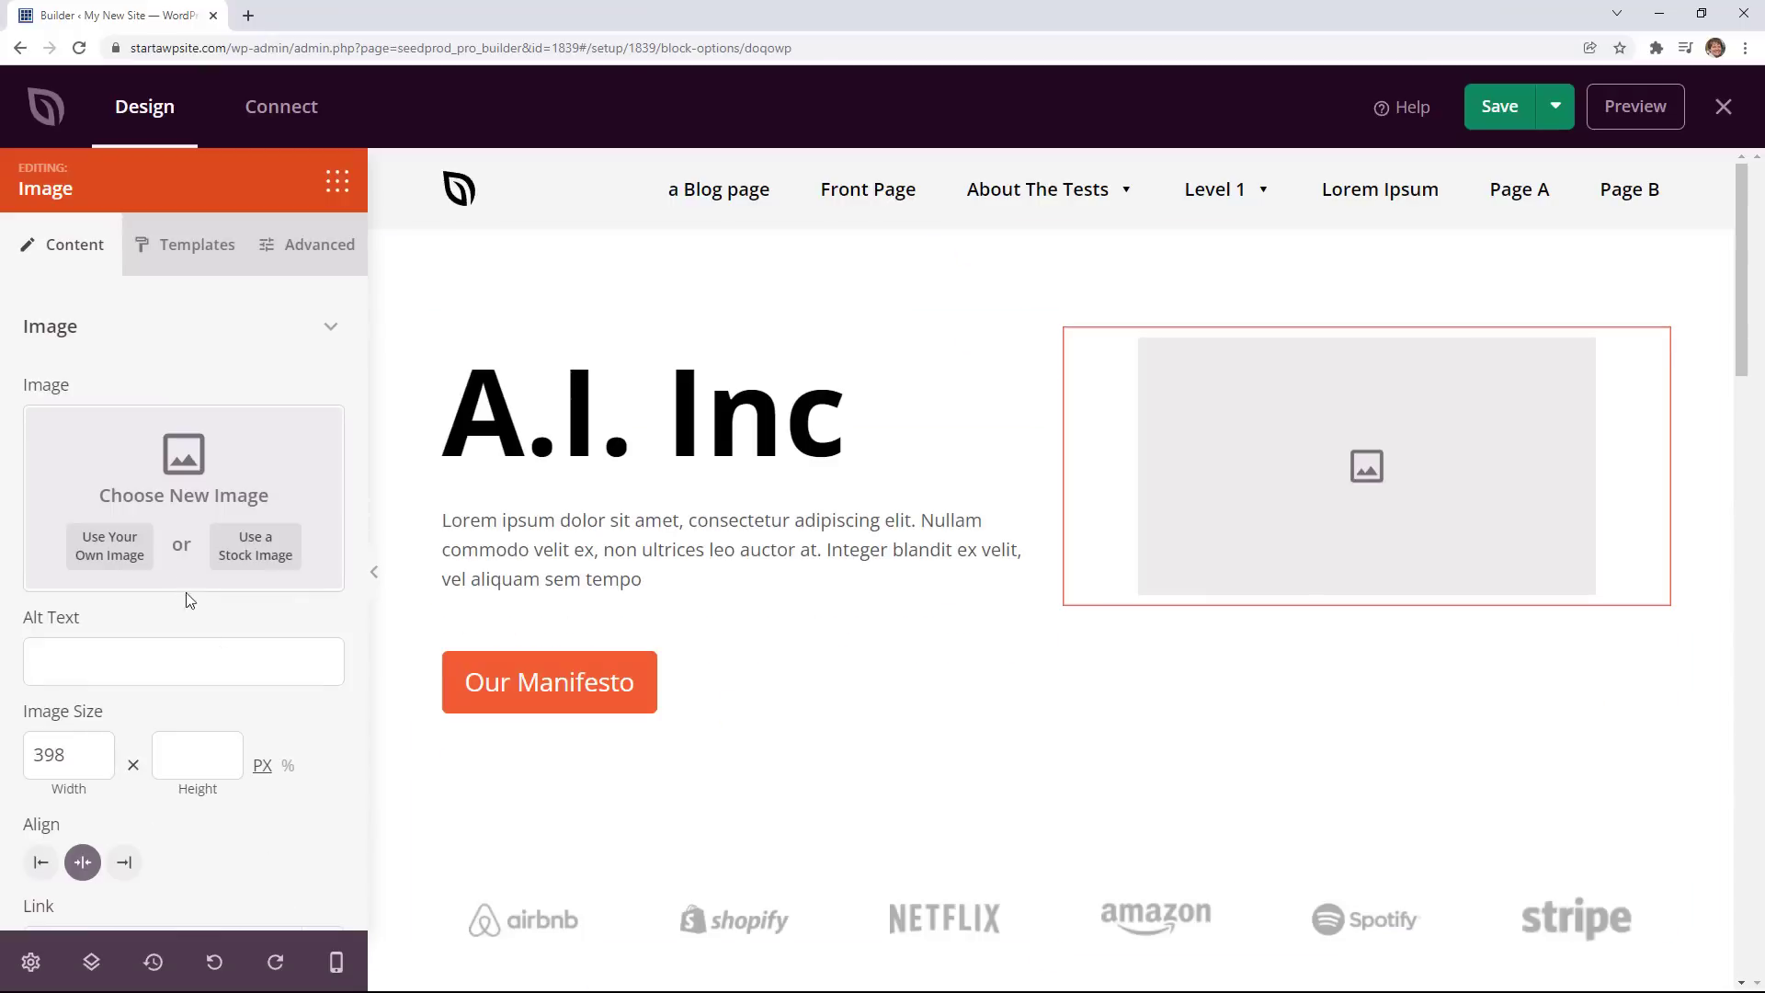
{"action": "left_click", "coordinate": [254, 546]}
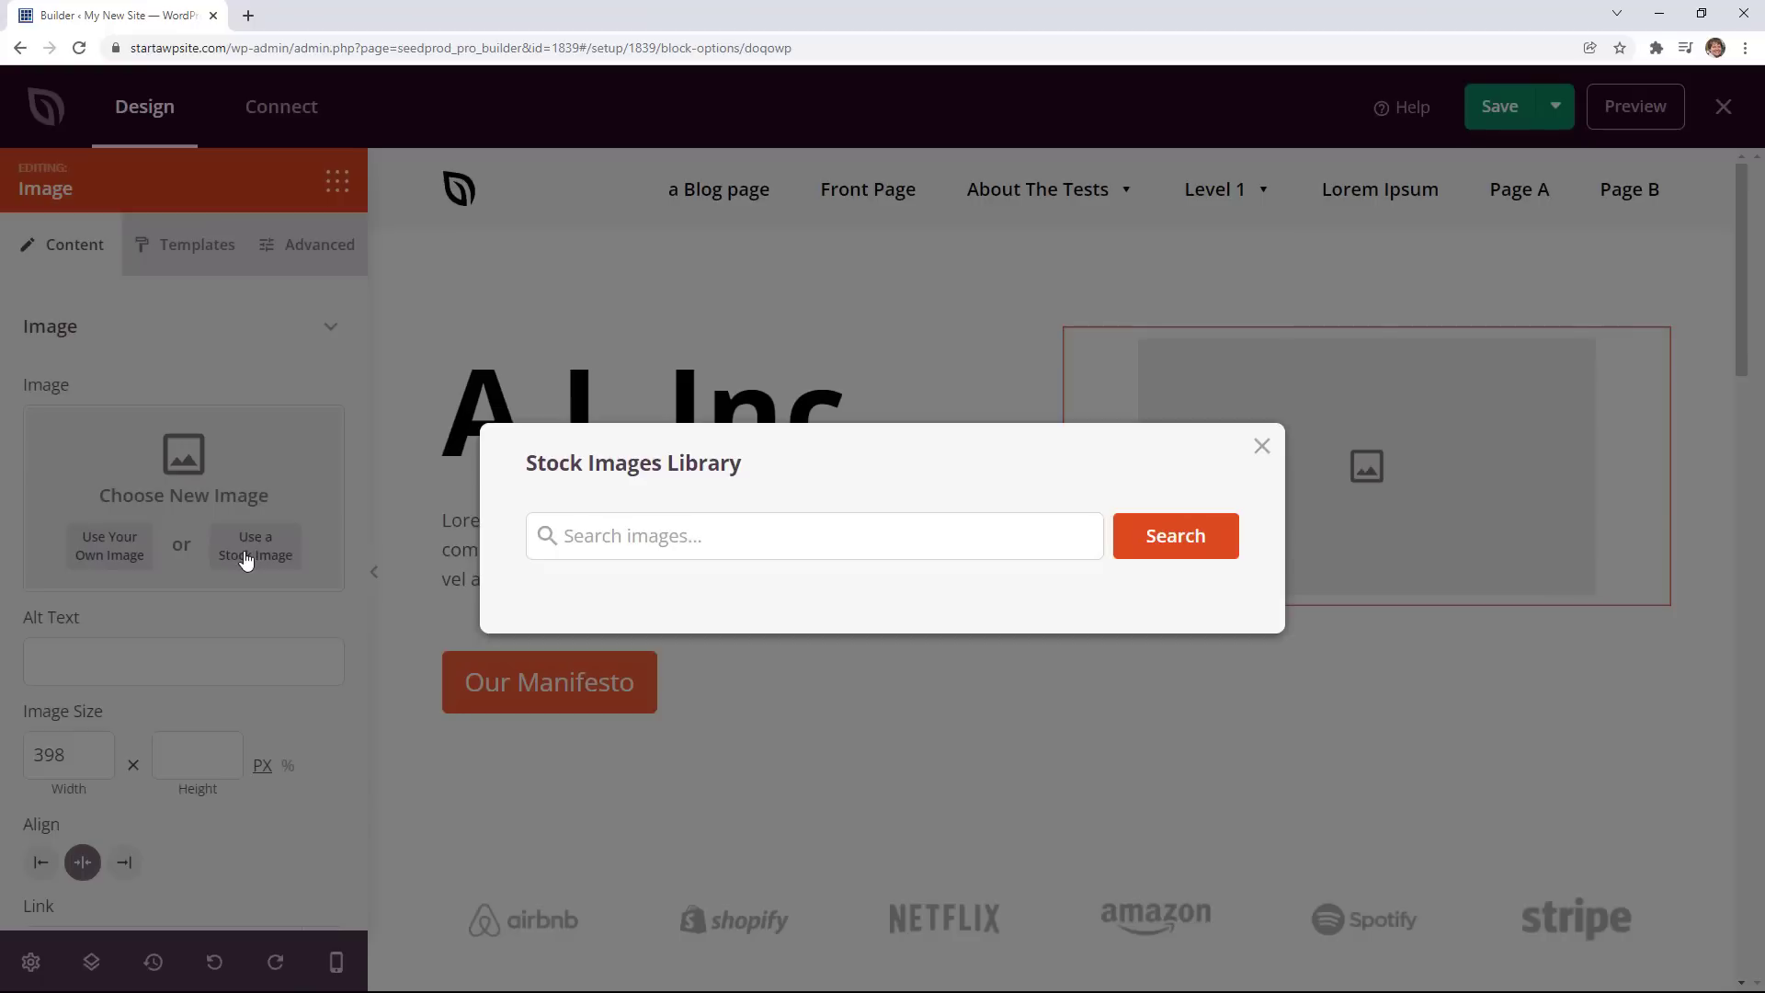
{"action": "left_click", "coordinate": [1174, 535]}
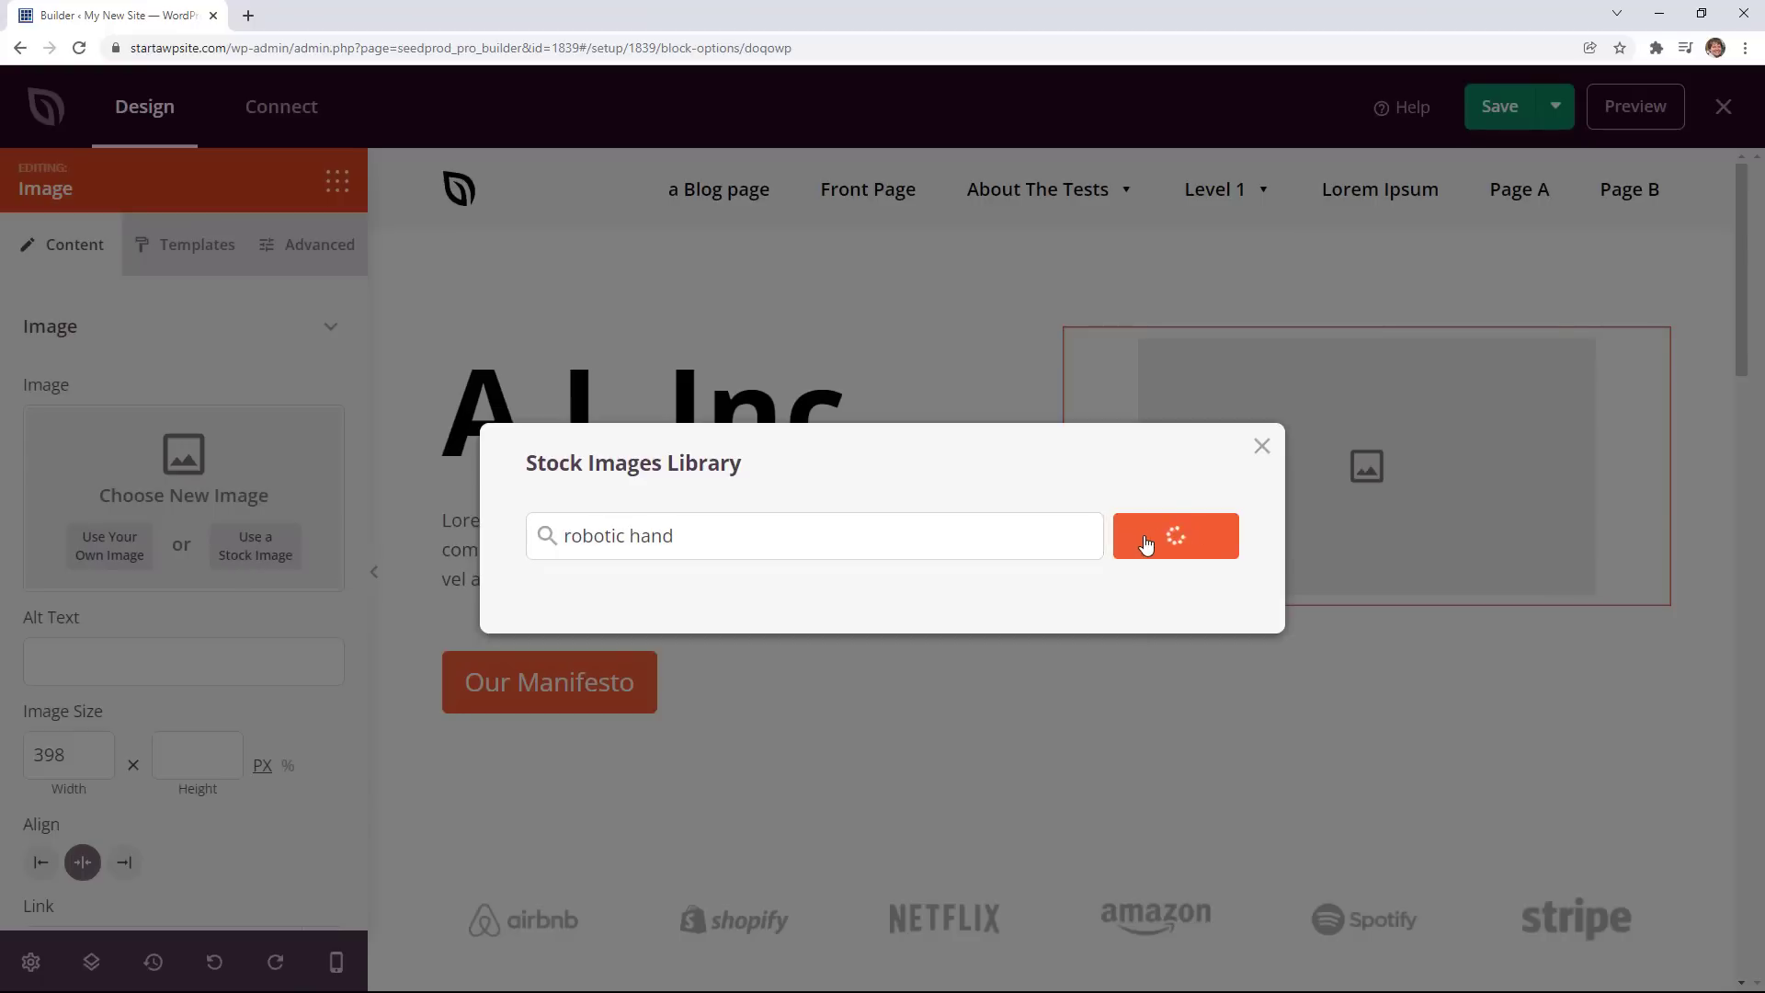
{"action": "left_click", "coordinate": [1175, 536]}
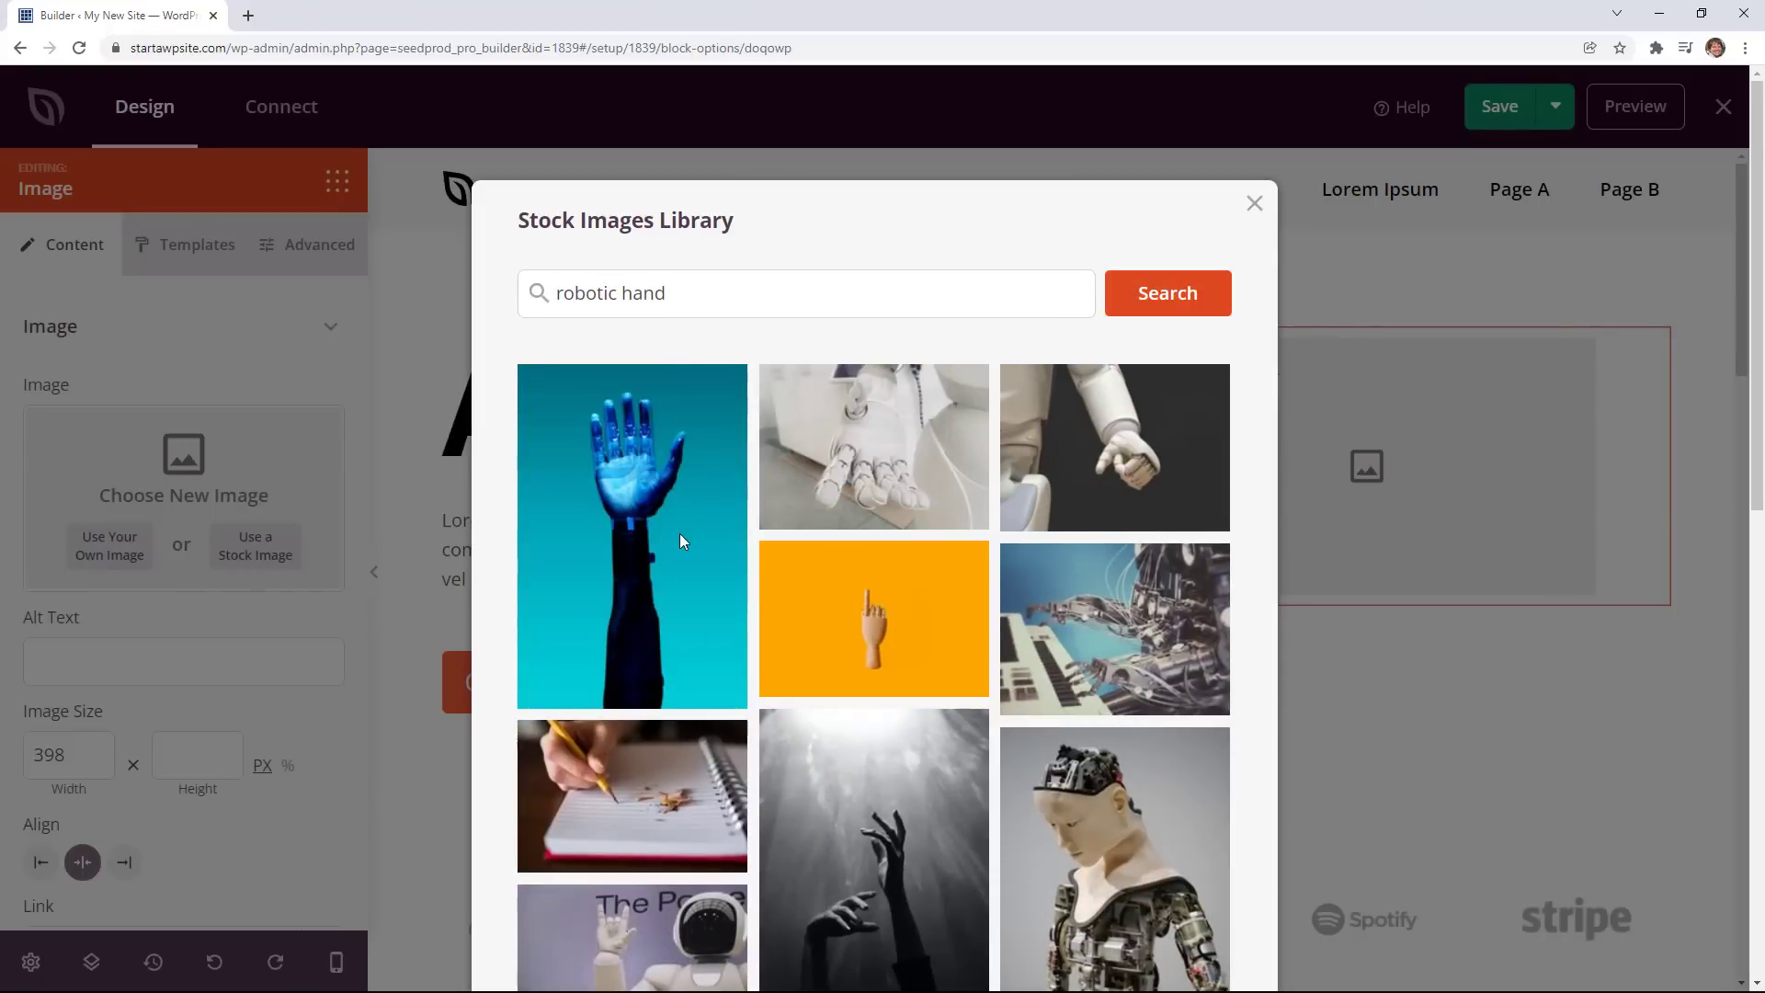
{"action": "left_click", "coordinate": [632, 535]}
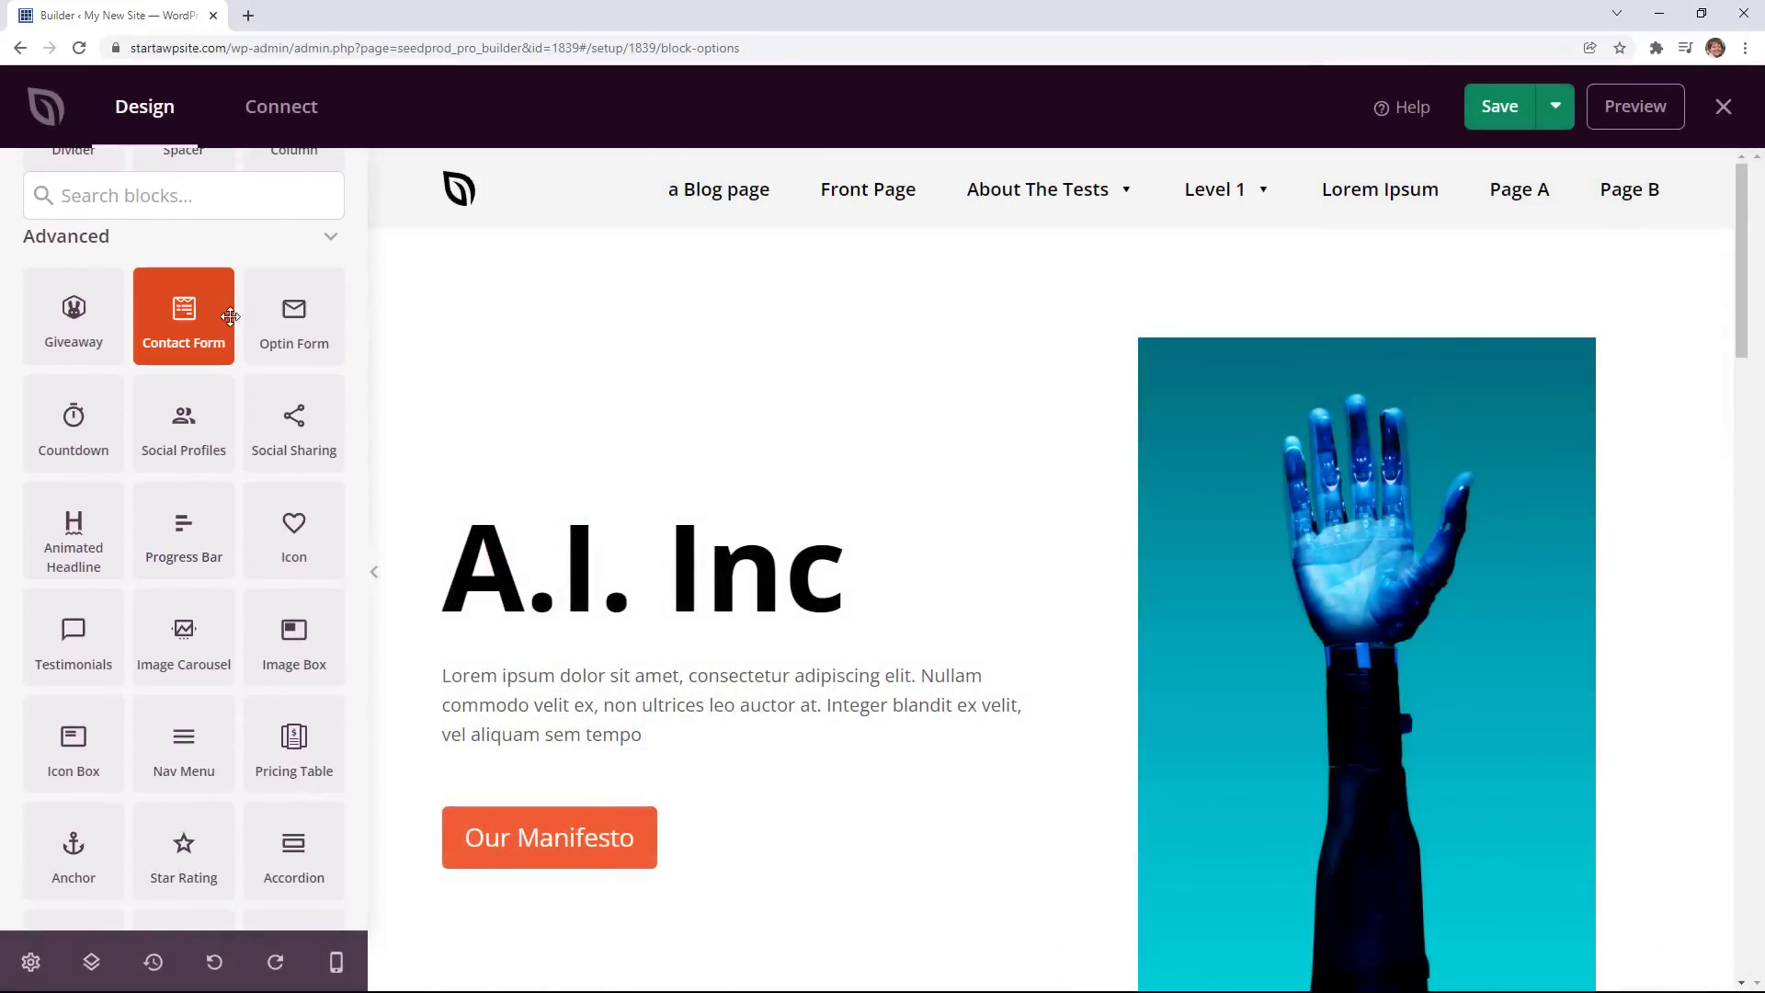
{"action": "mouse_move", "coordinate": [161, 291]}
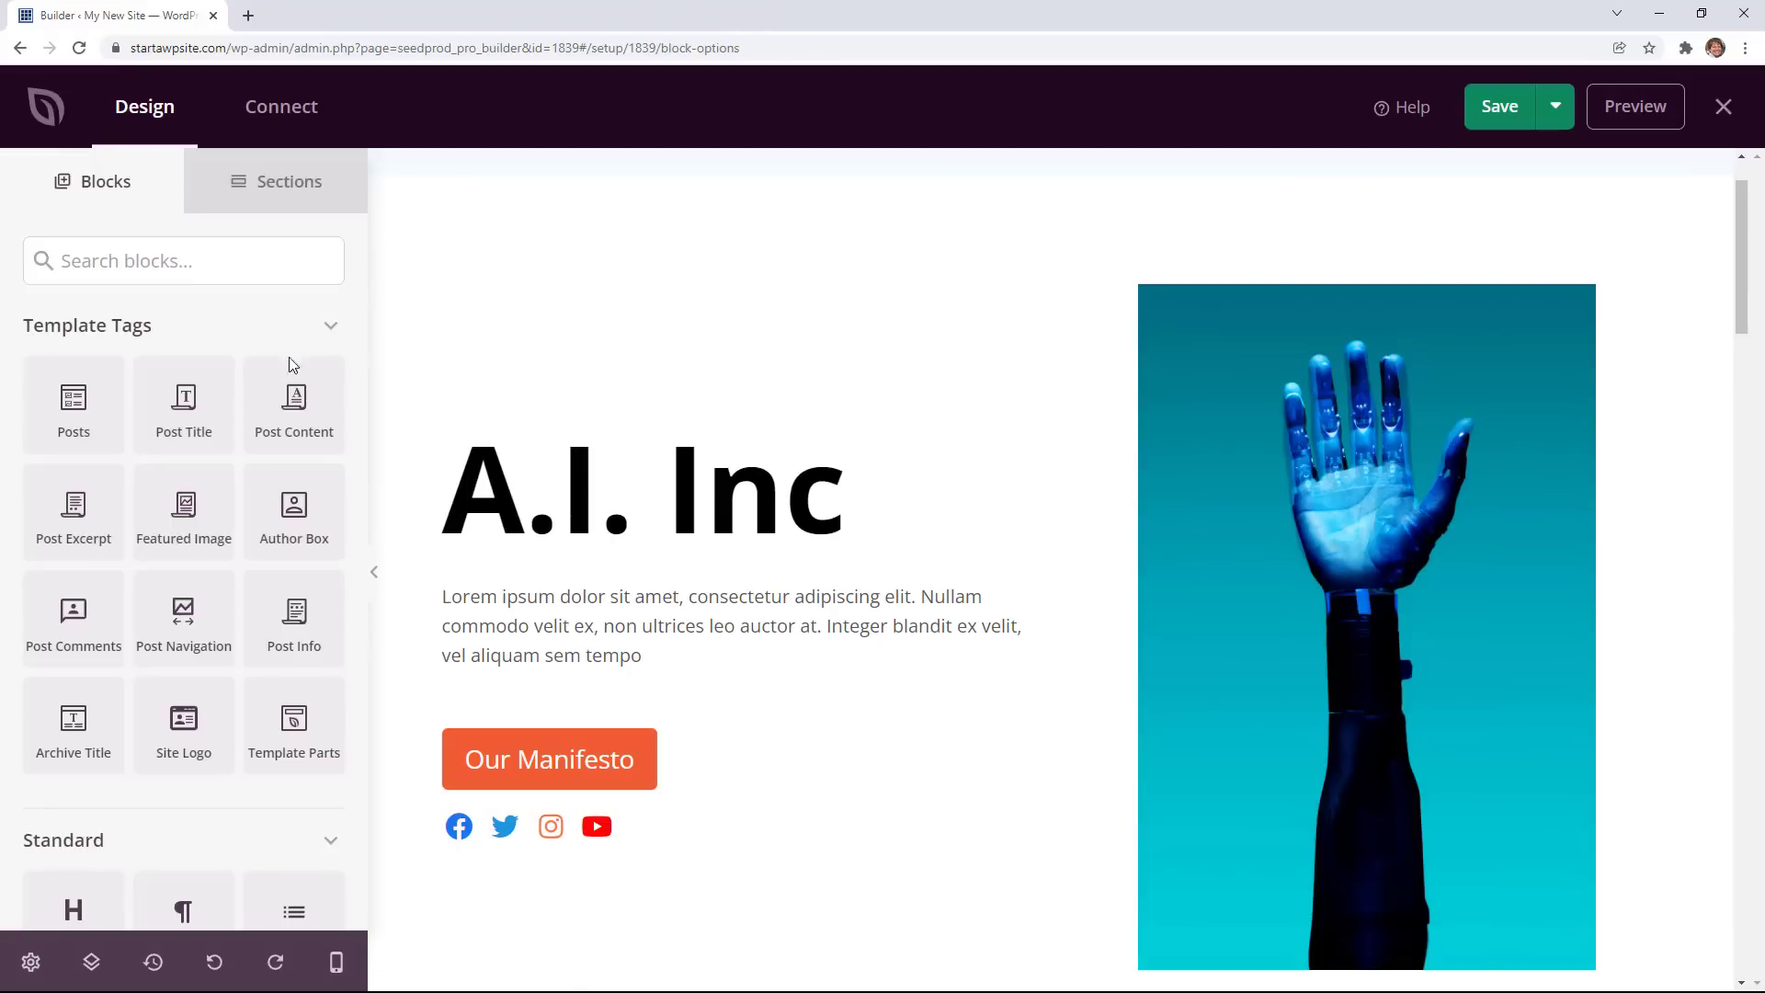
Scroll down the homepage below the new social icons toward the features headline.
{"action": "scroll", "scroll_direction": "down", "scroll_amount": 3}
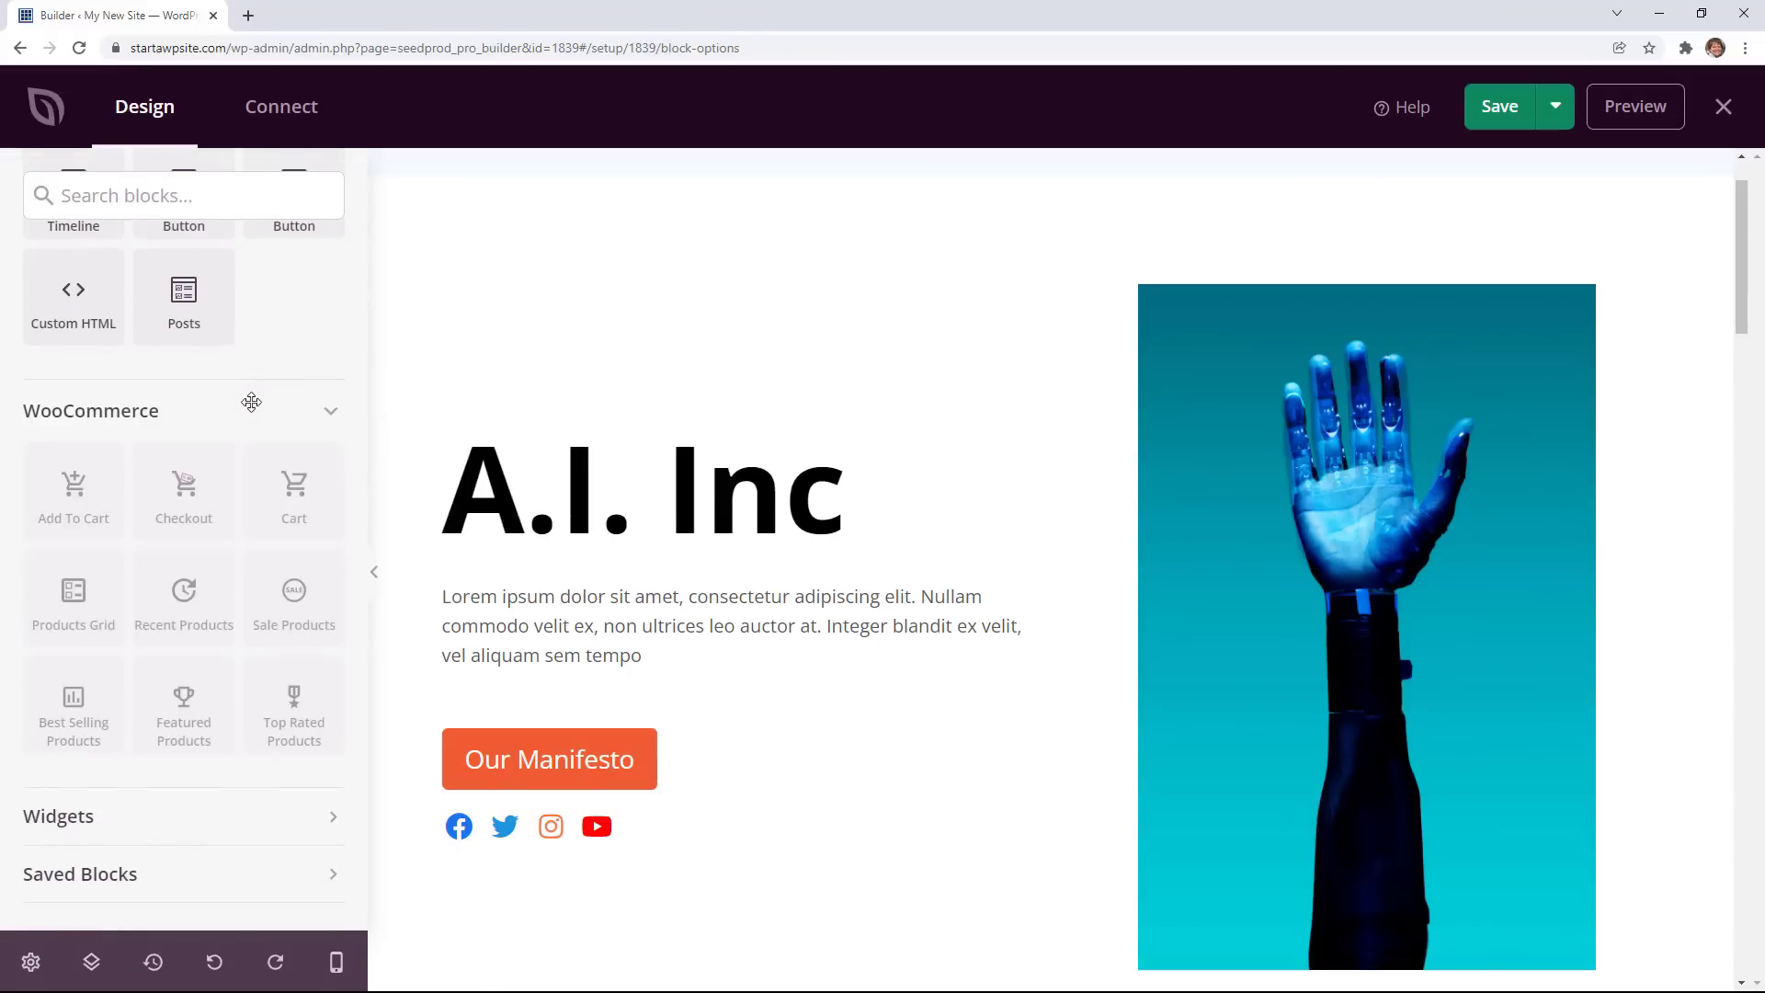
{"action": "mouse_move", "coordinate": [99, 497]}
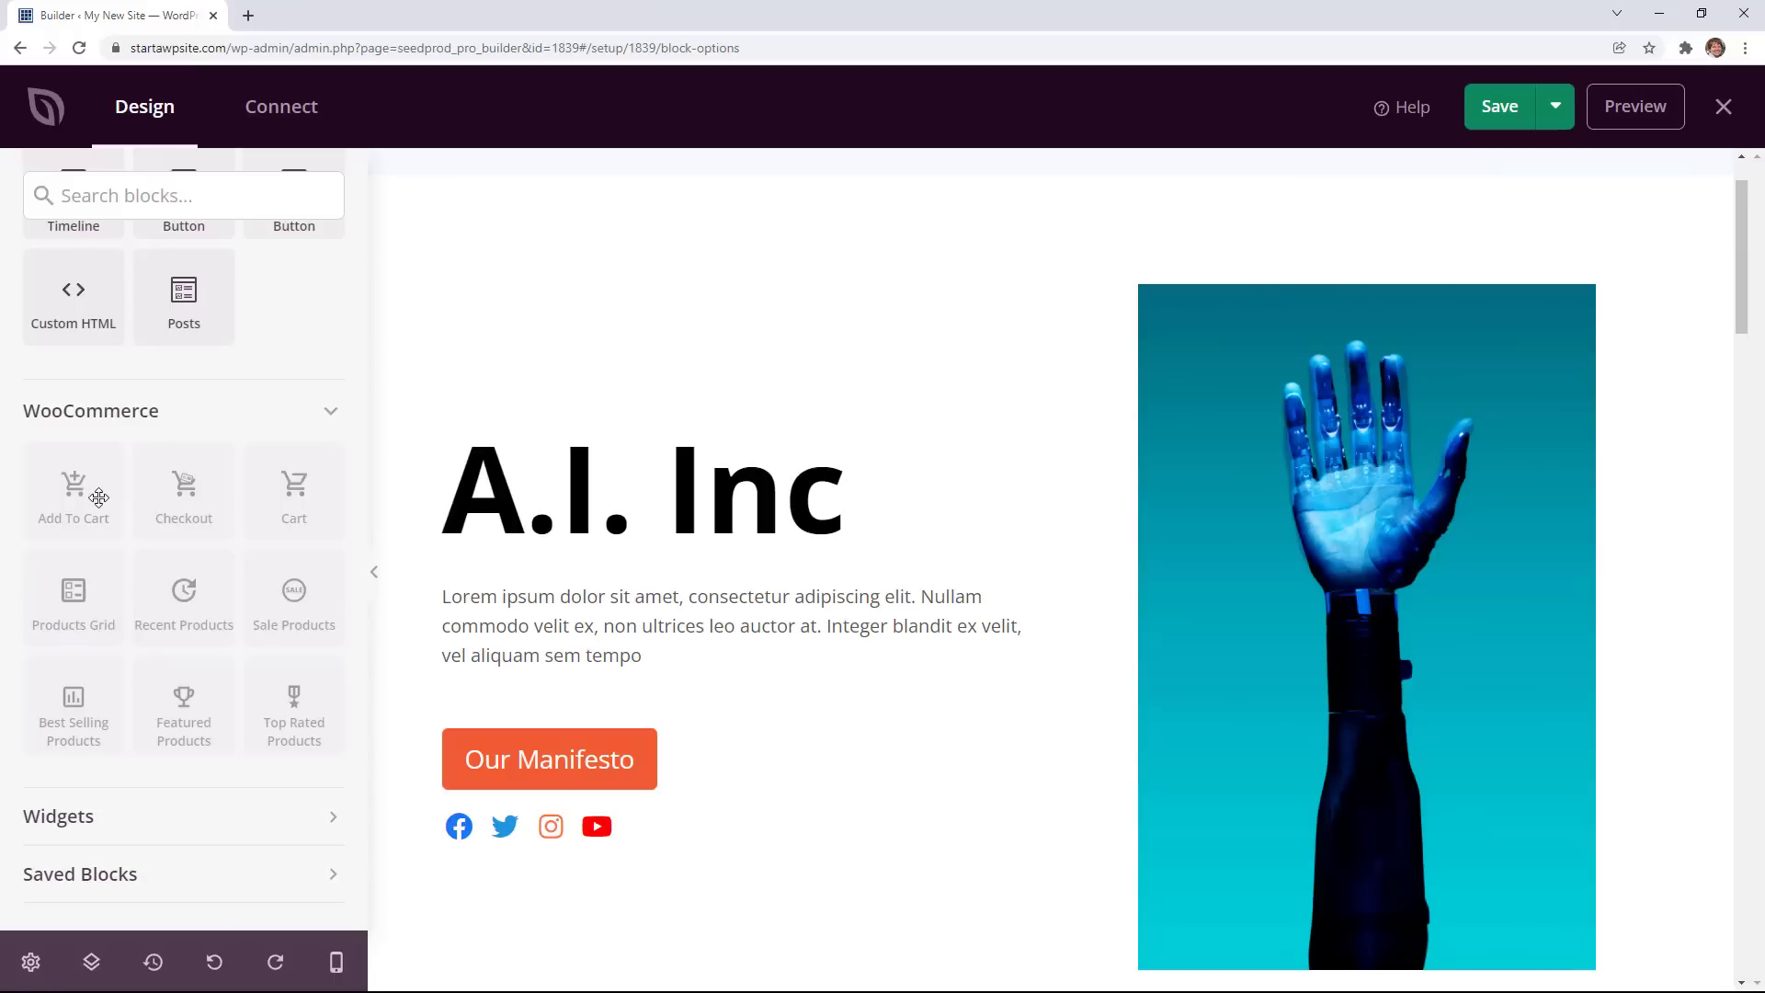
{"action": "mouse_move", "coordinate": [224, 485]}
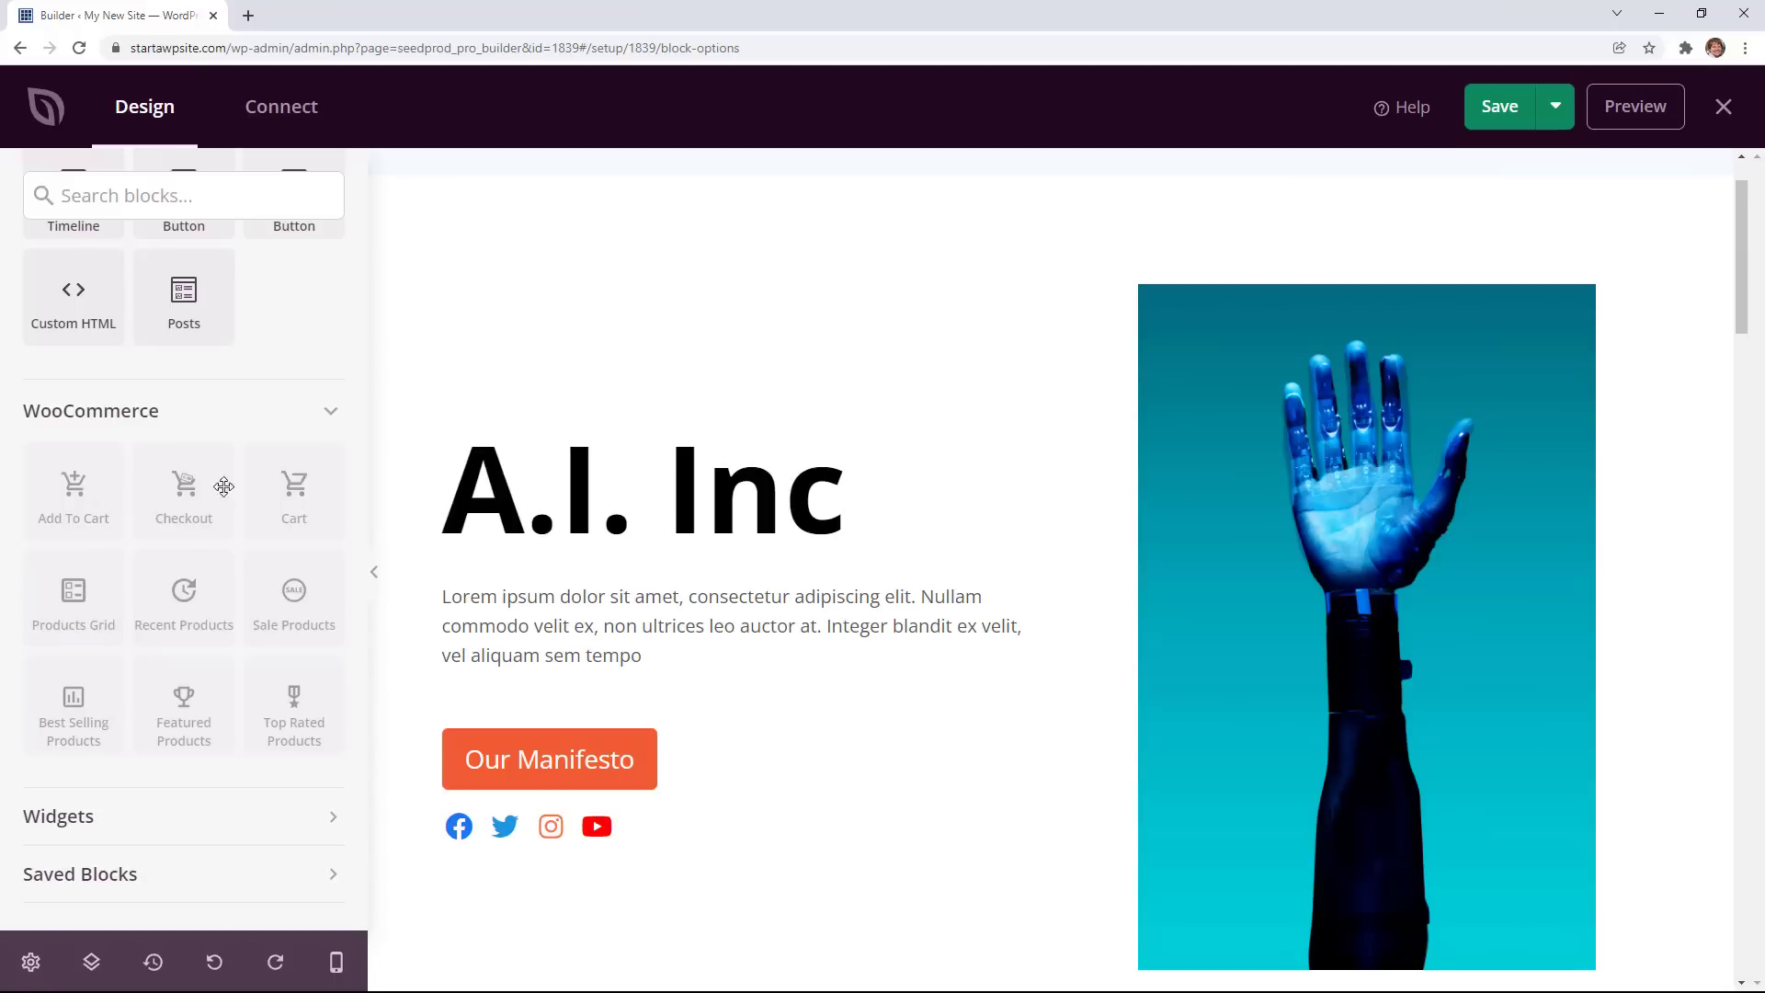
{"action": "mouse_move", "coordinate": [169, 512]}
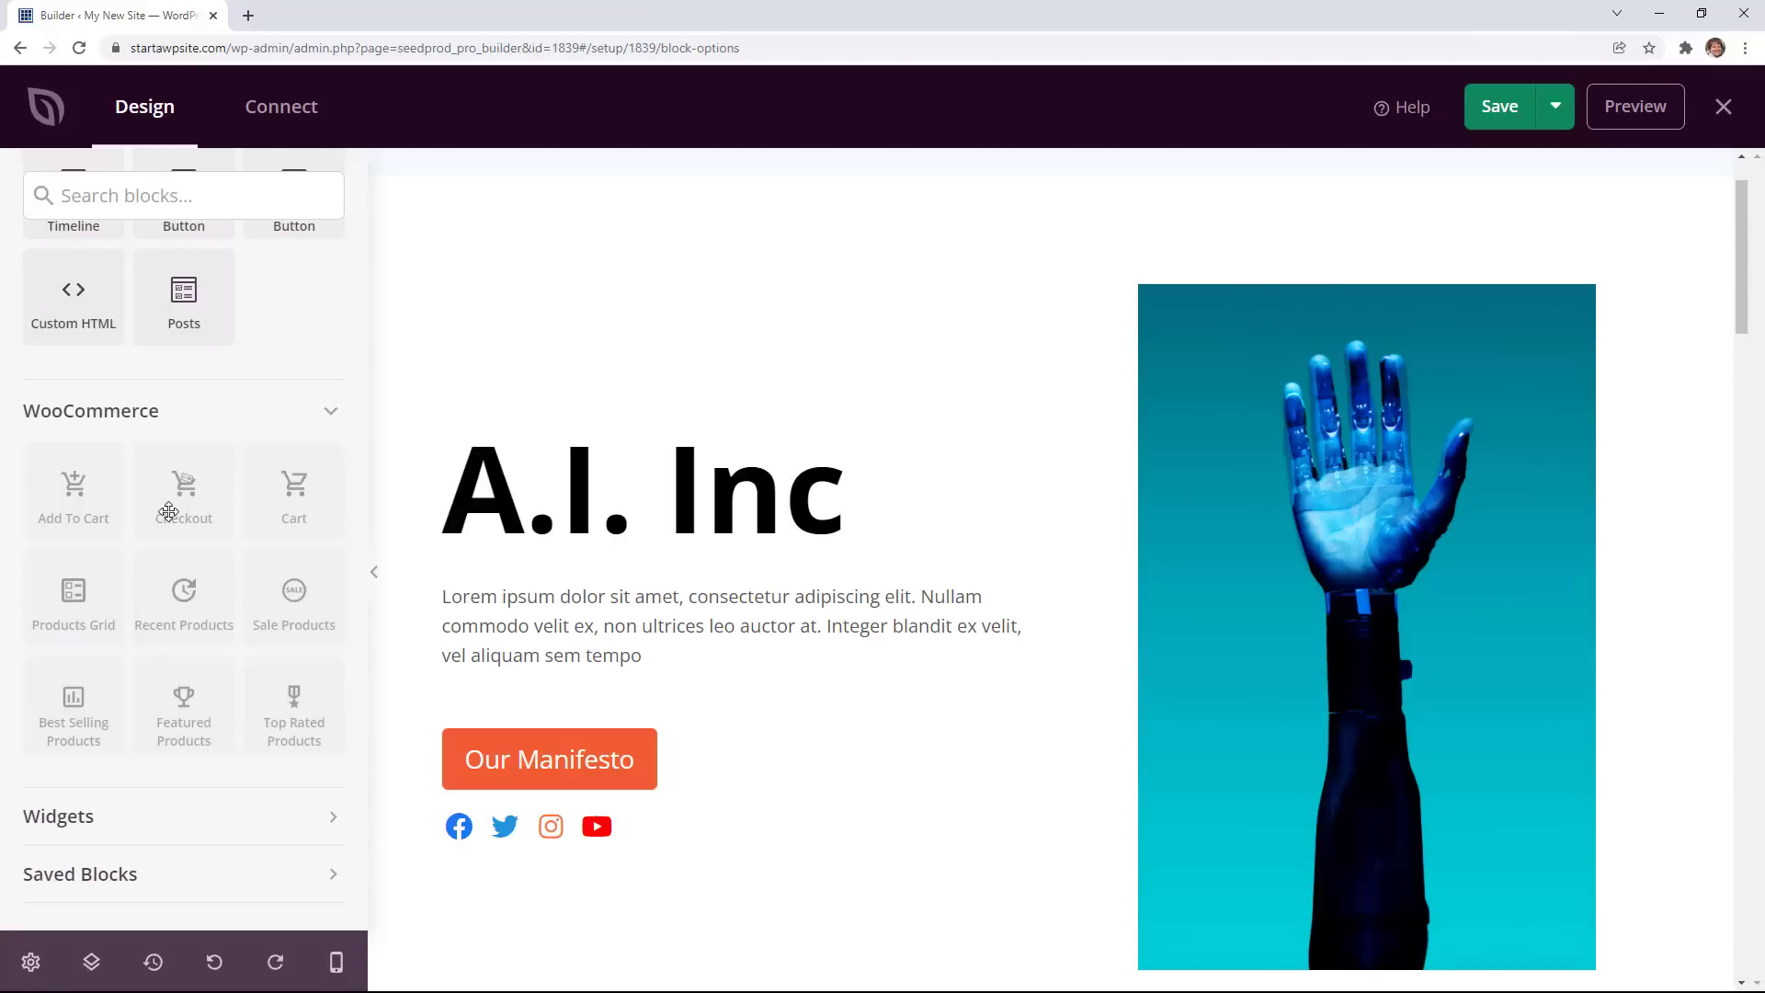
{"action": "mouse_move", "coordinate": [208, 668]}
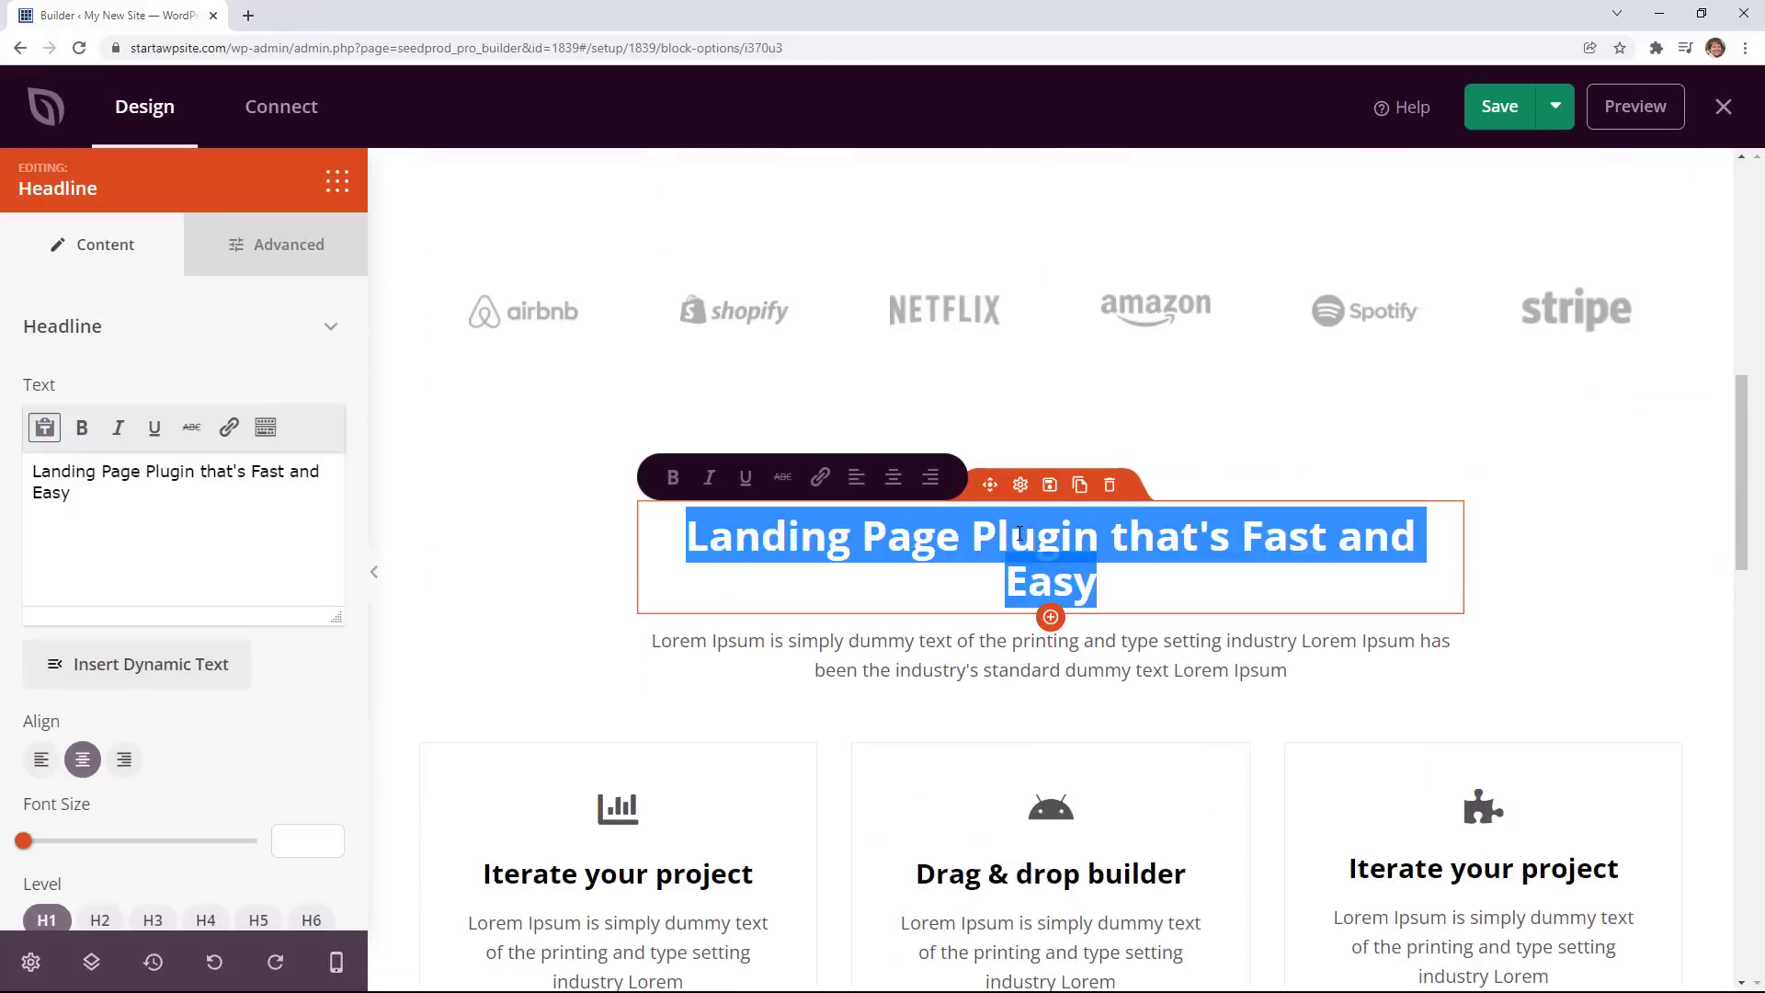
Change the features headline to 'Artificial Intelligence for Modern Businesses' and deselect it.
{"action": "type", "text": "Artificial Intelligence for Modern Businesses"}
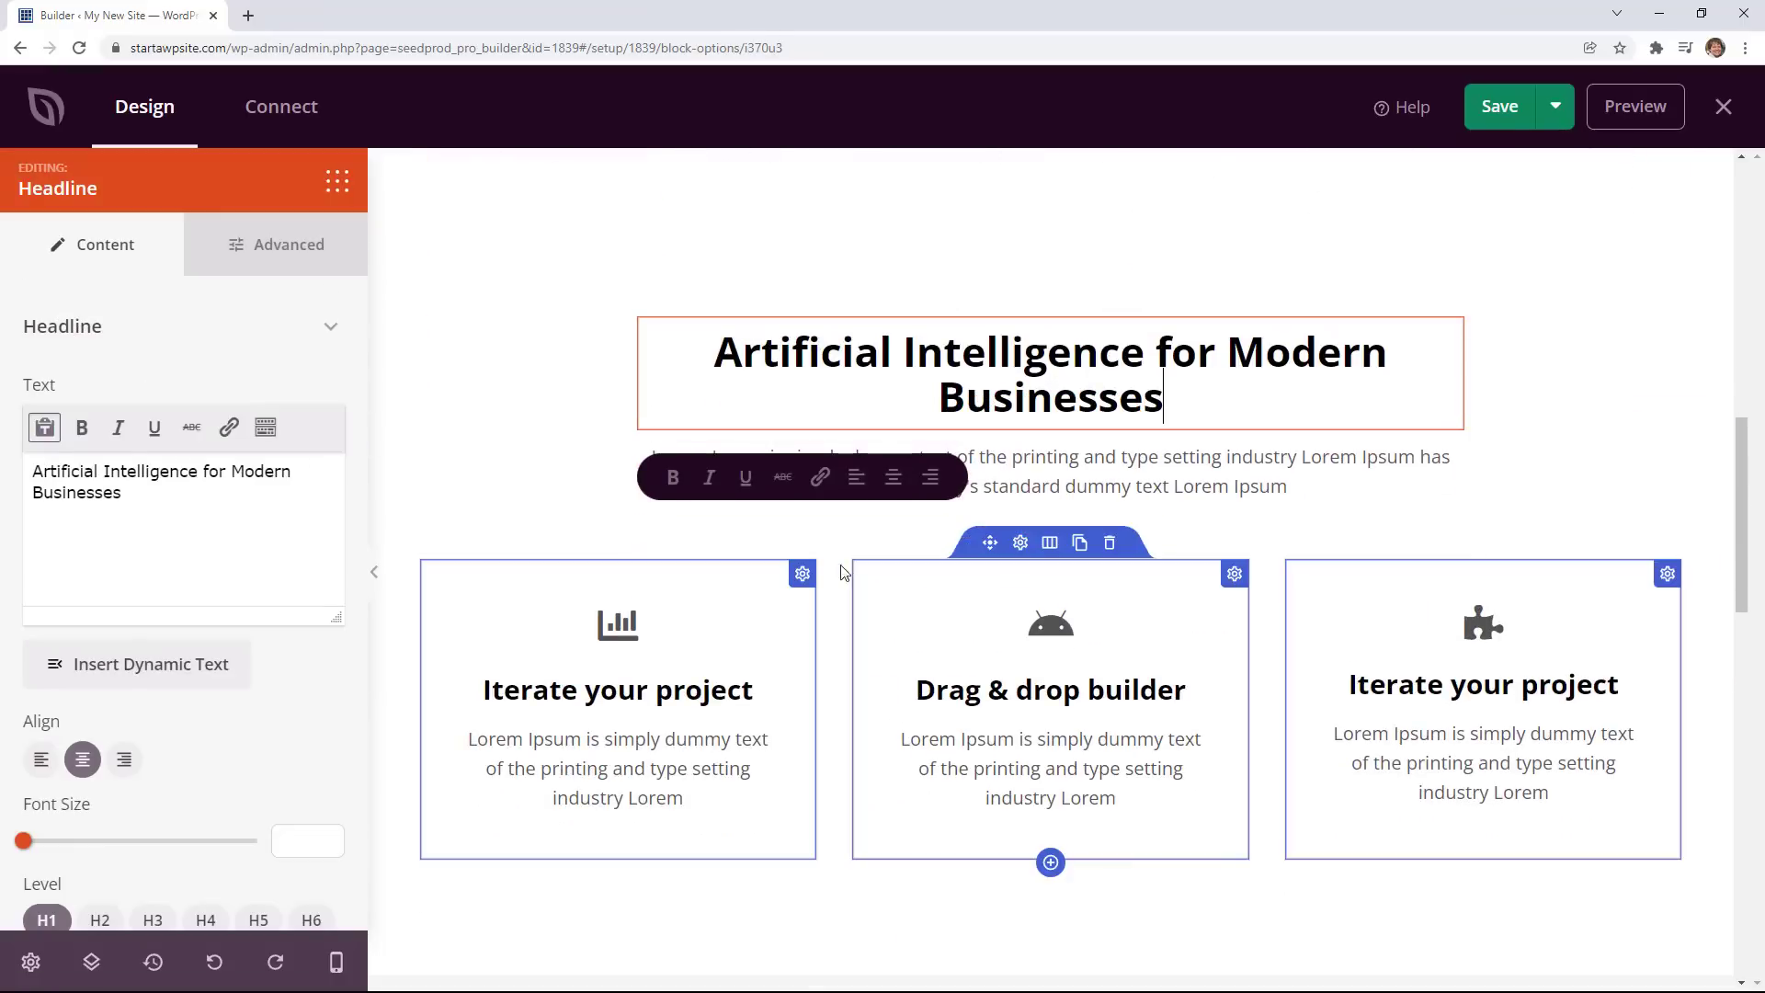
{"action": "left_click", "coordinate": [1019, 541]}
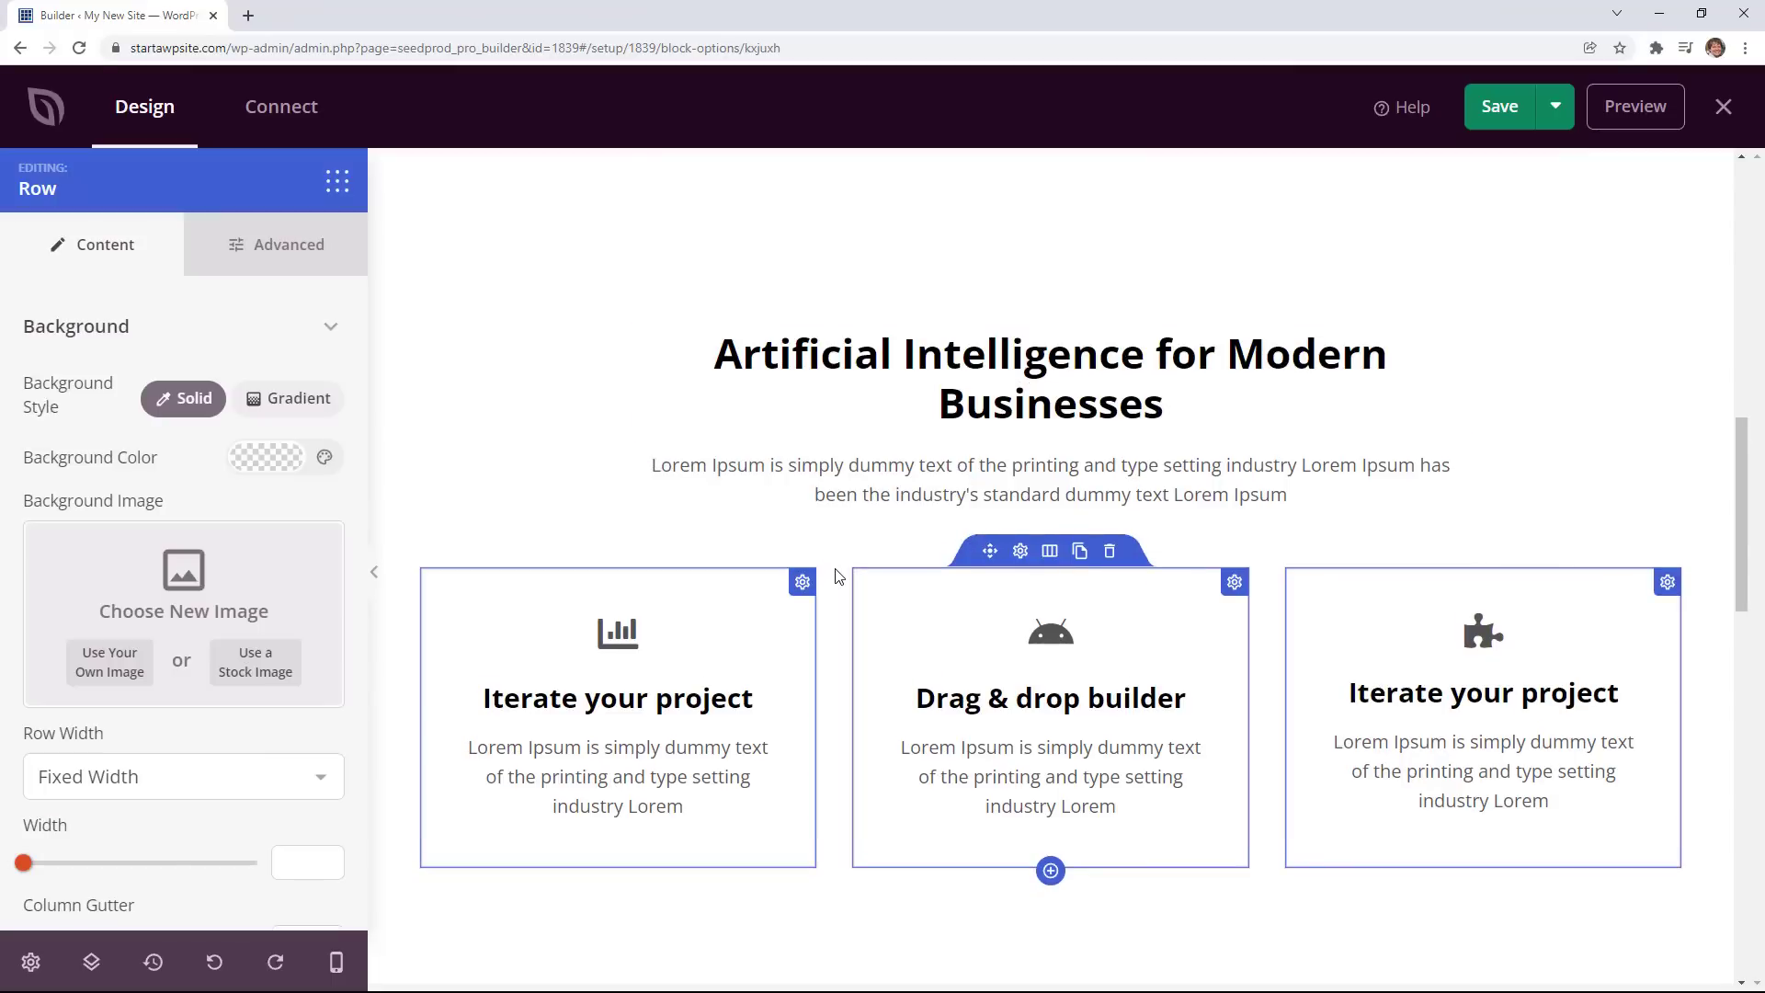
{"action": "mouse_move", "coordinate": [768, 661]}
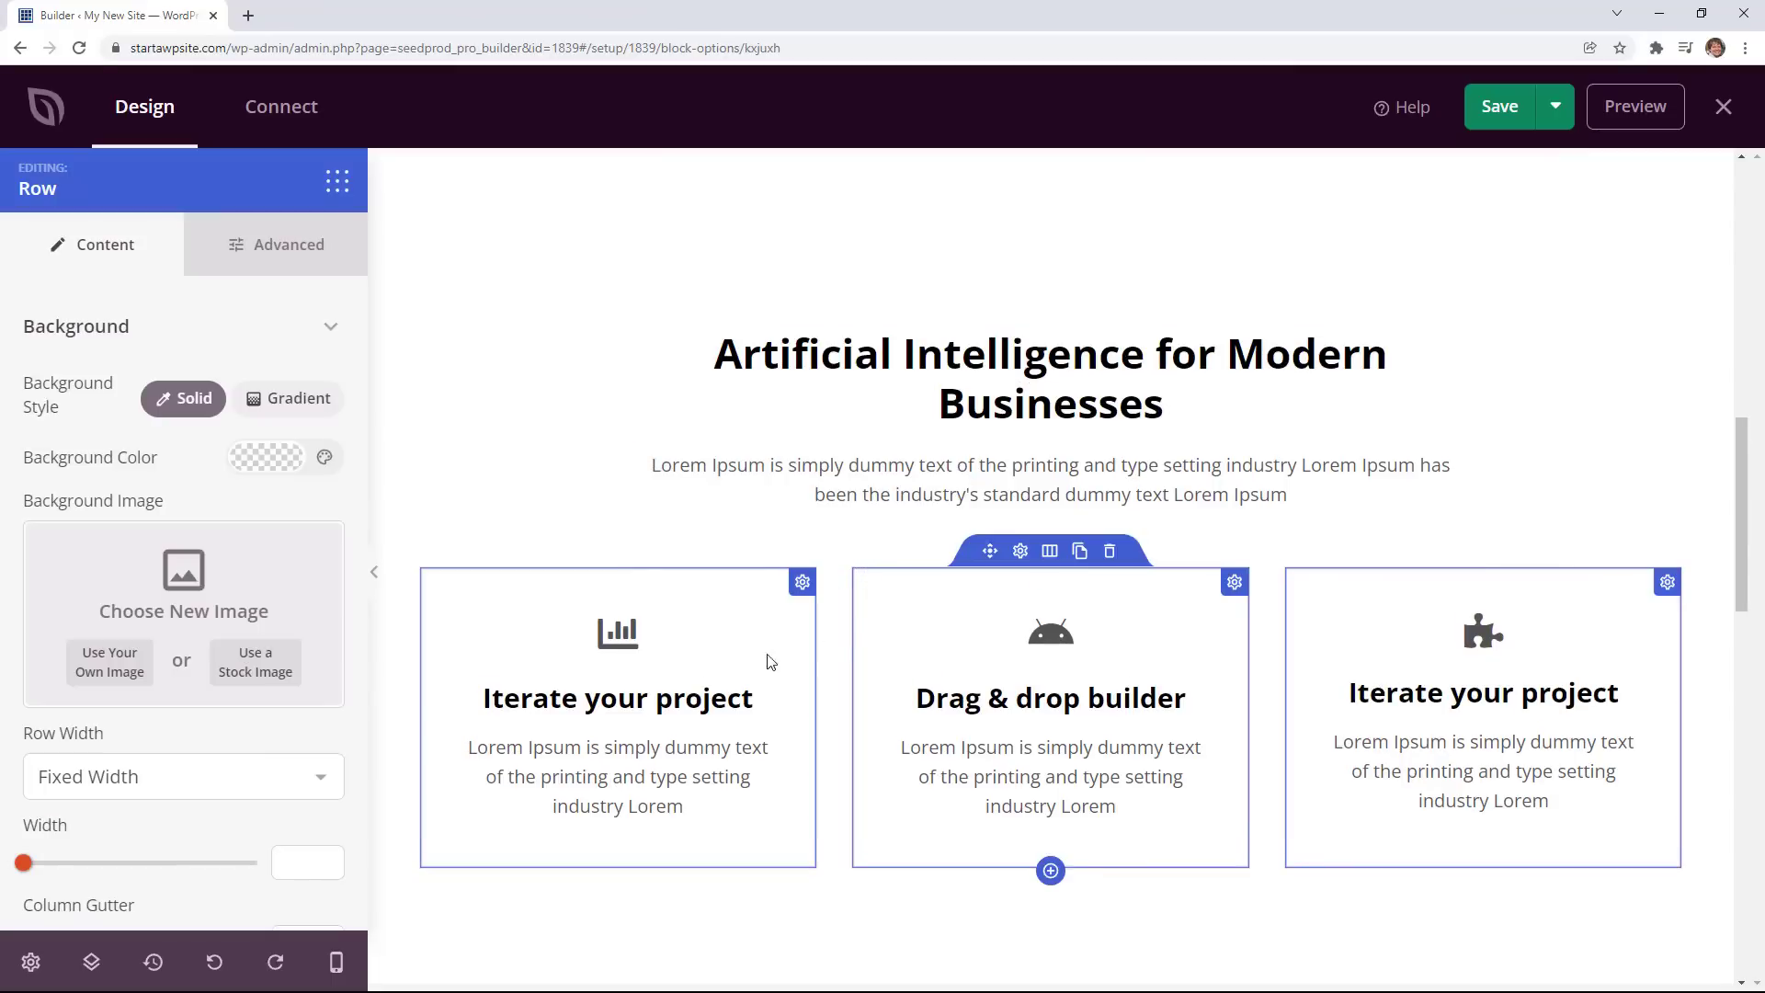
Swap the first feature box's bar-chart icon for the robot icon from the Icon Library.
{"action": "left_click", "coordinate": [617, 633]}
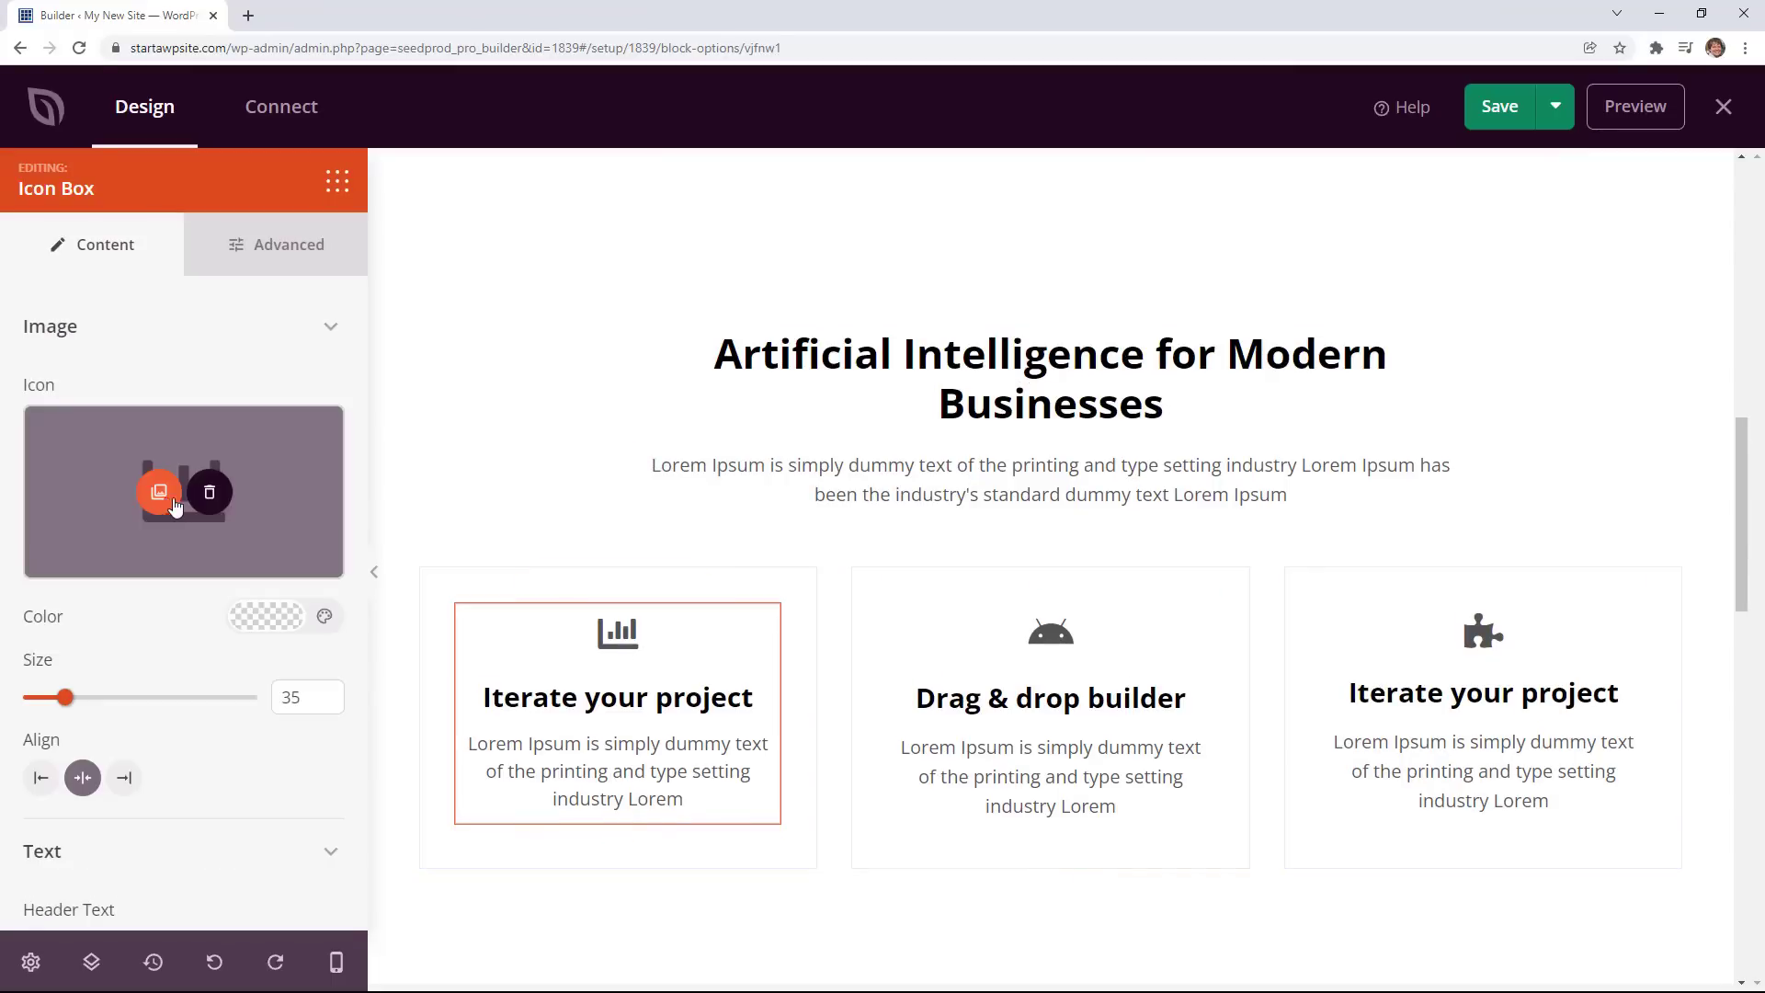
{"action": "left_click", "coordinate": [159, 492]}
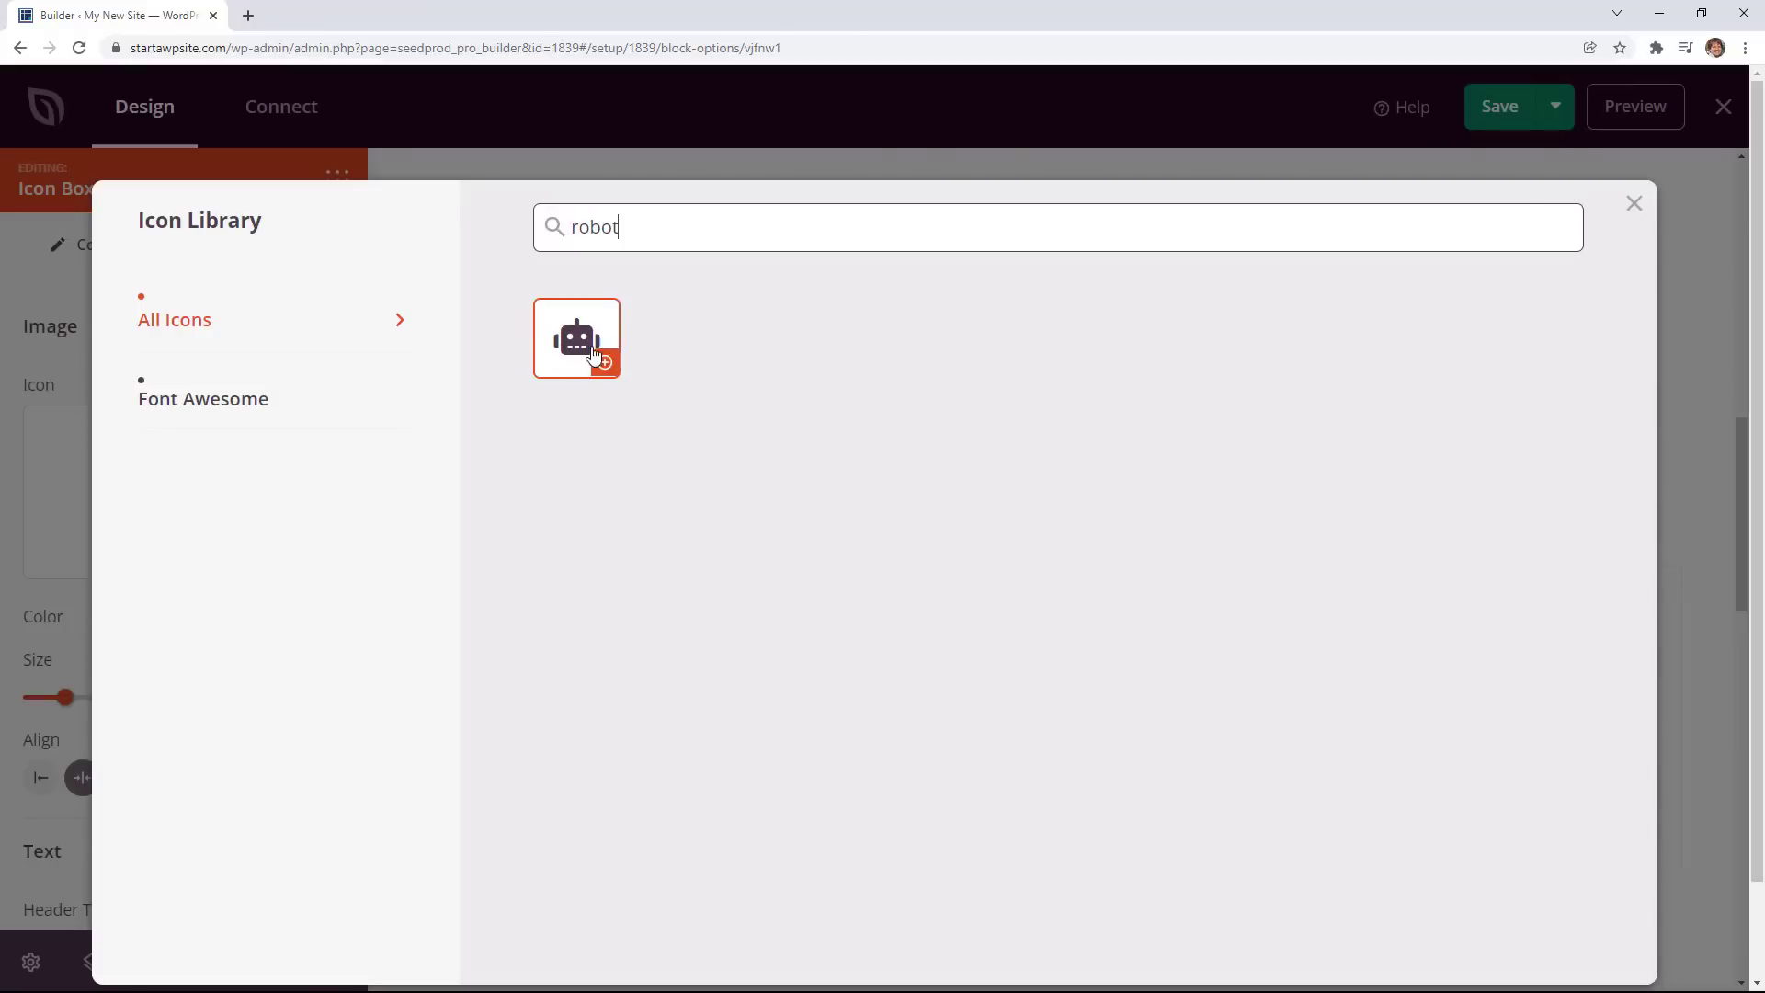
{"action": "left_click", "coordinate": [576, 337]}
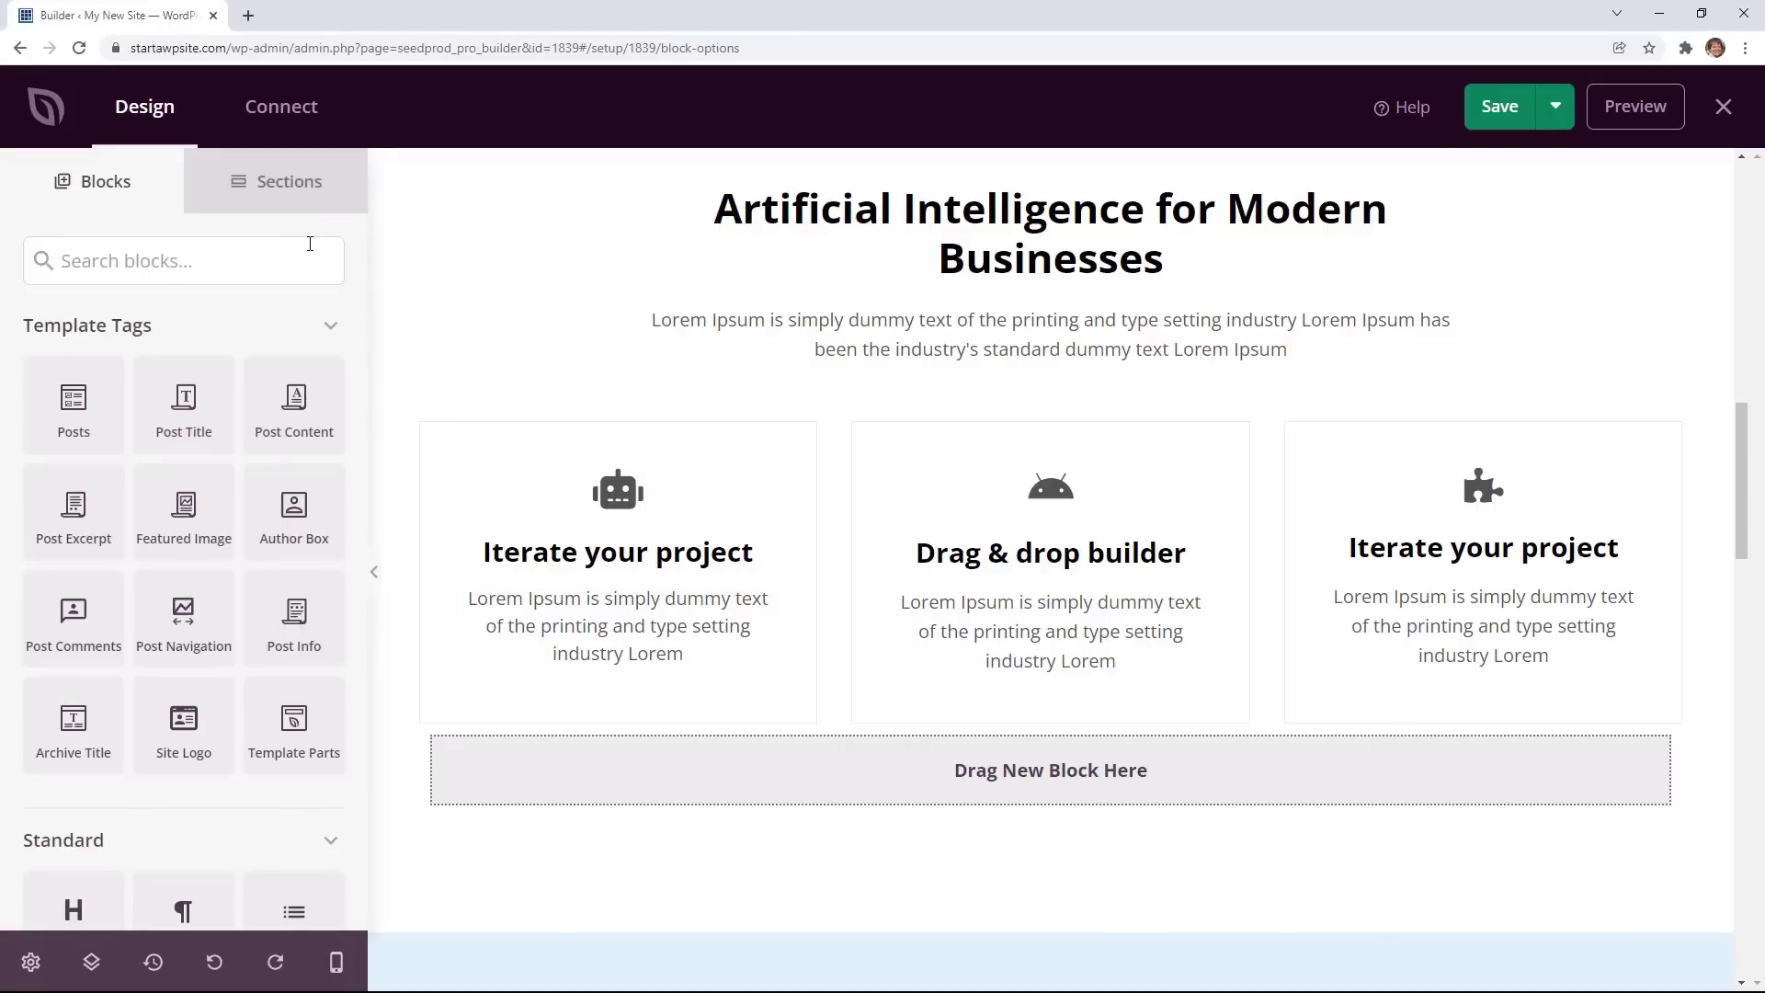
{"action": "mouse_move", "coordinate": [120, 327]}
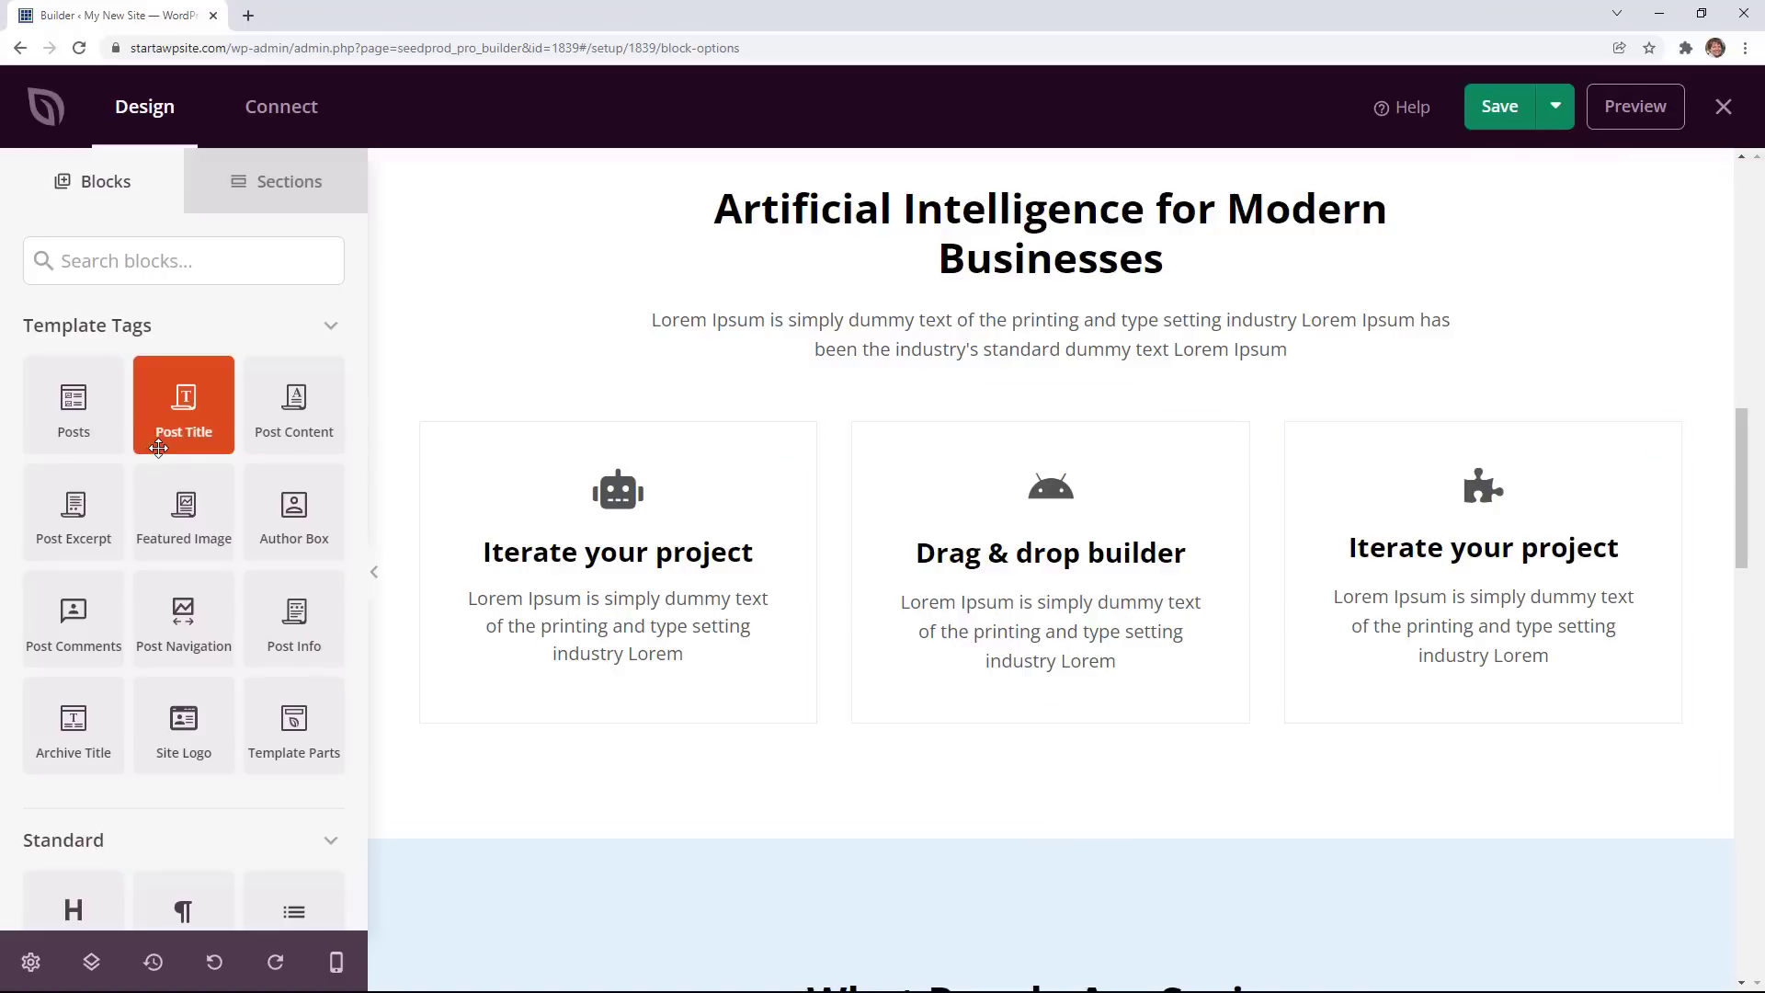
{"action": "scroll", "scroll_direction": "down", "scroll_amount": 3}
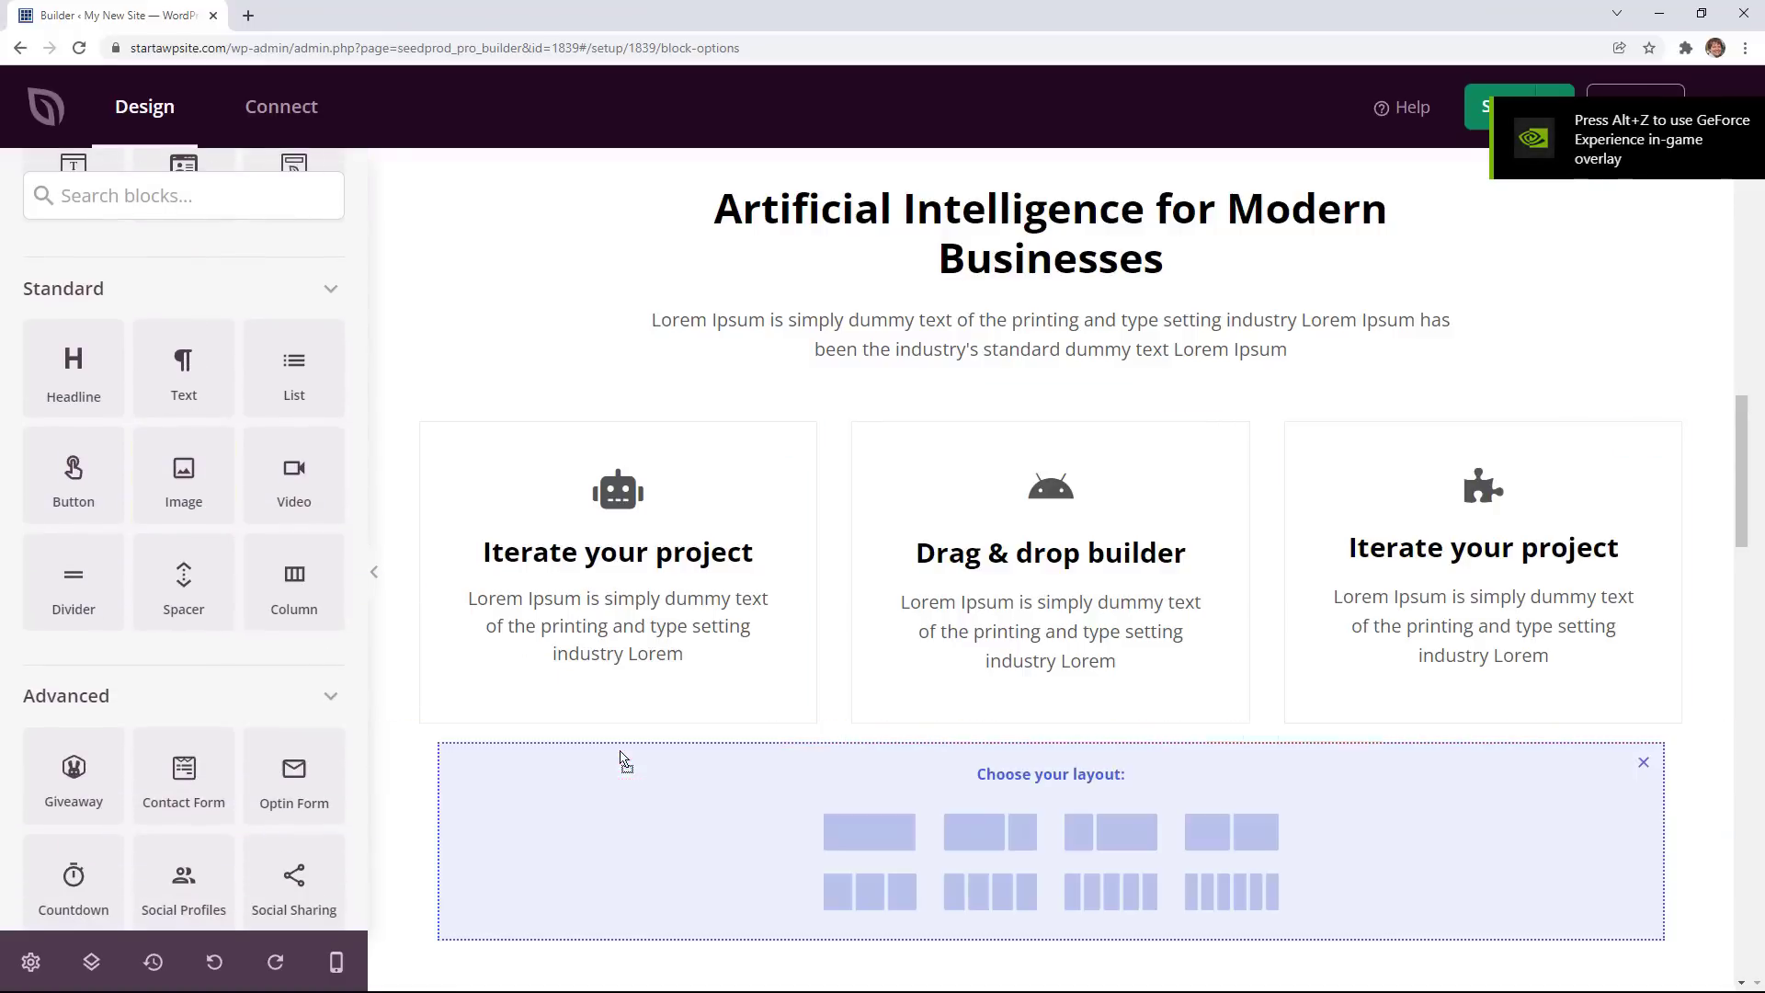
{"action": "left_click", "coordinate": [1643, 762]}
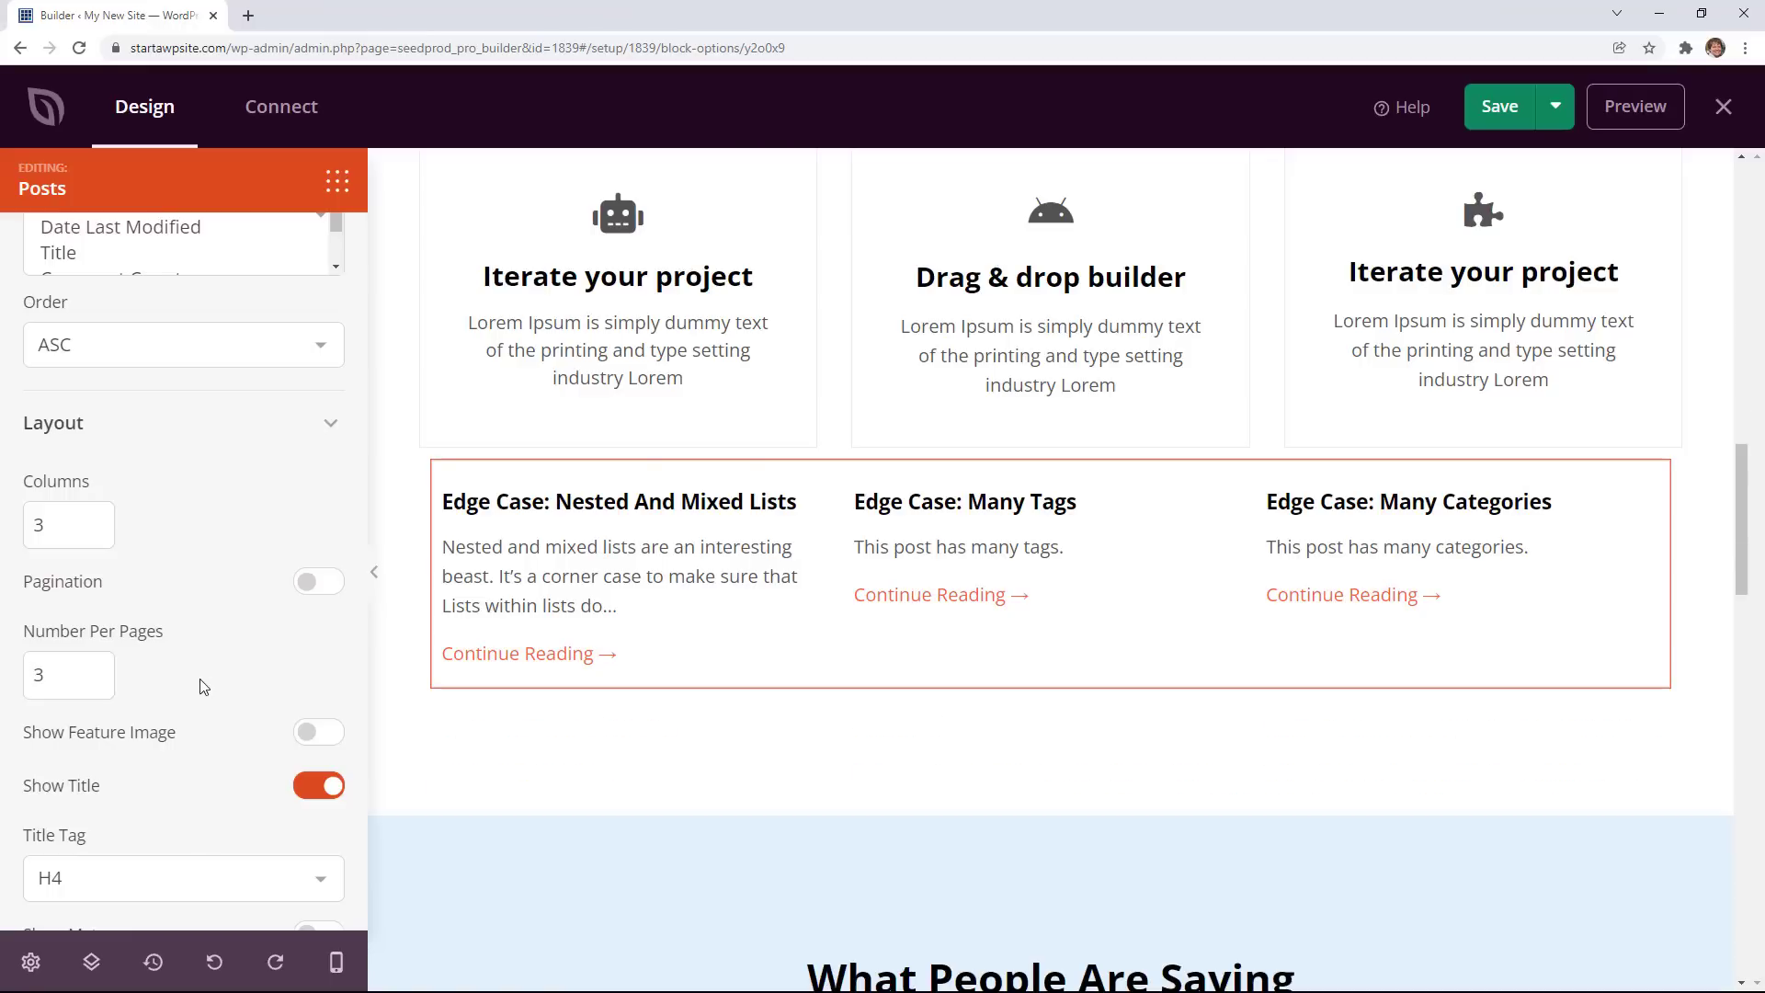
{"action": "scroll", "scroll_direction": "down", "scroll_amount": 3}
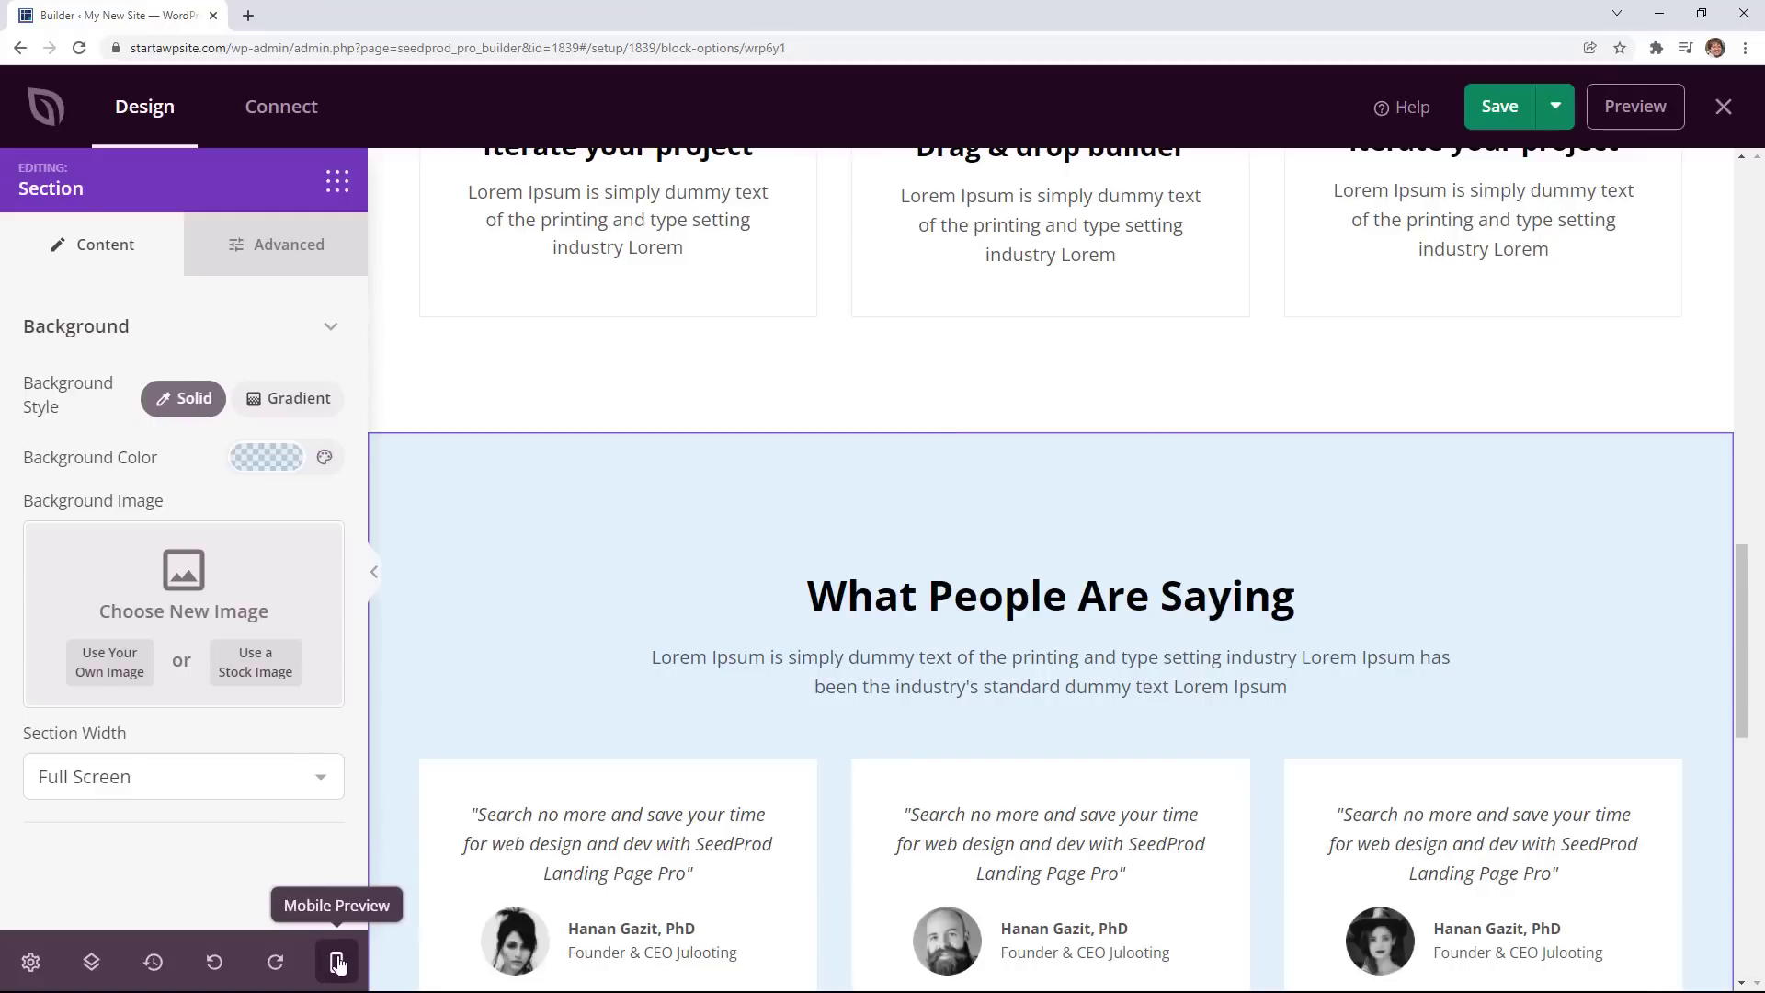
{"action": "left_click", "coordinate": [337, 962]}
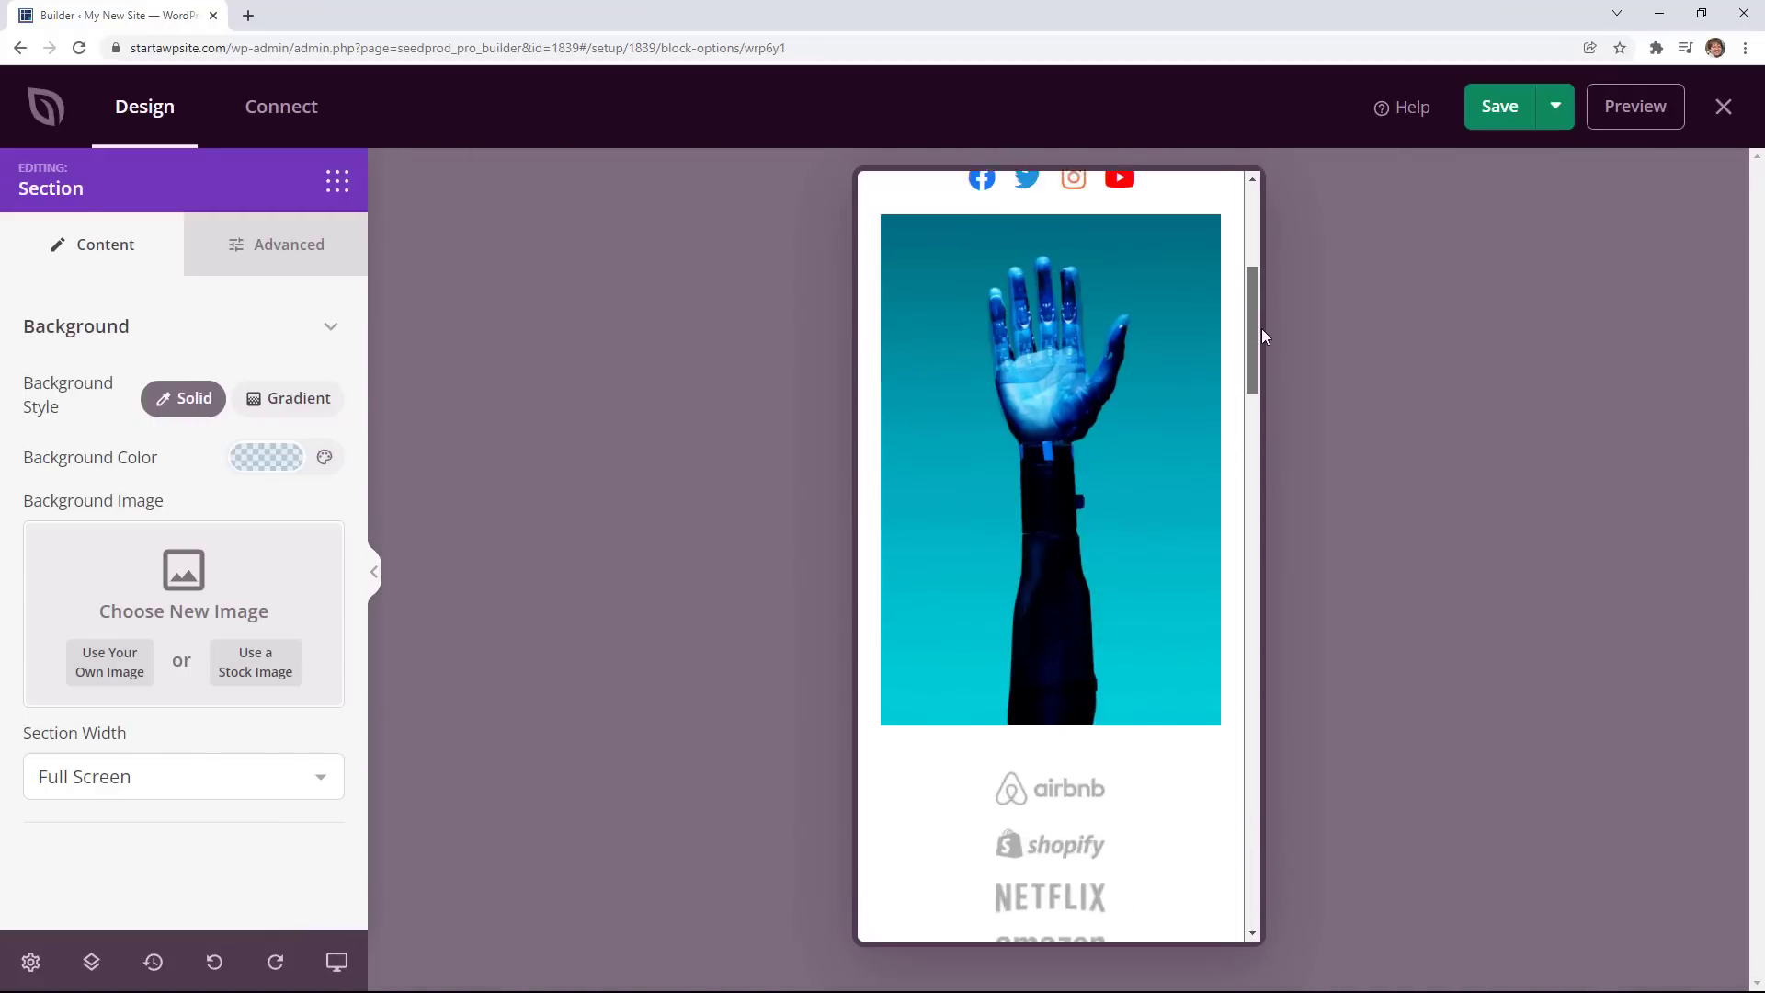
{"action": "left_click", "coordinate": [215, 962]}
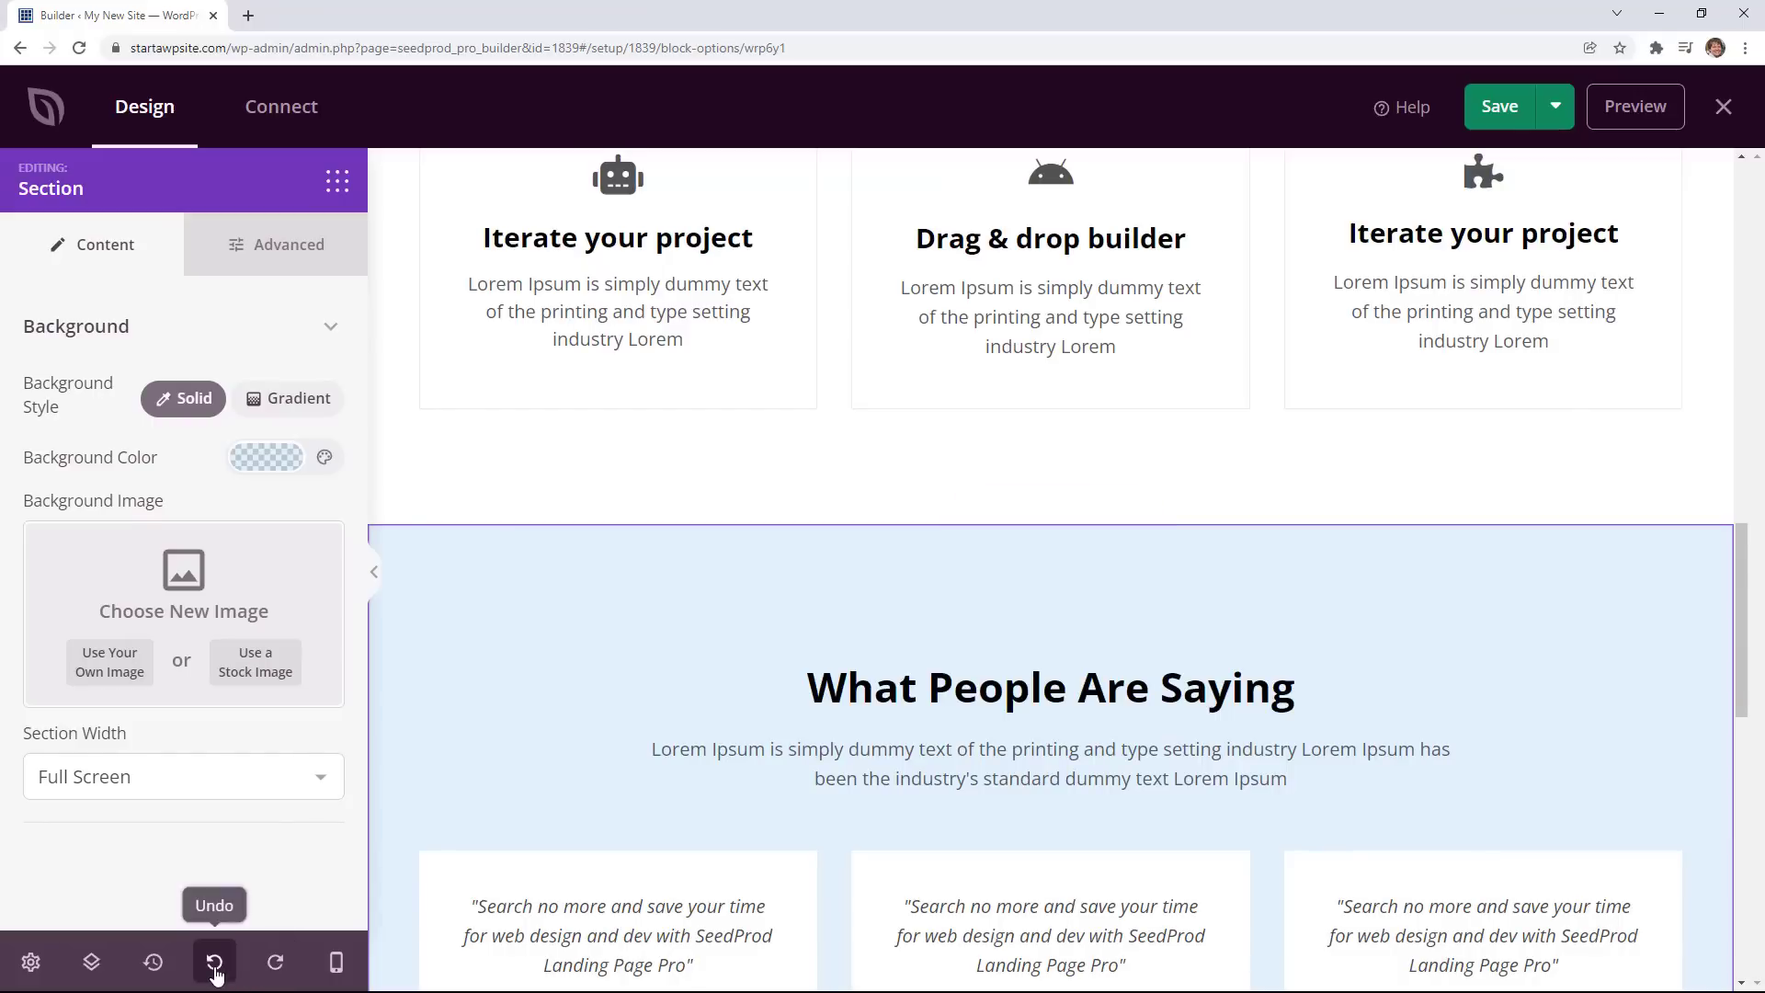
{"action": "left_click", "coordinate": [214, 962]}
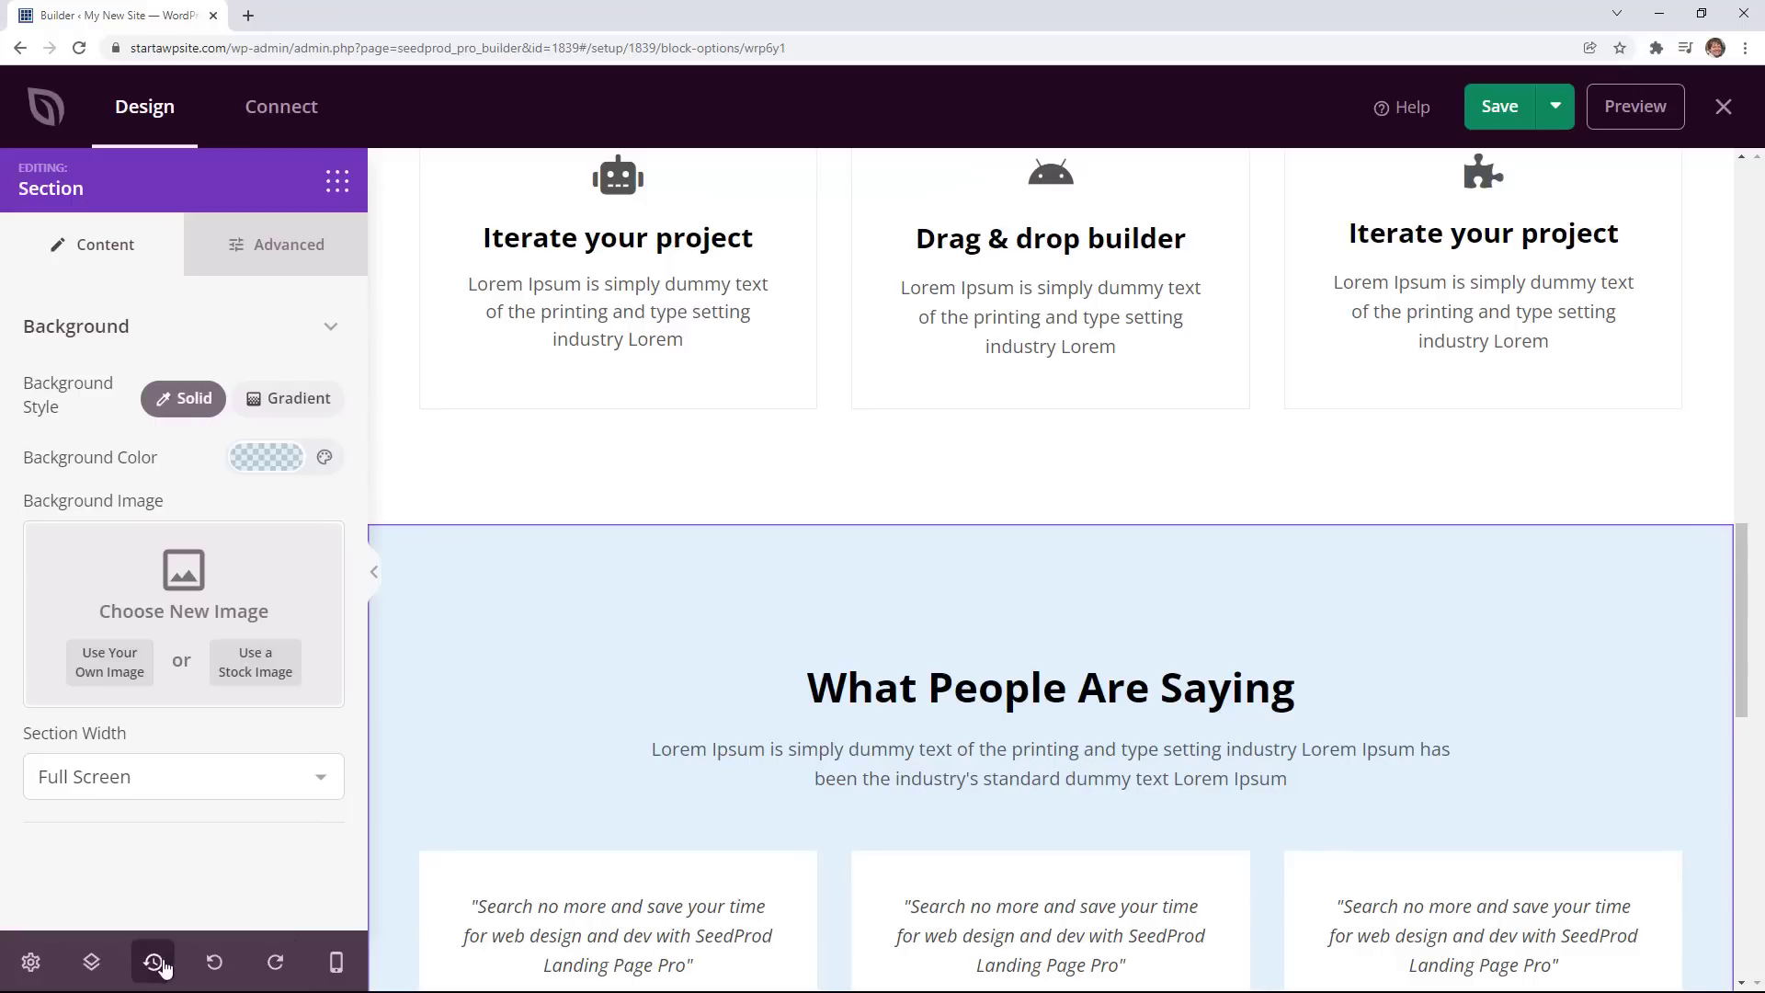
{"action": "mouse_move", "coordinate": [152, 962]}
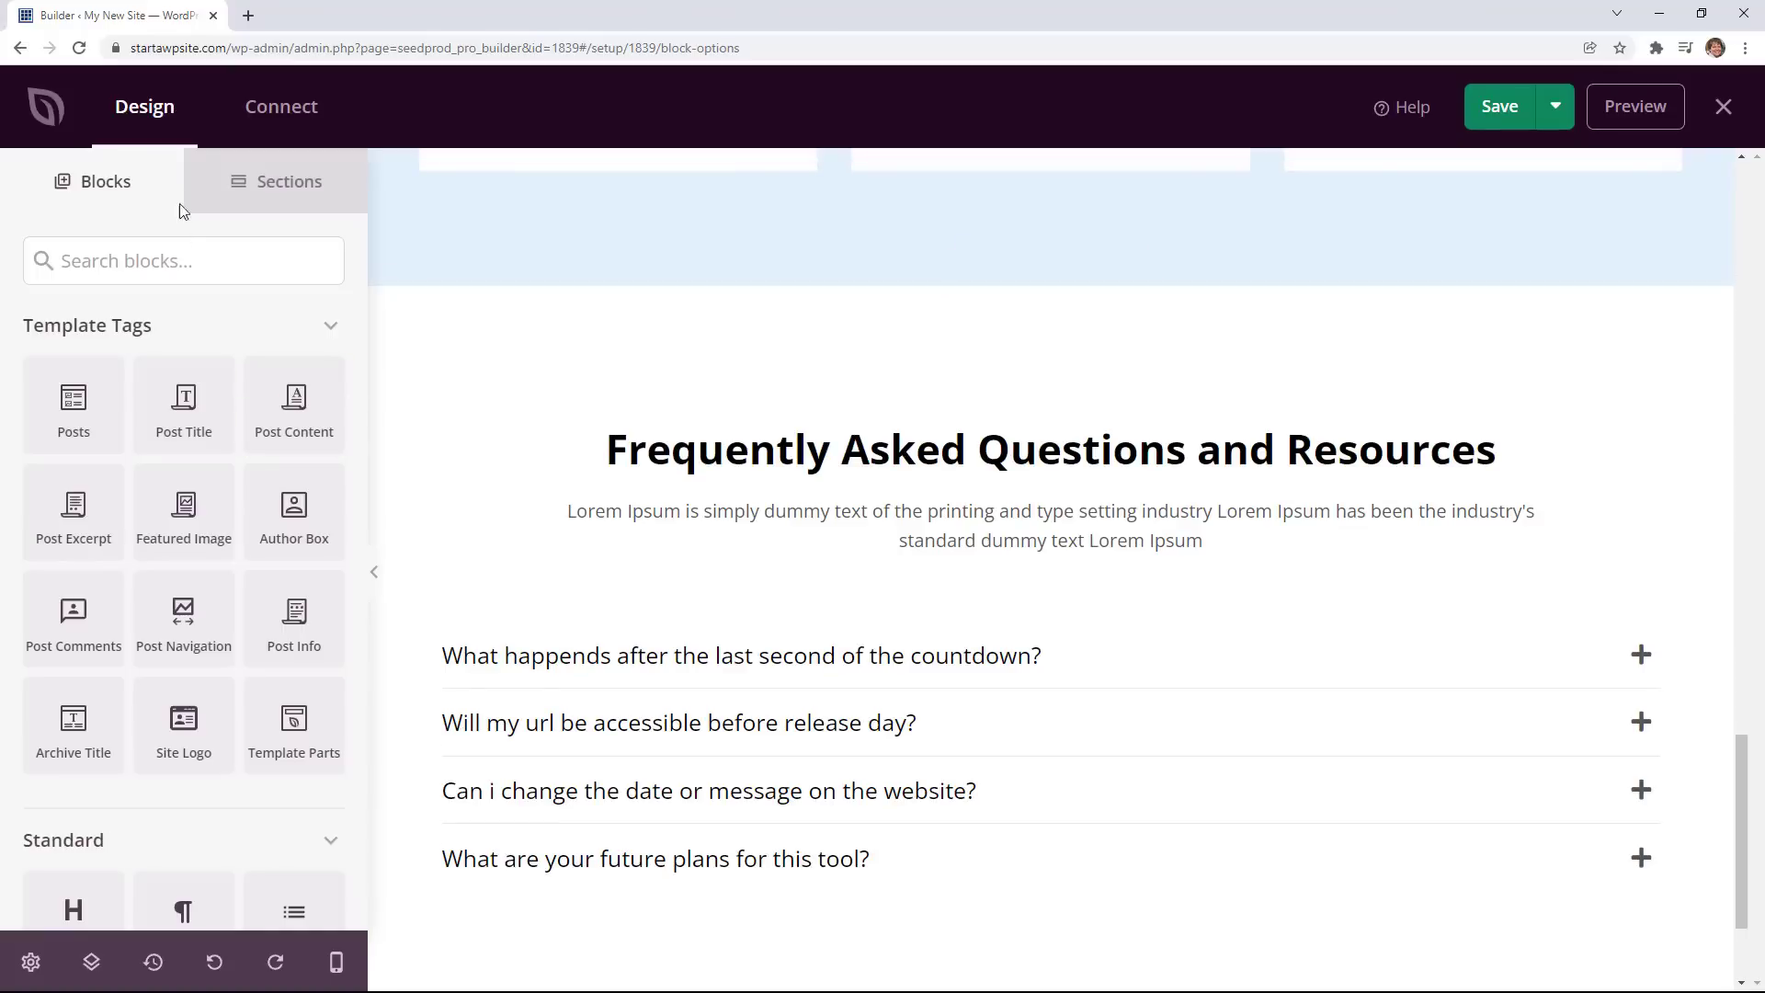
{"action": "mouse_move", "coordinate": [277, 200]}
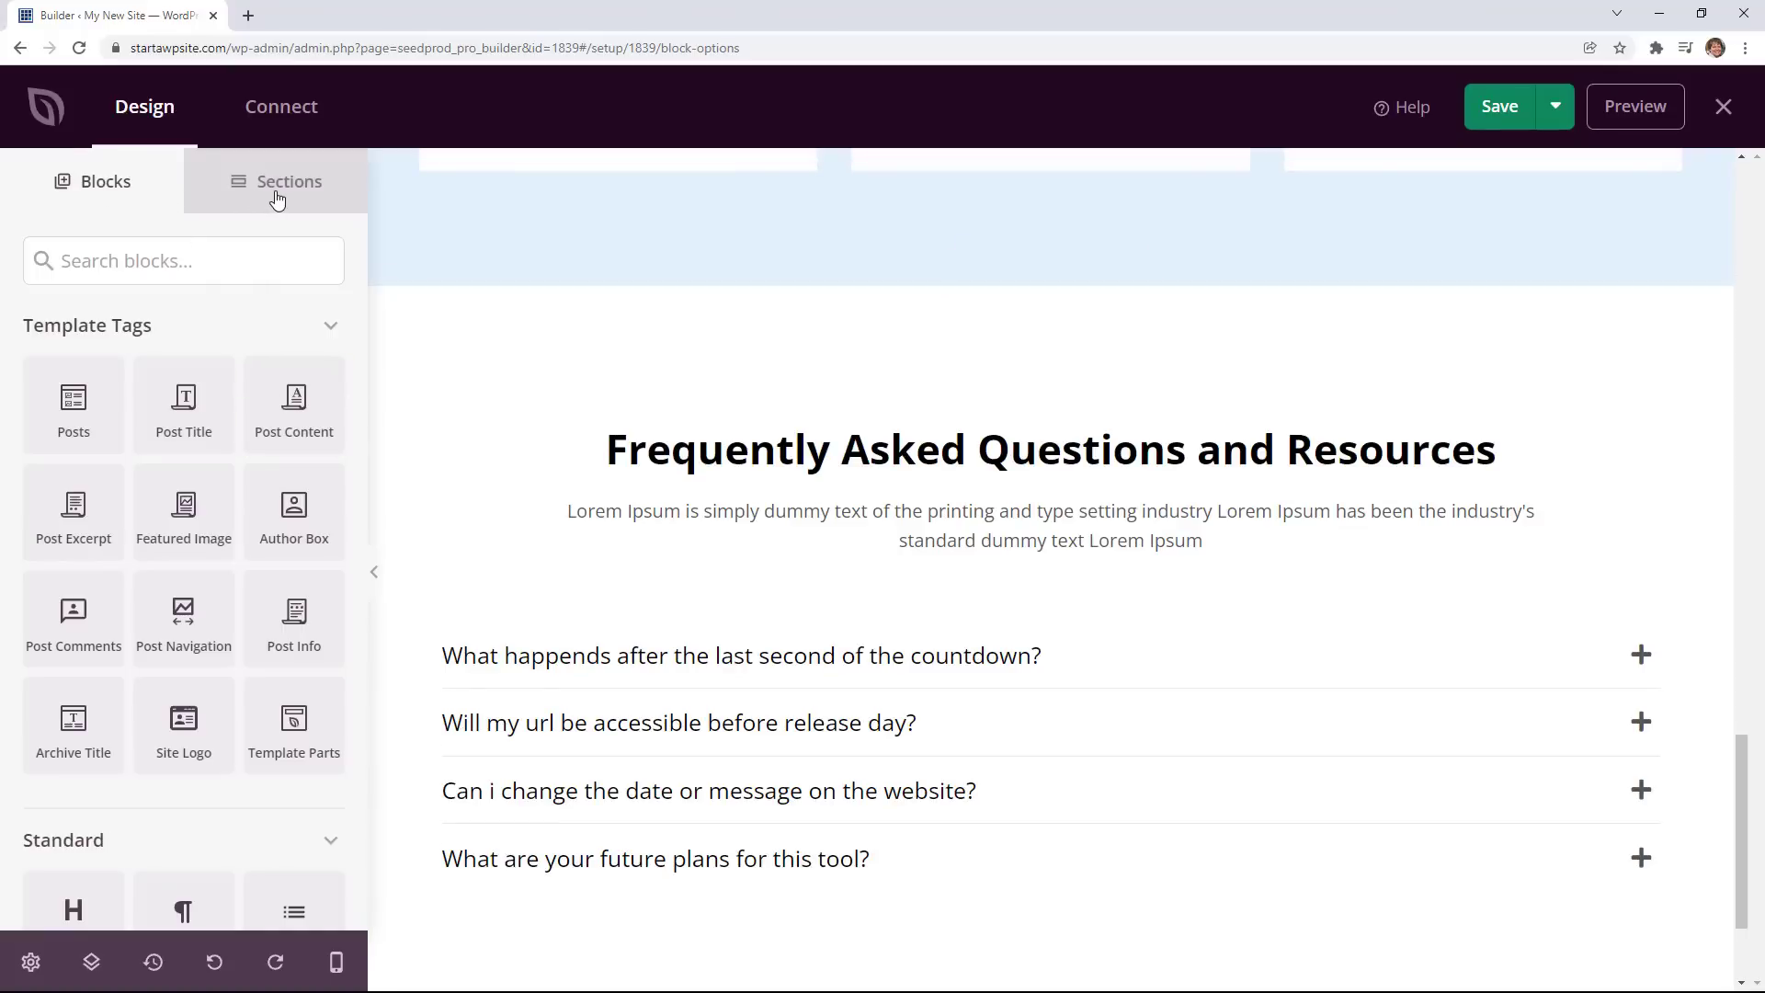
Insert the Features 2 section and delete the check-mark features section.
{"action": "left_click", "coordinate": [275, 181]}
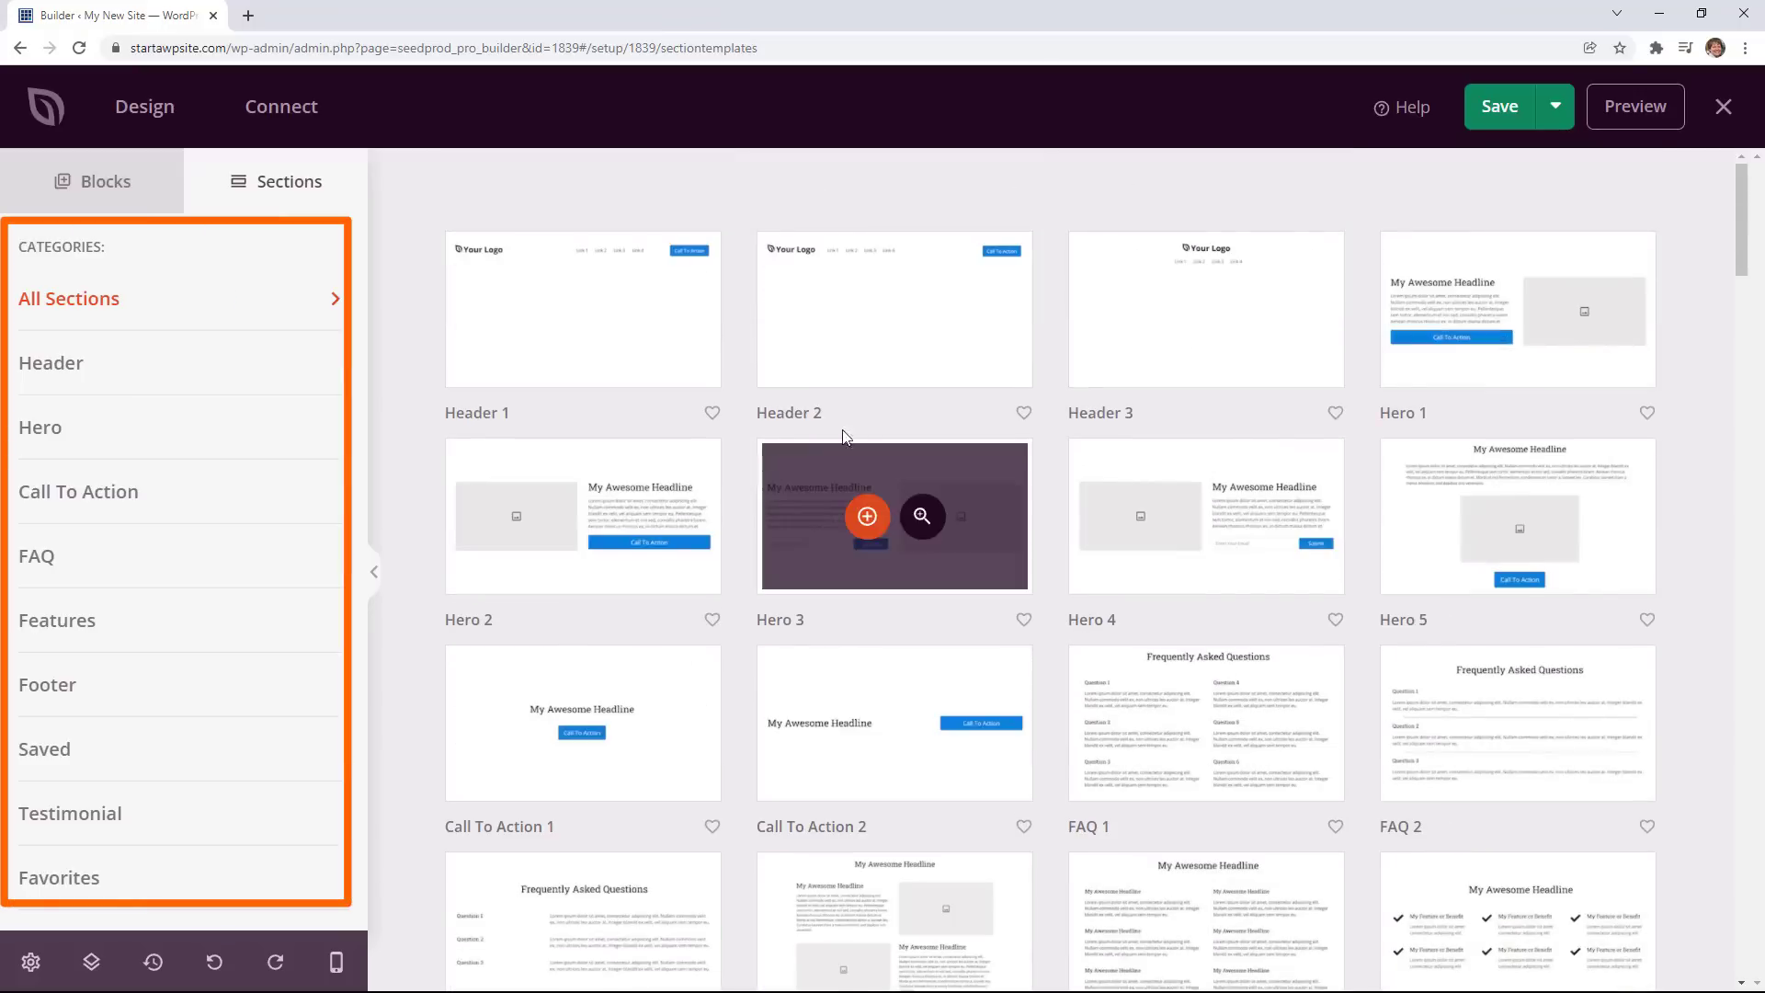
{"action": "left_click", "coordinate": [57, 621]}
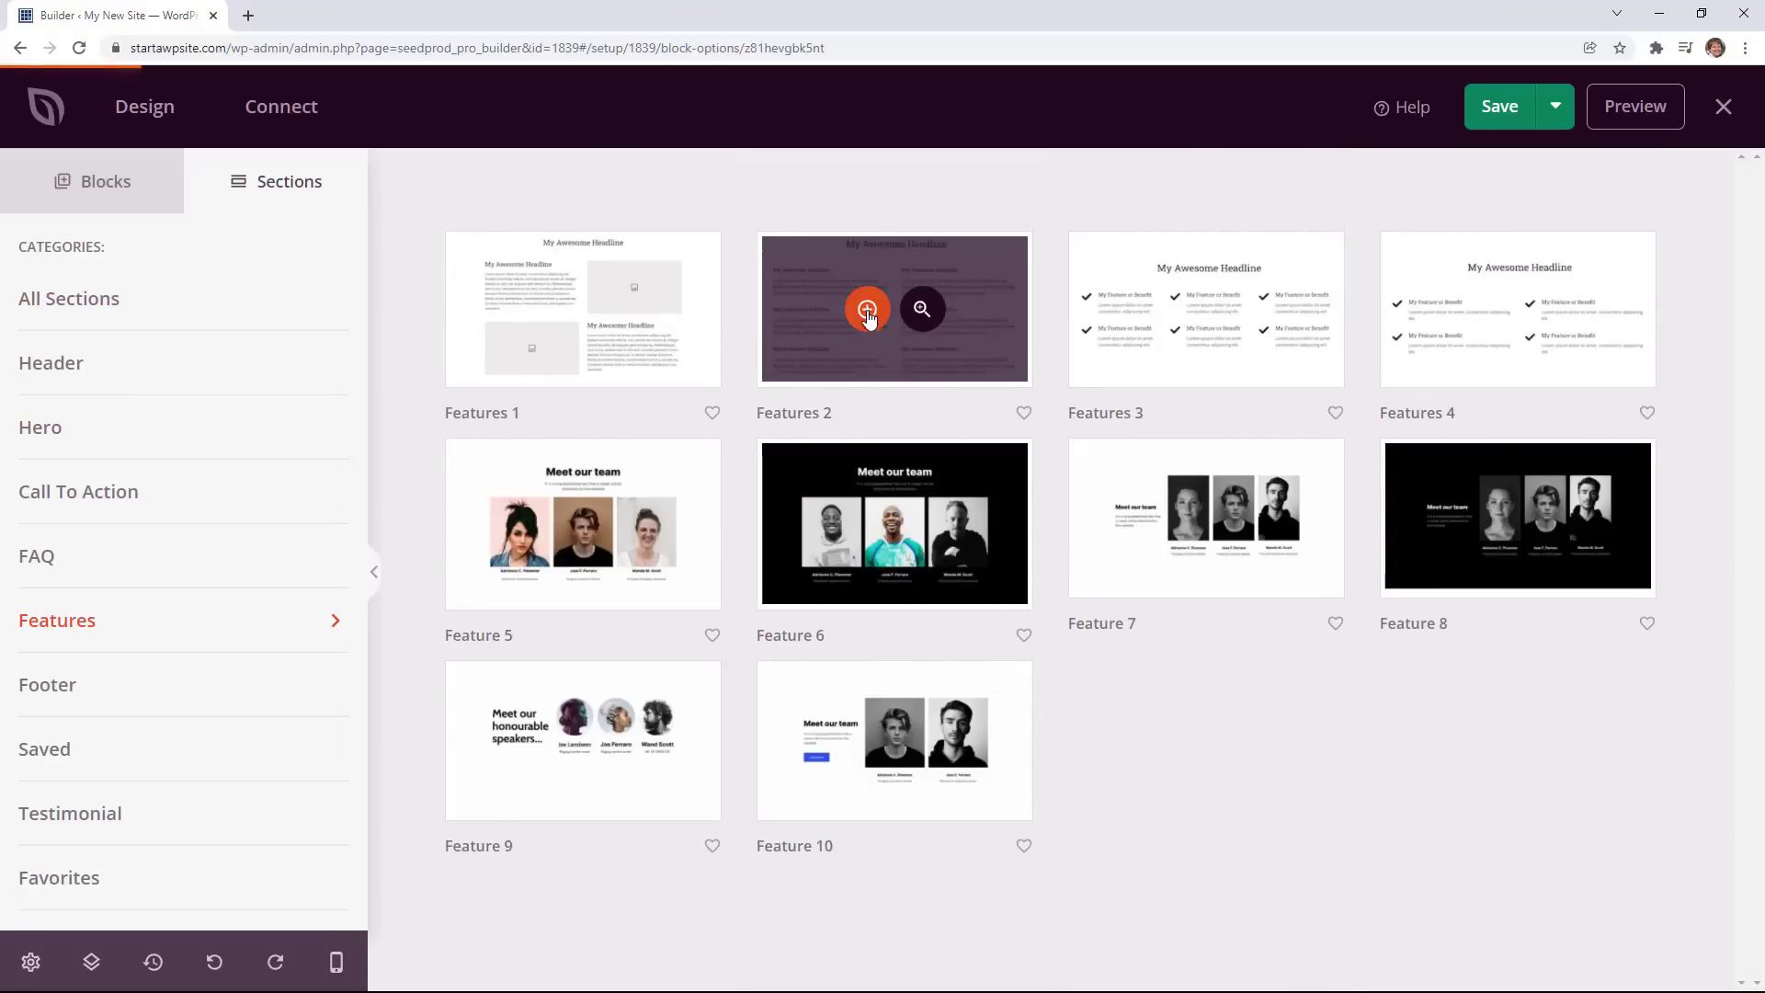
{"action": "left_click", "coordinate": [866, 311]}
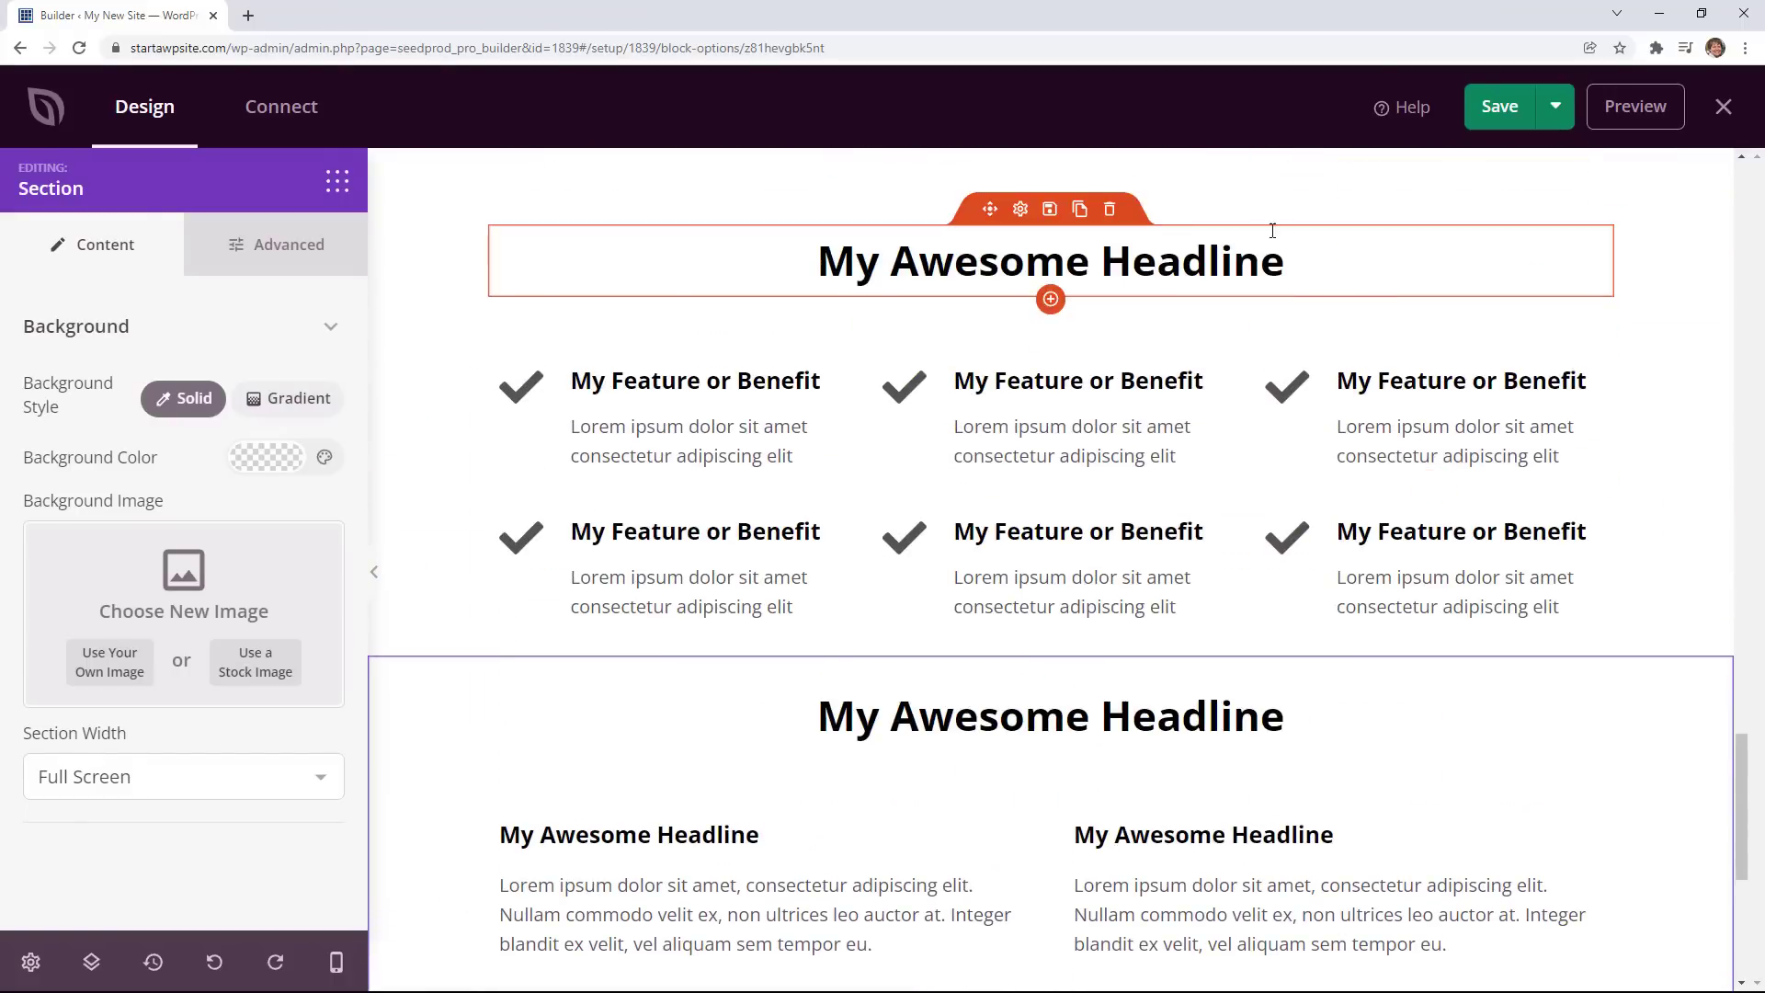
{"action": "left_click", "coordinate": [1108, 209]}
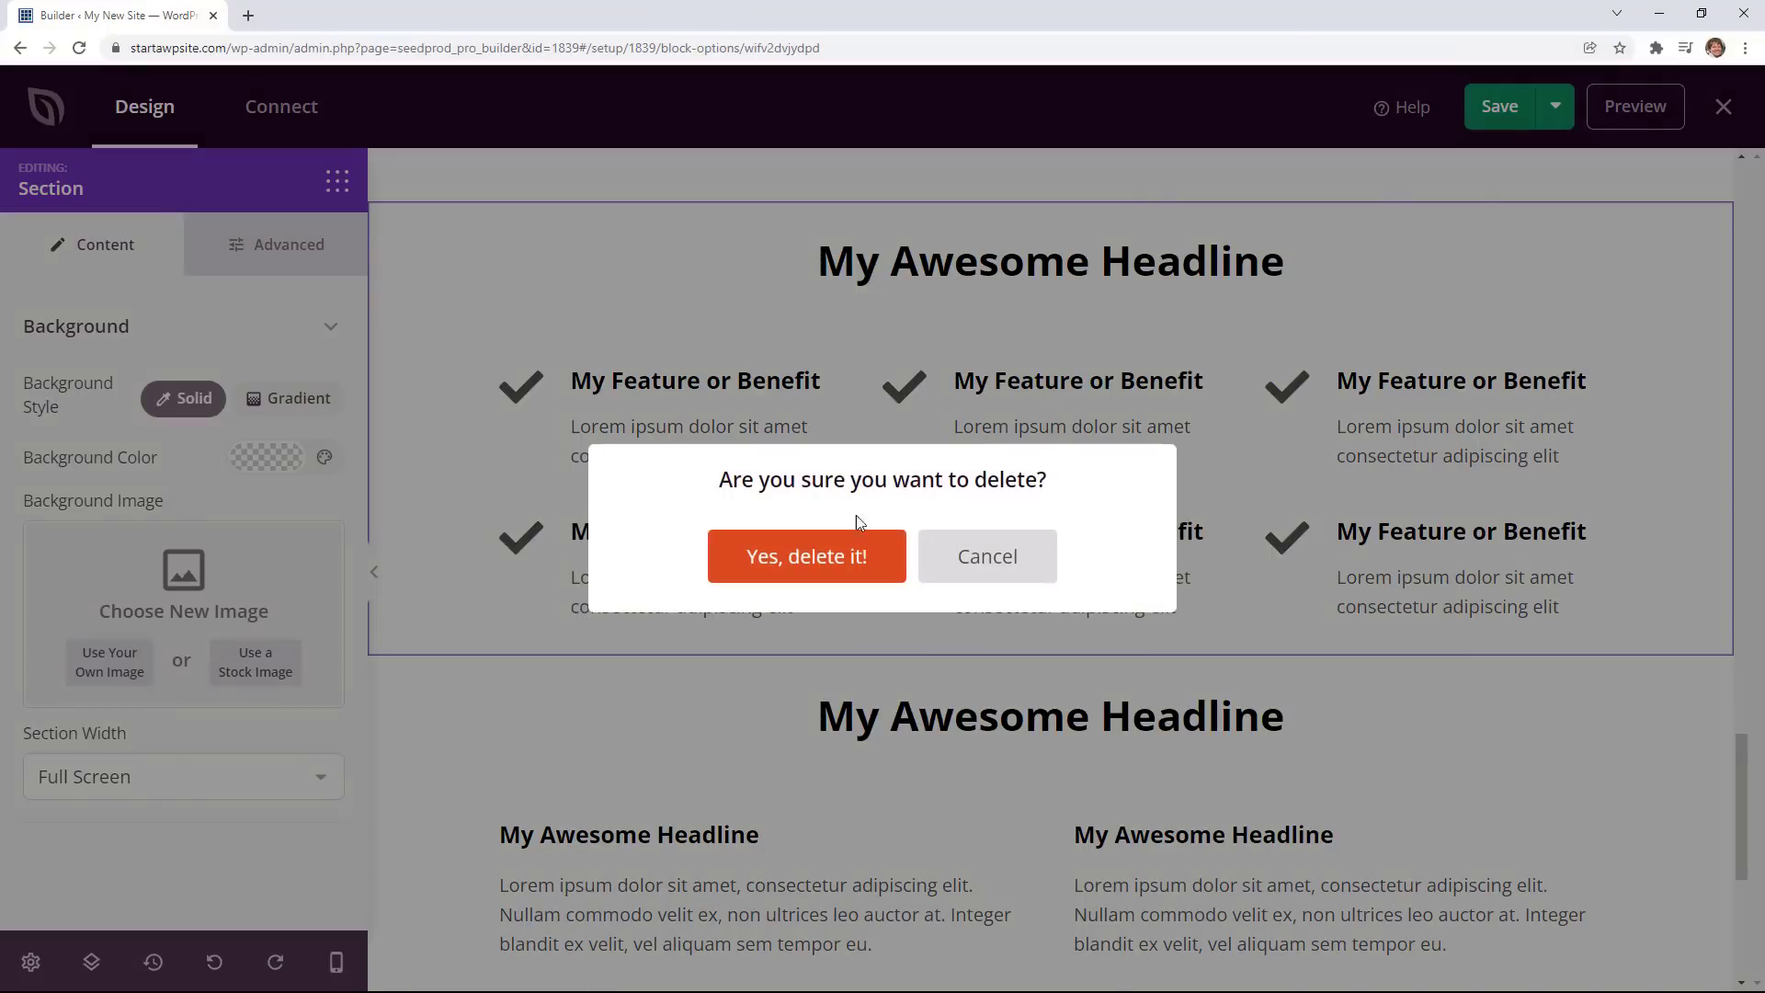
{"action": "left_click", "coordinate": [806, 556]}
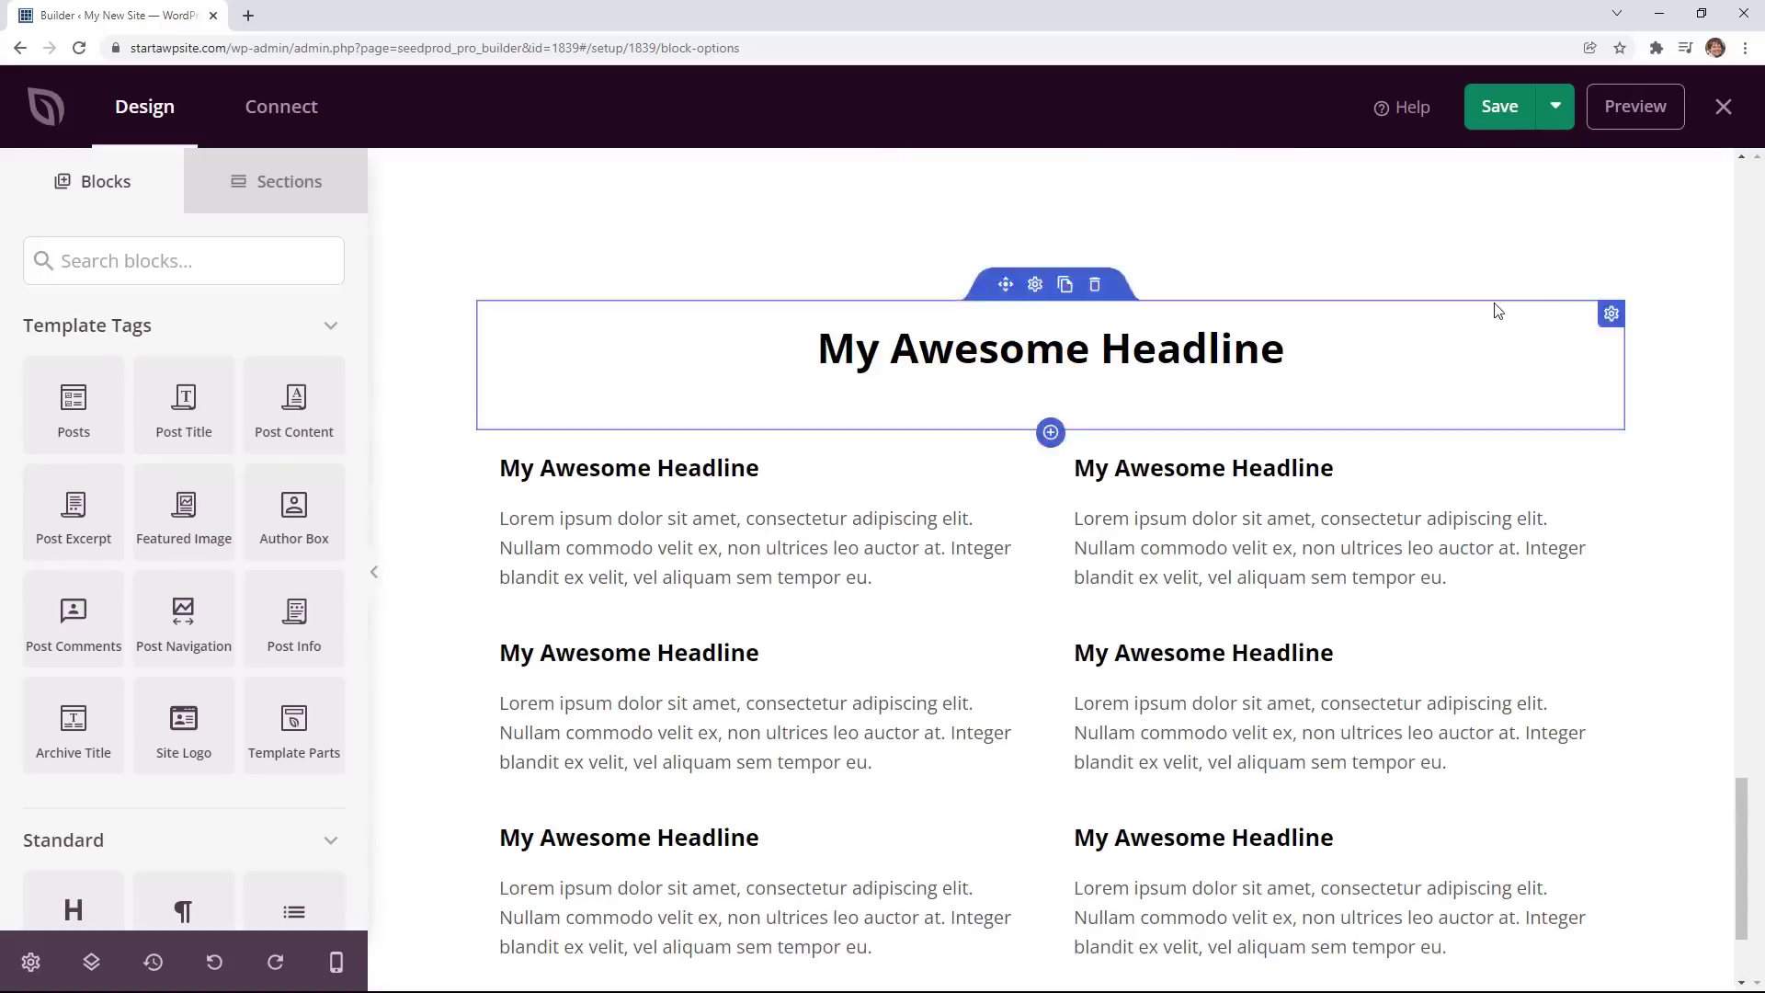
Save the homepage template and return to the Theme Templates list.
{"action": "scroll", "scroll_direction": "down", "scroll_amount": 3}
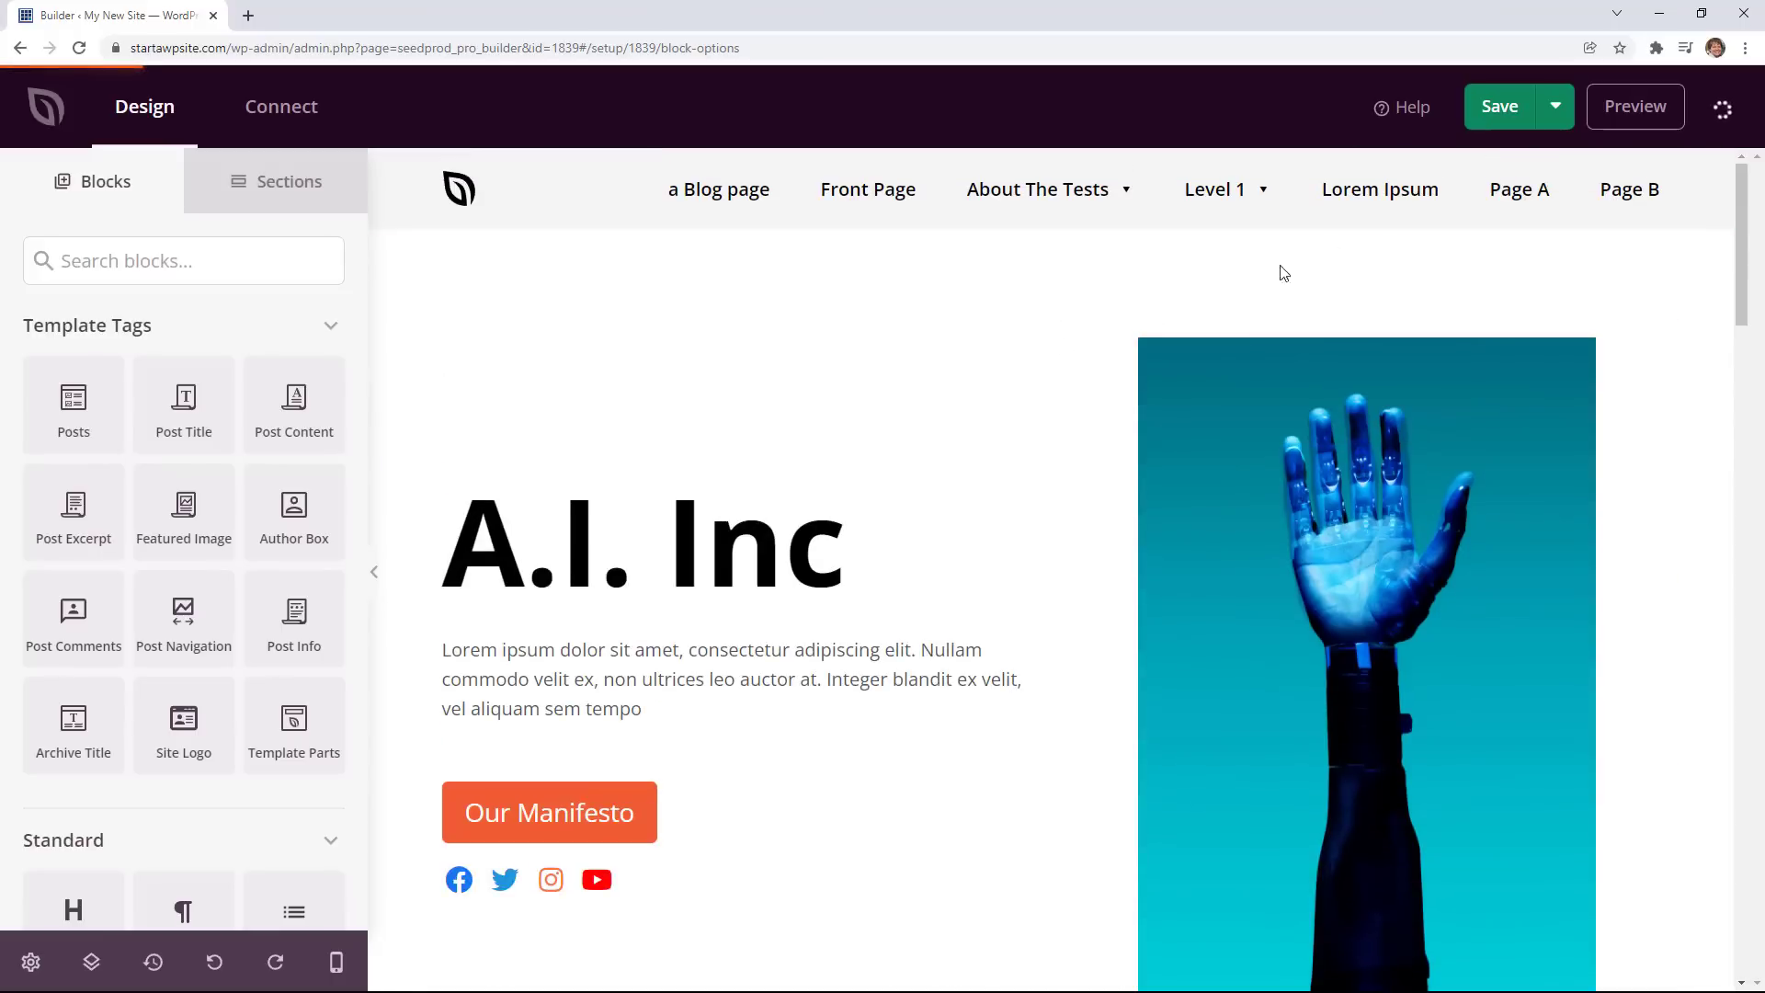
{"action": "left_click", "coordinate": [1498, 106]}
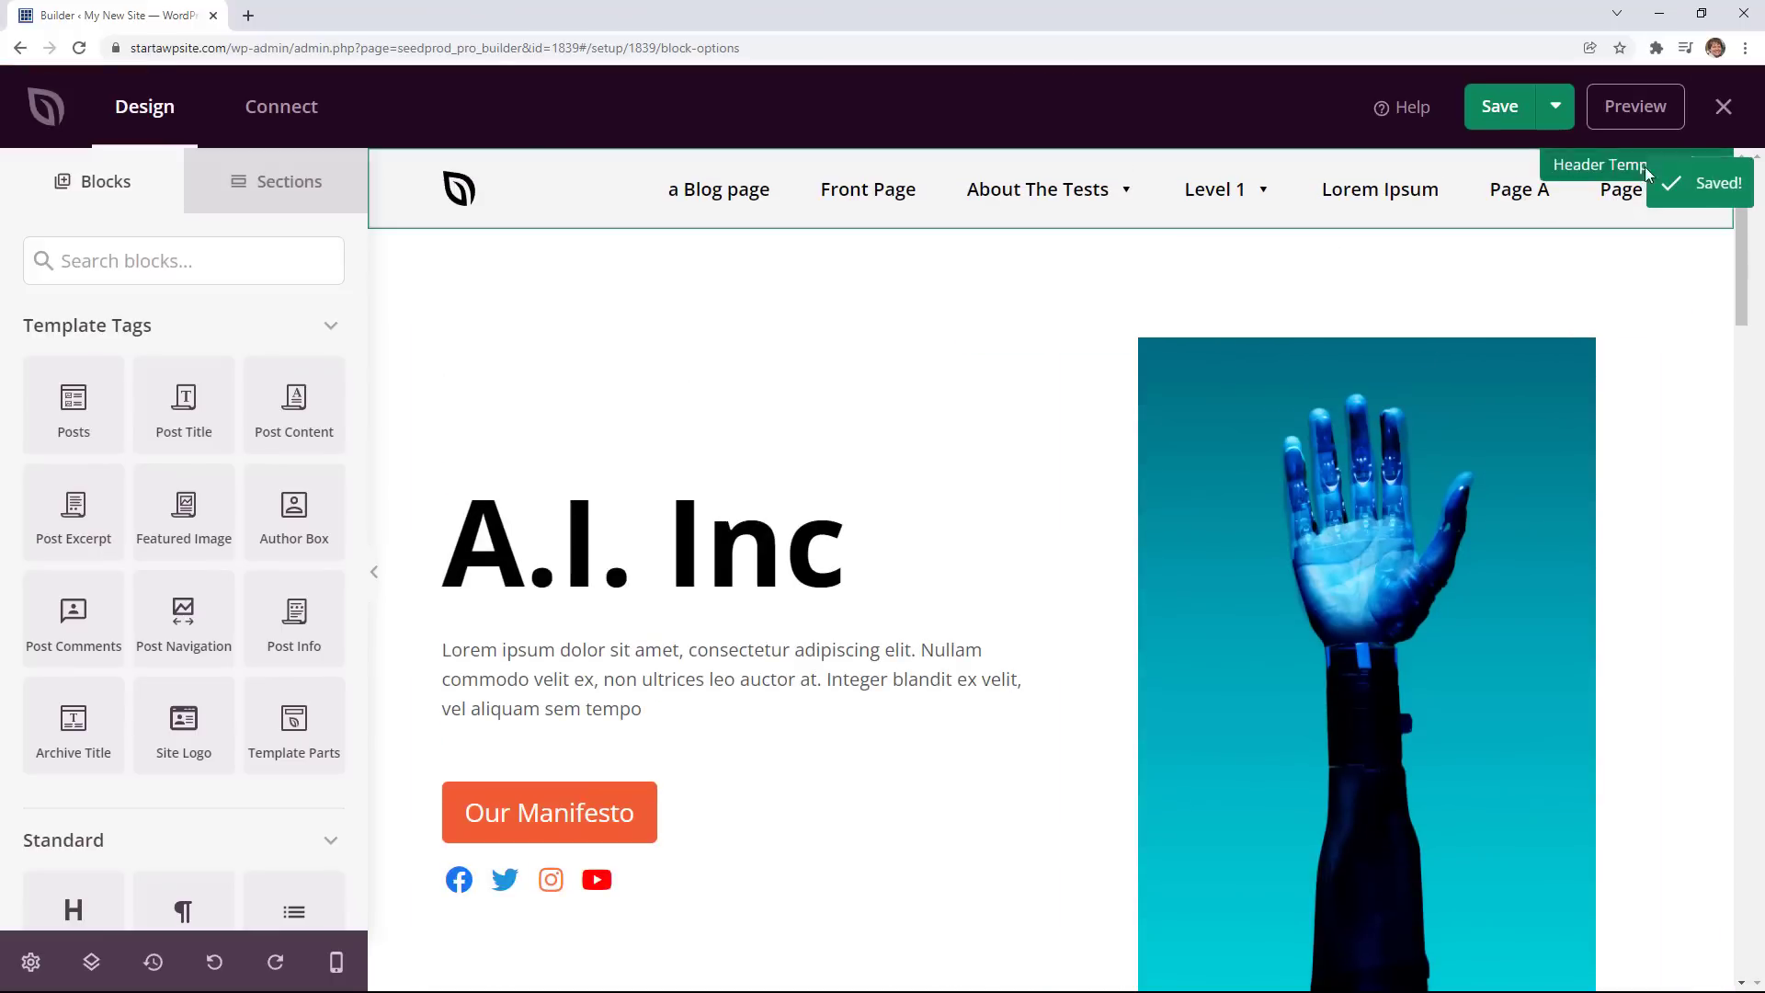
{"action": "left_click", "coordinate": [1721, 105]}
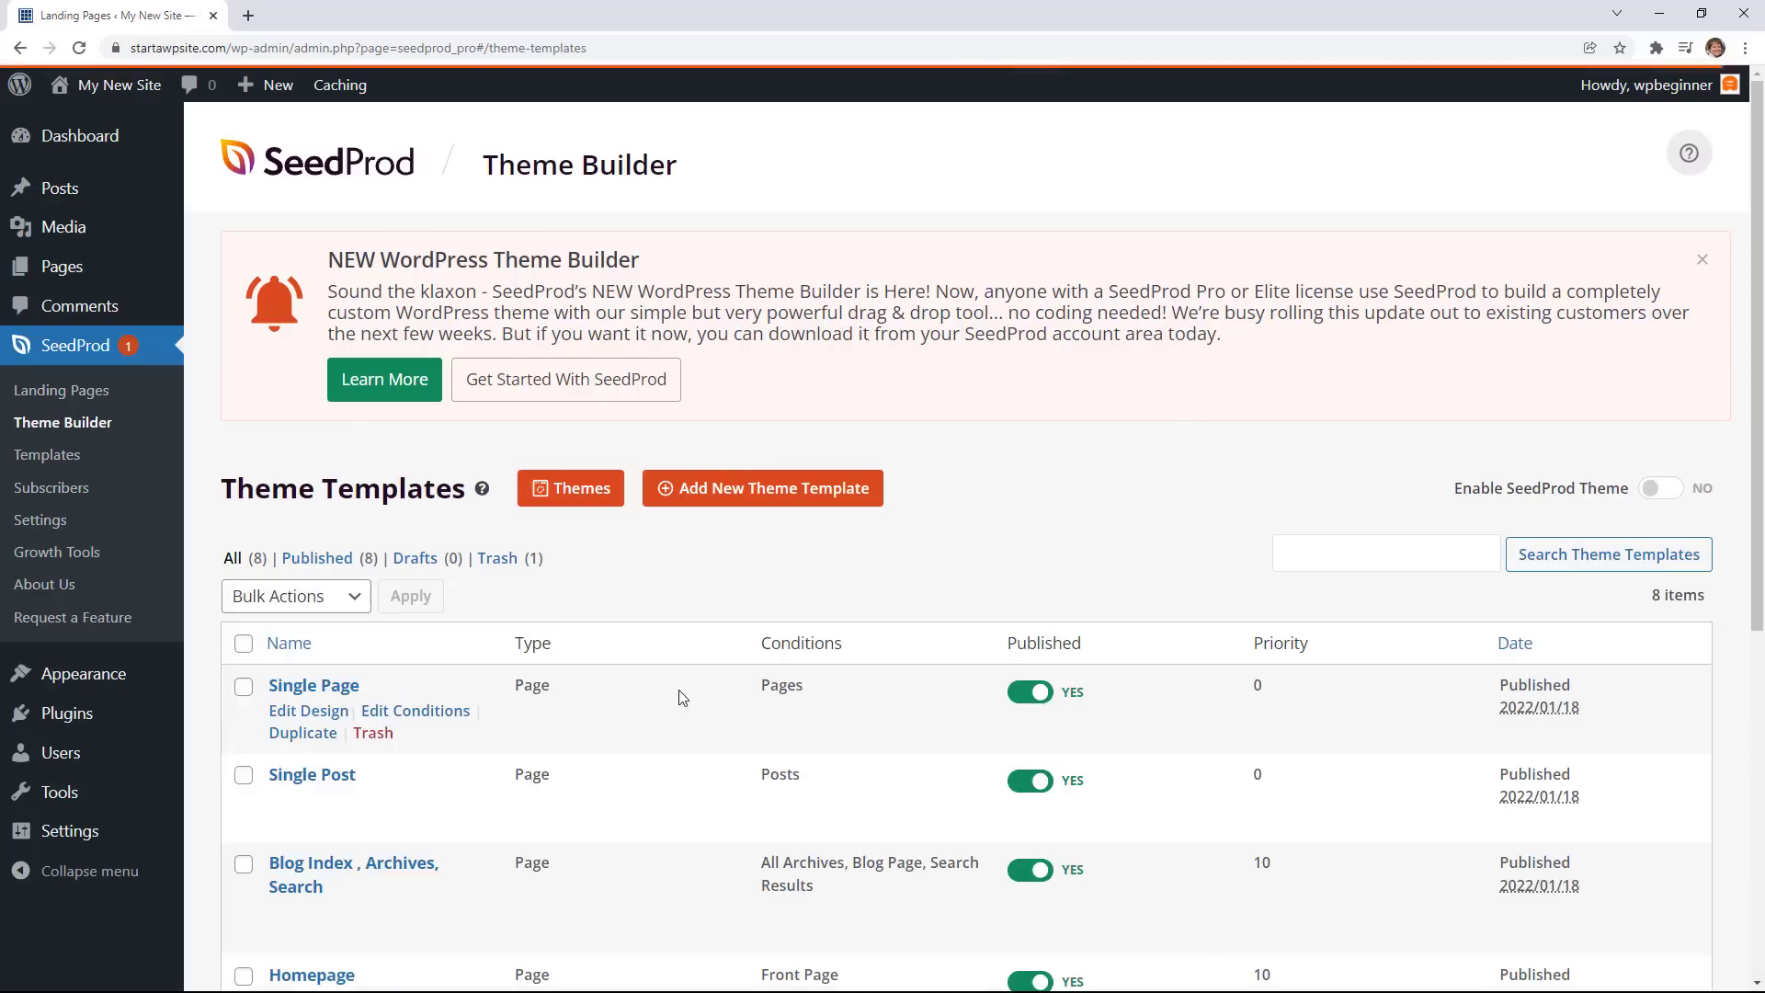
{"action": "scroll", "scroll_direction": "down", "scroll_amount": 3}
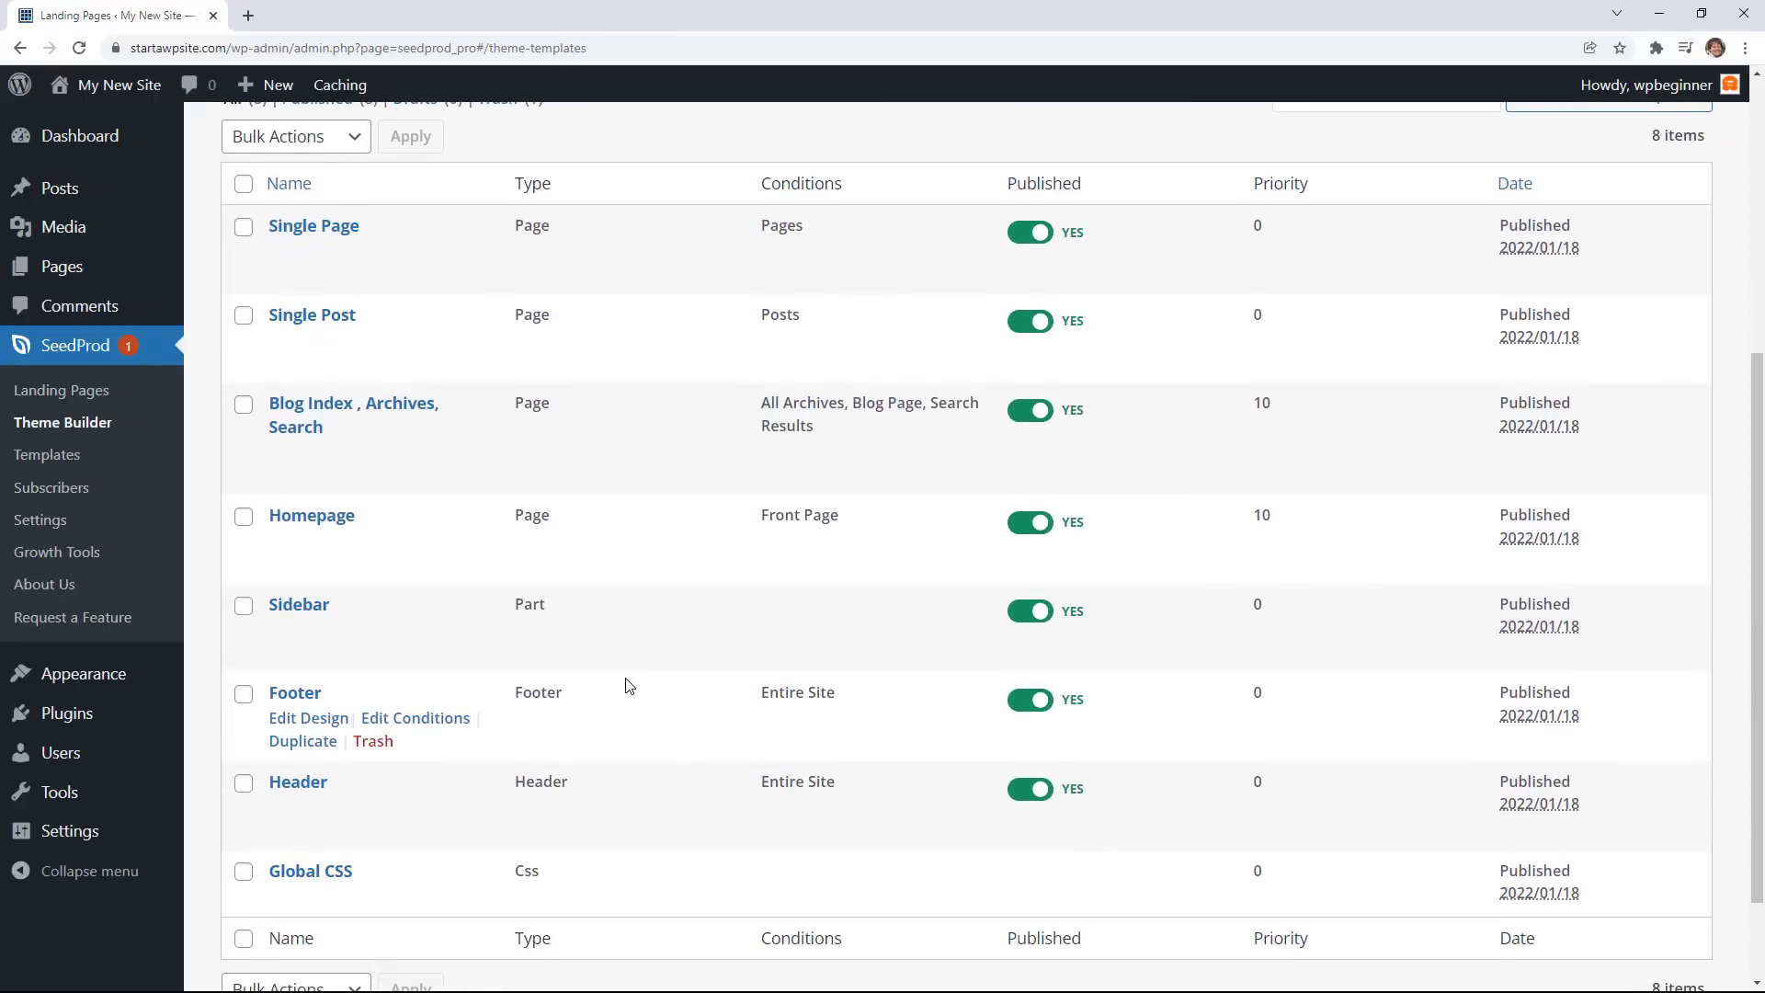
{"action": "mouse_move", "coordinate": [319, 334]}
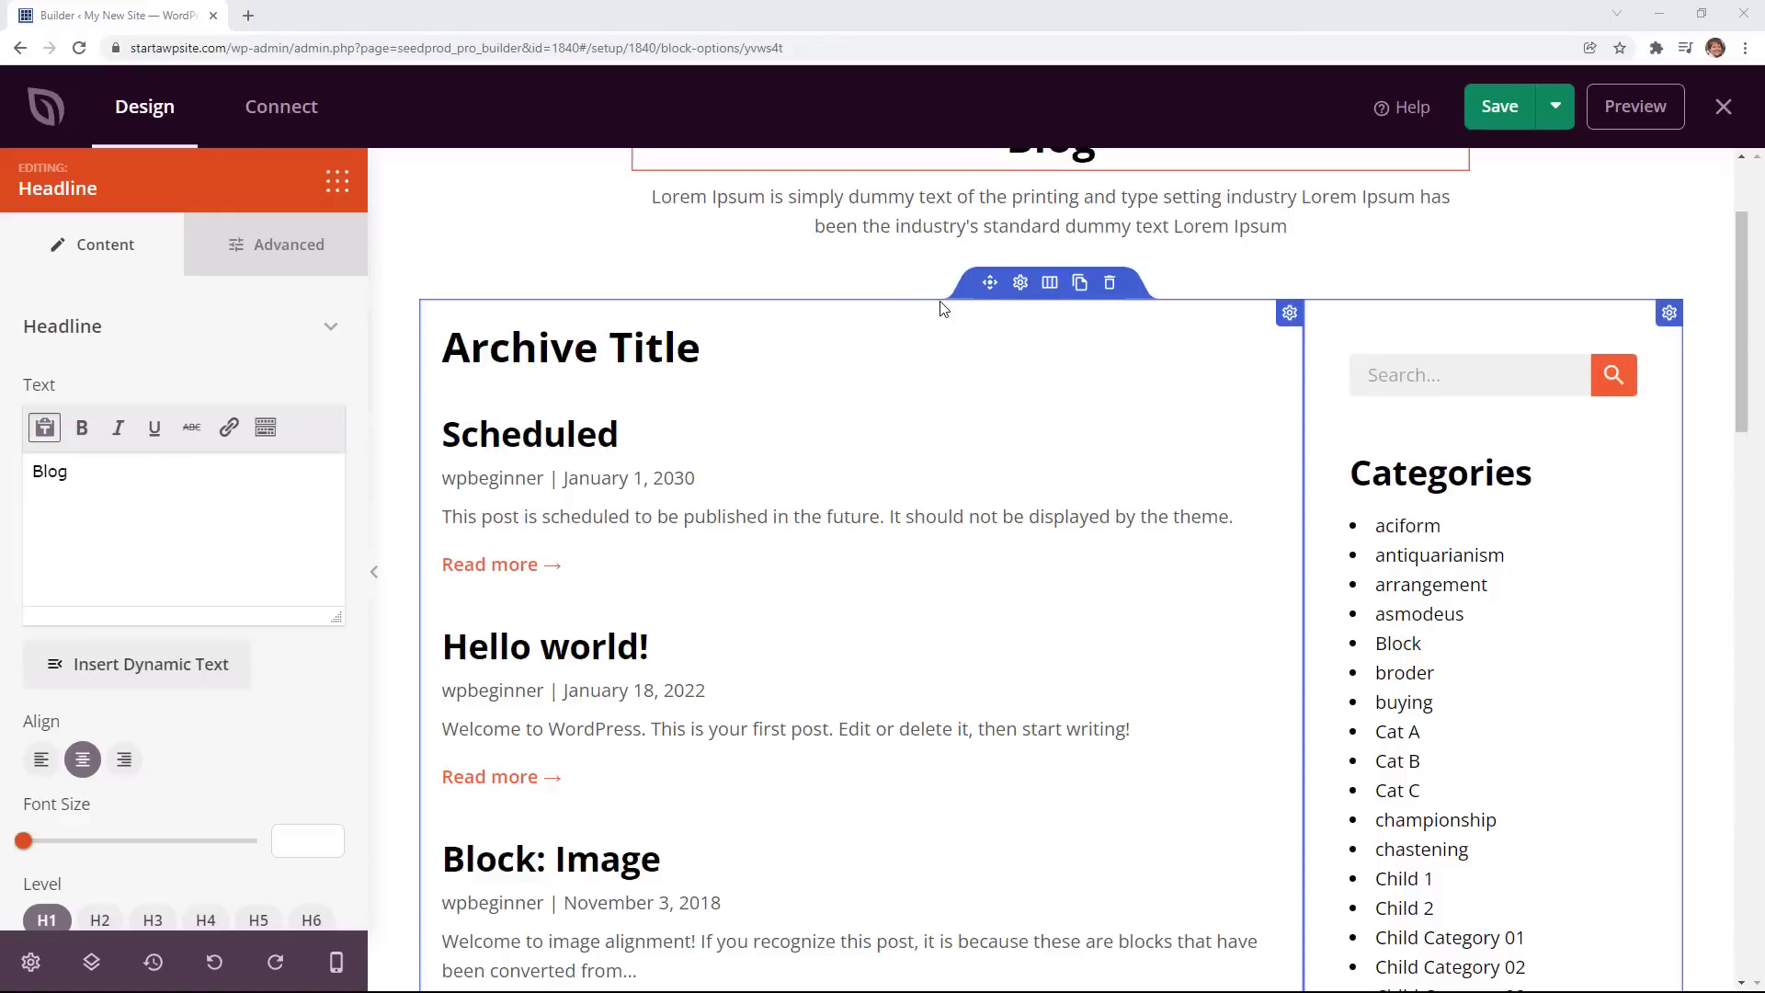
Switch the blog Posts block's Query Type to Custom.
{"action": "scroll", "scroll_direction": "up", "scroll_amount": 3}
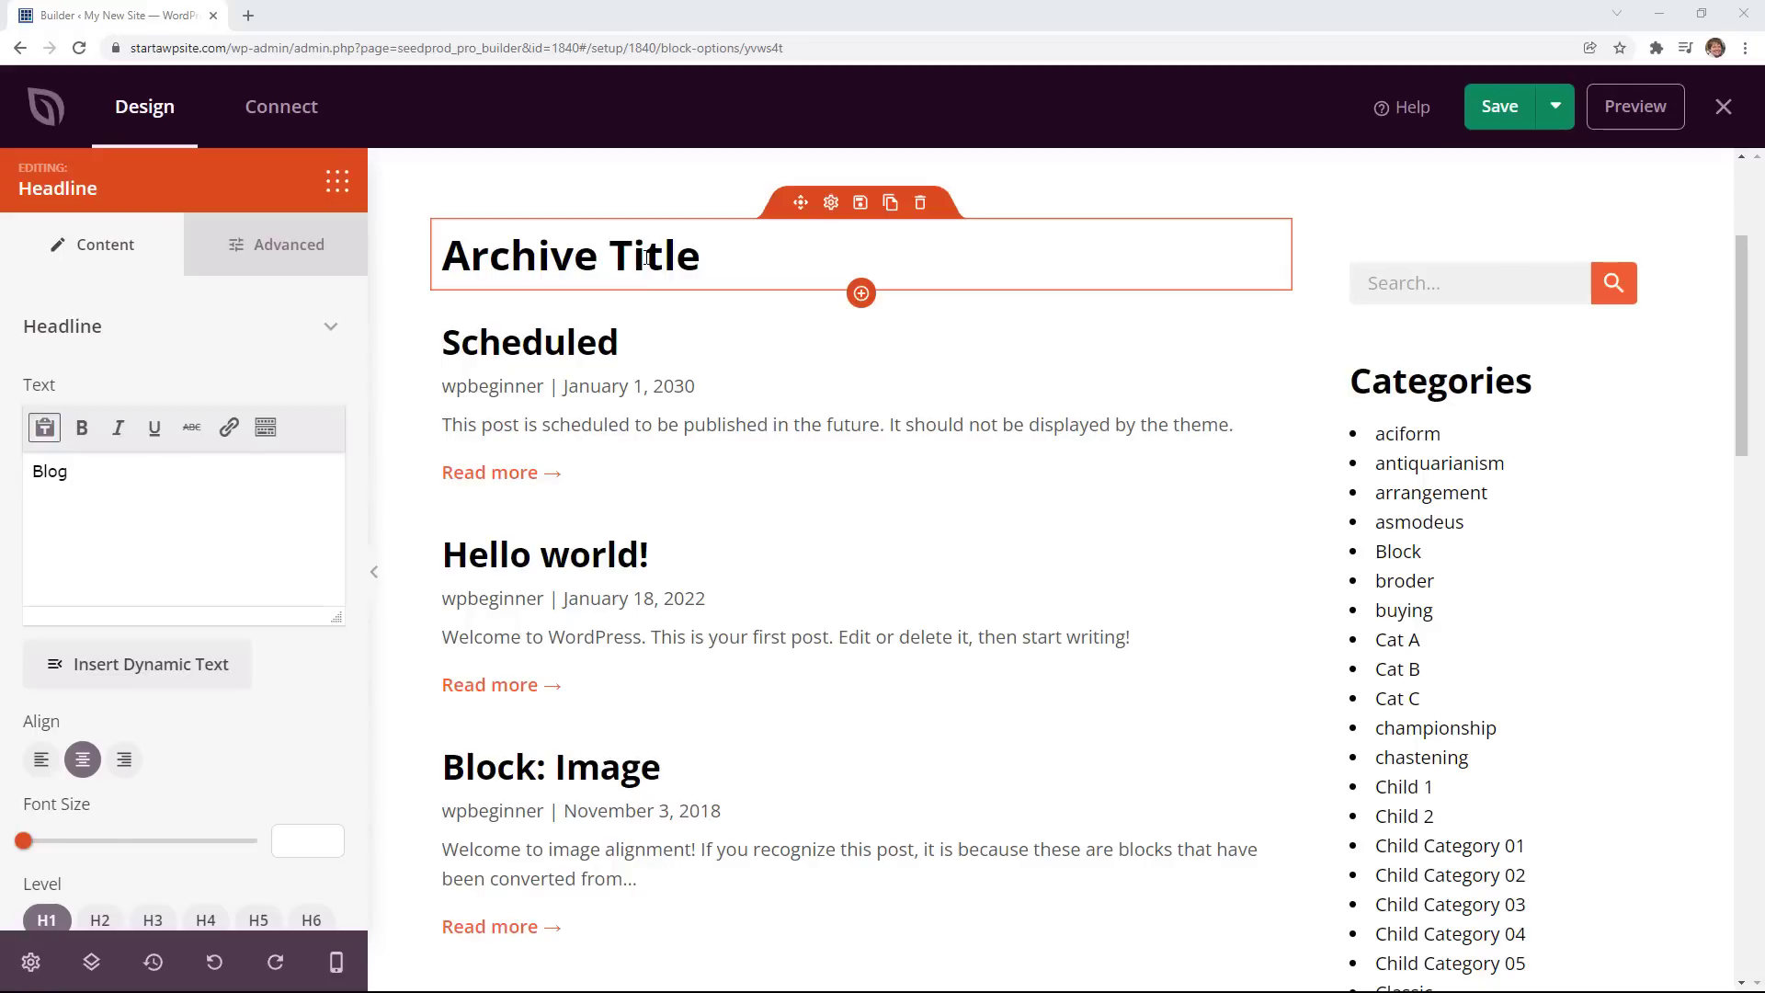
{"action": "left_click", "coordinate": [137, 662]}
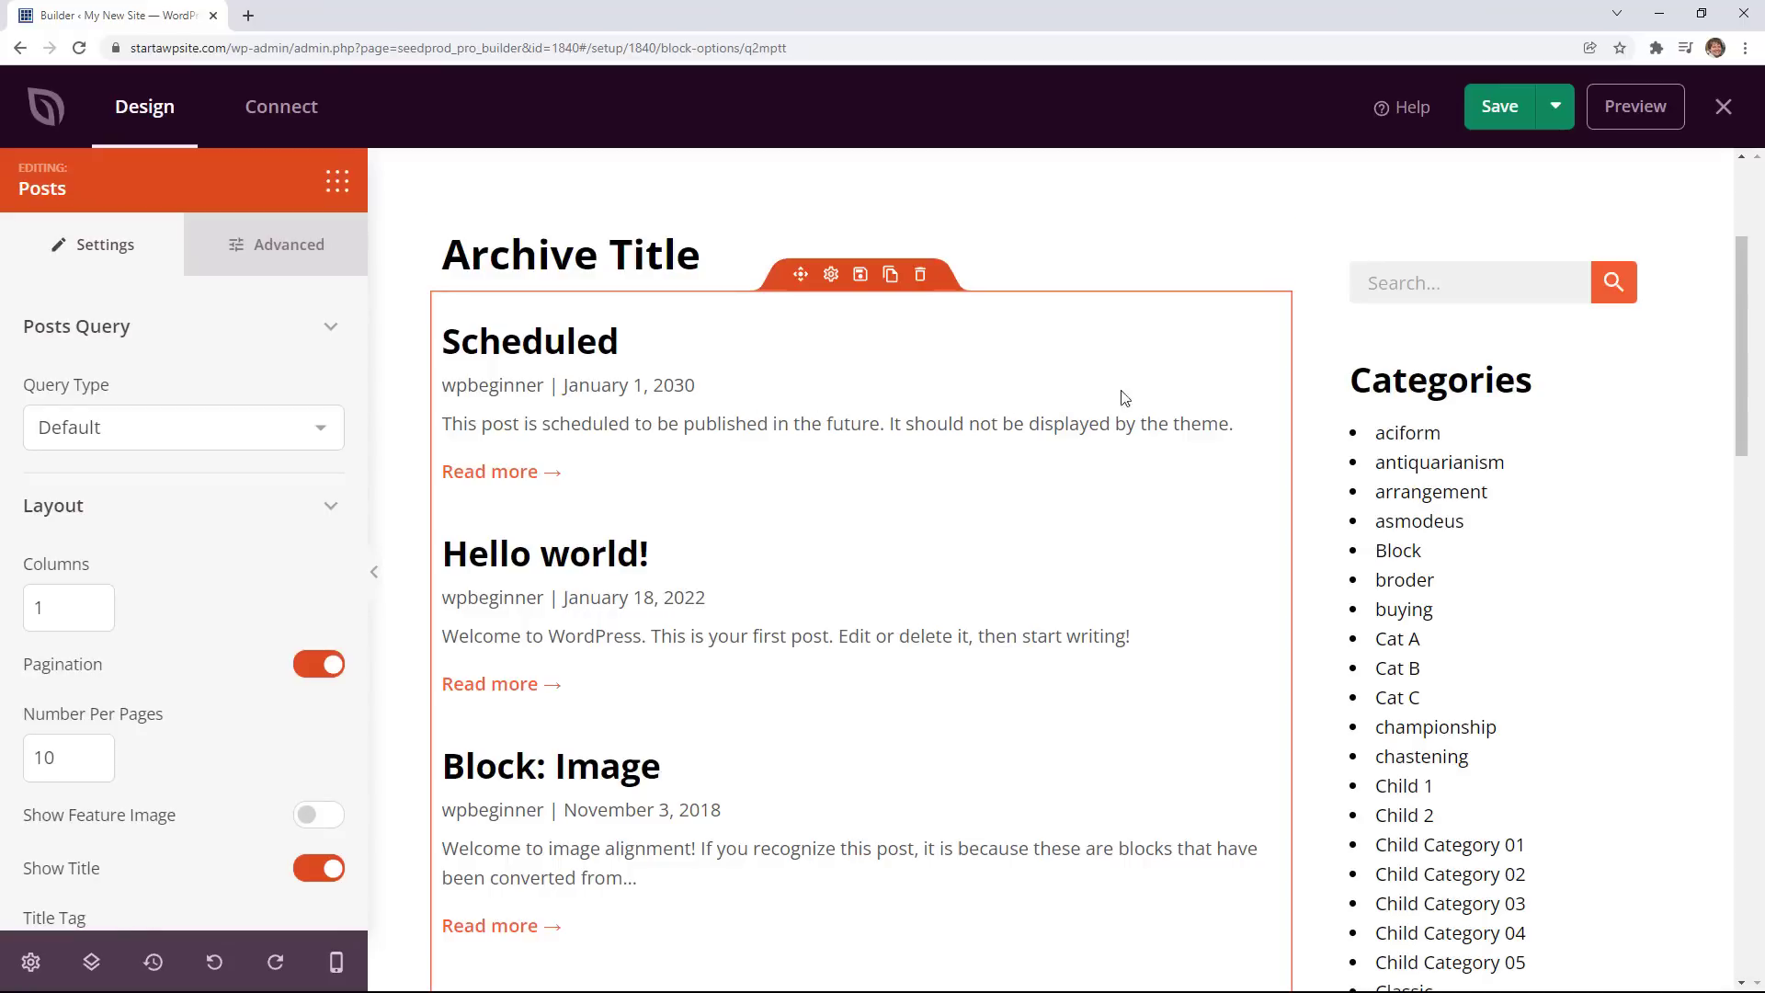
{"action": "left_click", "coordinate": [182, 427]}
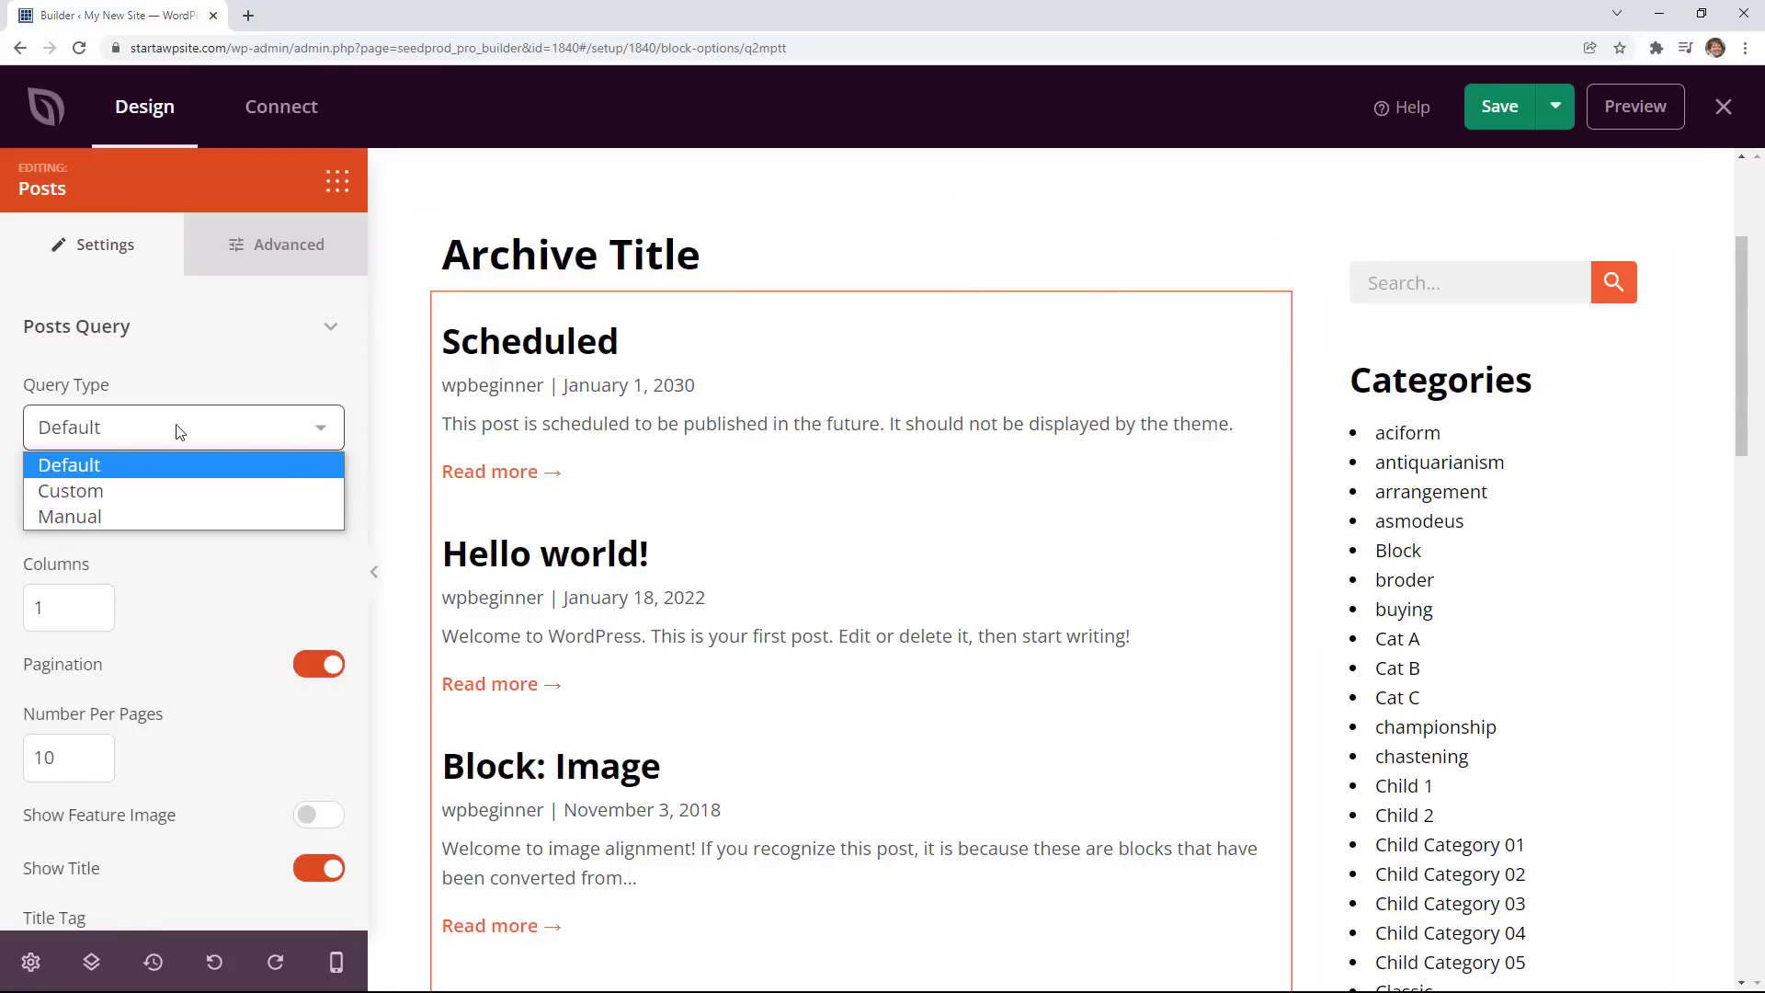
{"action": "mouse_move", "coordinate": [90, 515]}
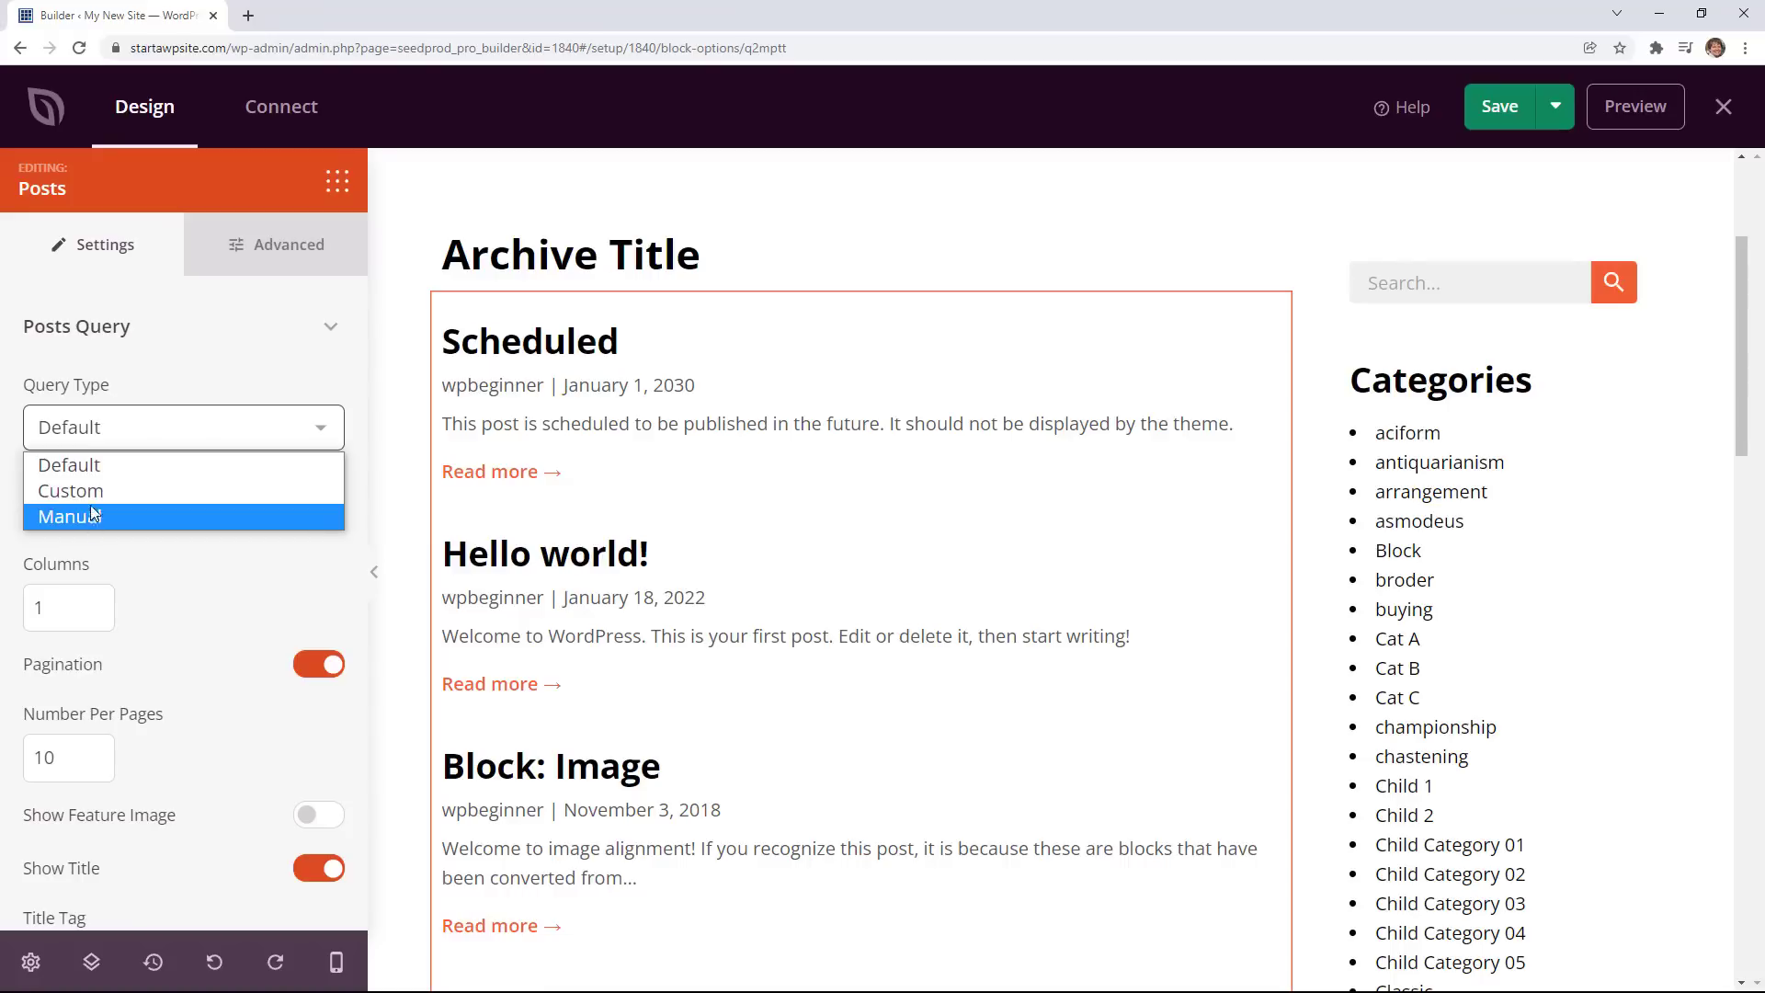
{"action": "left_click", "coordinate": [70, 490]}
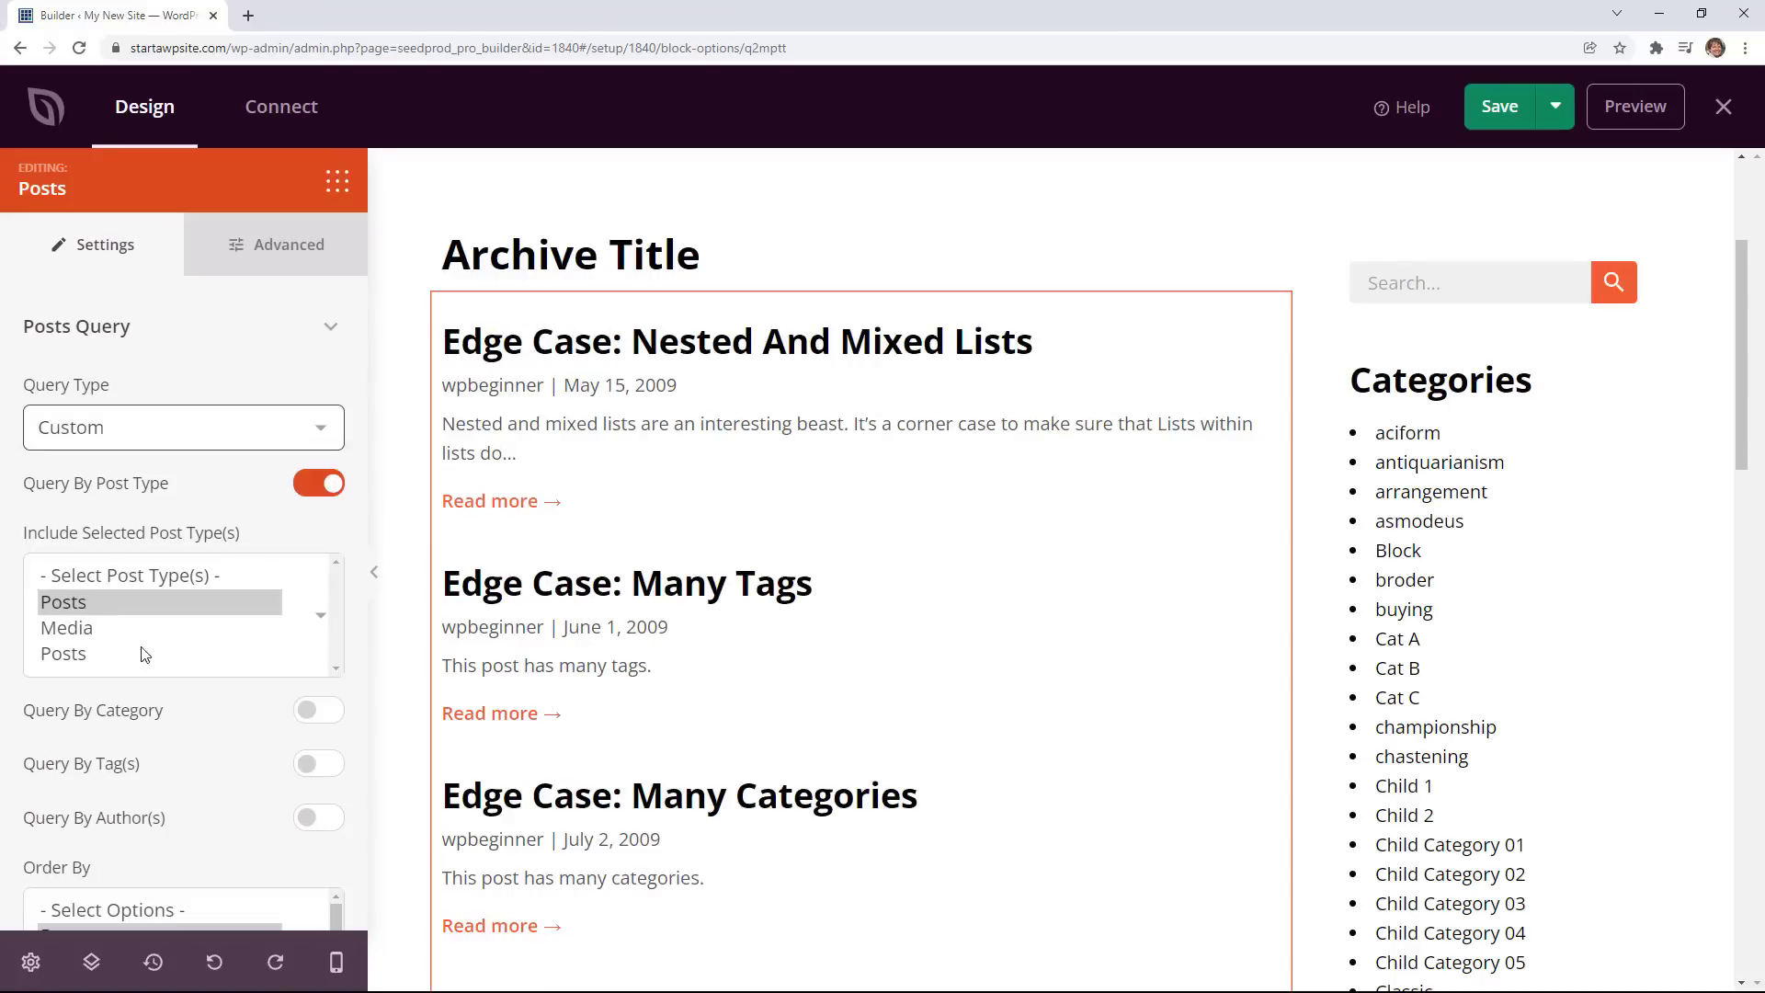
Review the posts layout options and select the section containing the Blog heading.
{"action": "scroll", "scroll_direction": "down", "scroll_amount": 3}
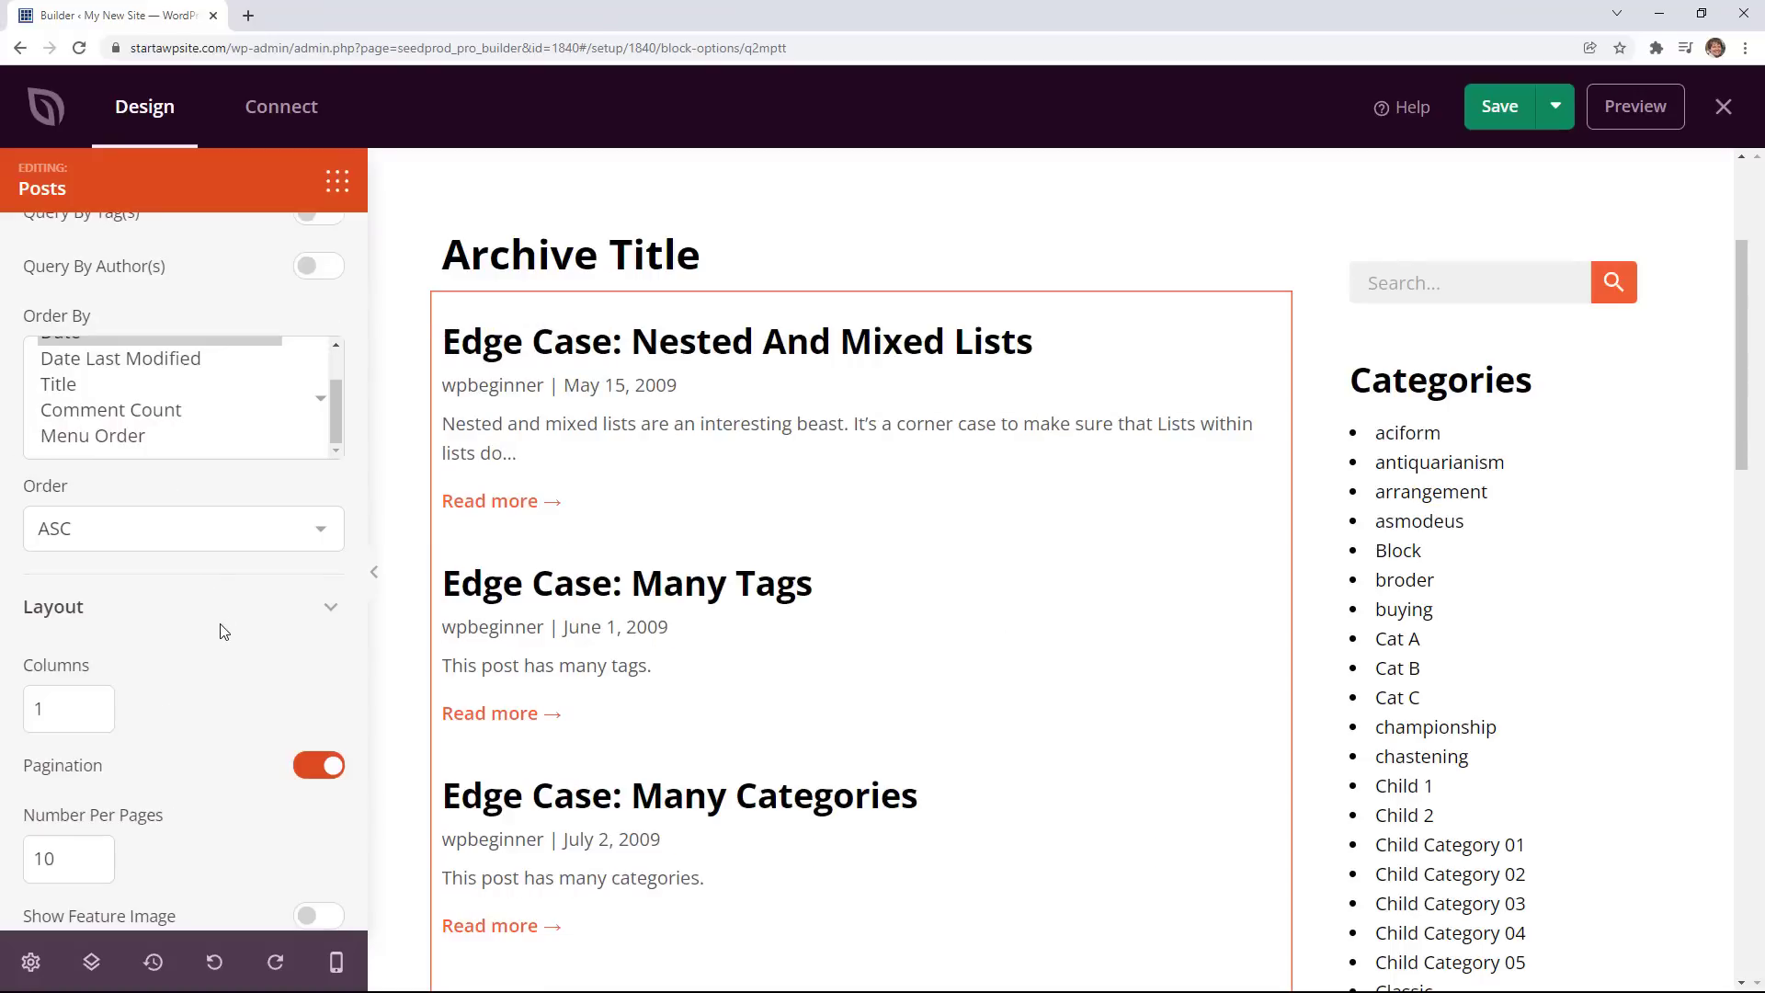
{"action": "scroll", "scroll_direction": "down", "scroll_amount": 3}
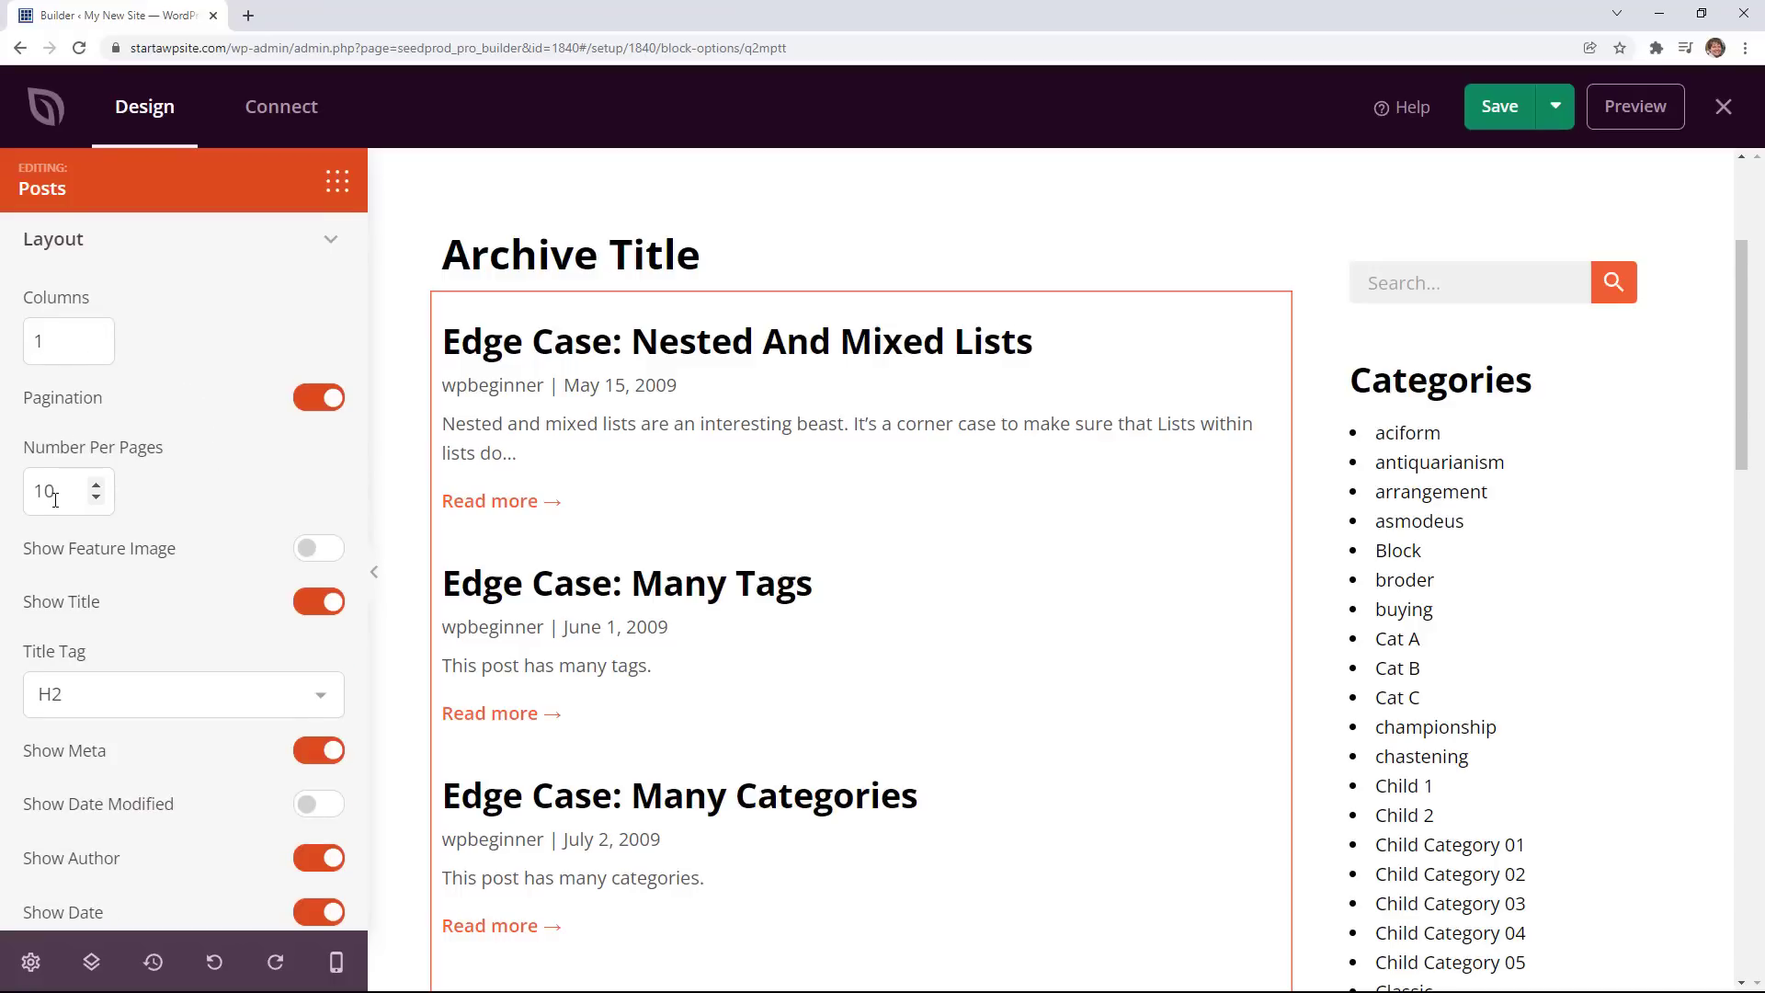
{"action": "left_click", "coordinate": [319, 548]}
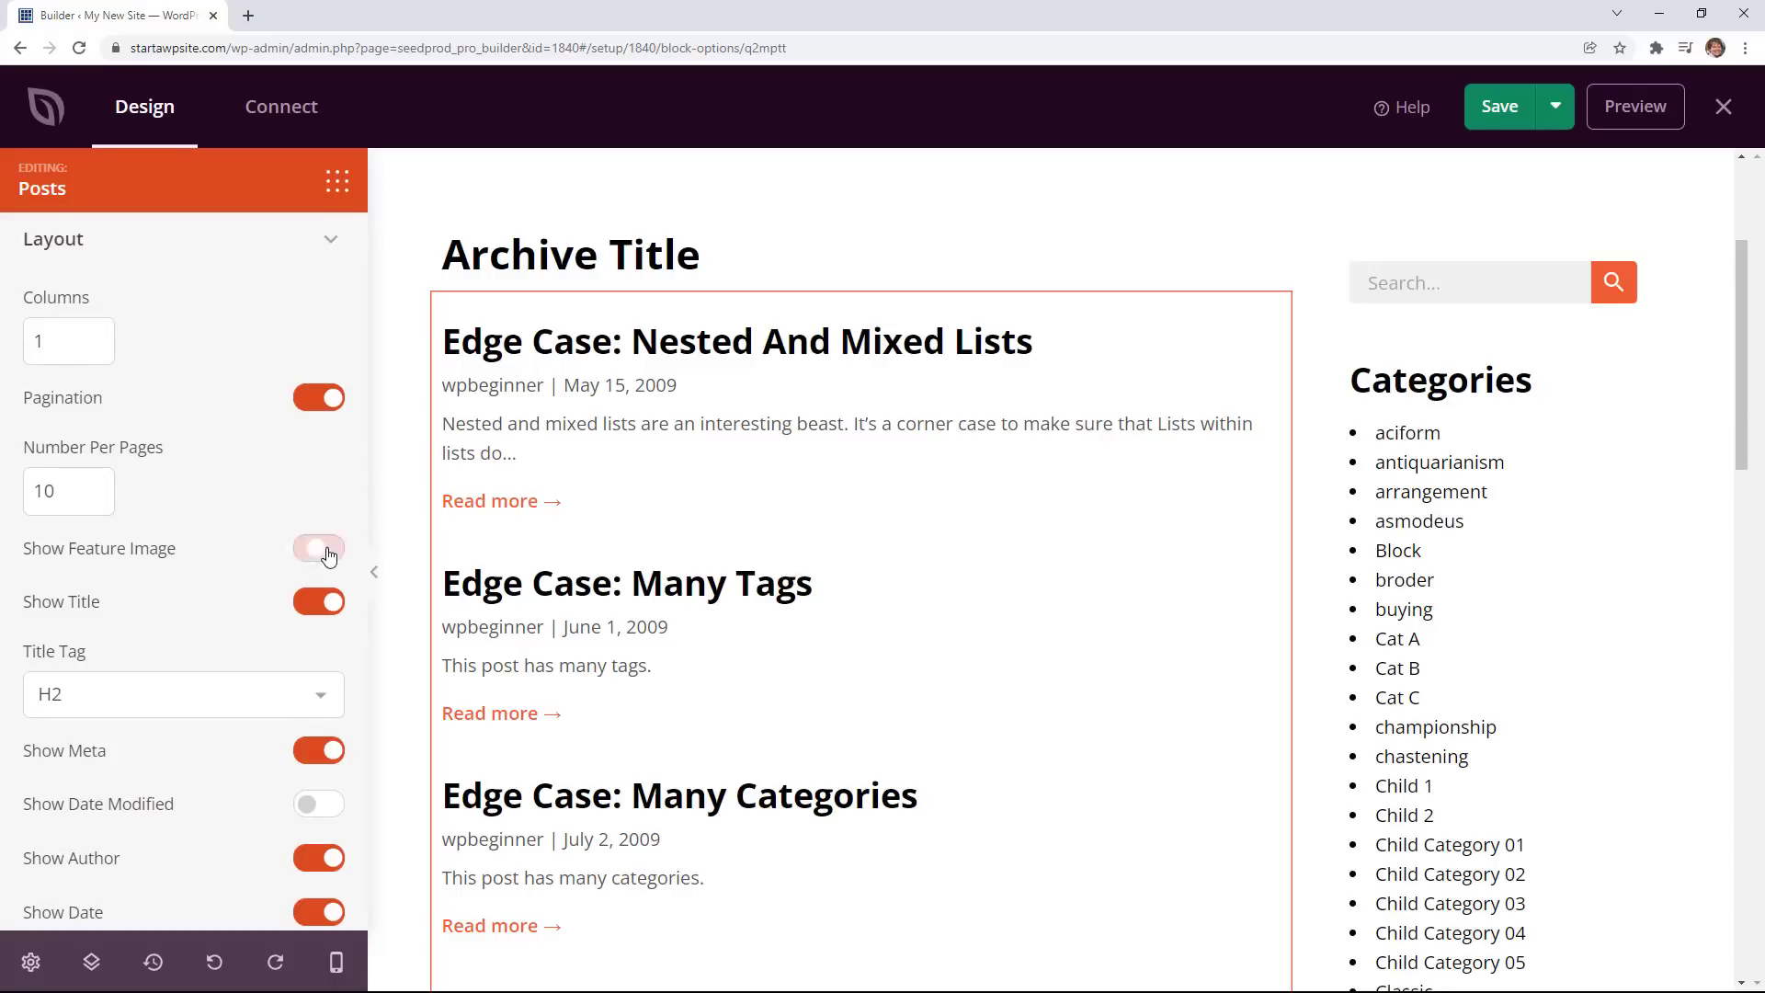
{"action": "scroll", "scroll_direction": "down", "scroll_amount": 3}
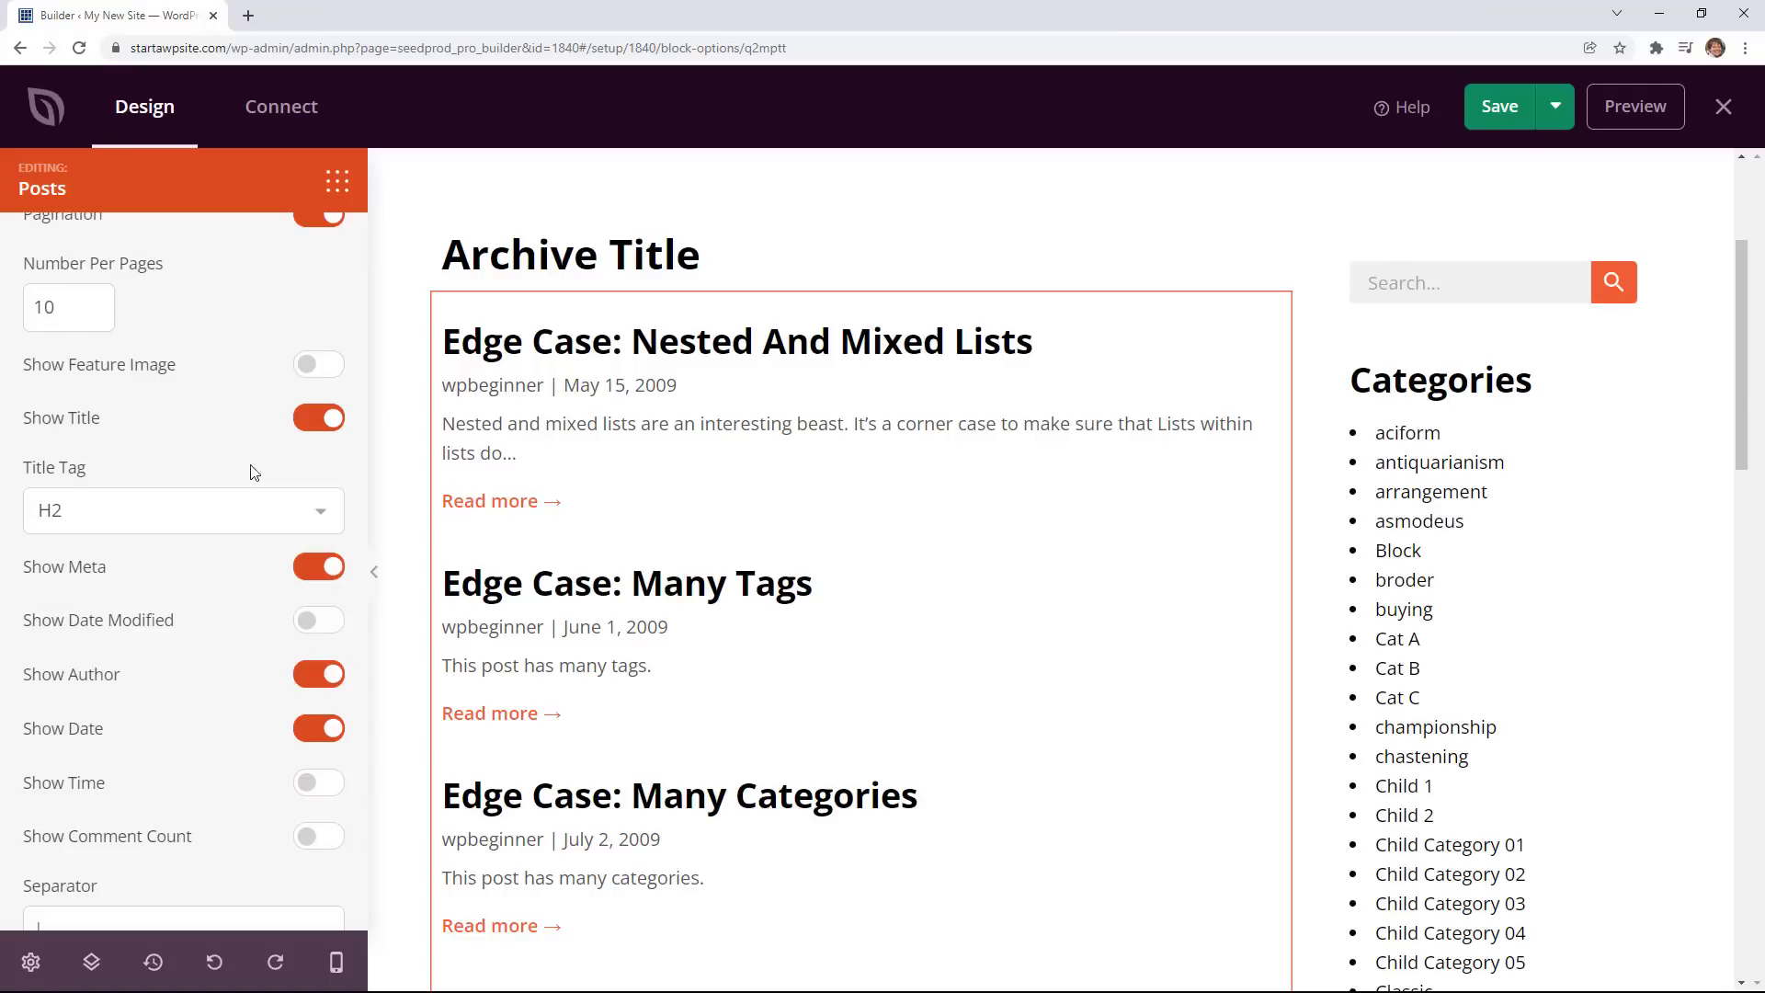
{"action": "scroll", "scroll_direction": "down", "scroll_amount": 3}
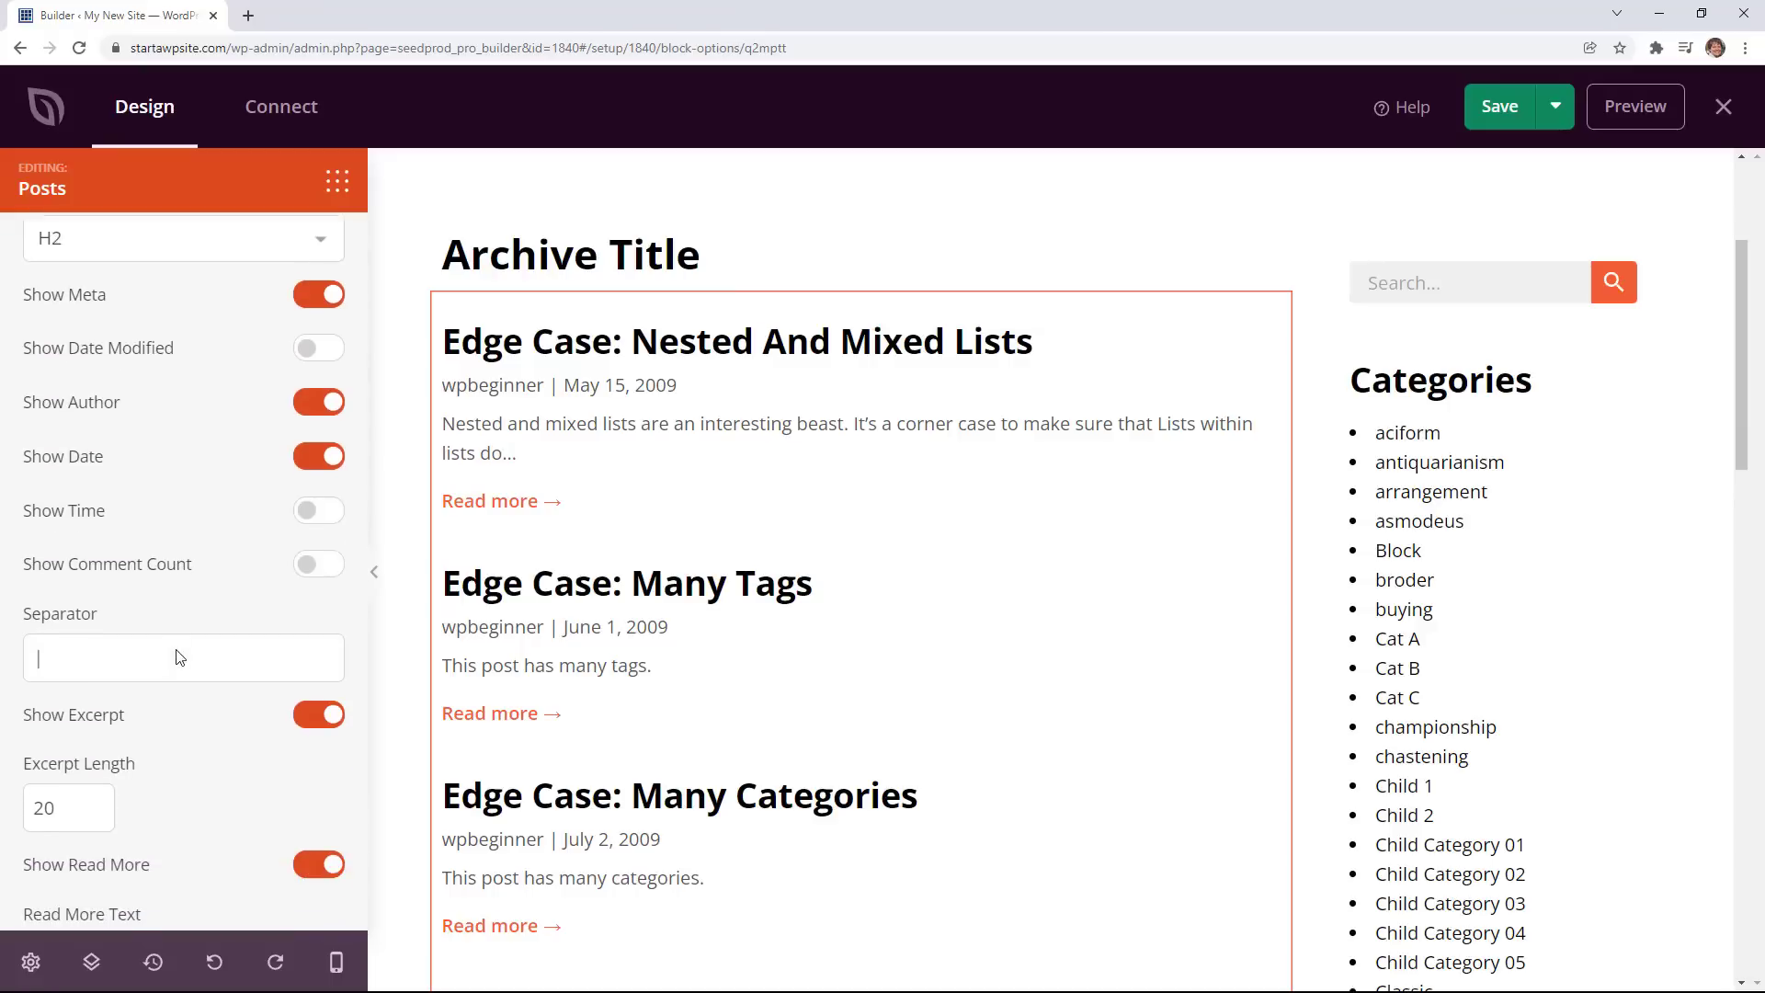
{"action": "left_click", "coordinate": [318, 401]}
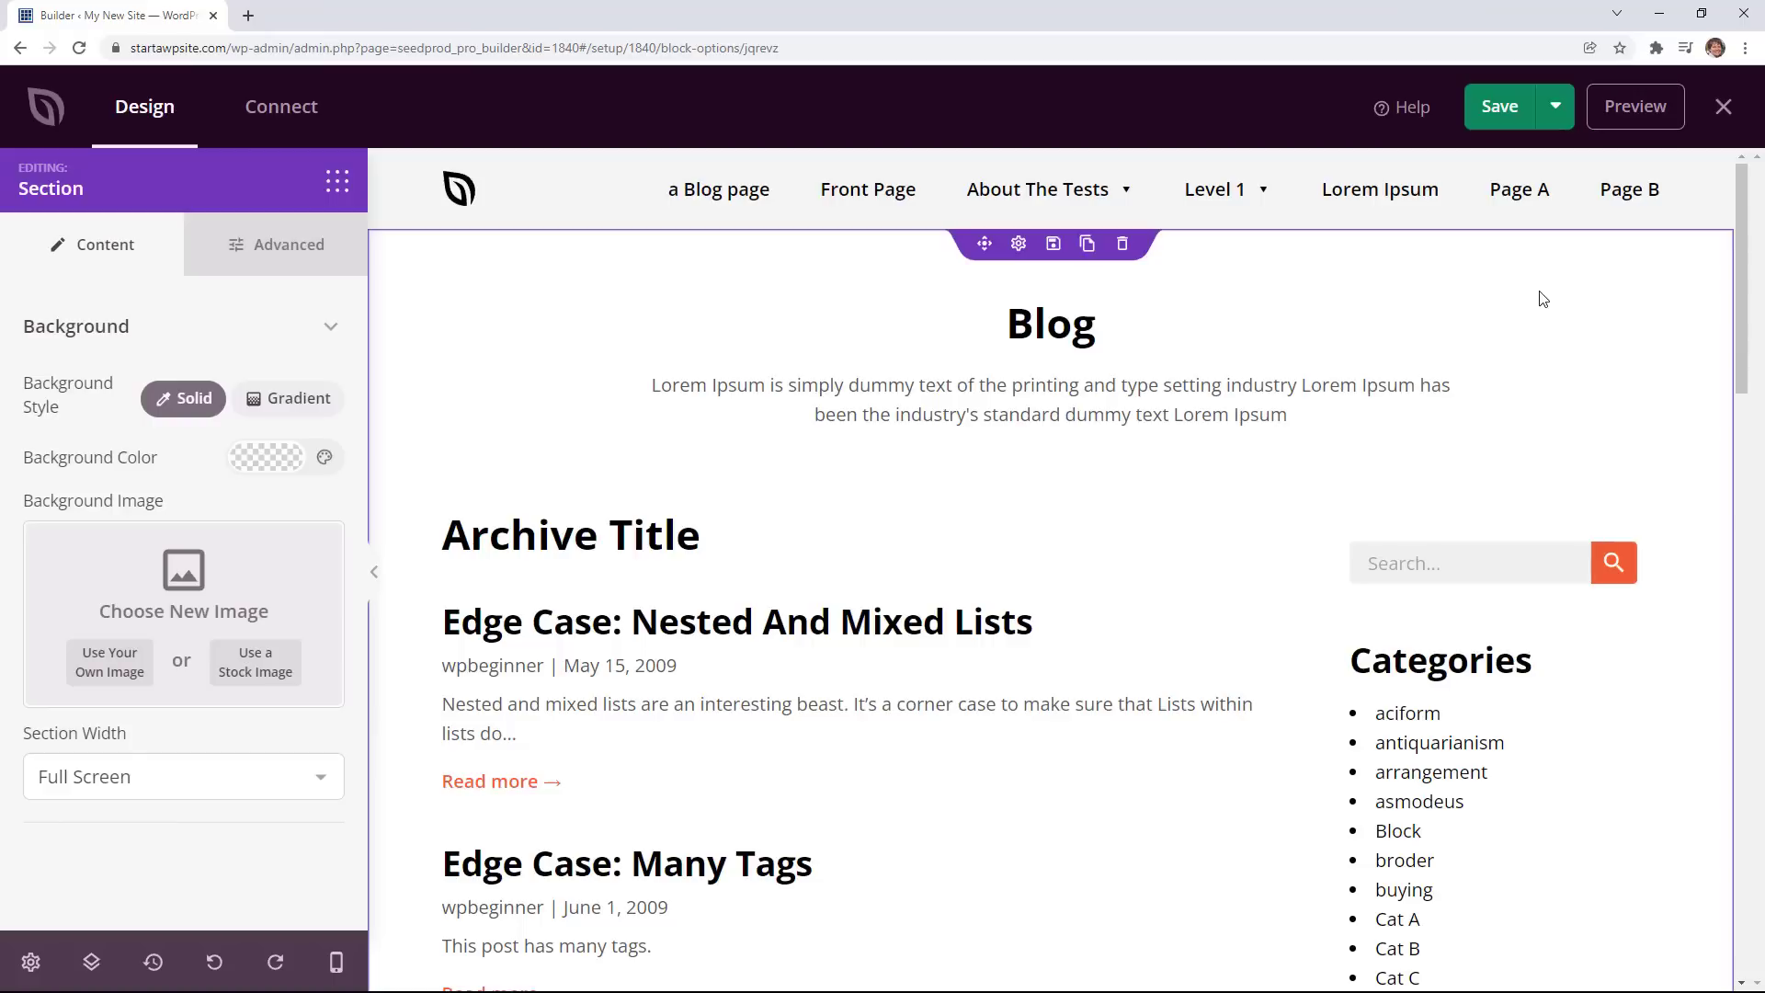
{"action": "mouse_move", "coordinate": [1536, 413]}
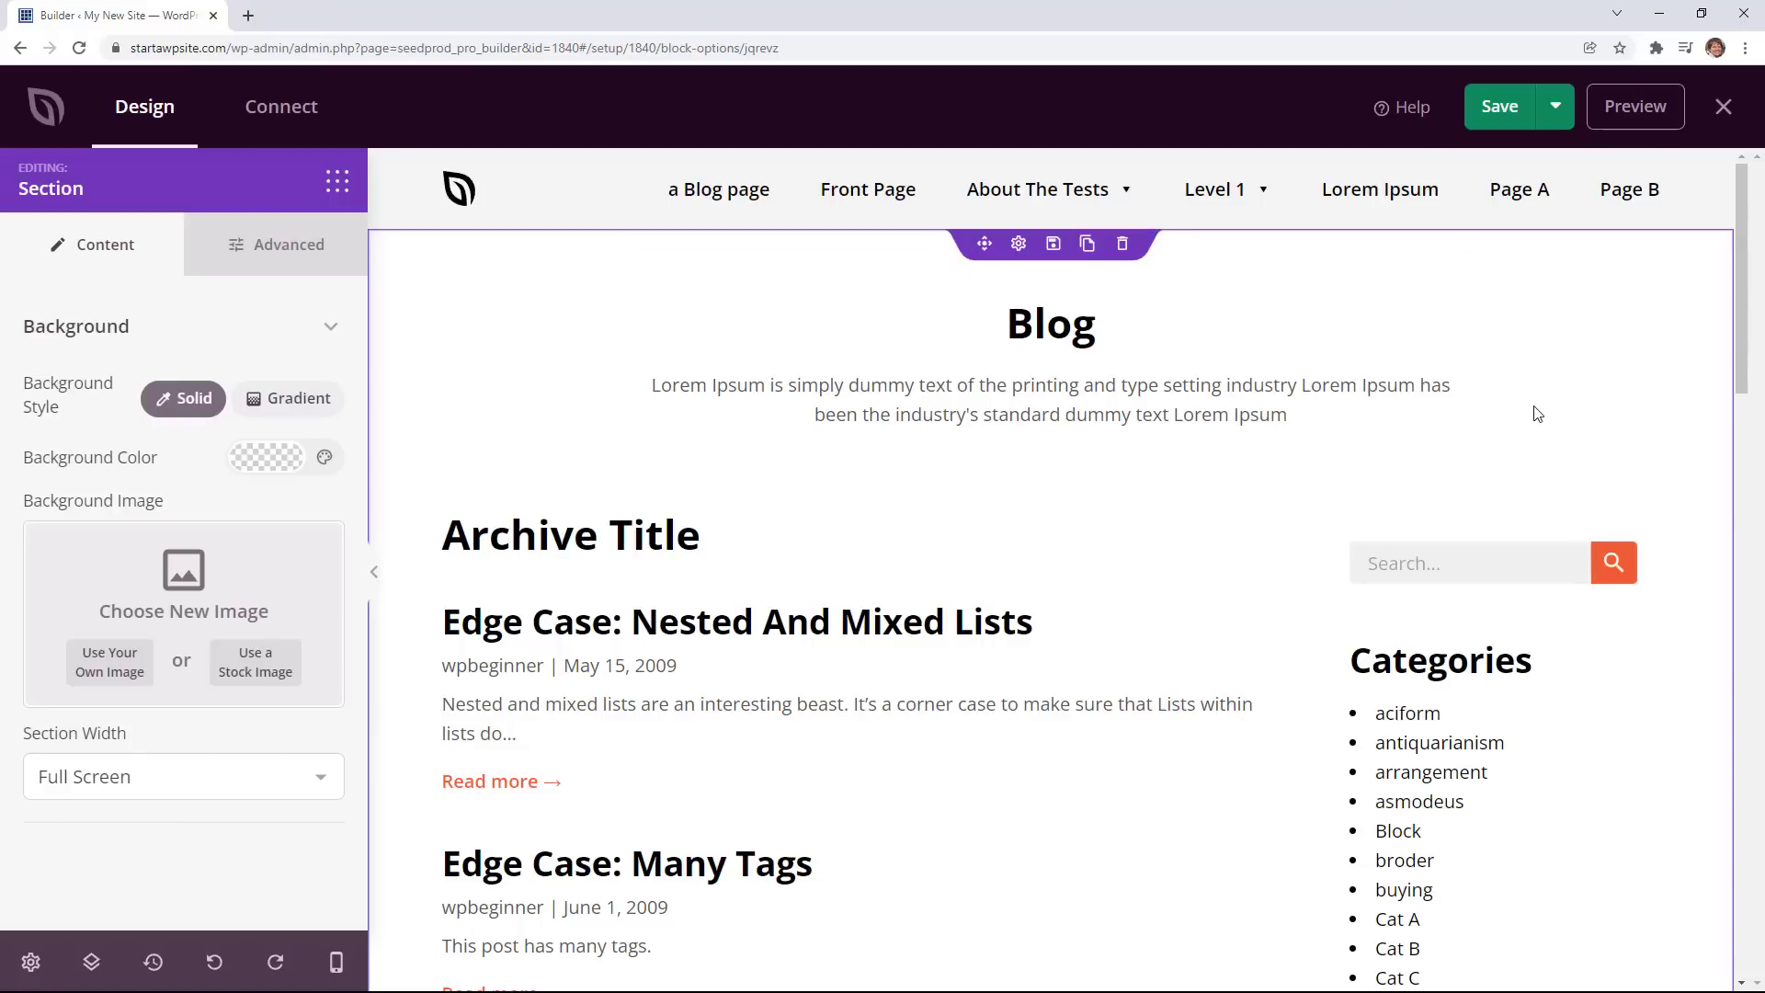
{"action": "mouse_move", "coordinate": [1641, 185]}
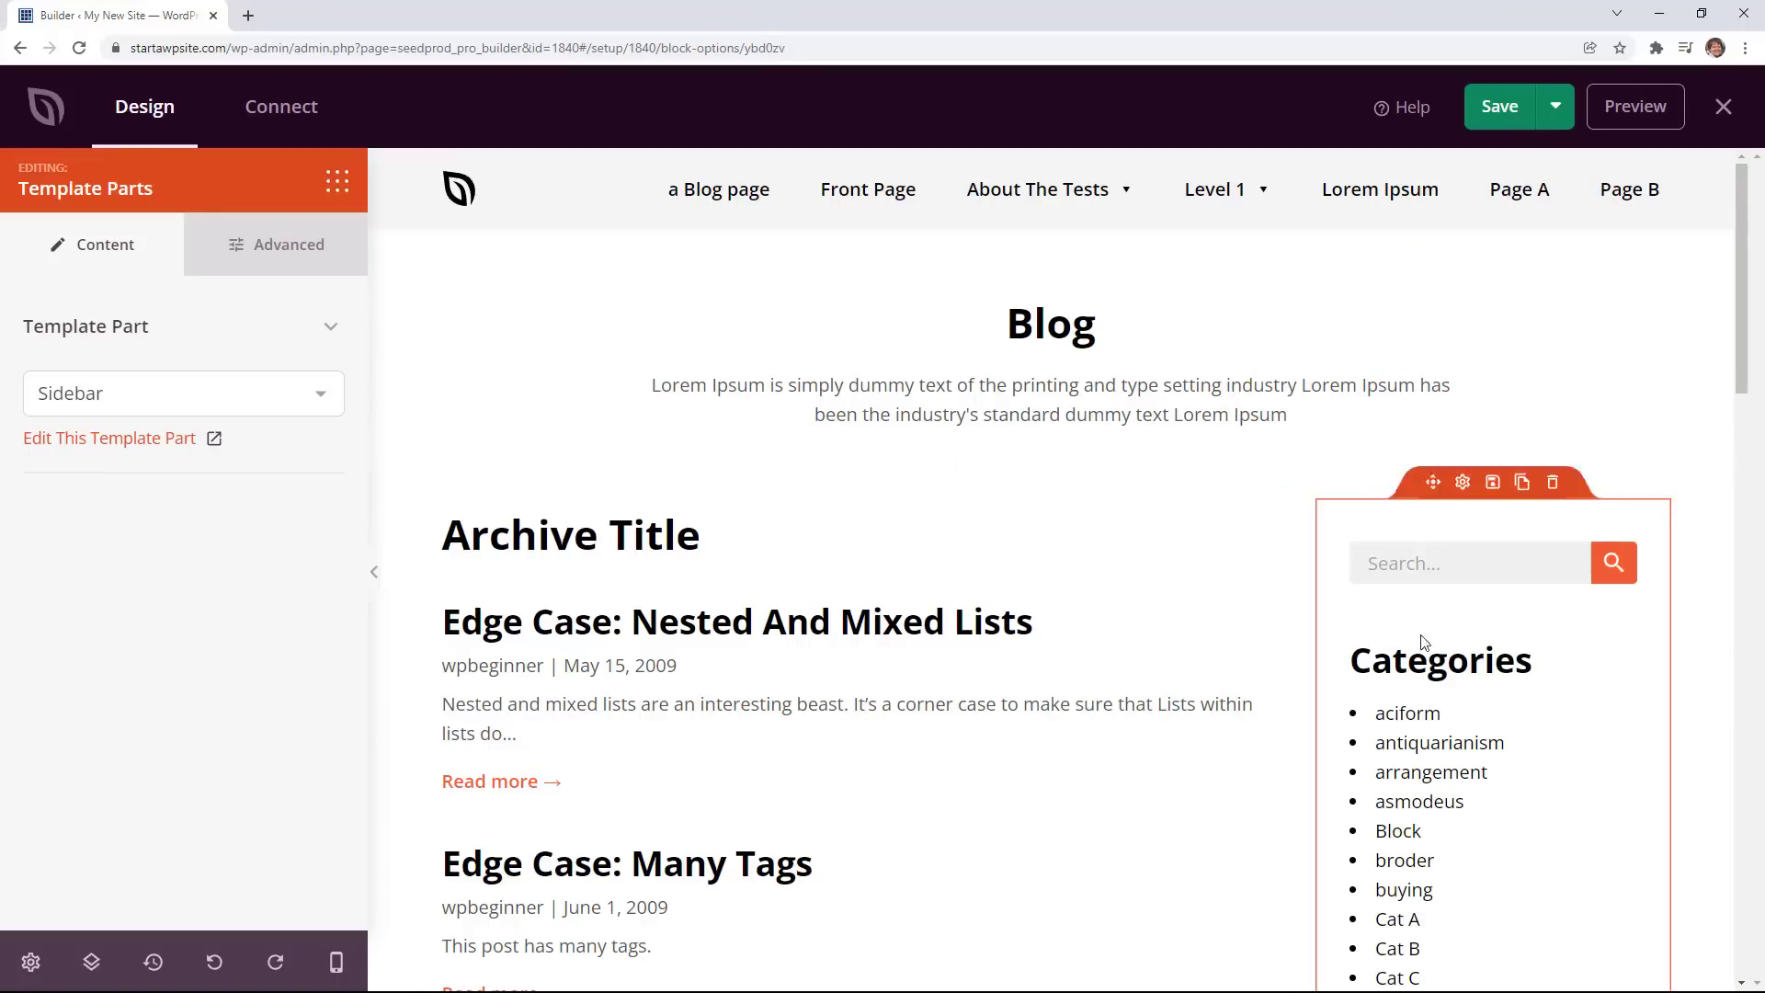
{"action": "mouse_move", "coordinate": [1561, 625]}
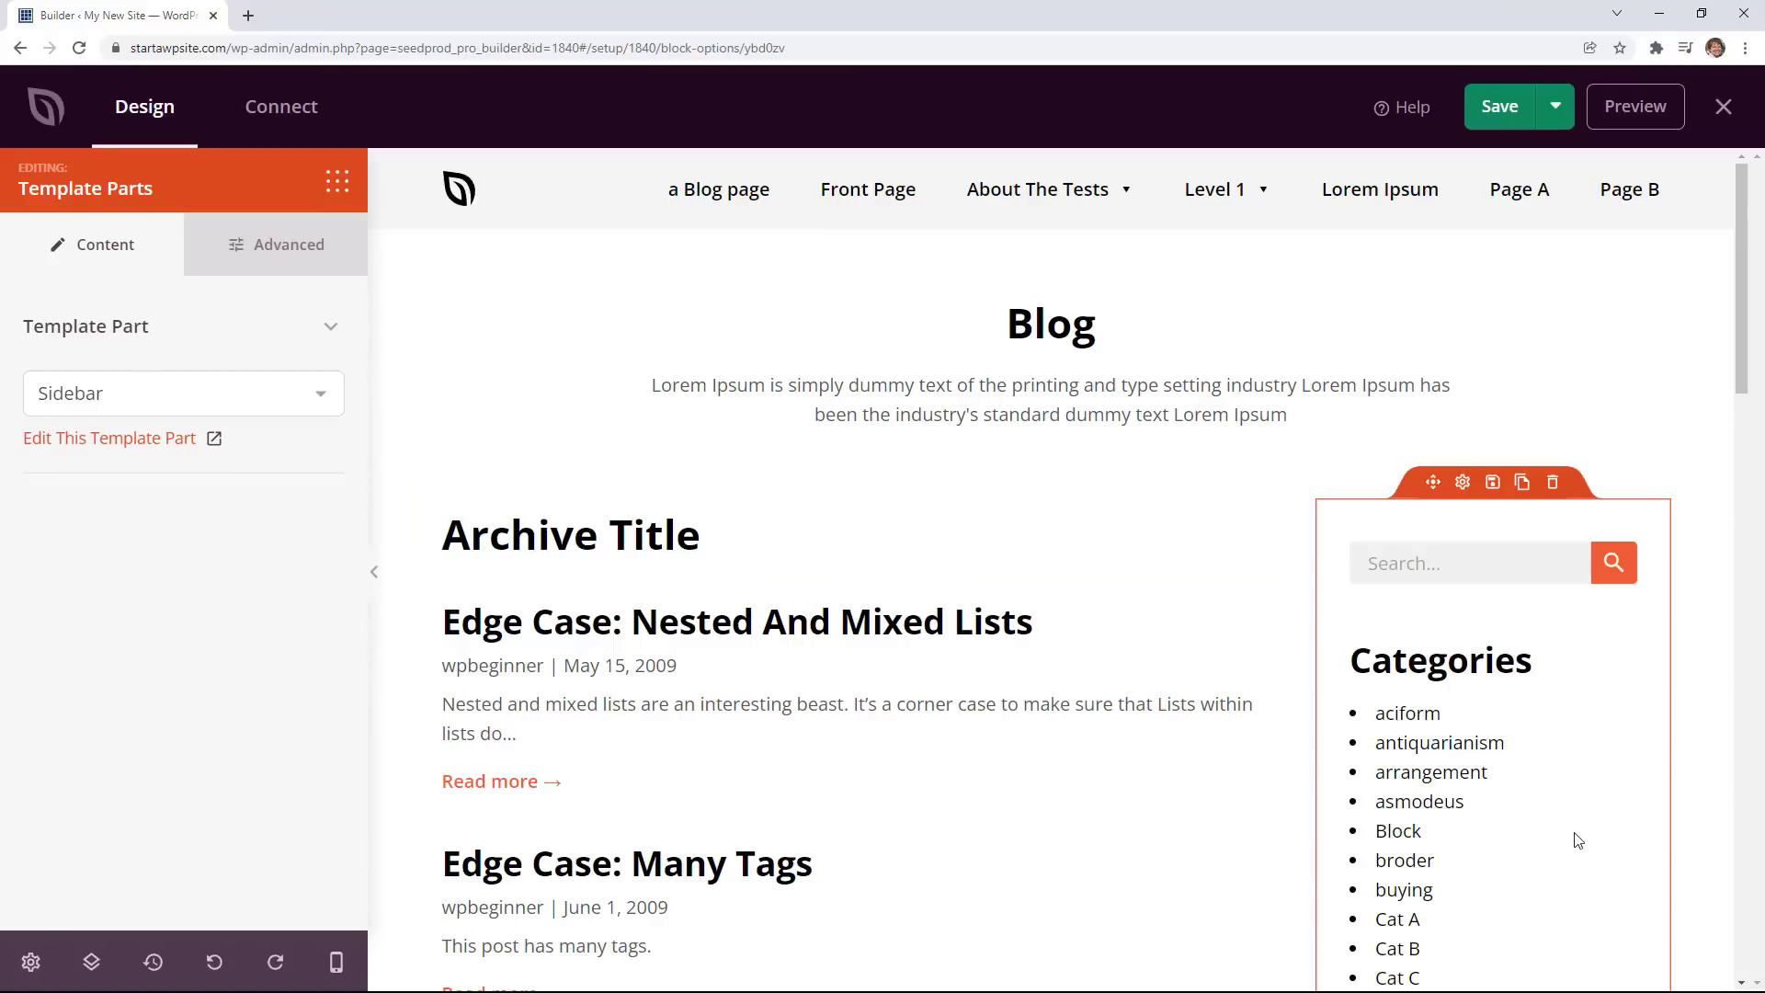
{"action": "mouse_move", "coordinate": [1543, 818]}
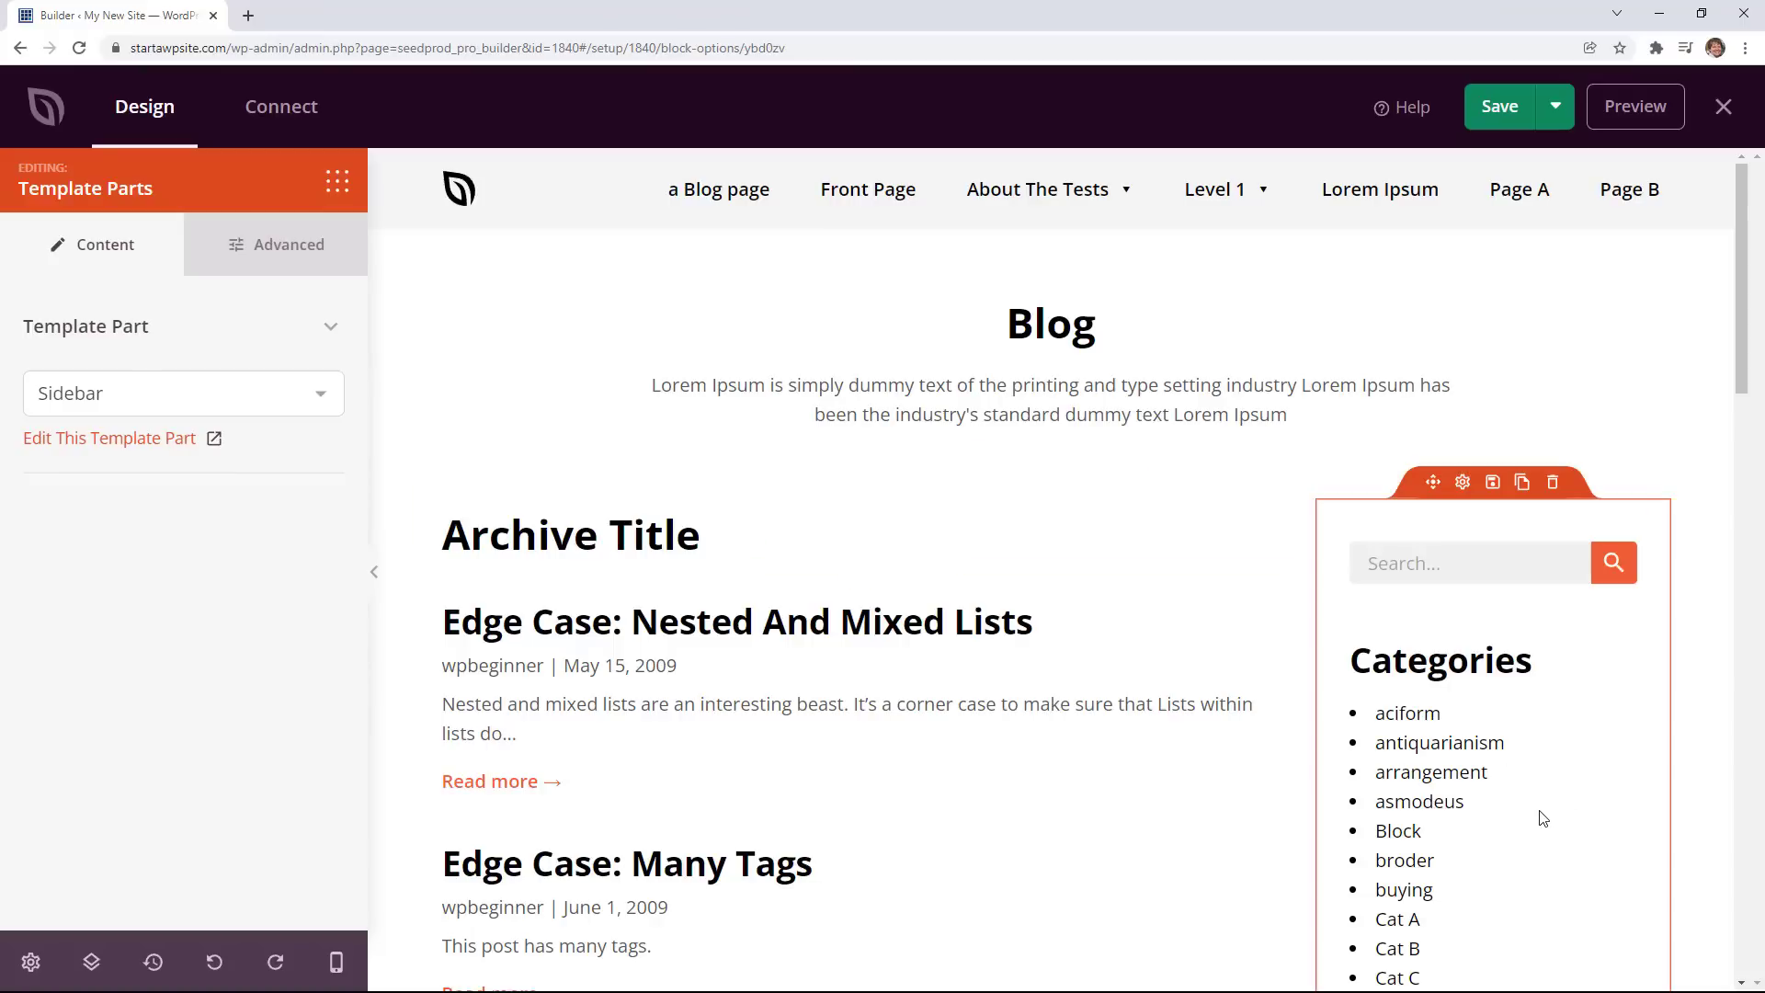
Save the blog archive template and exit the builder.
{"action": "left_click", "coordinate": [1498, 105]}
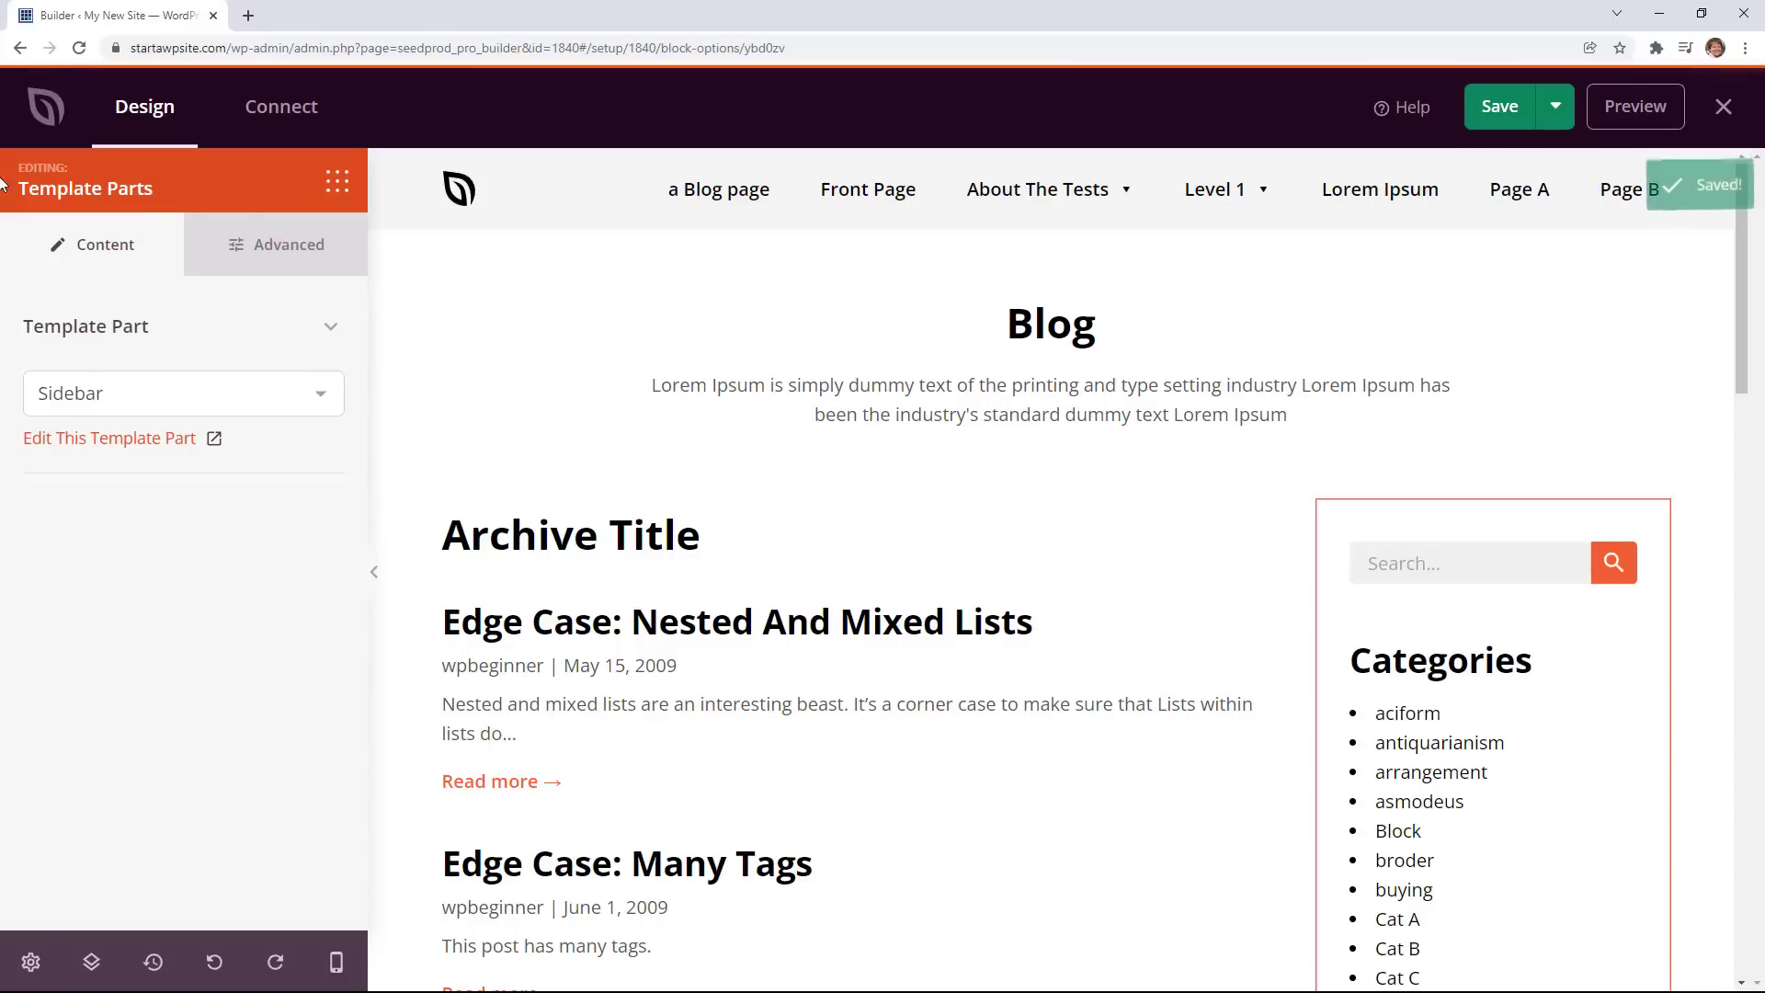
{"action": "left_click", "coordinate": [1497, 106]}
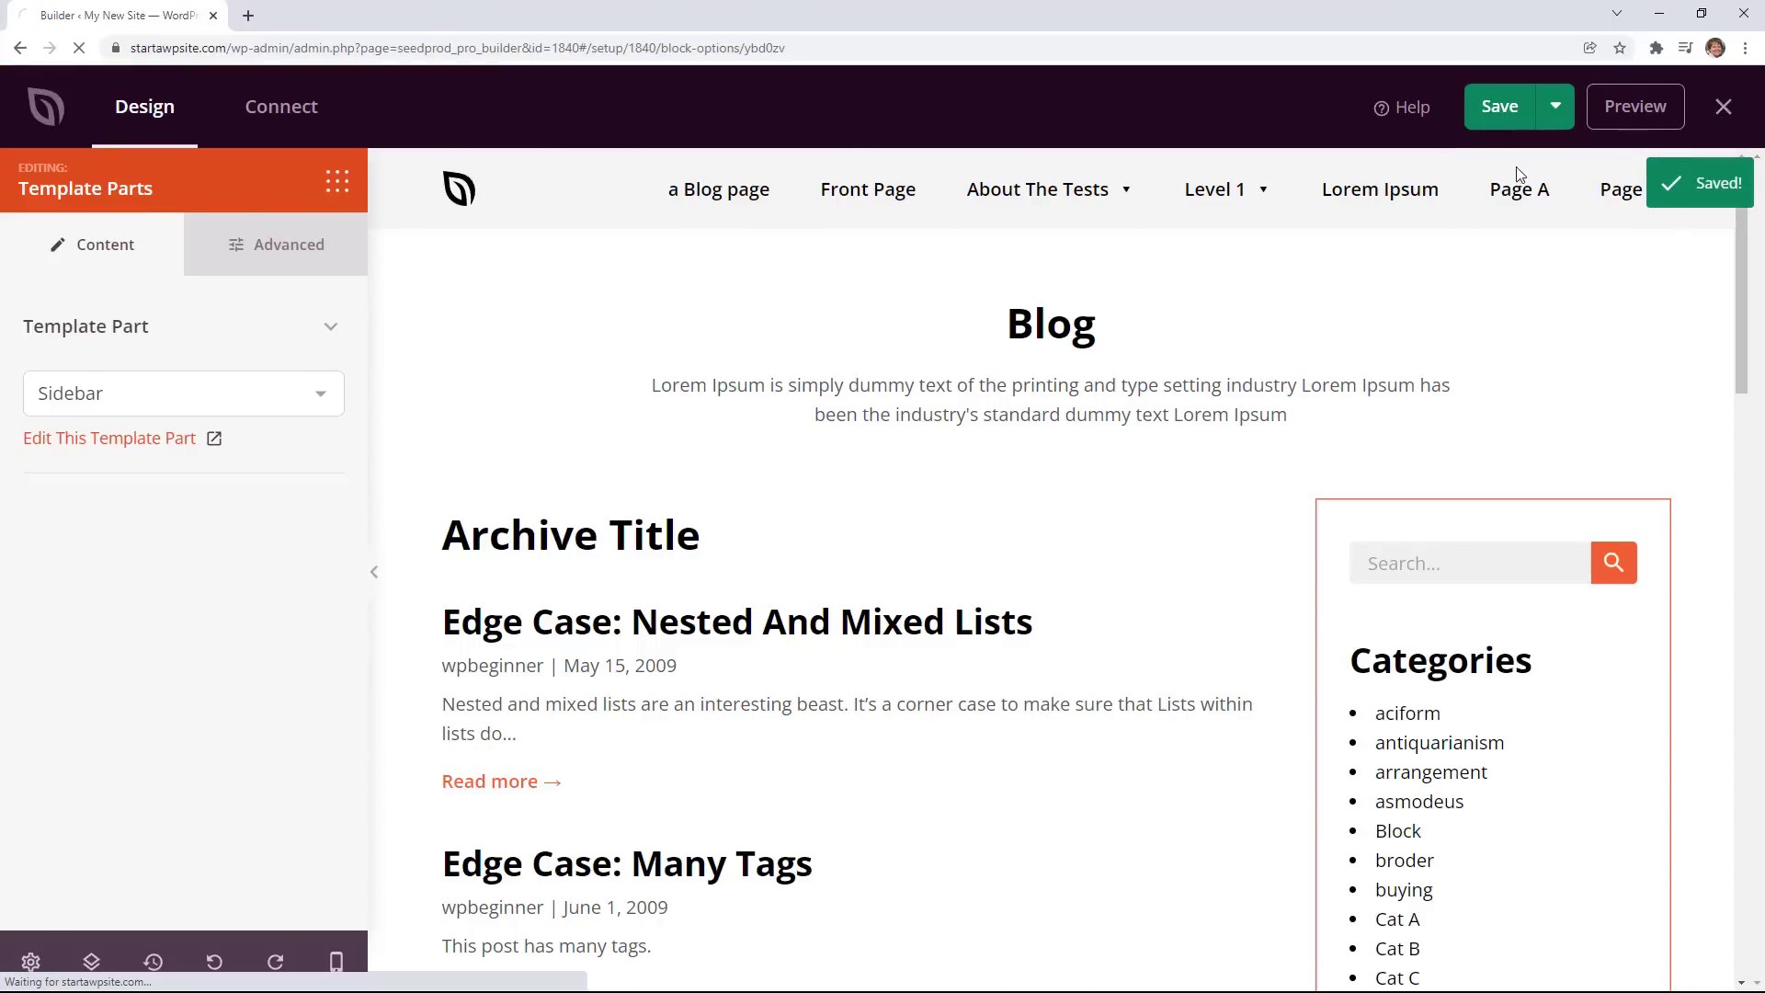
Open the Header template and set its logo Image block to demo-site.jpg.
{"action": "left_click", "coordinate": [1722, 105]}
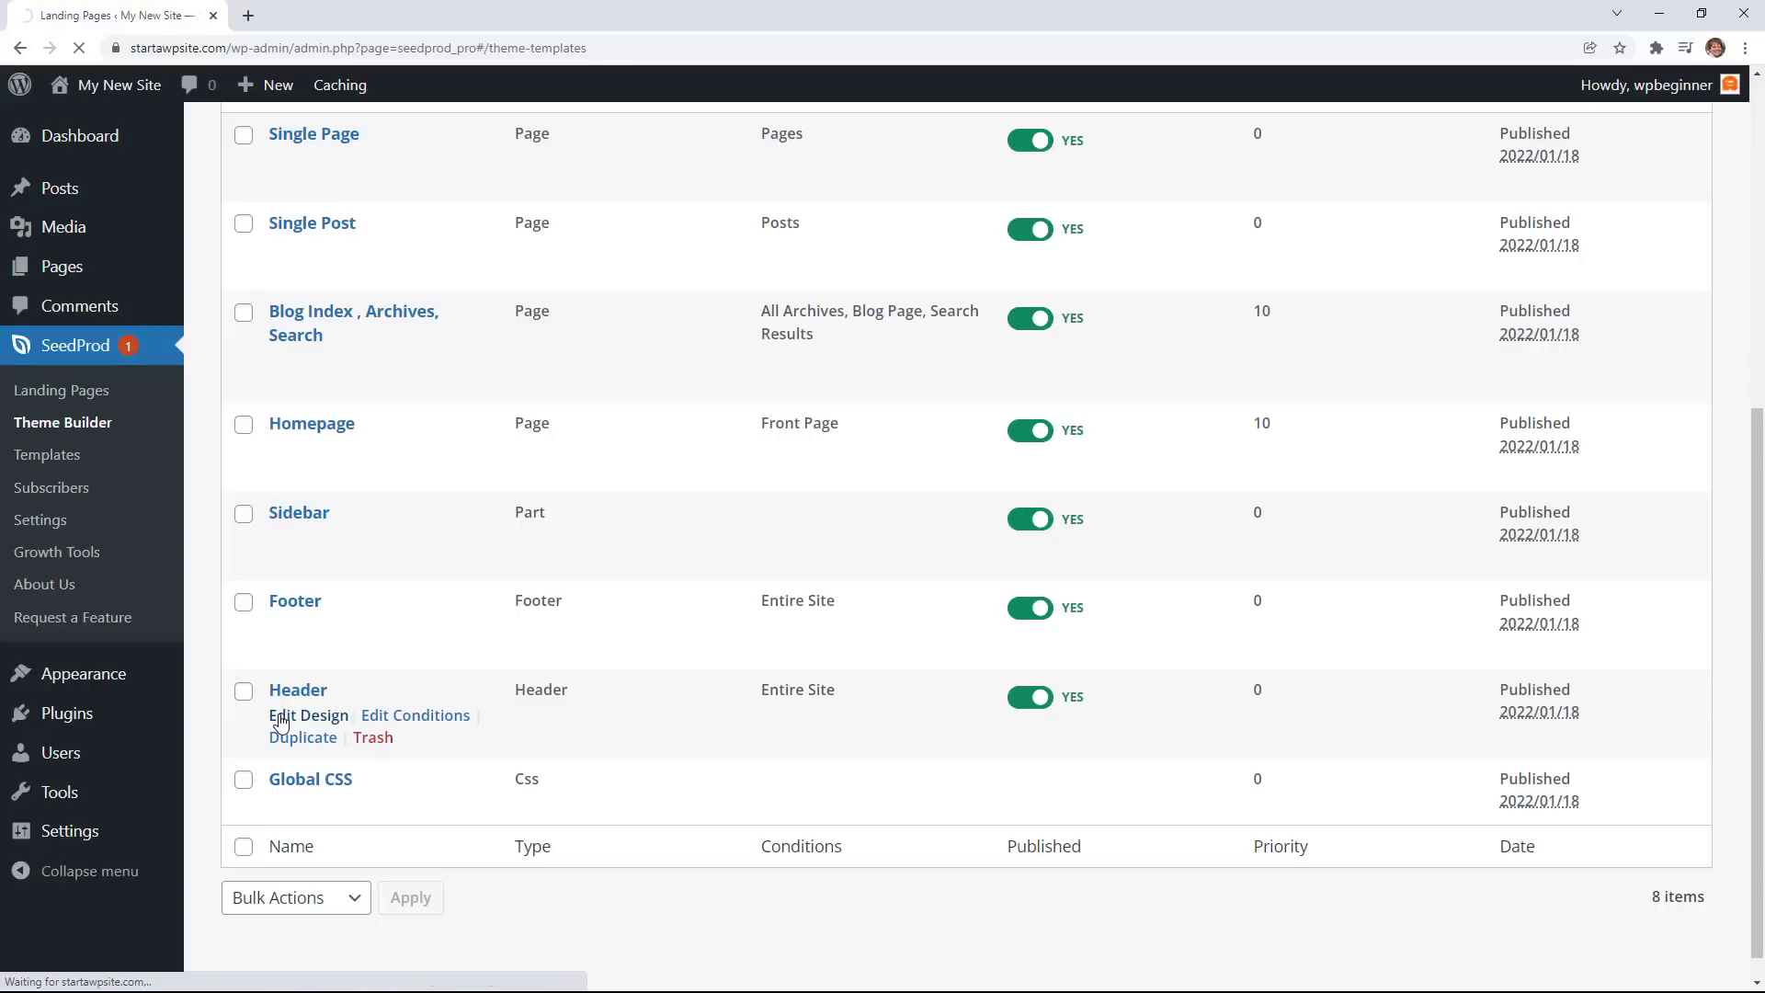
{"action": "left_click", "coordinate": [308, 715]}
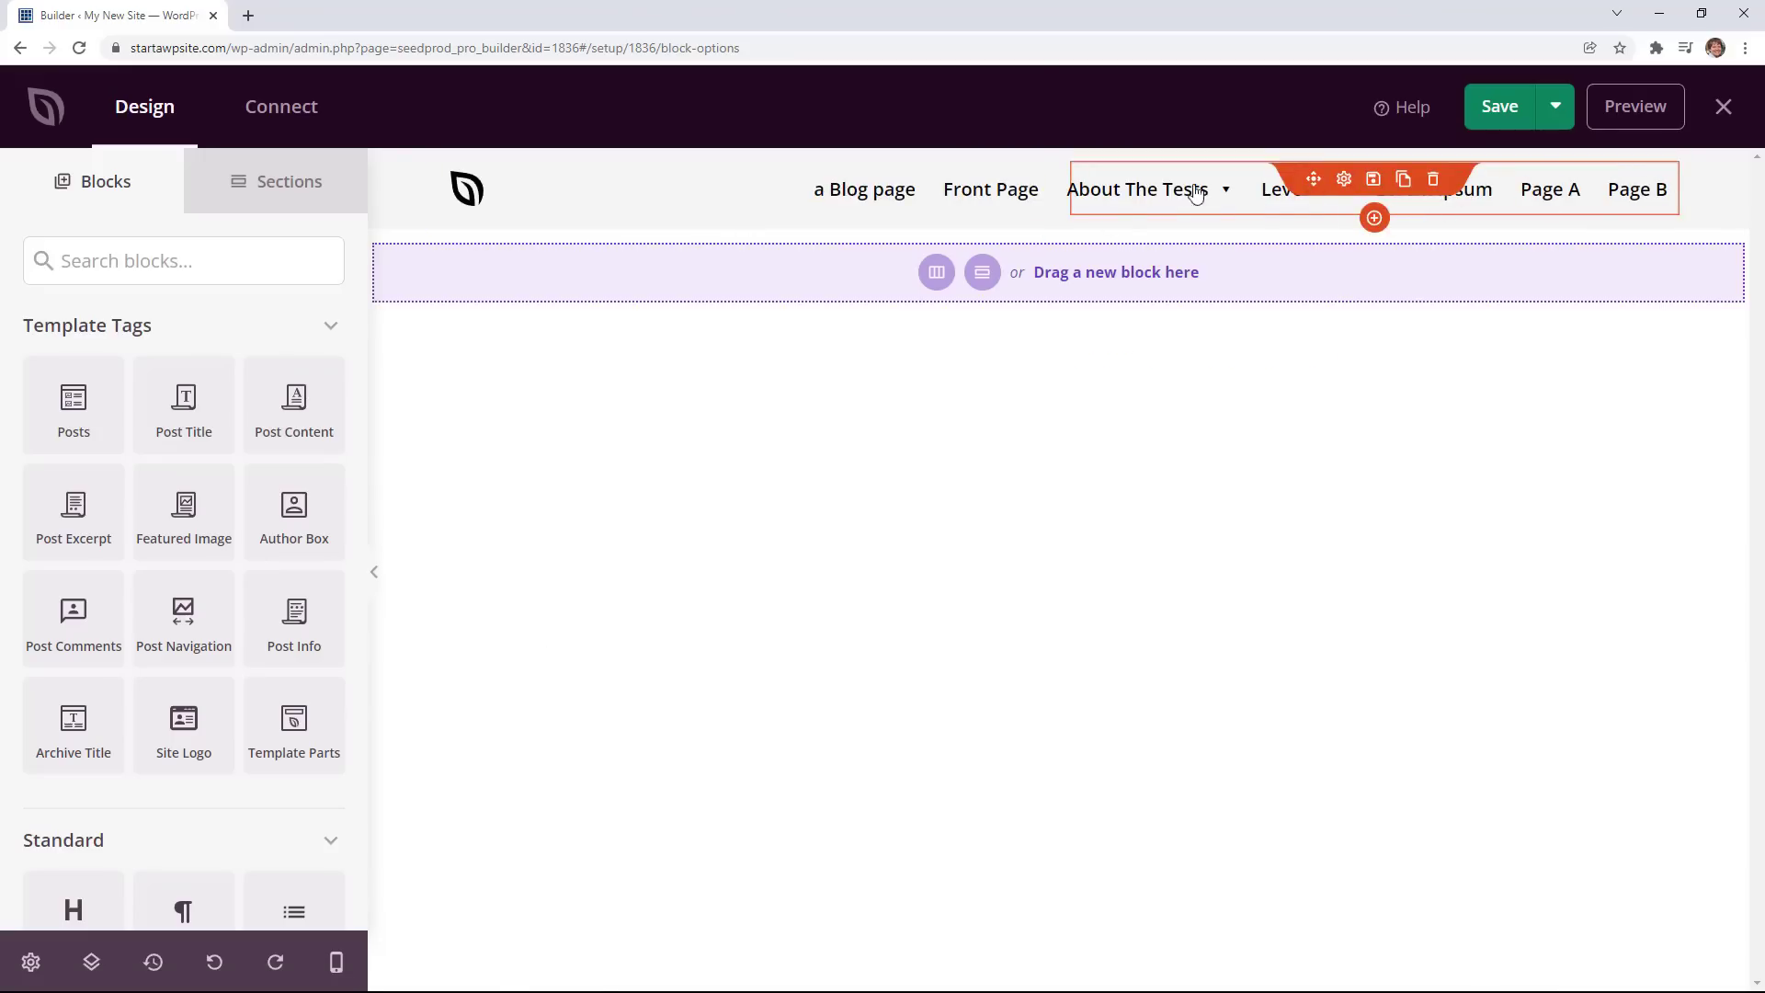
{"action": "left_click", "coordinate": [466, 188]}
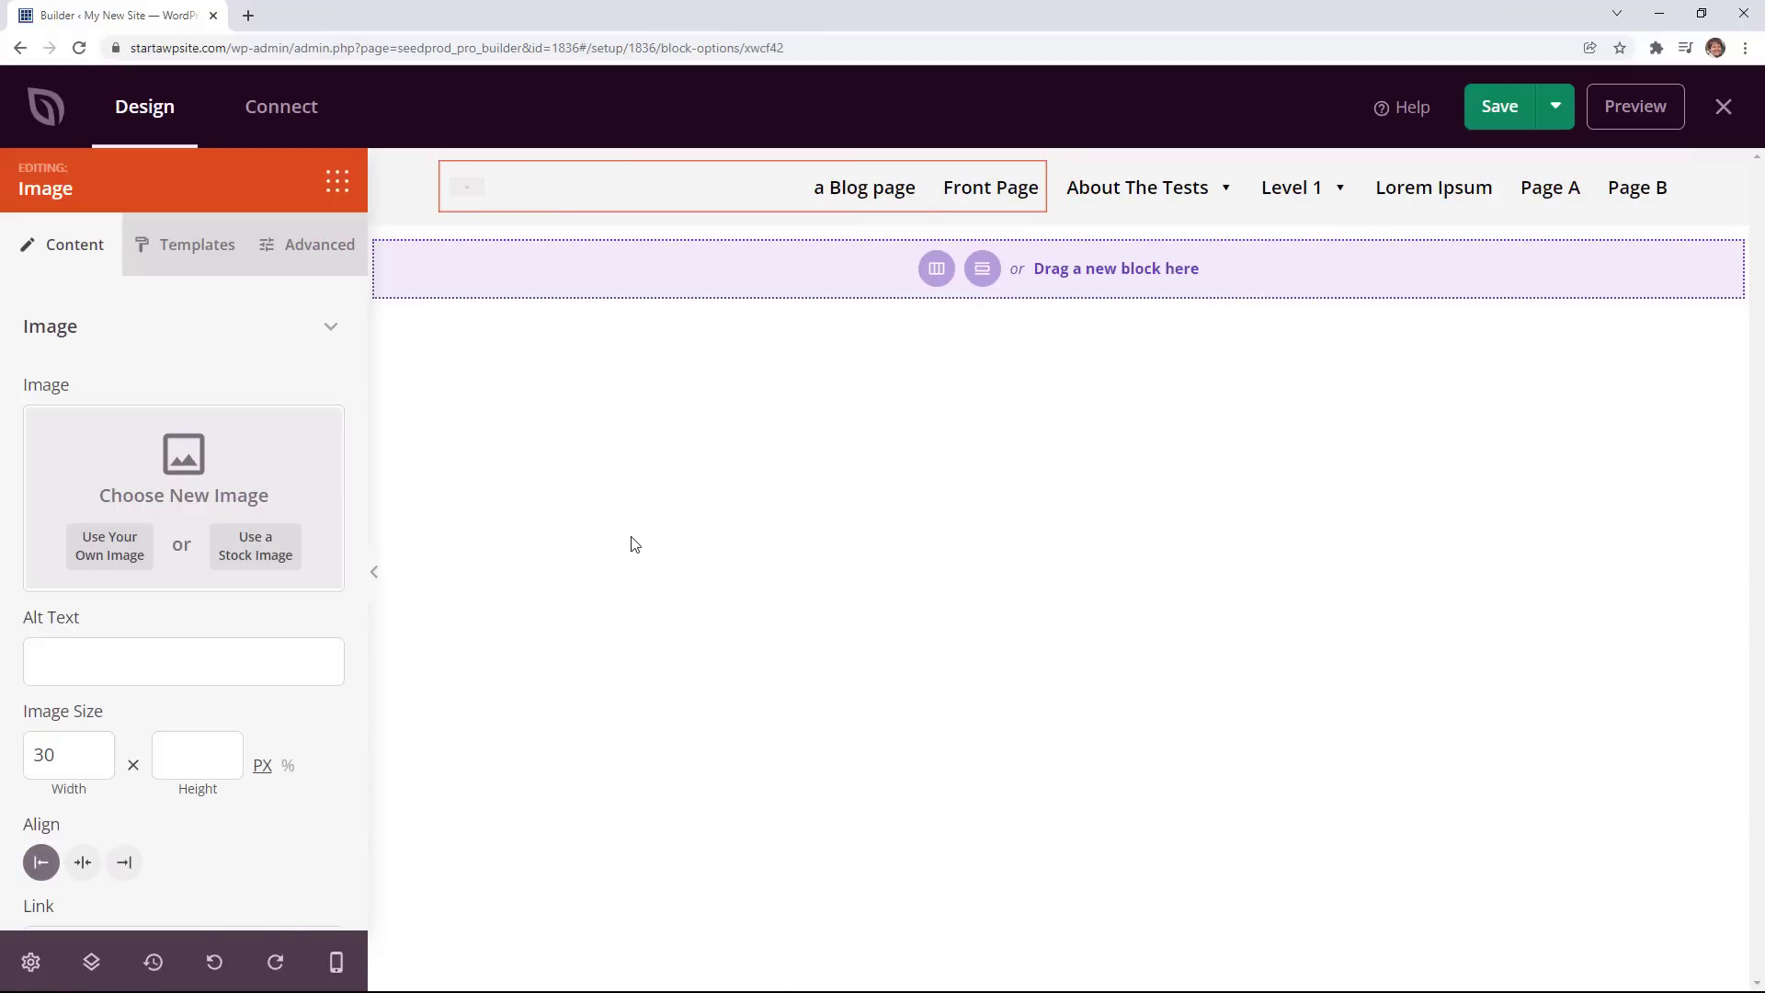
{"action": "left_click", "coordinate": [109, 545]}
{"action": "type", "text": "de"}
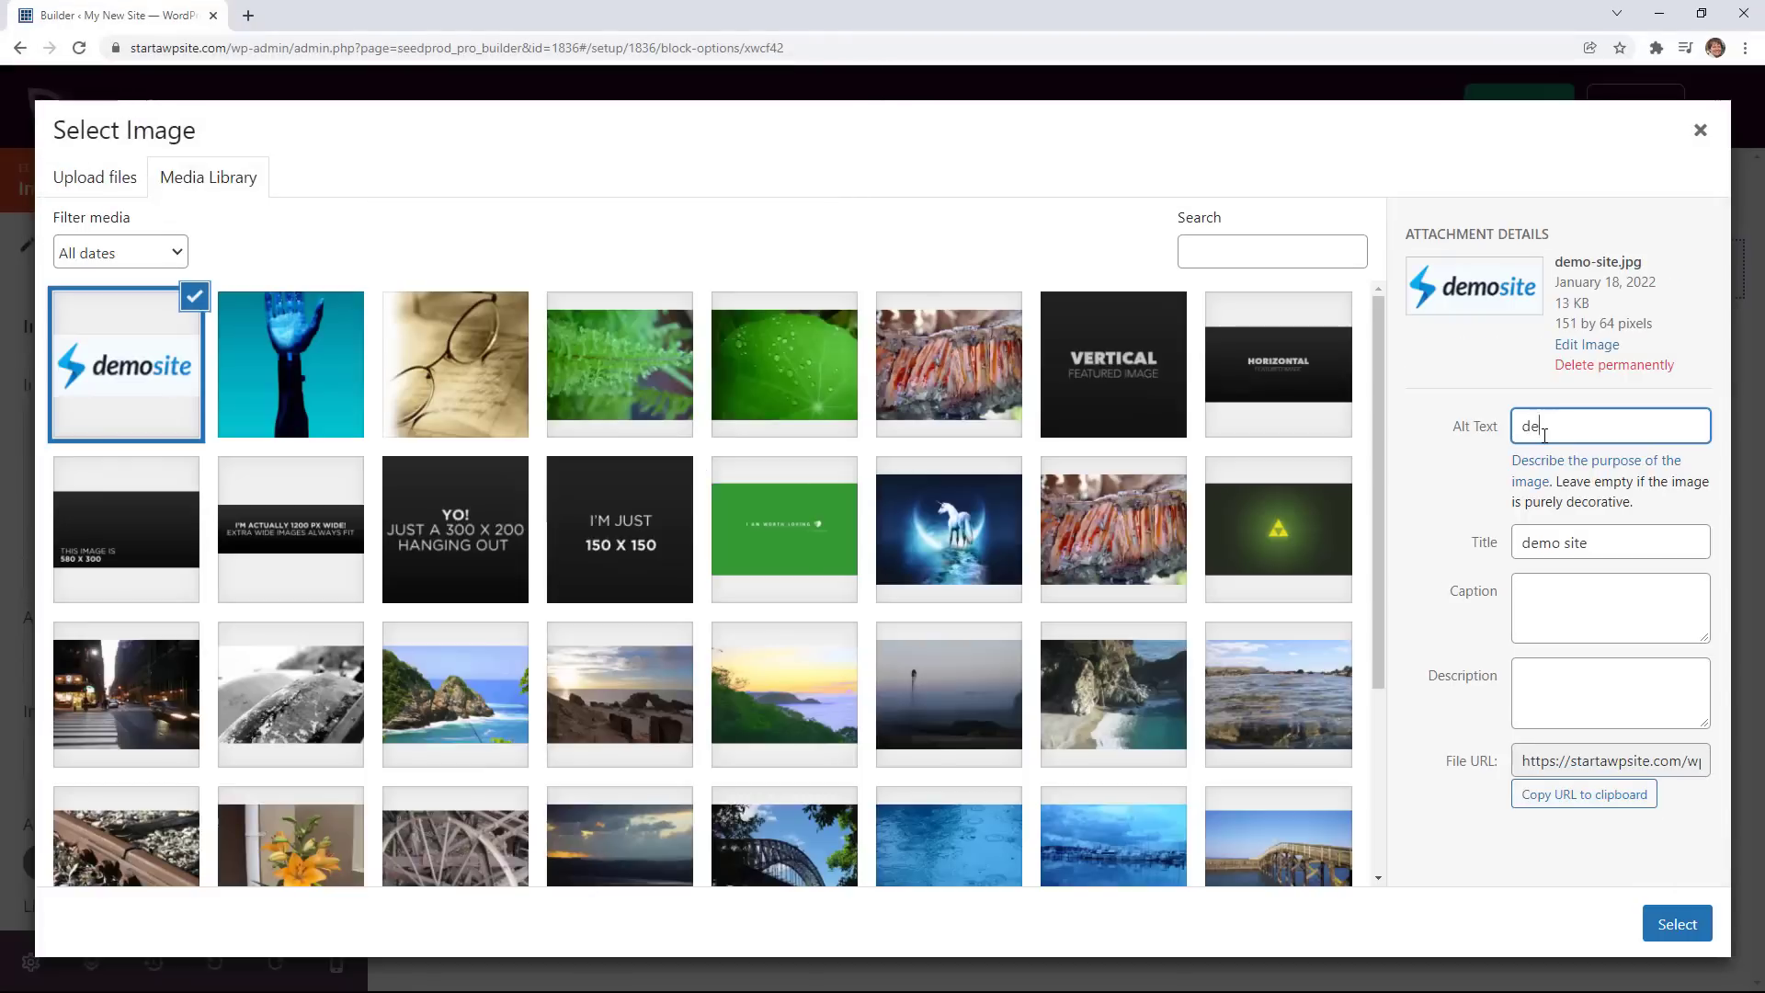
{"action": "left_click", "coordinate": [1676, 923]}
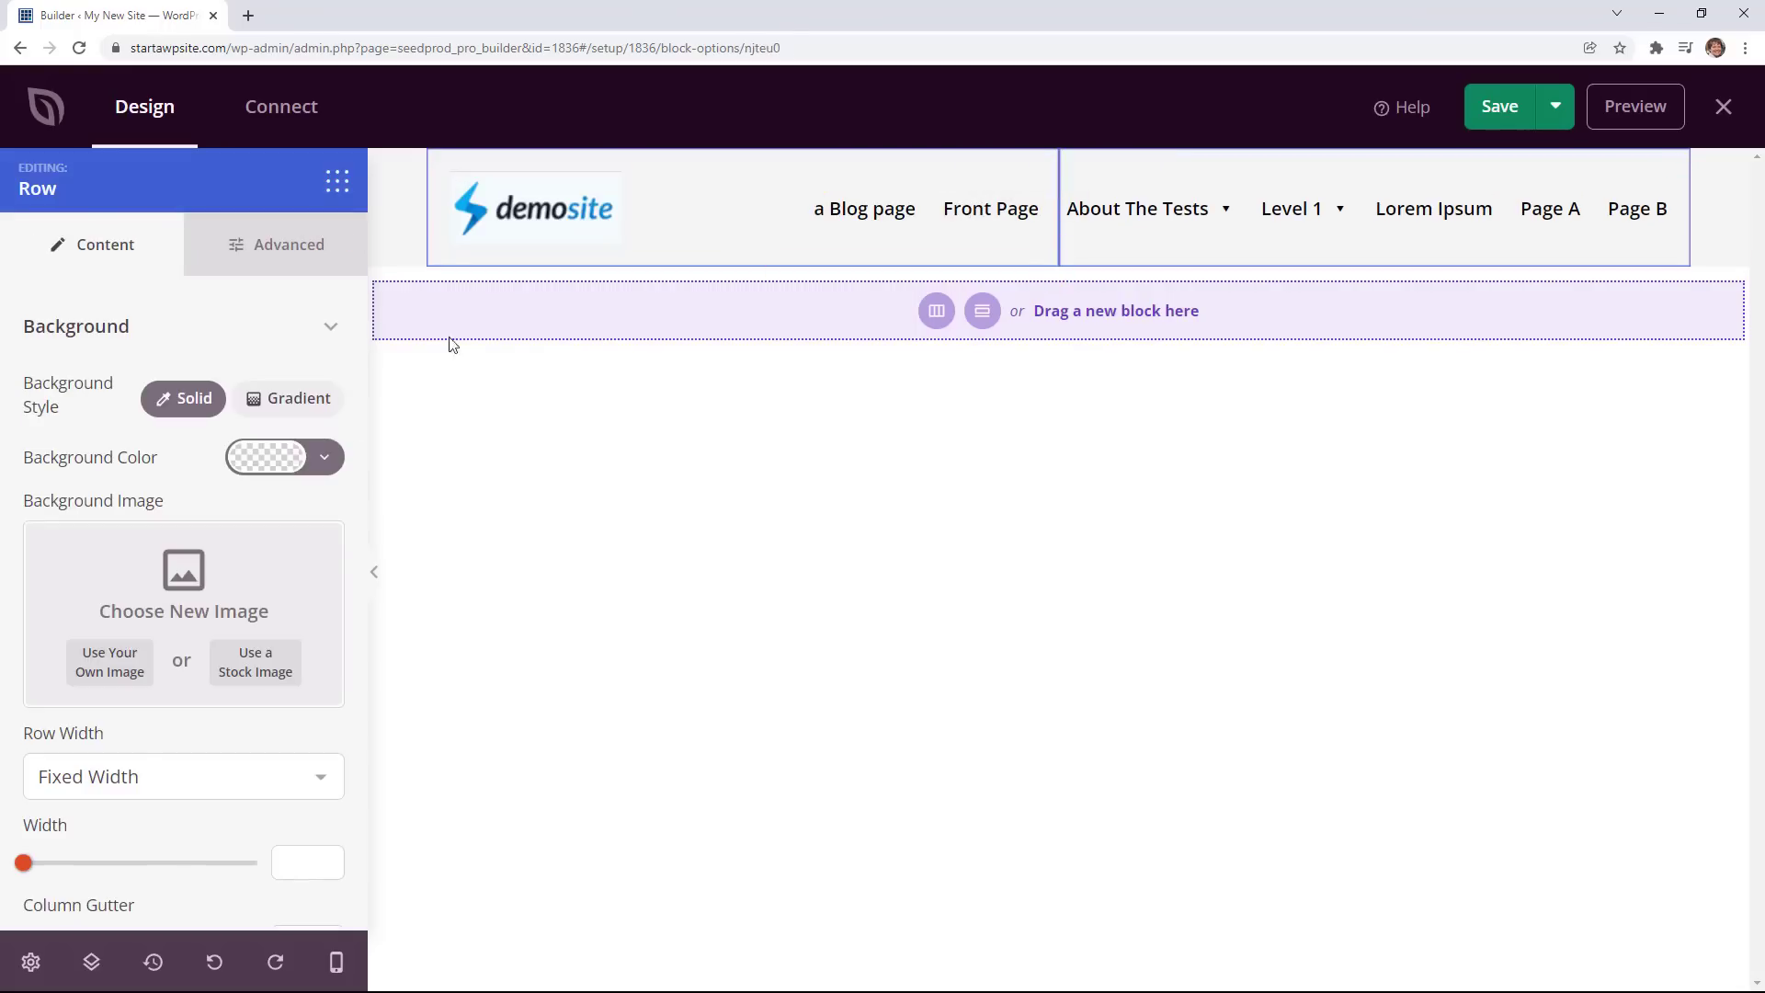
{"action": "left_click", "coordinate": [267, 457]}
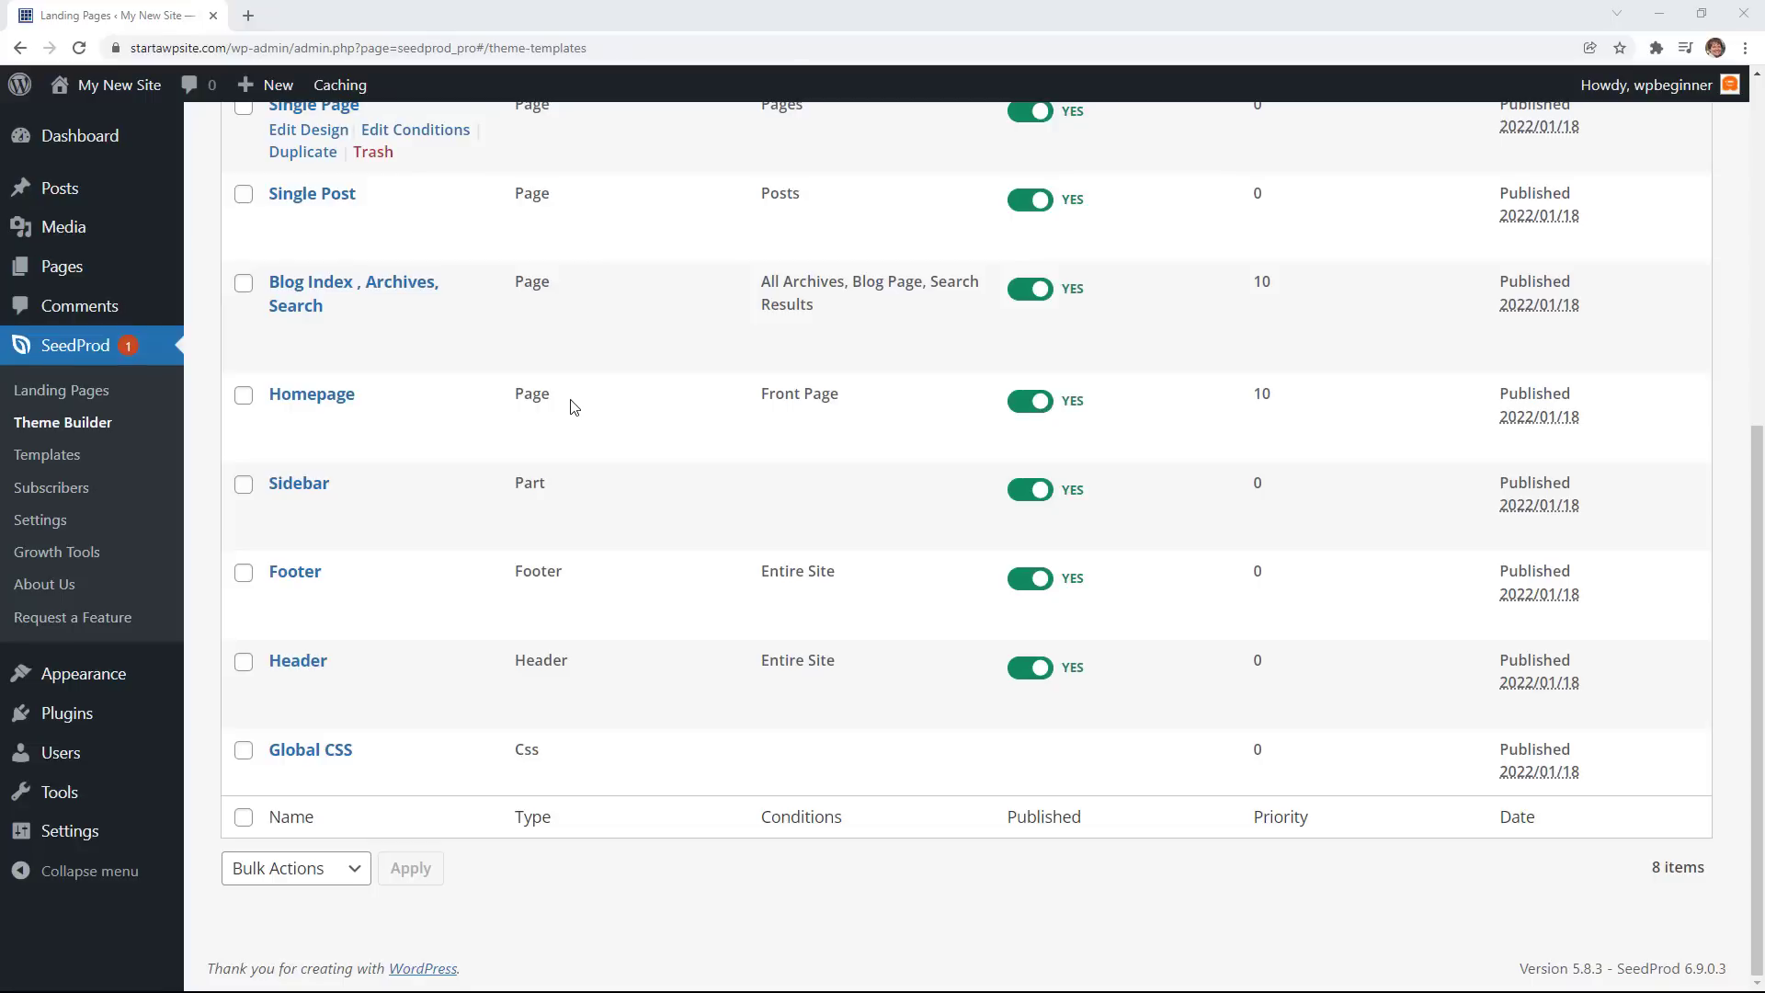
{"action": "mouse_move", "coordinate": [310, 774]}
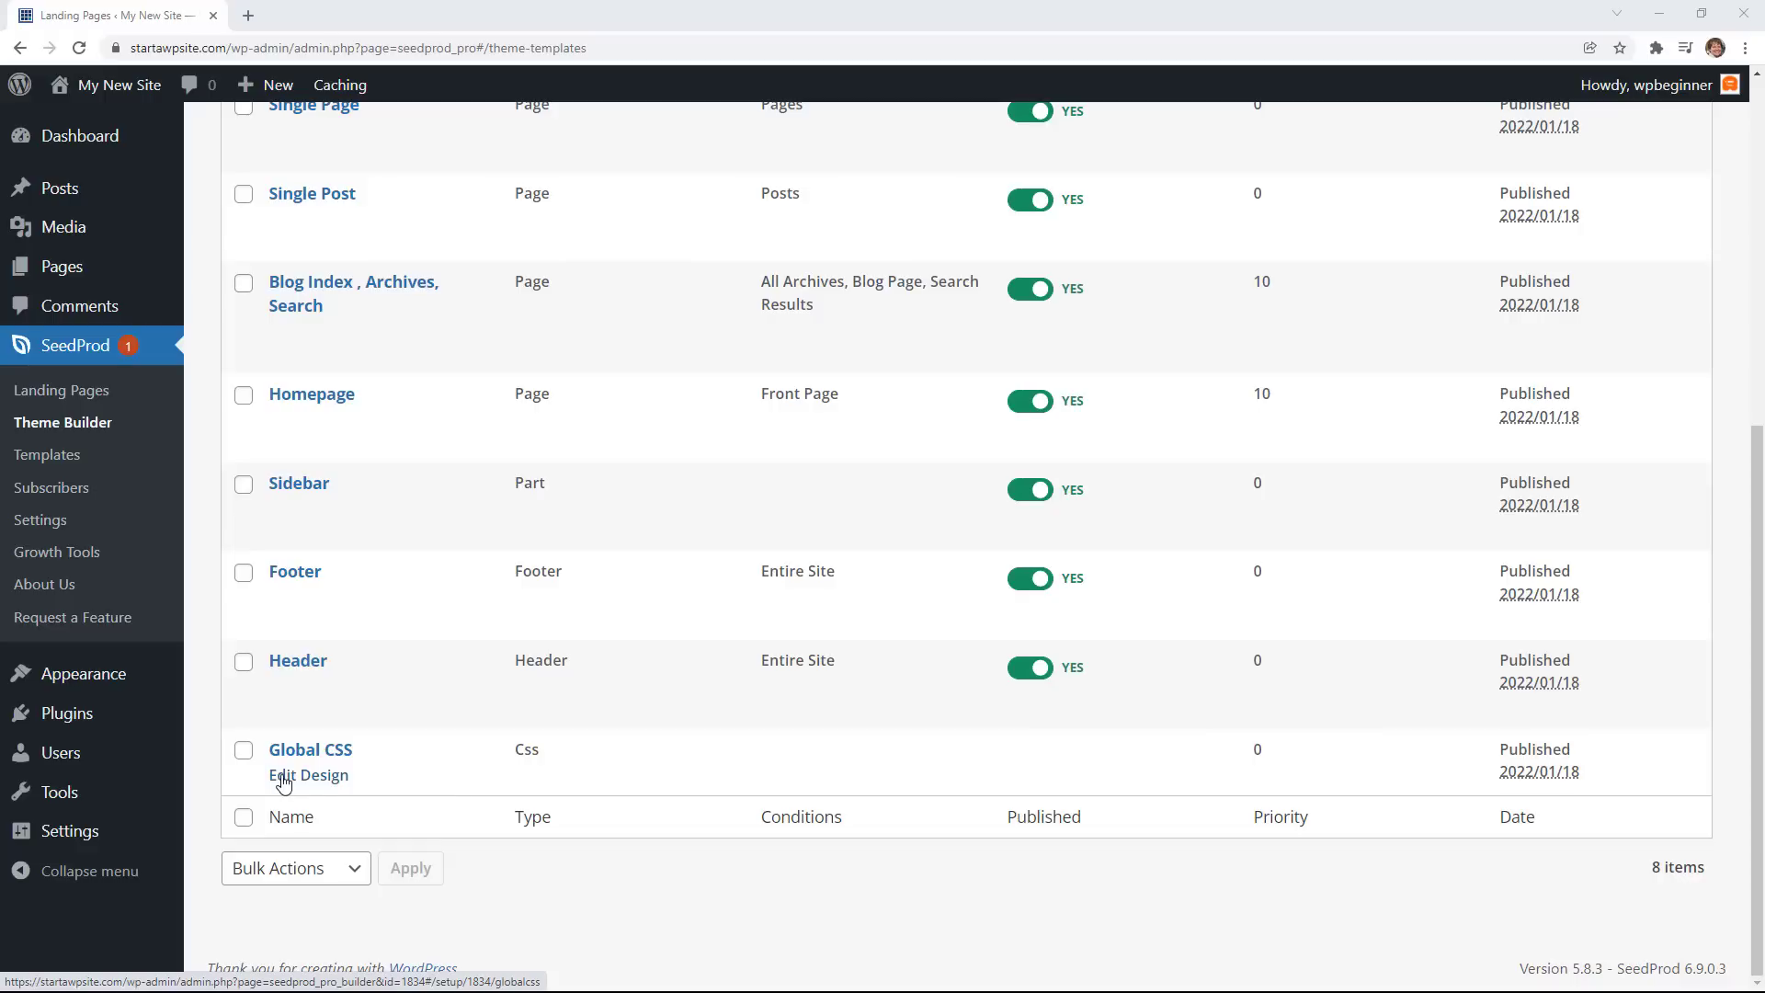
Launch Edit Design for the Global CSS template.
{"action": "left_click", "coordinate": [308, 774]}
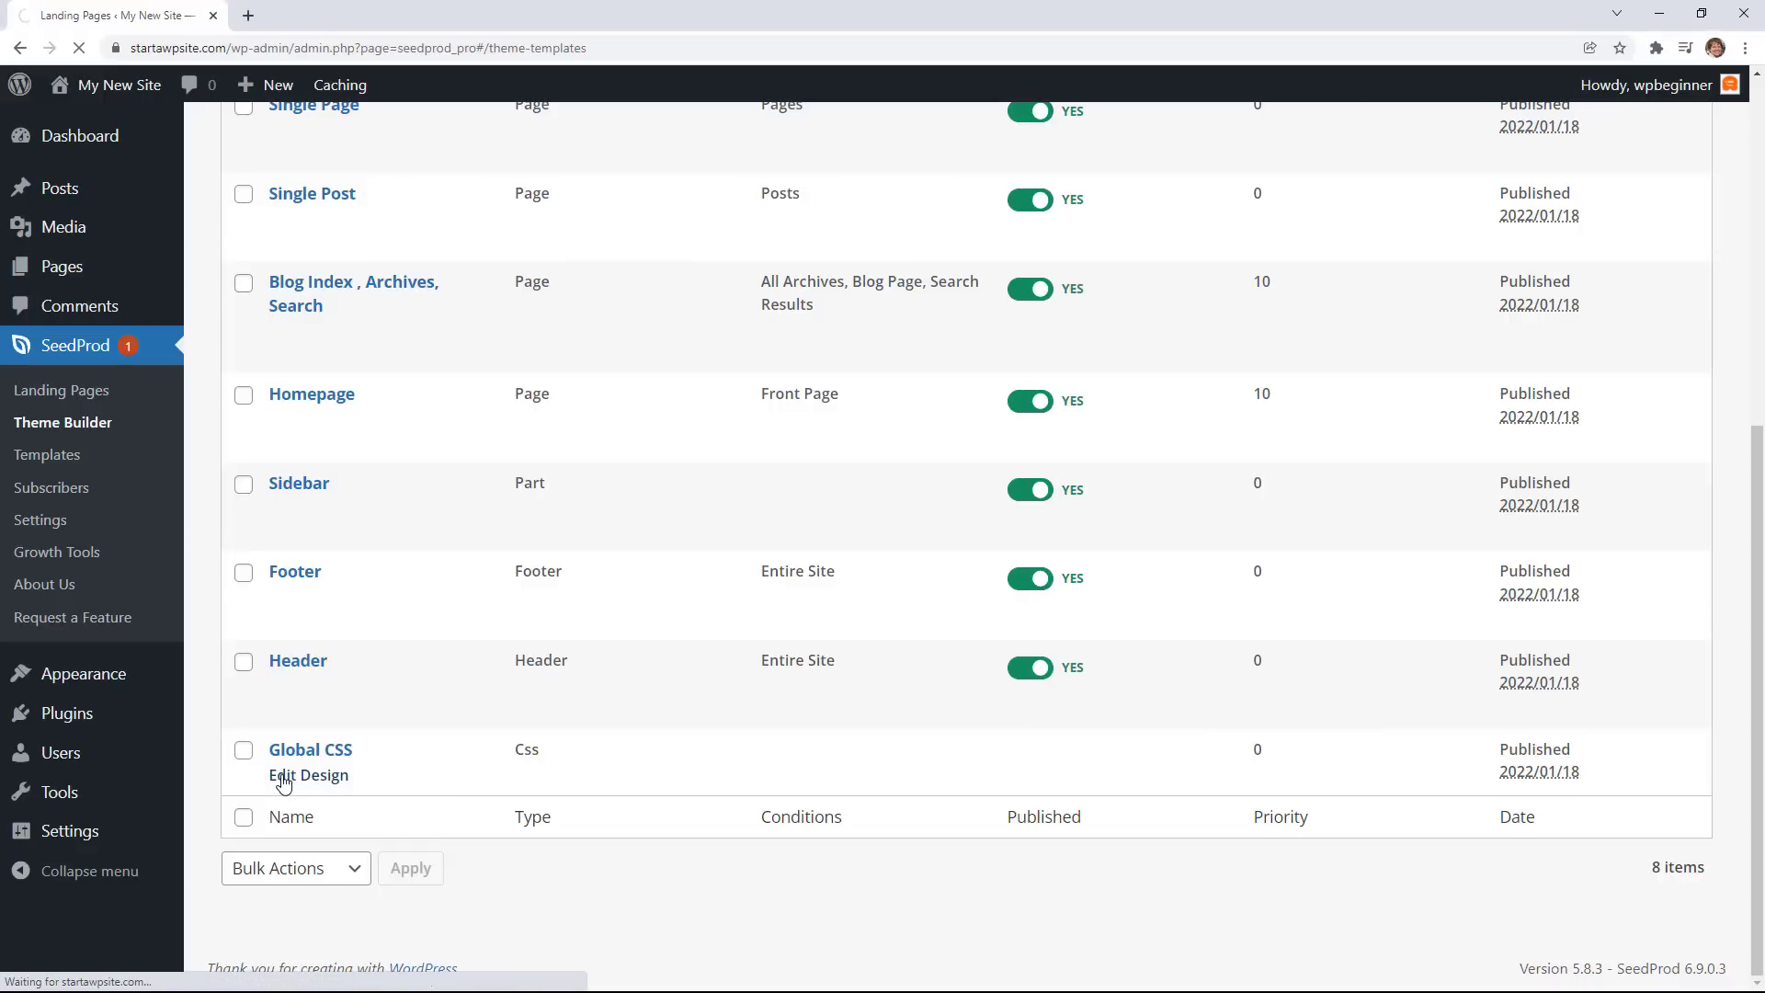
{"action": "left_click", "coordinate": [309, 774]}
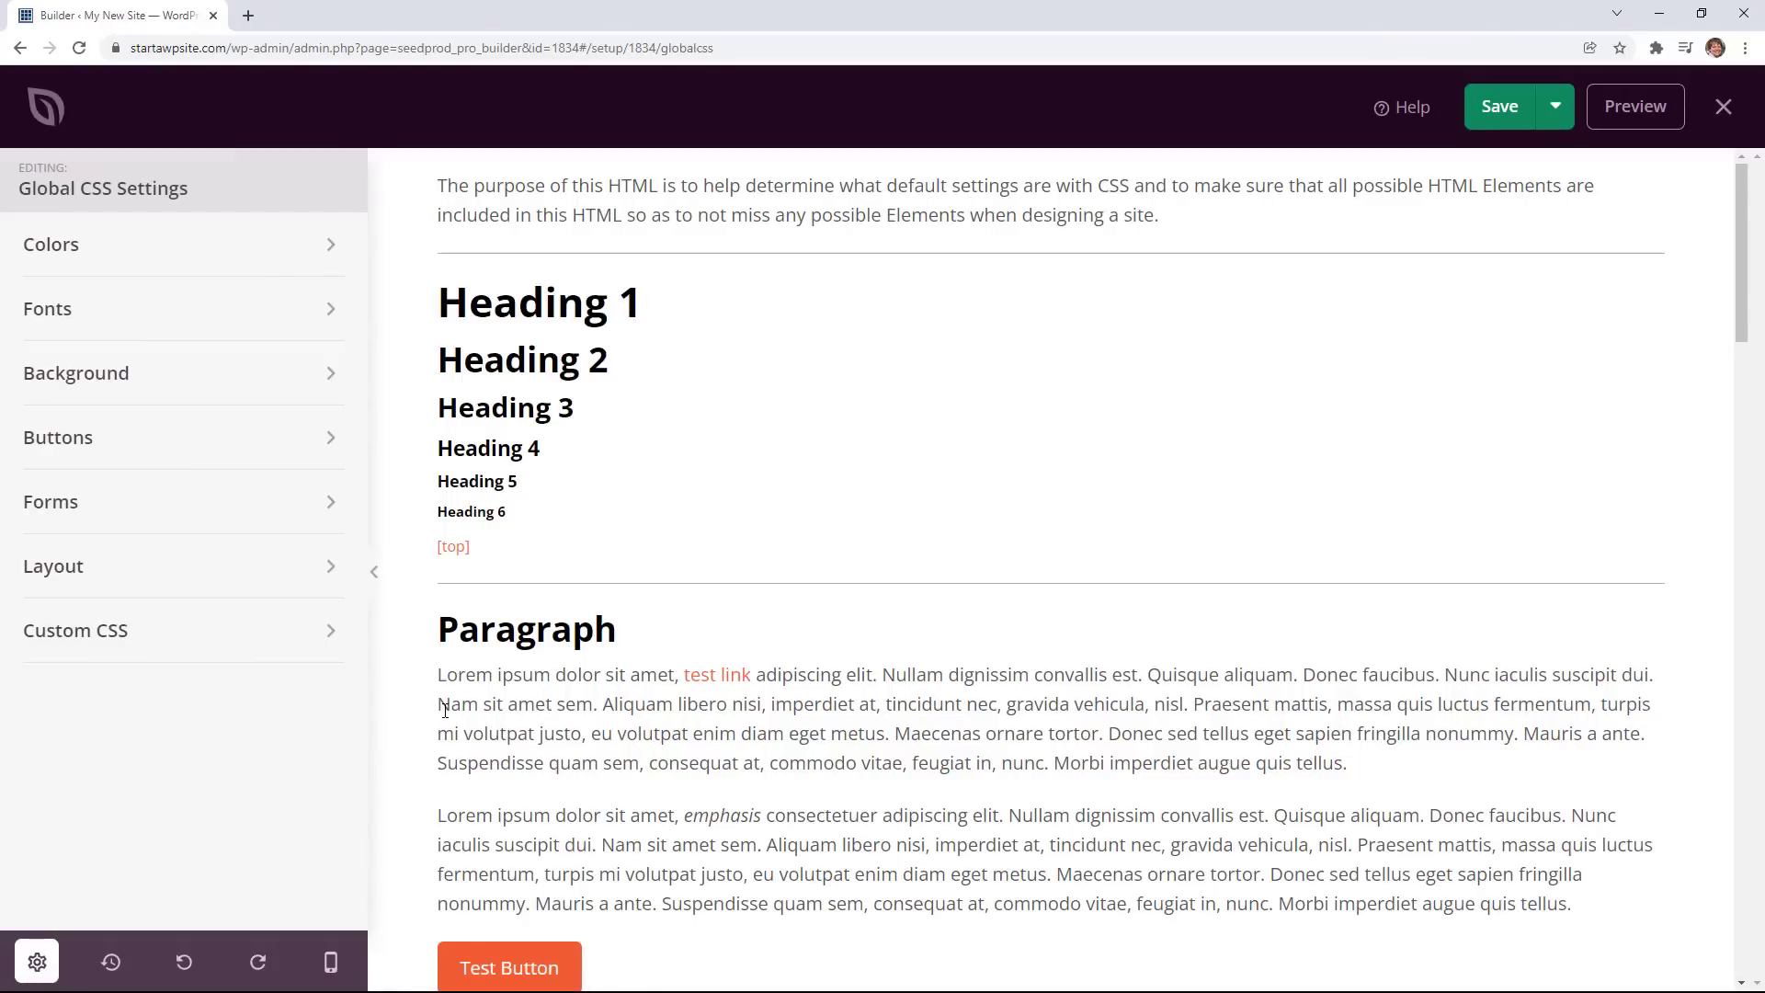
Set the global Button Color to #1E88E5 under Buttons settings.
{"action": "scroll", "scroll_direction": "down", "scroll_amount": 3}
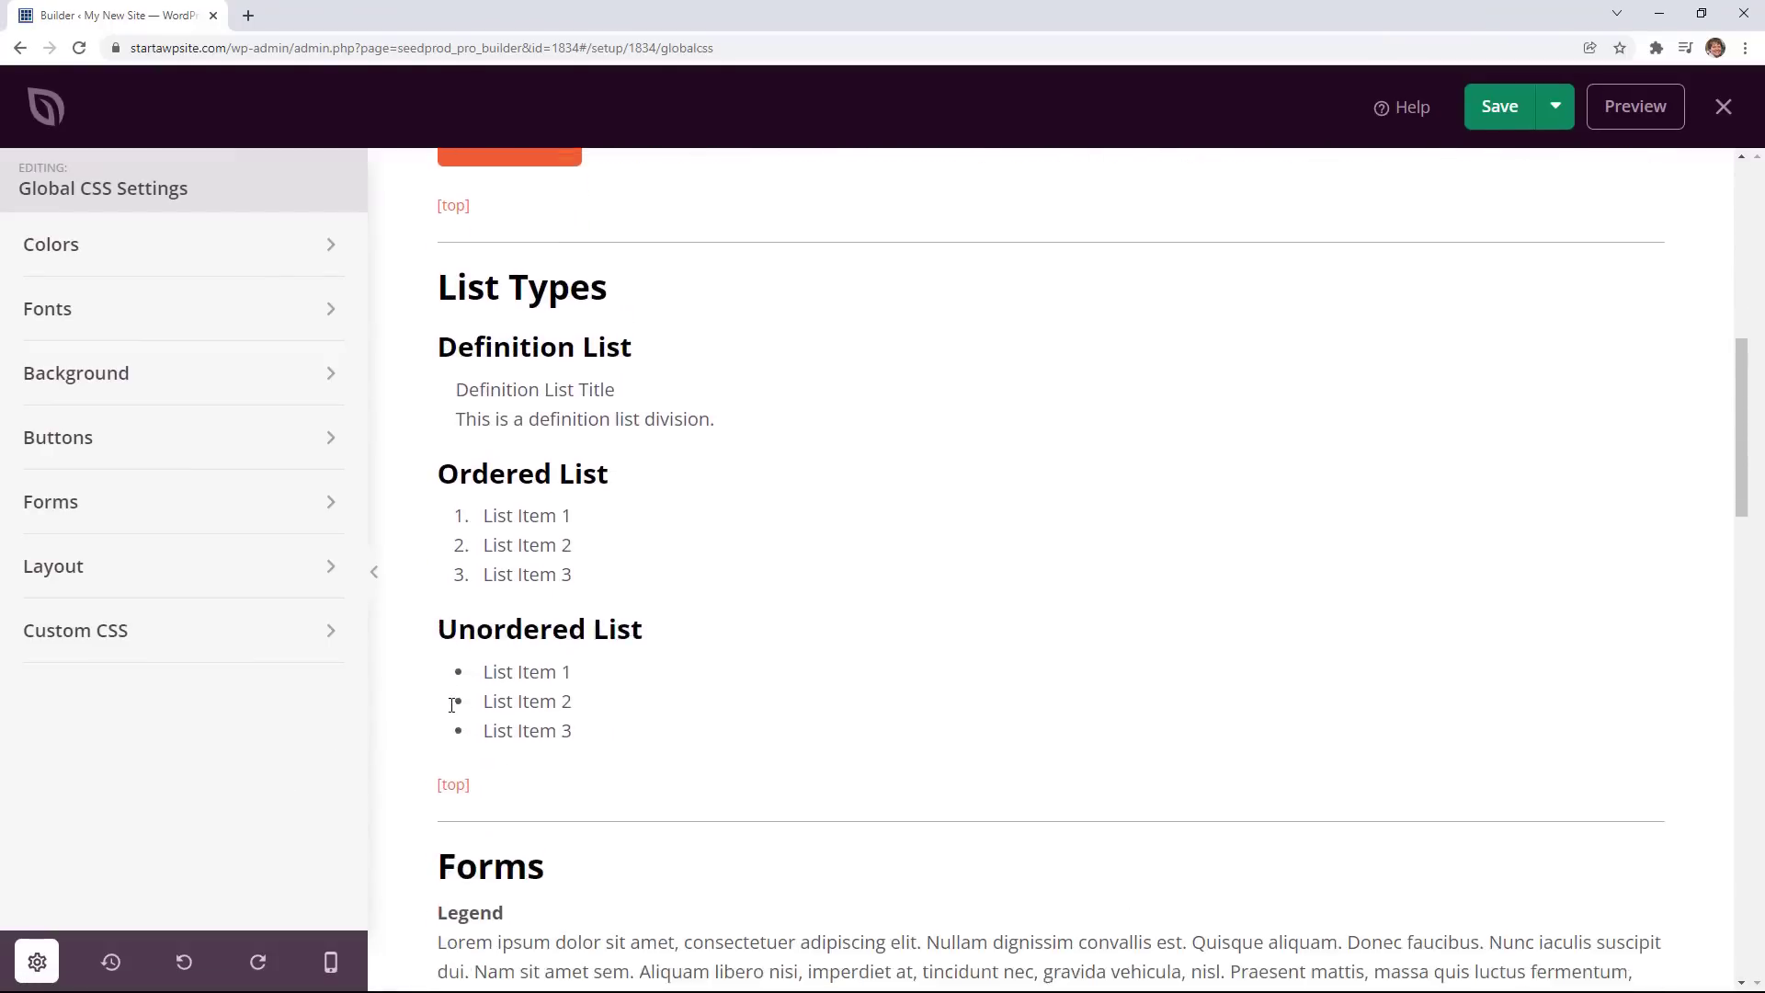
{"action": "scroll", "scroll_direction": "up", "scroll_amount": 3}
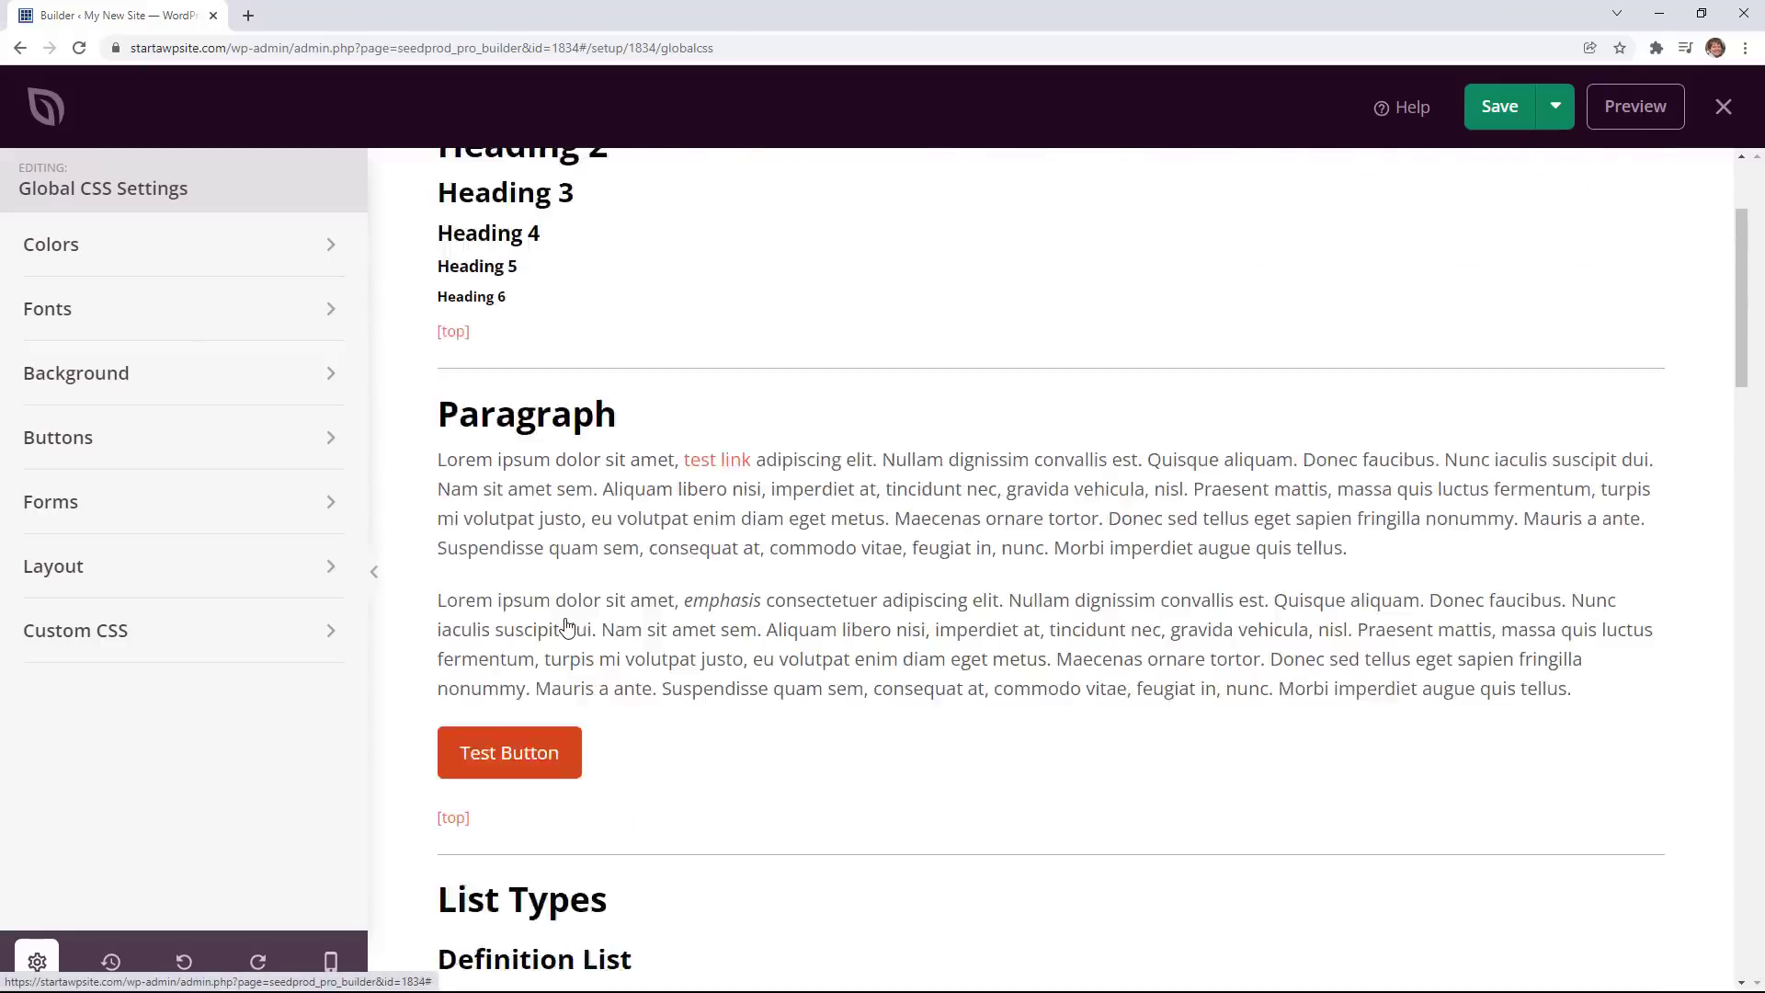
{"action": "scroll", "scroll_direction": "up", "scroll_amount": 3}
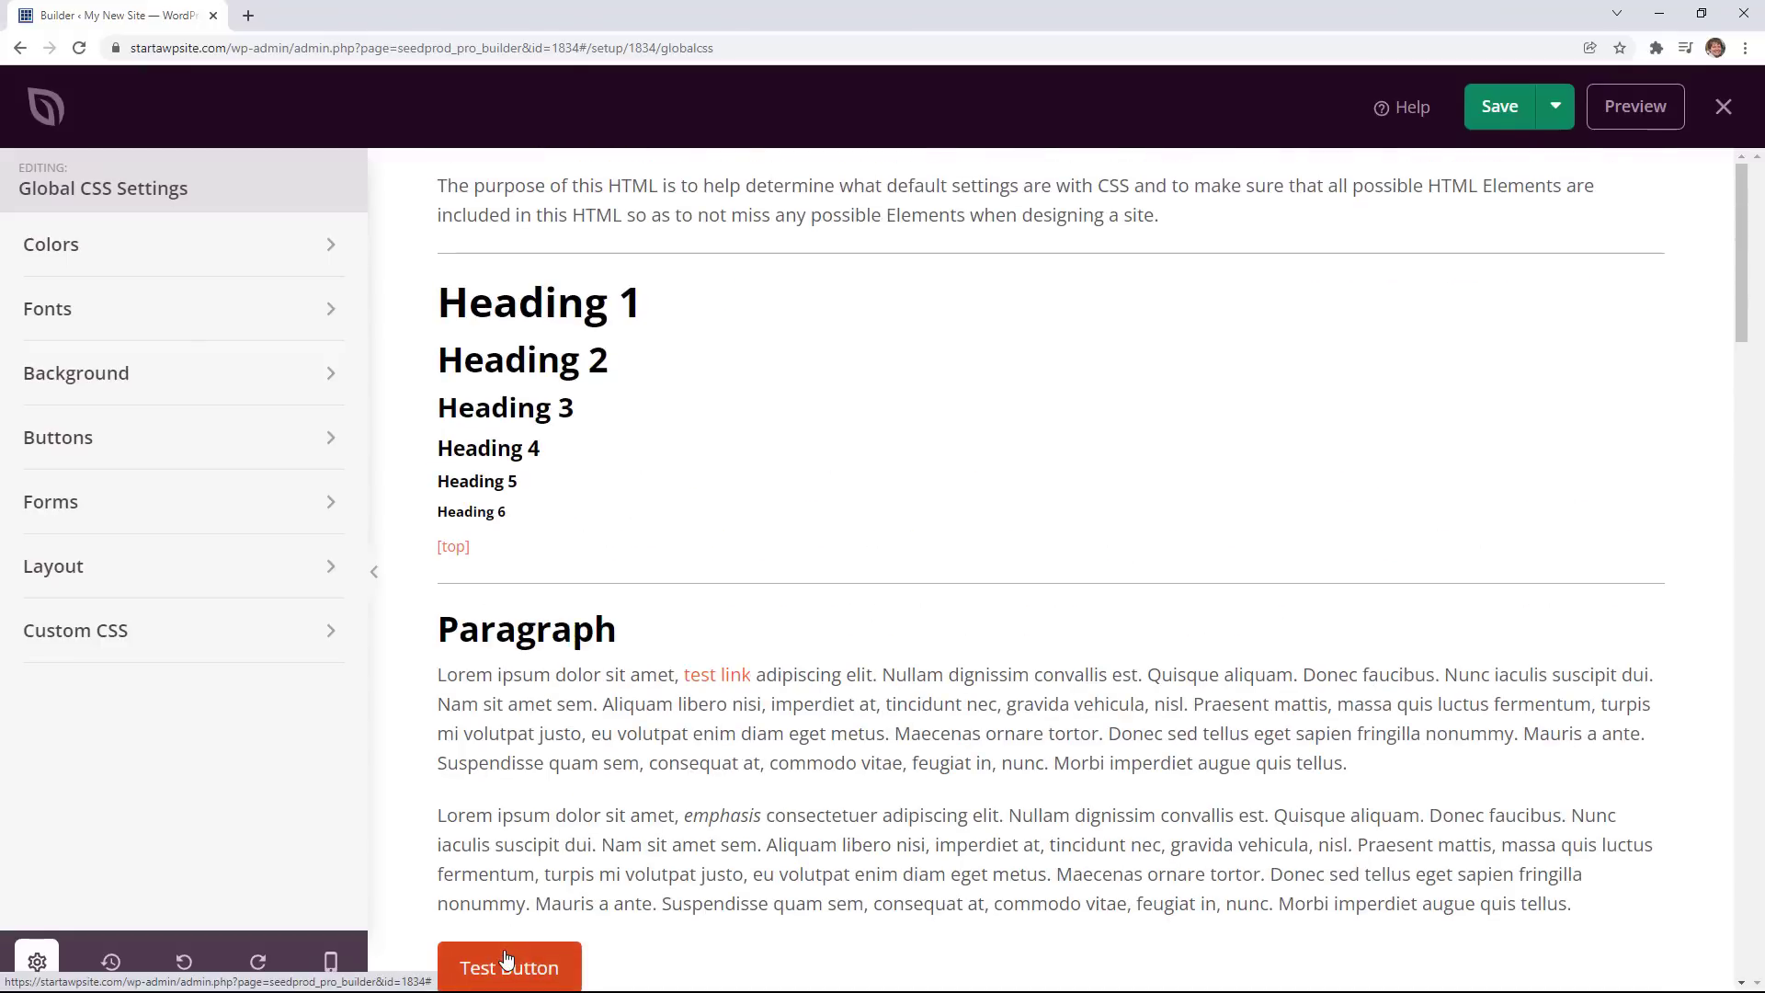
{"action": "left_click", "coordinate": [57, 436]}
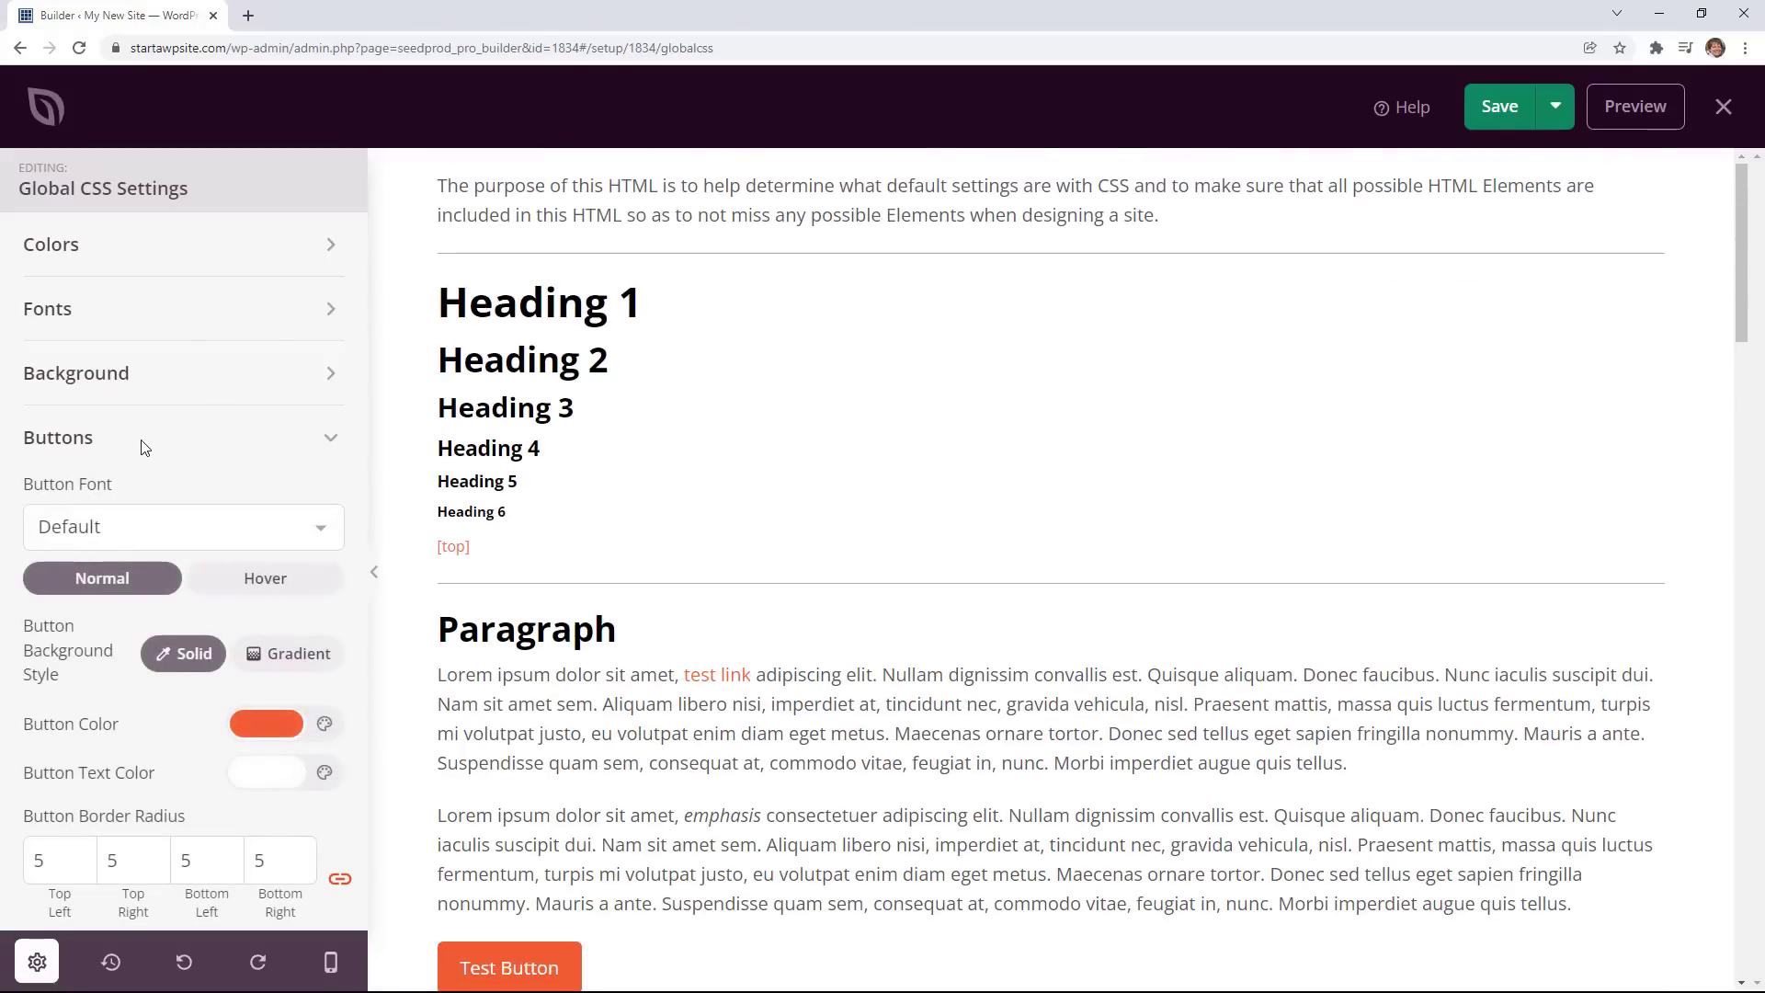
{"action": "left_click", "coordinate": [266, 722]}
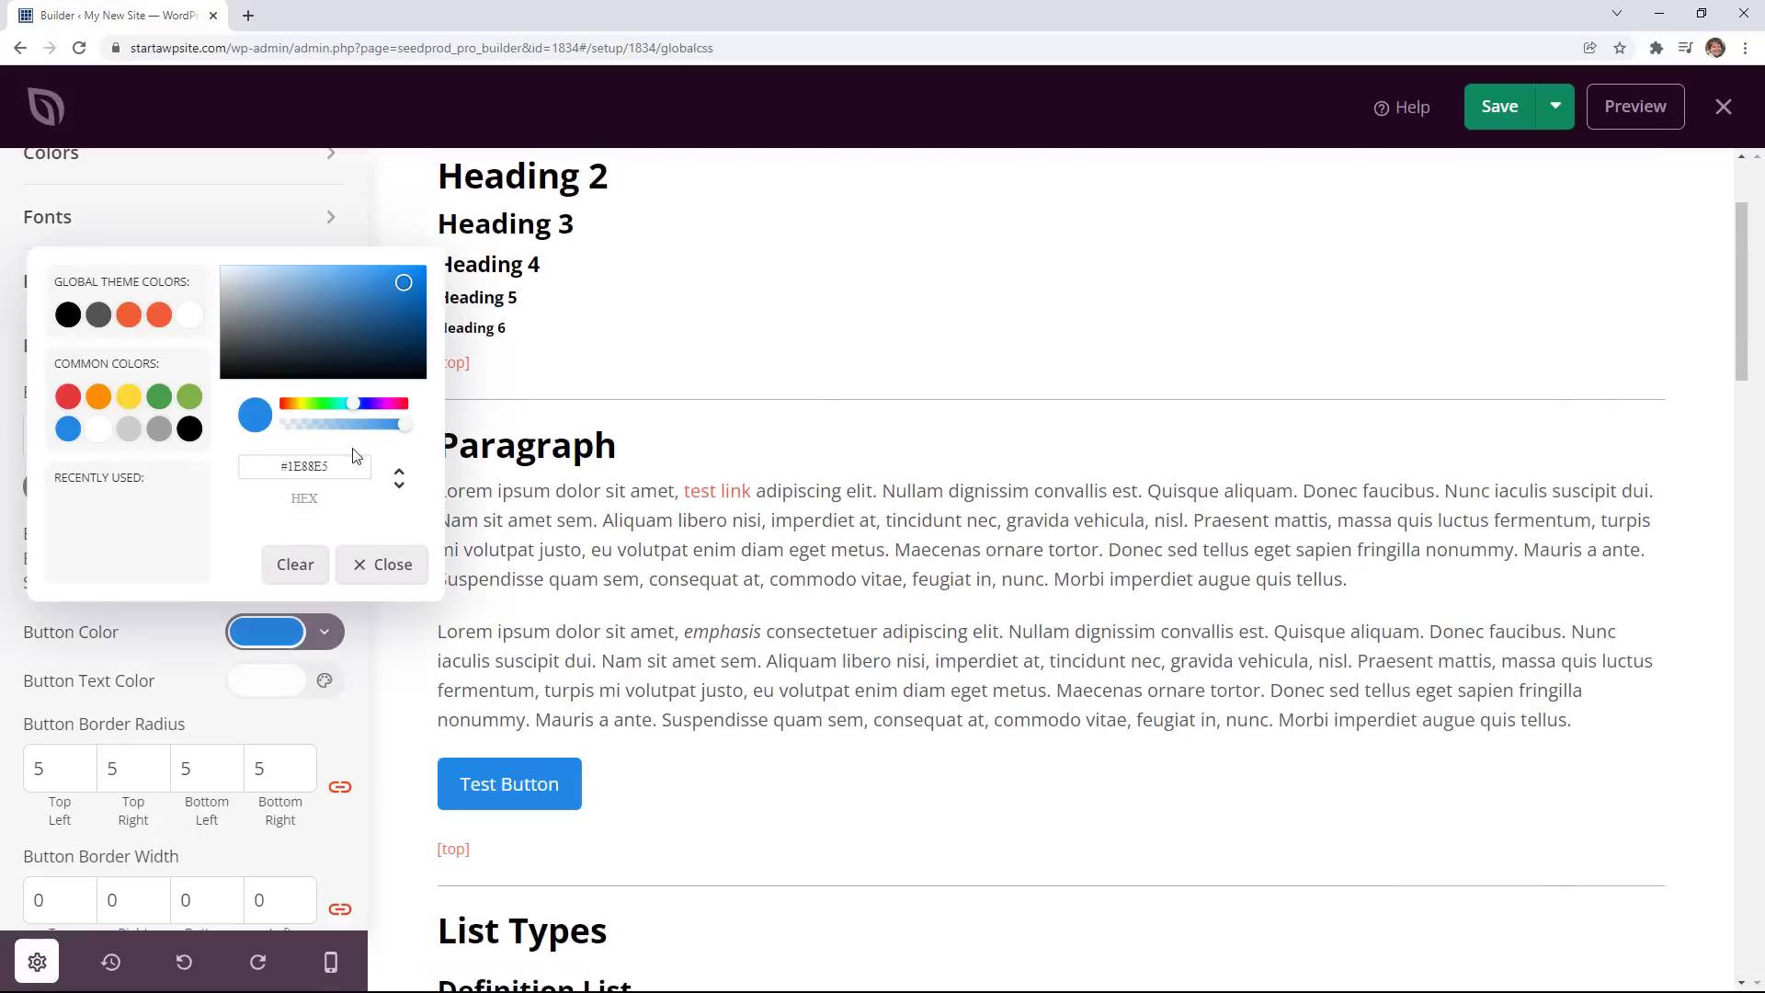
{"action": "mouse_move", "coordinate": [393, 564]}
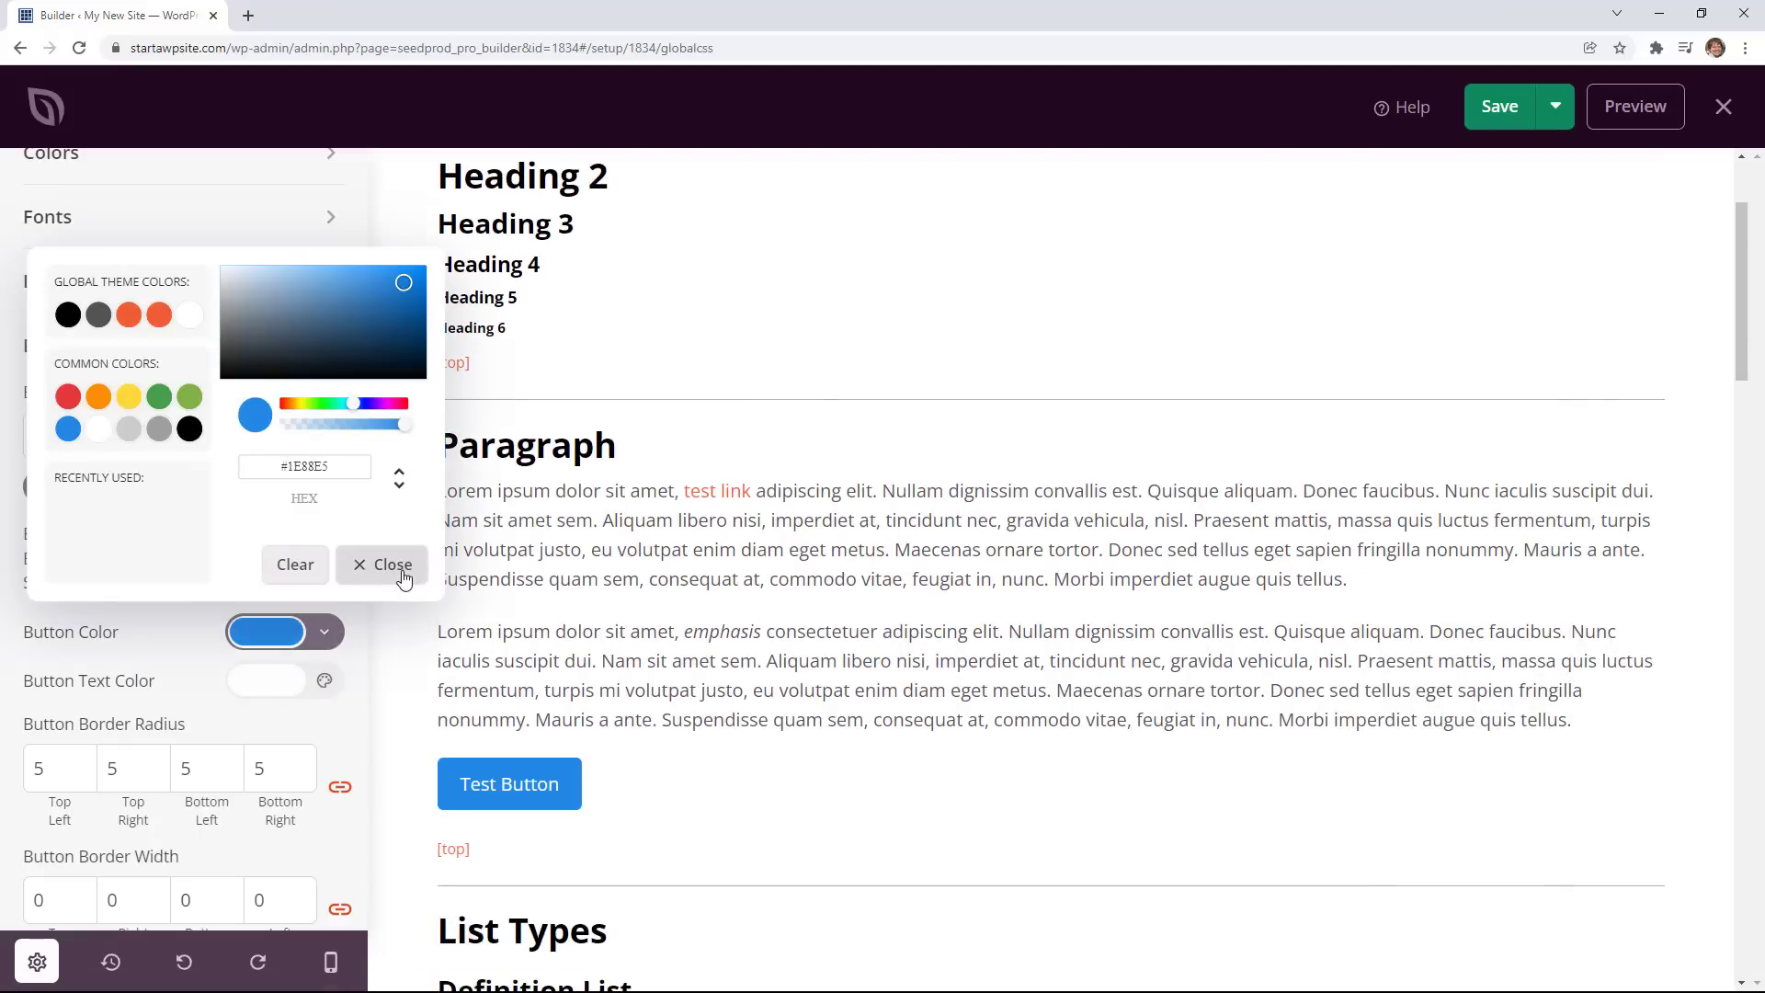
{"action": "left_click", "coordinate": [391, 563]}
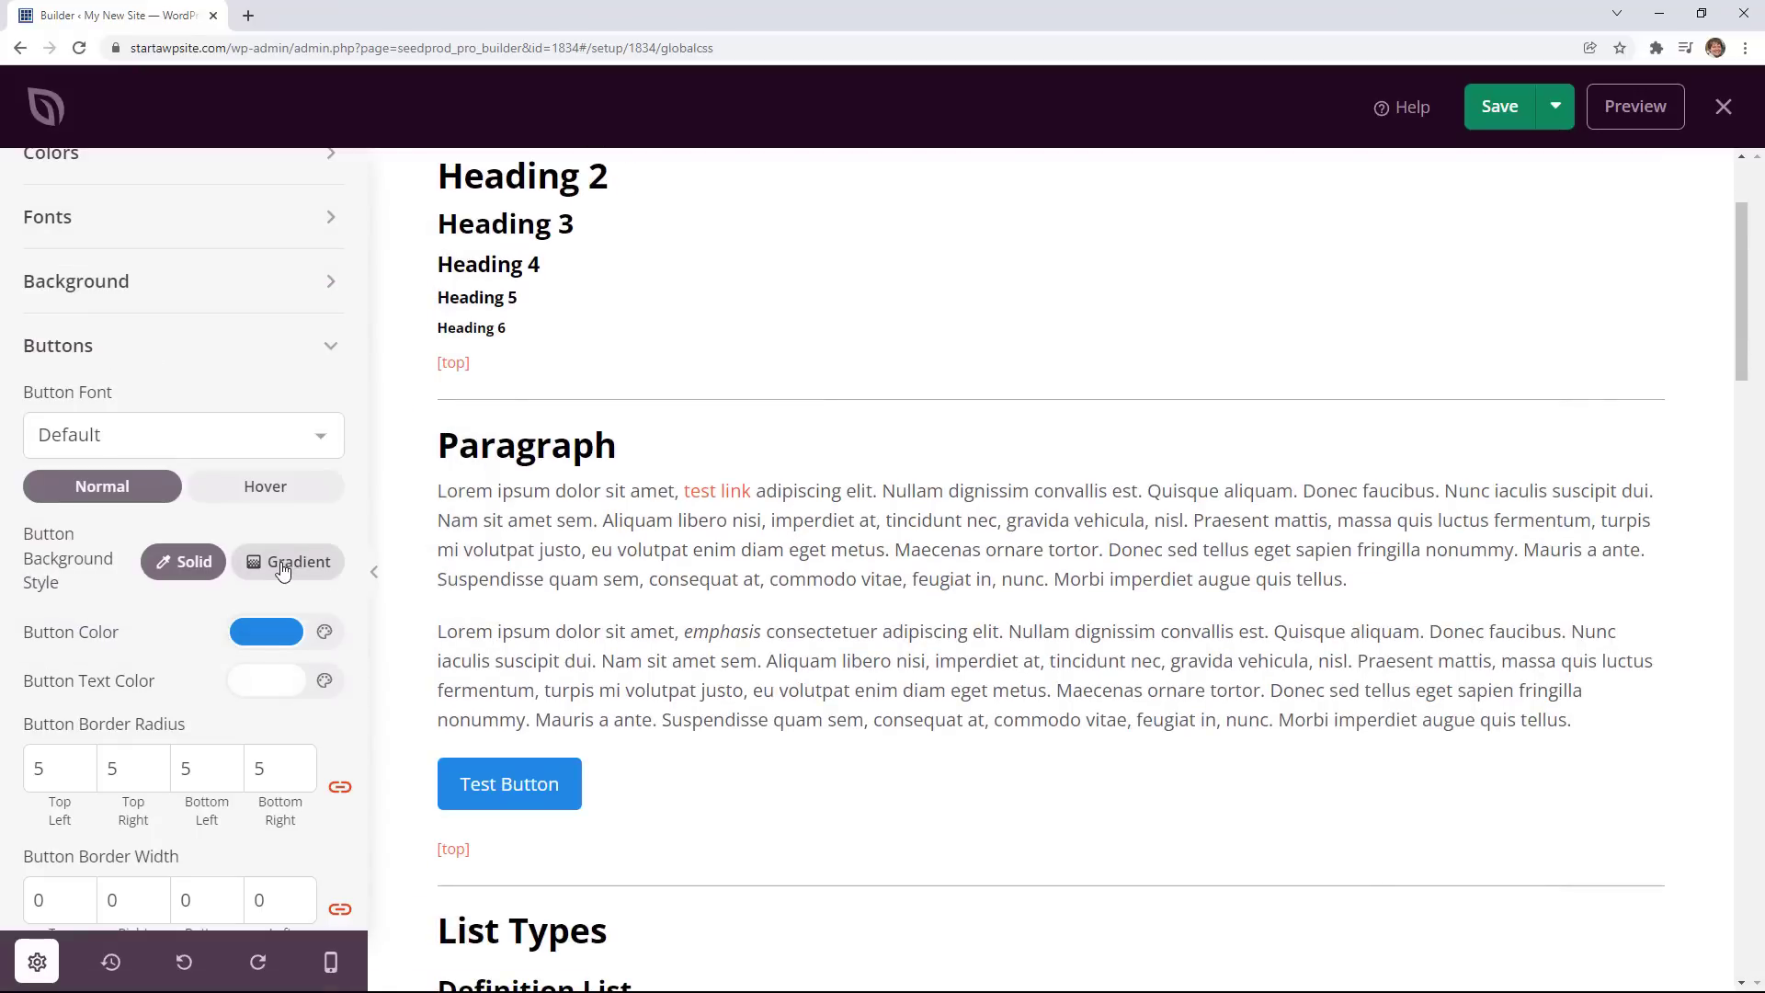
{"action": "left_click", "coordinate": [266, 632]}
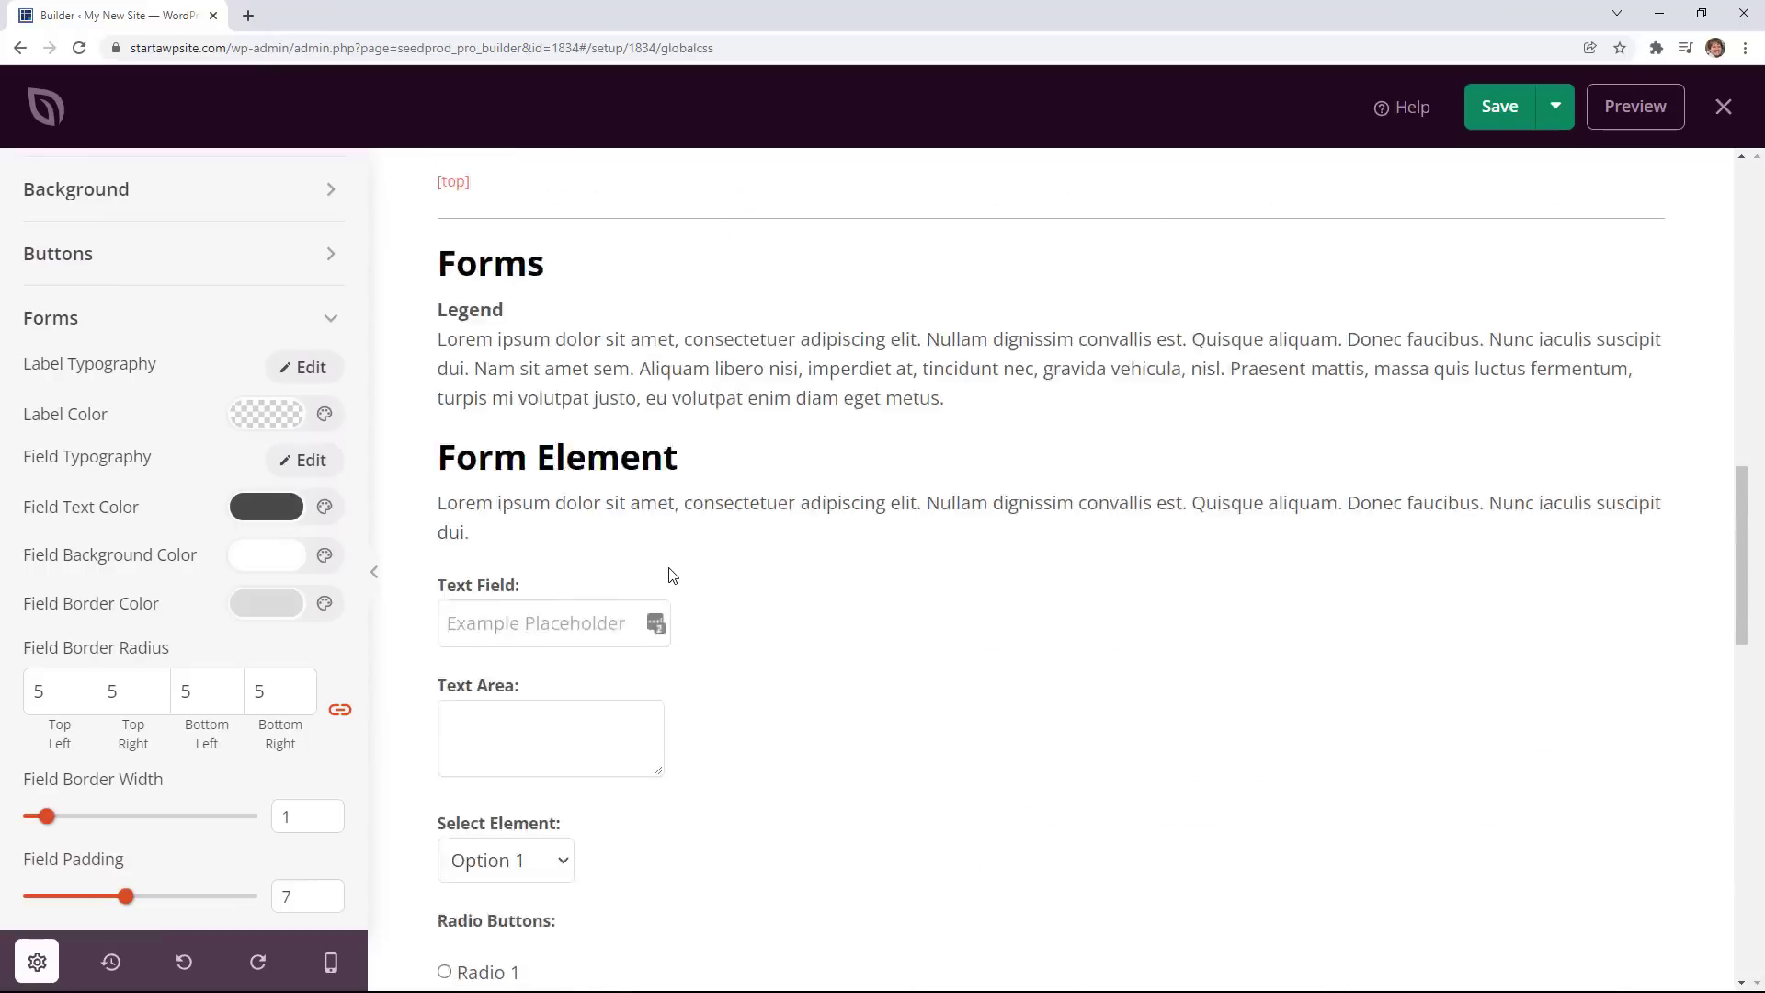
Review the remaining Global CSS settings and save the template.
{"action": "scroll", "scroll_direction": "up", "scroll_amount": 3}
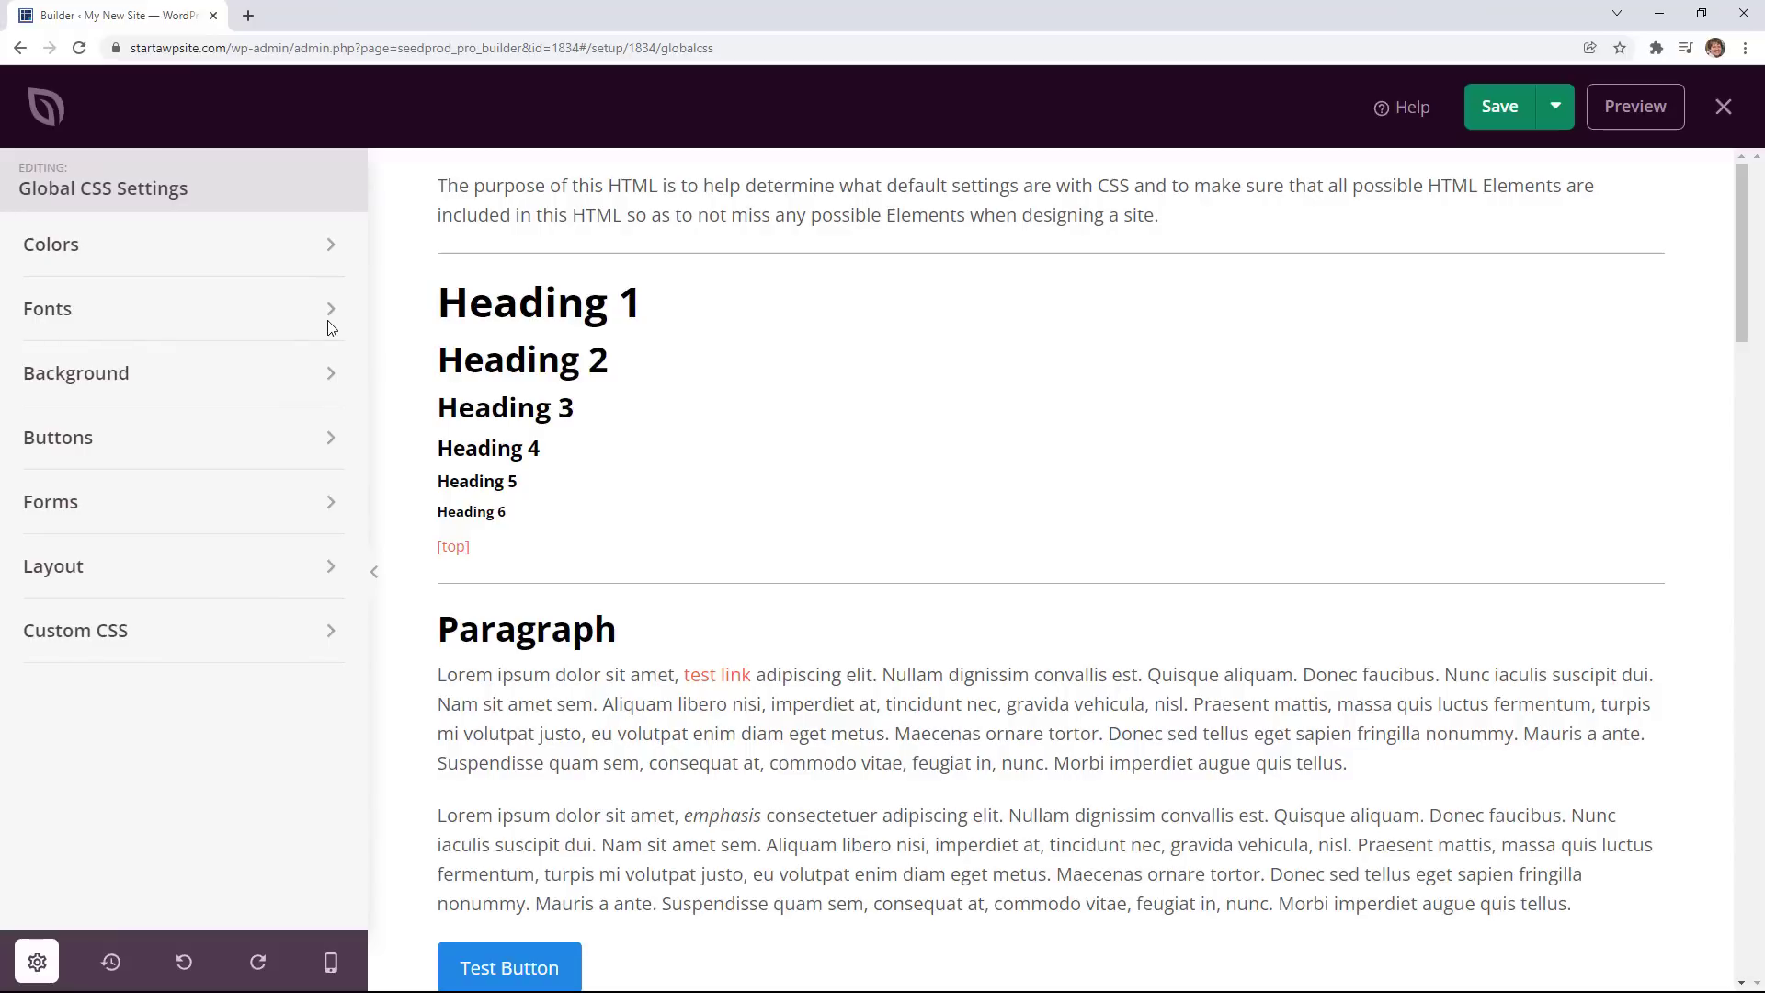
{"action": "mouse_move", "coordinate": [541, 506]}
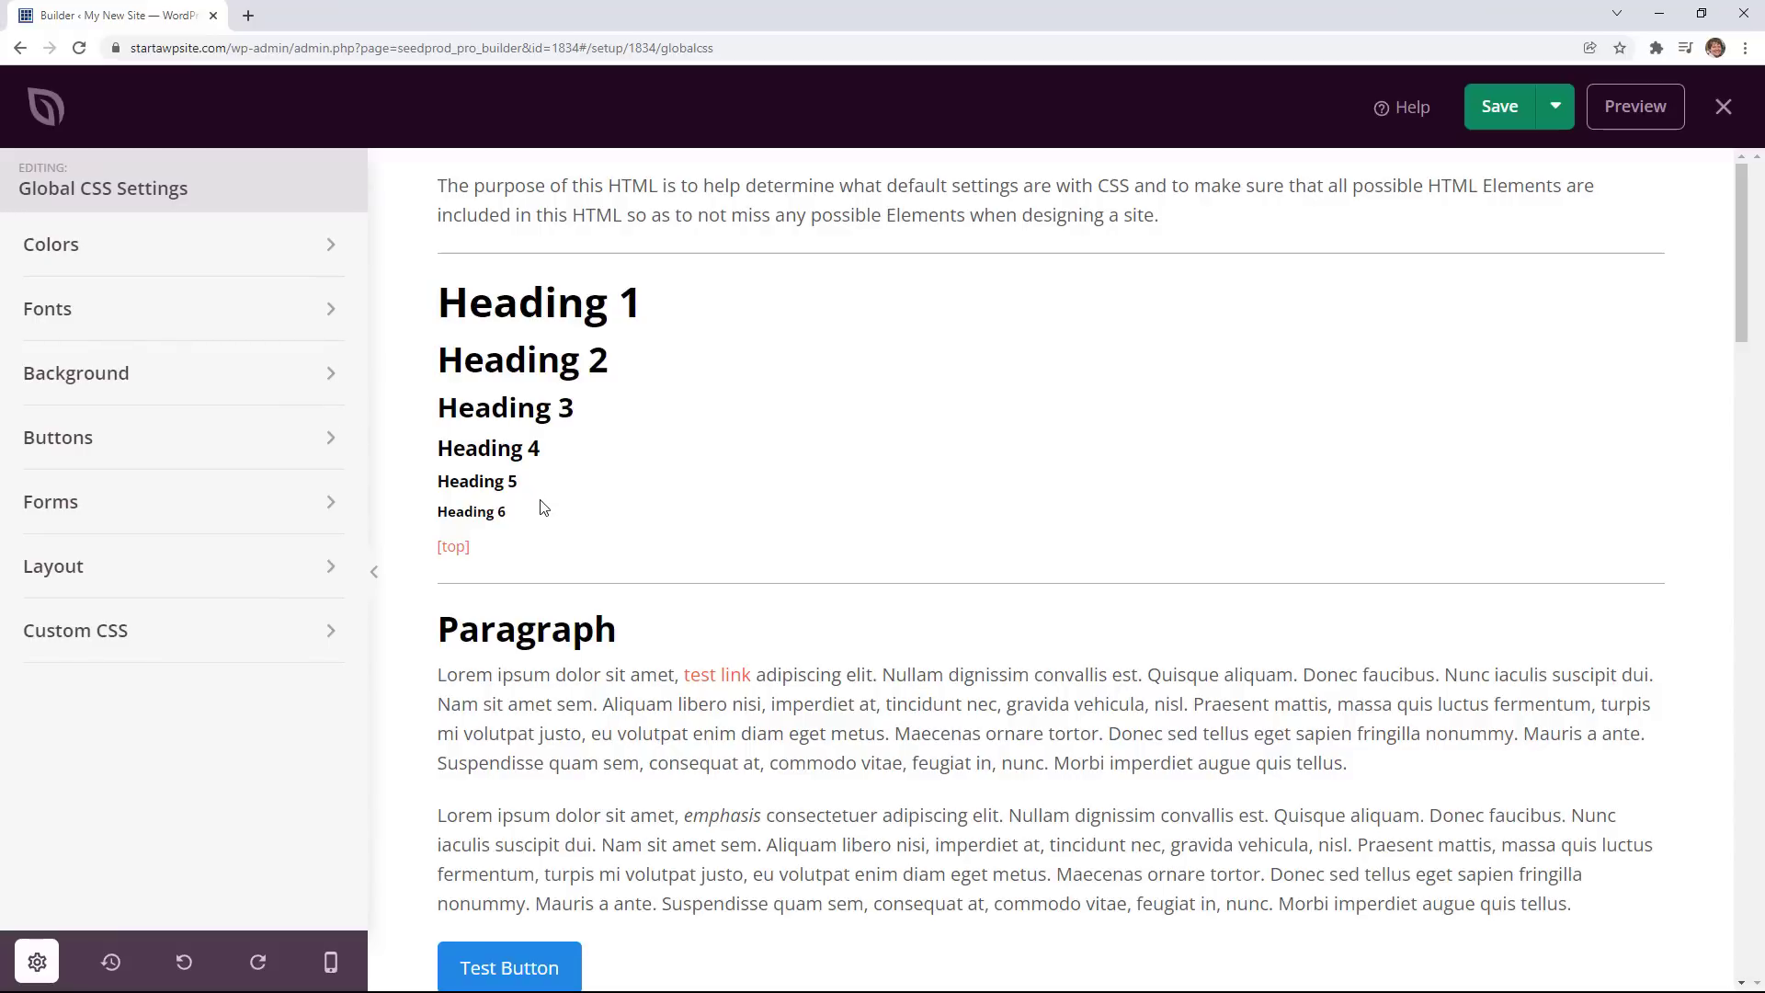
{"action": "scroll", "scroll_direction": "down", "scroll_amount": 3}
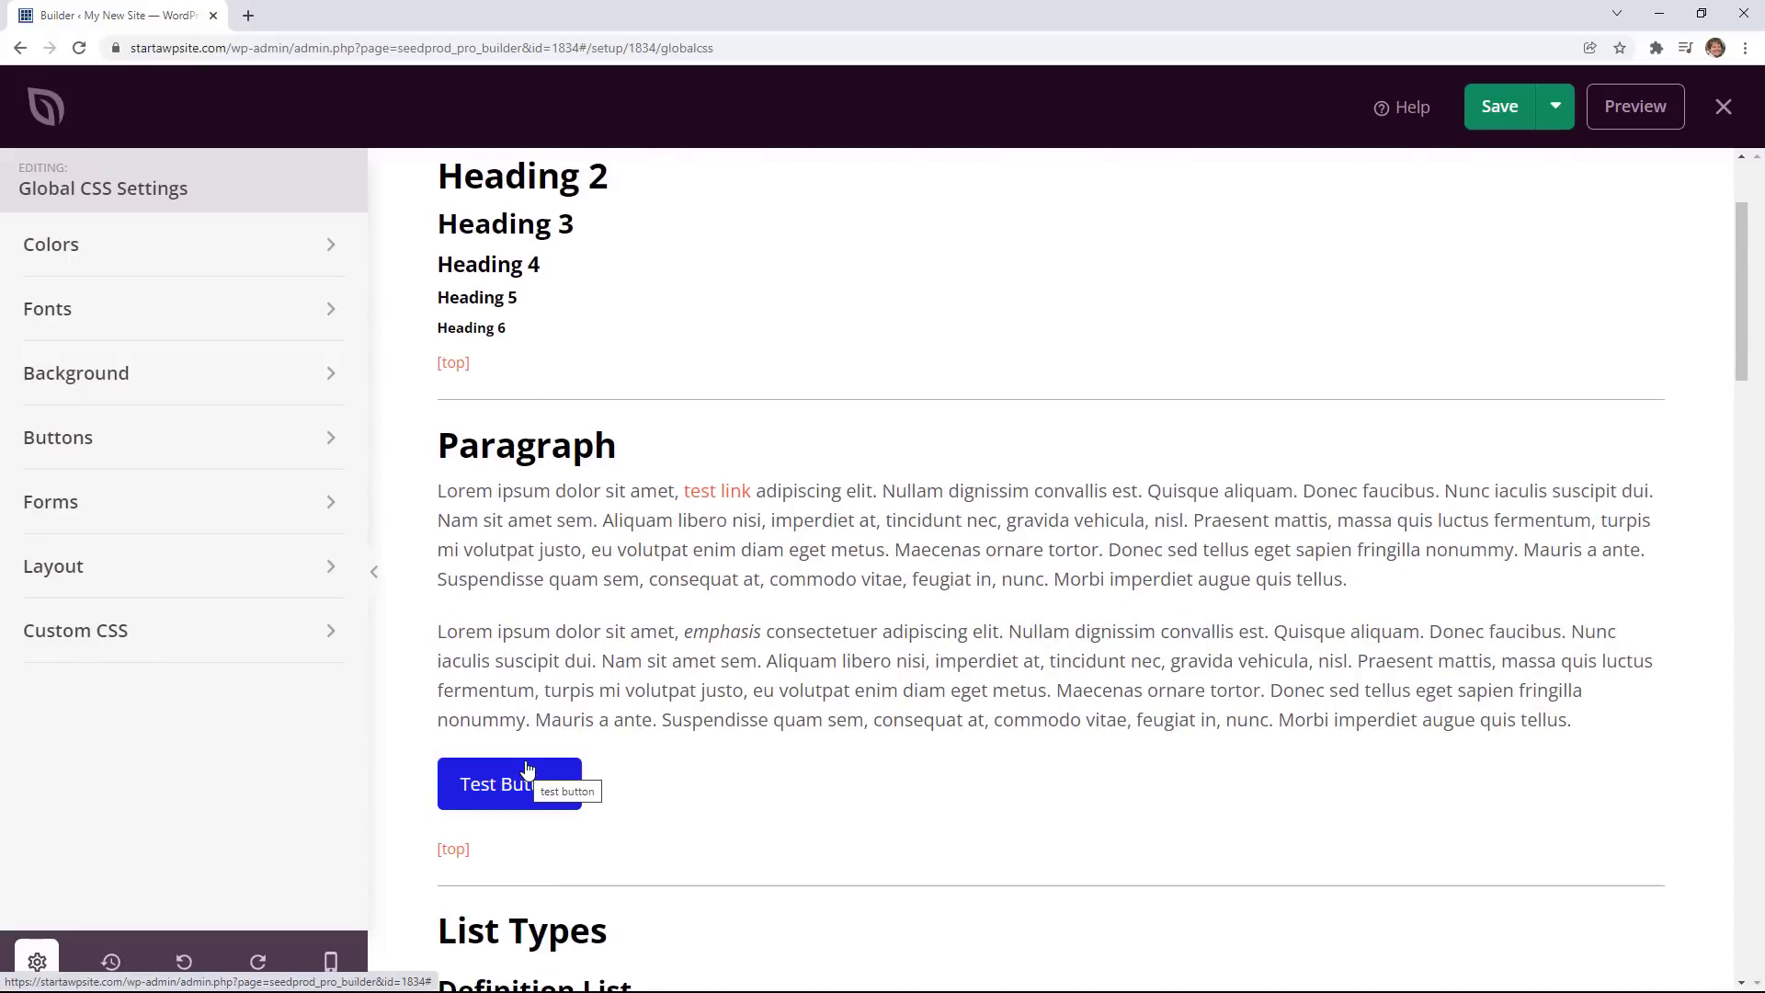
{"action": "mouse_move", "coordinate": [541, 774]}
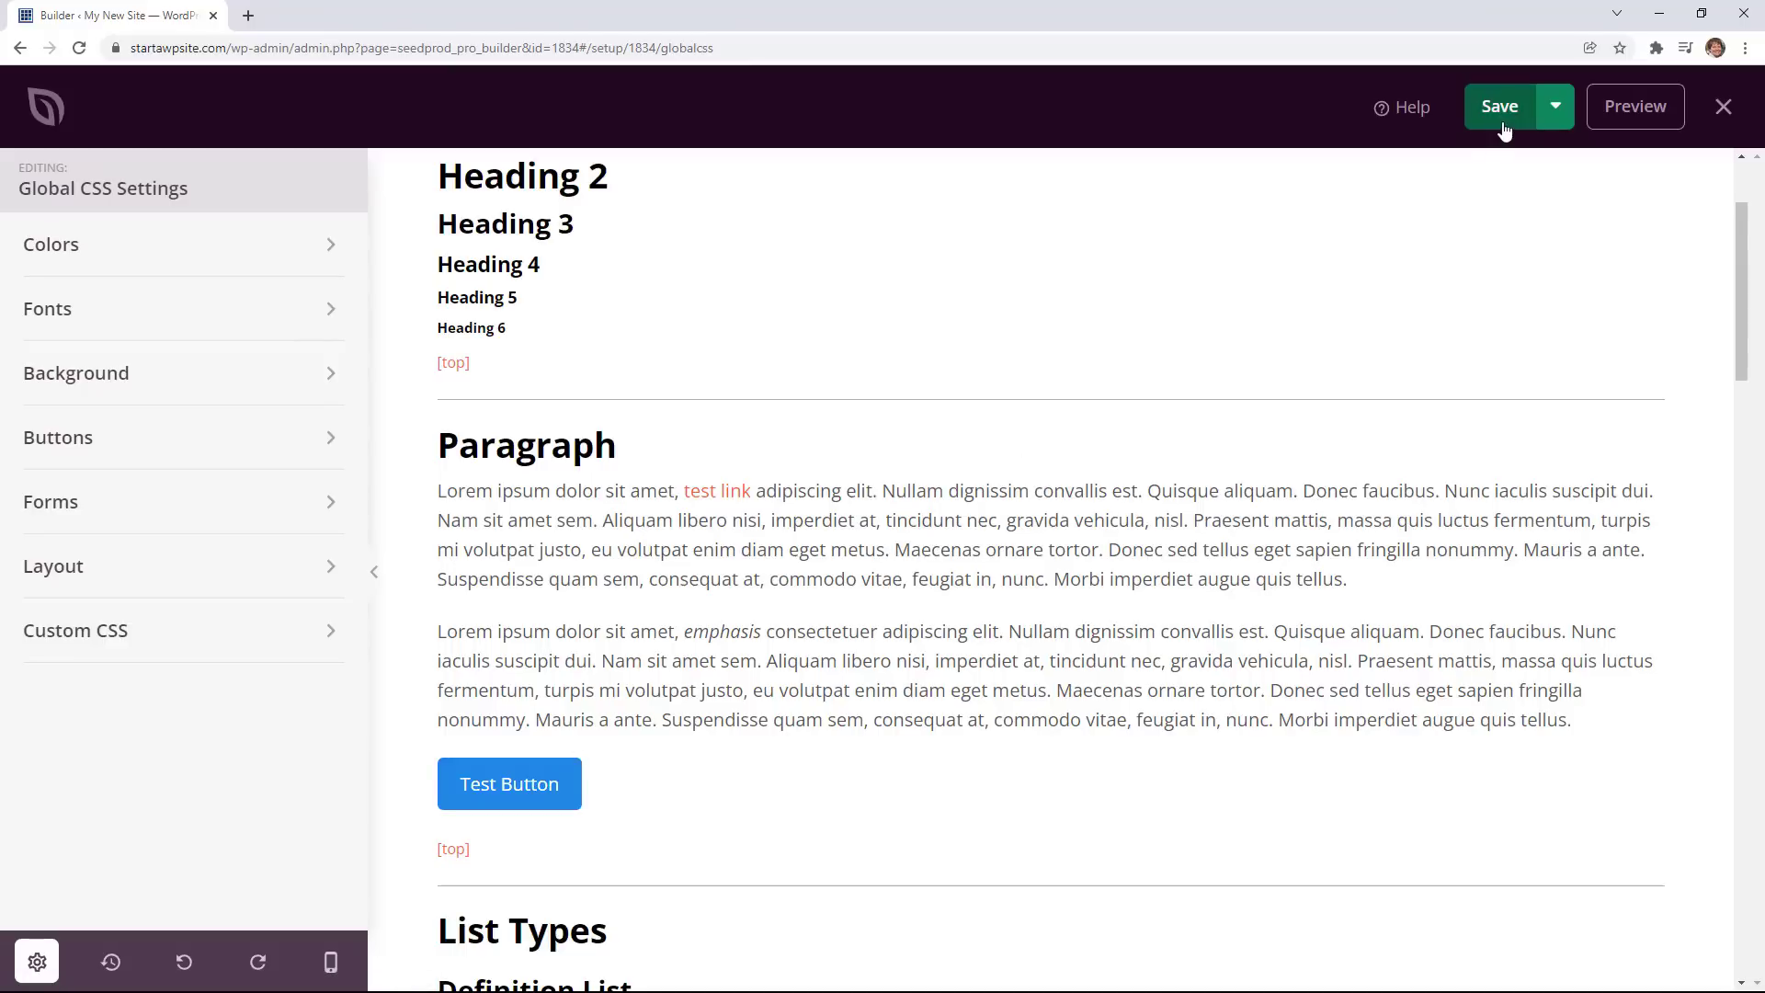
{"action": "left_click", "coordinate": [1498, 106]}
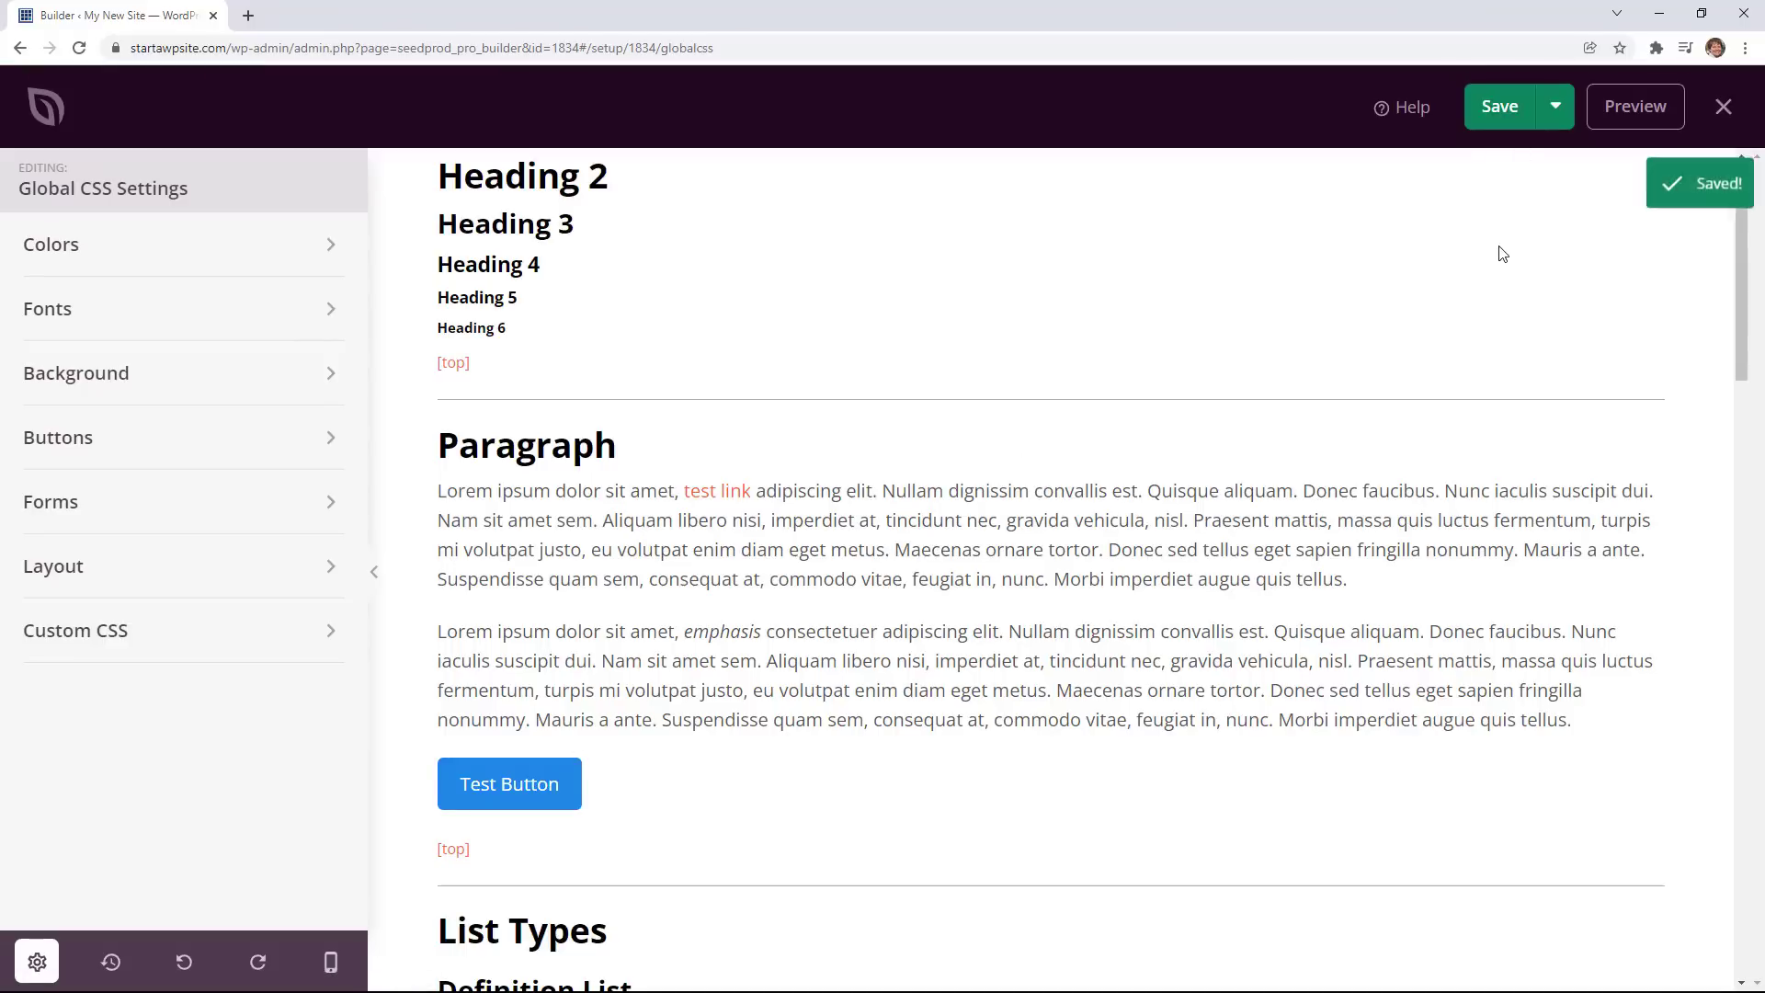
Close the builder and turn the Enable SeedProd Theme toggle to YES.
{"action": "left_click", "coordinate": [1721, 105]}
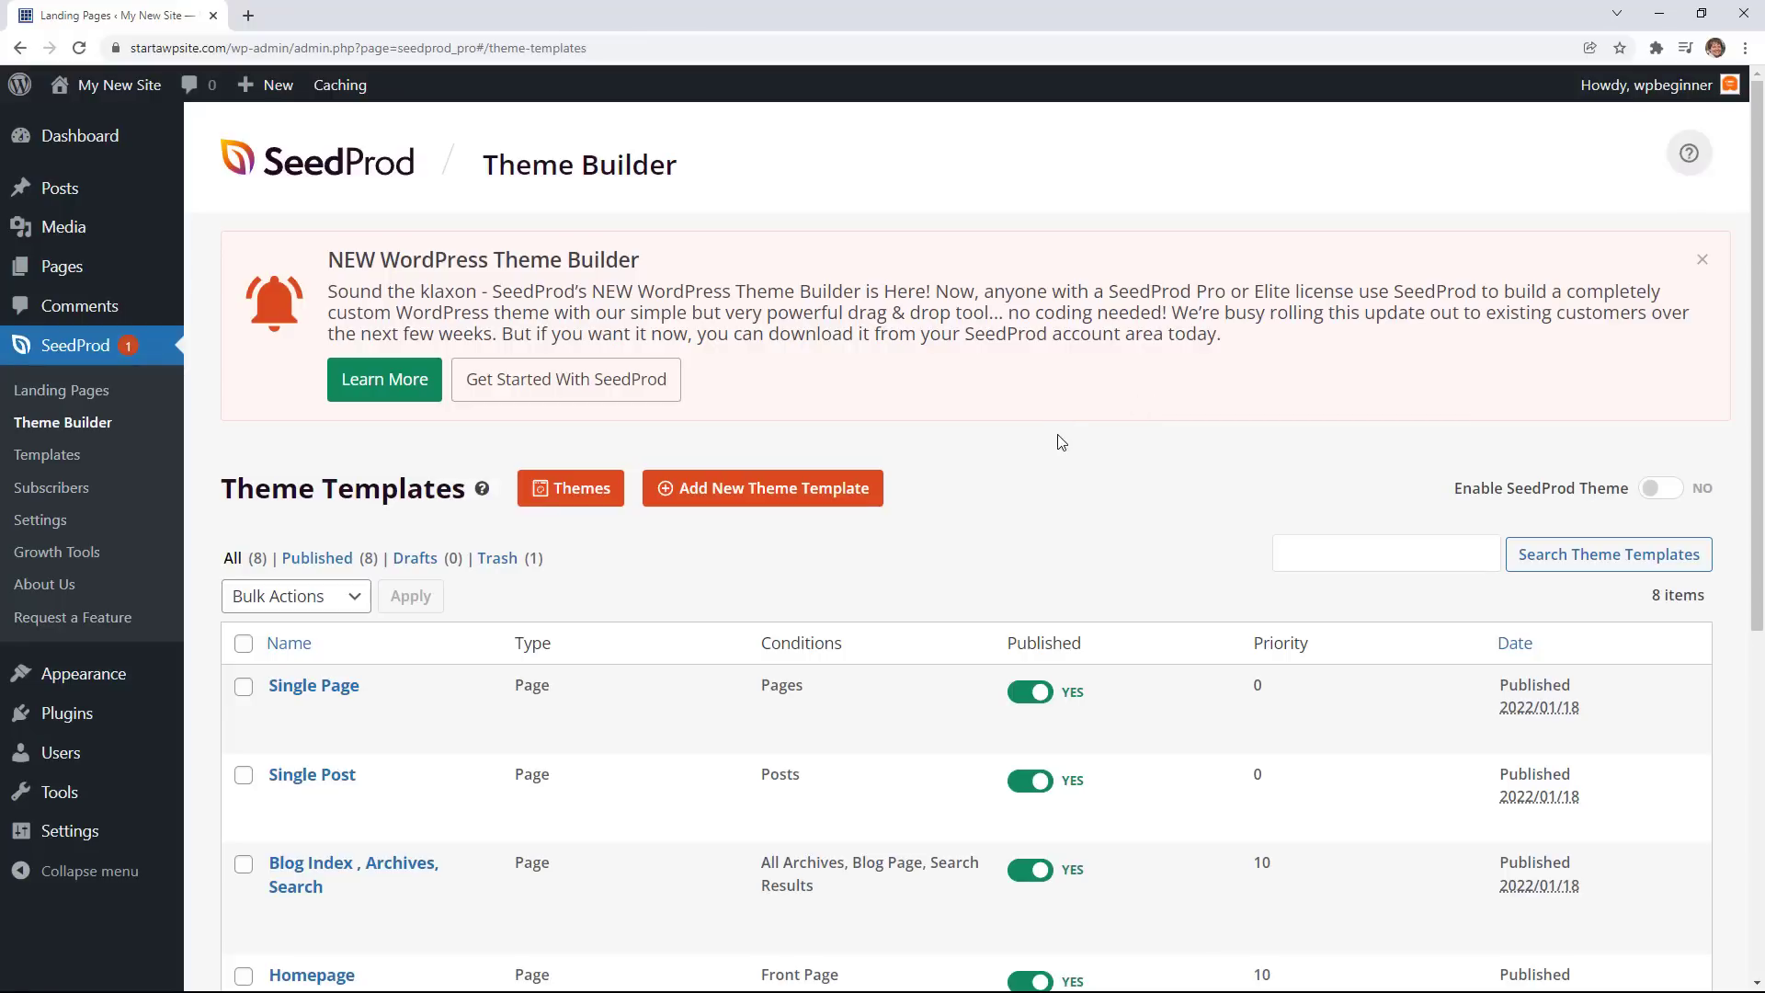
{"action": "mouse_move", "coordinate": [1515, 505]}
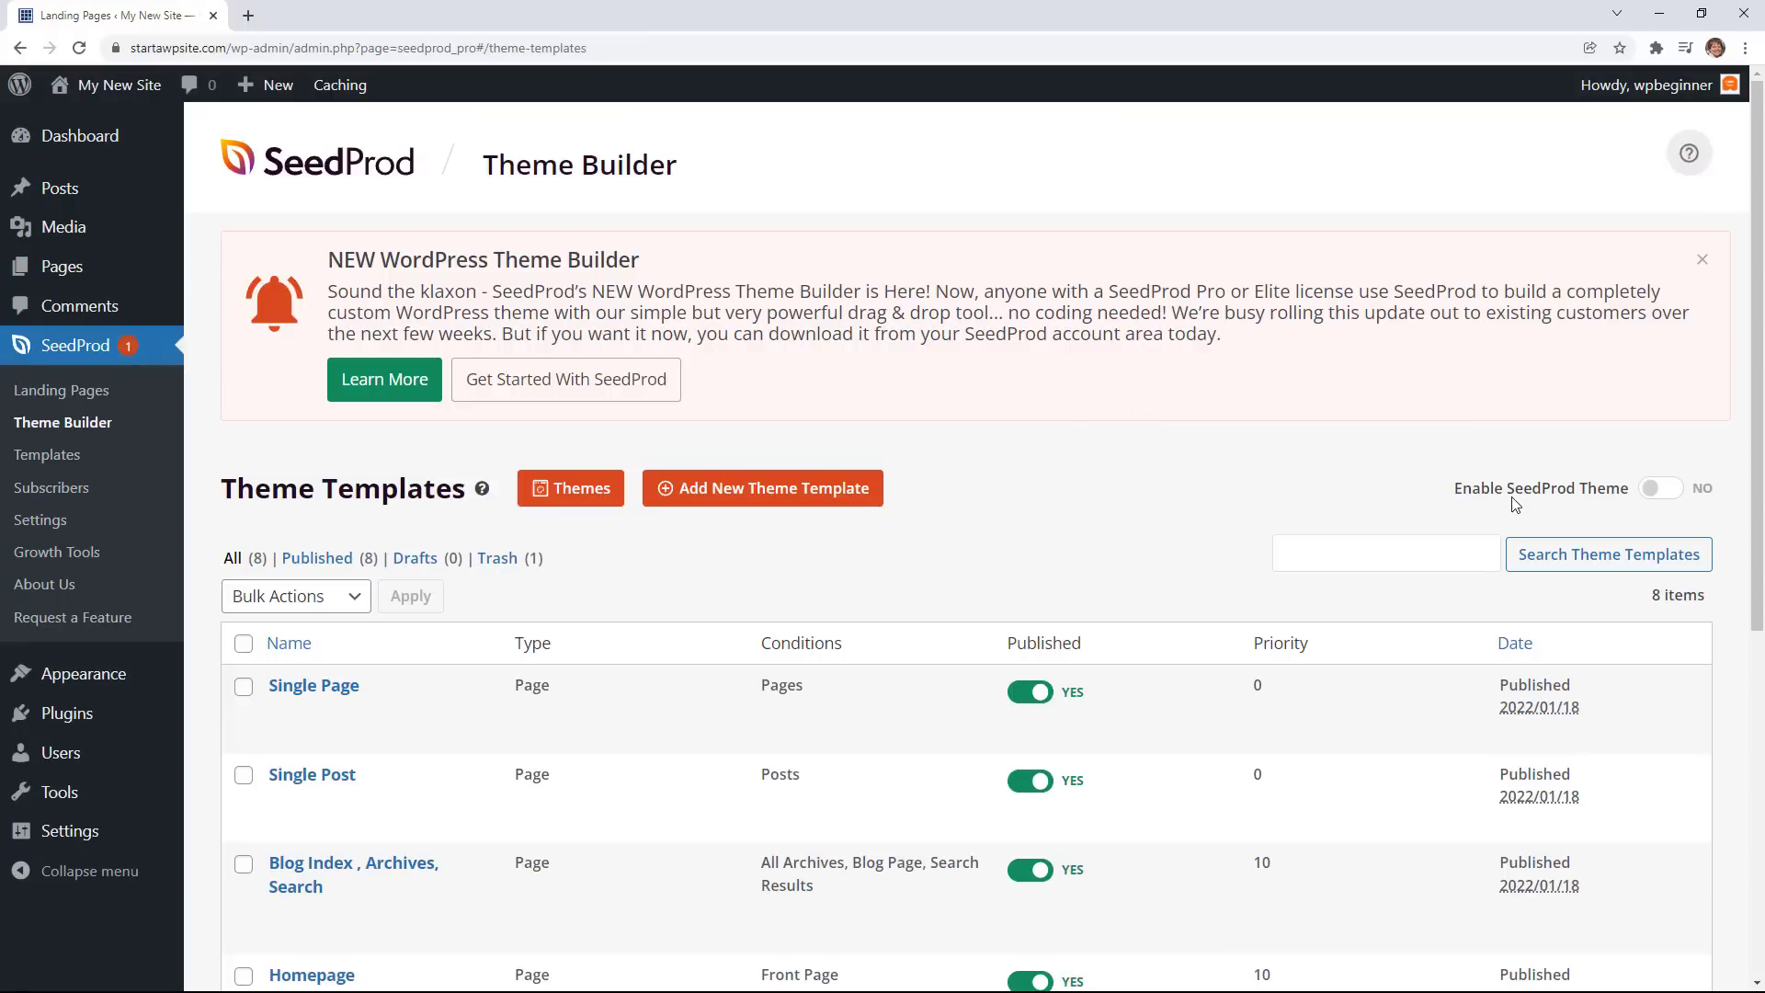
{"action": "mouse_move", "coordinate": [1112, 646]}
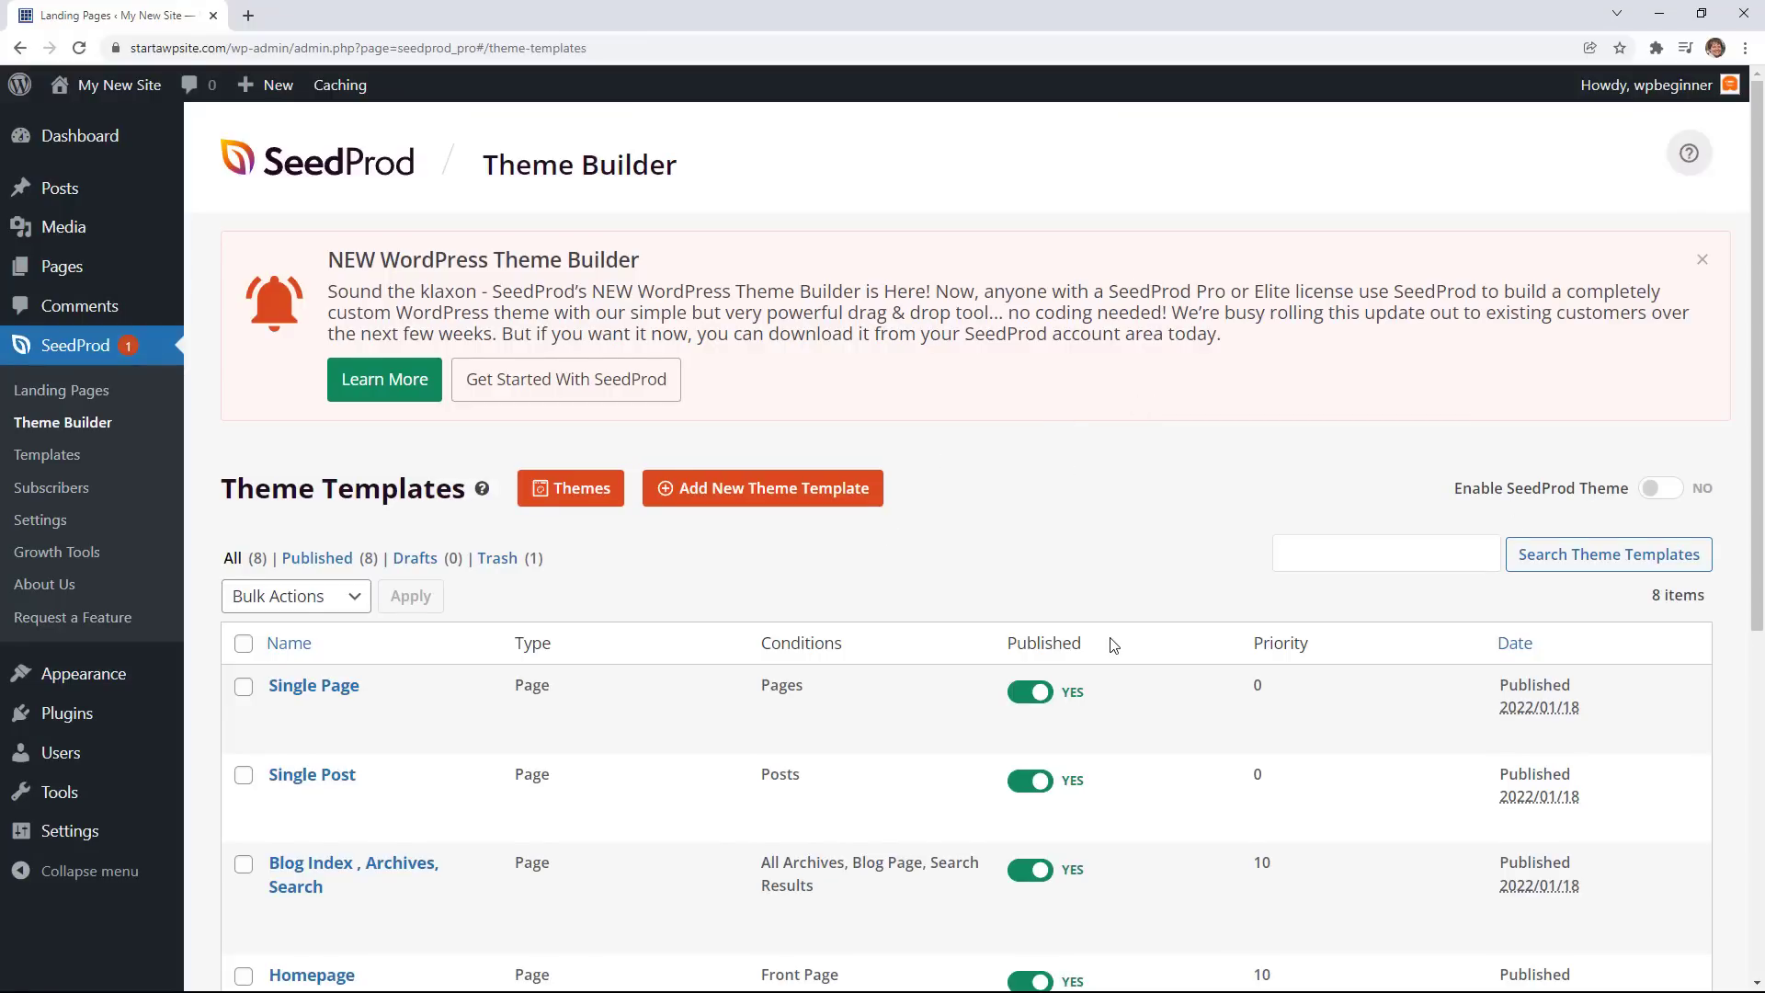
{"action": "scroll", "scroll_direction": "down", "scroll_amount": 3}
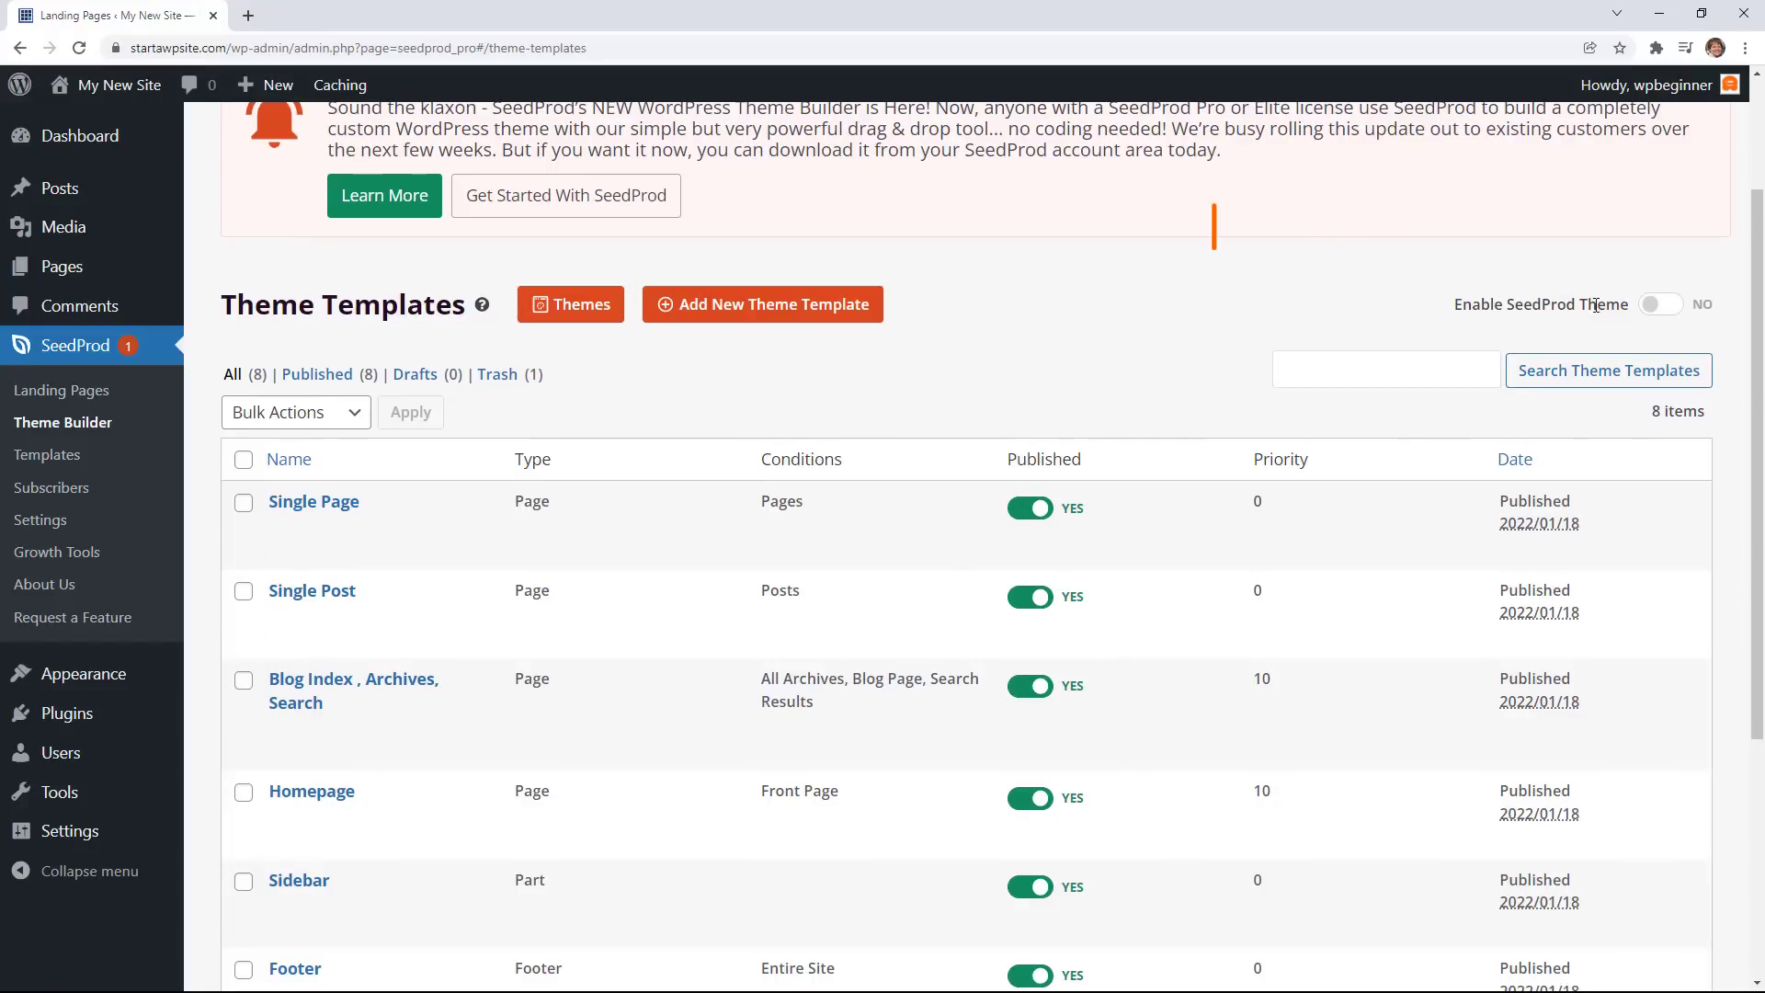
{"action": "left_click", "coordinate": [1659, 305]}
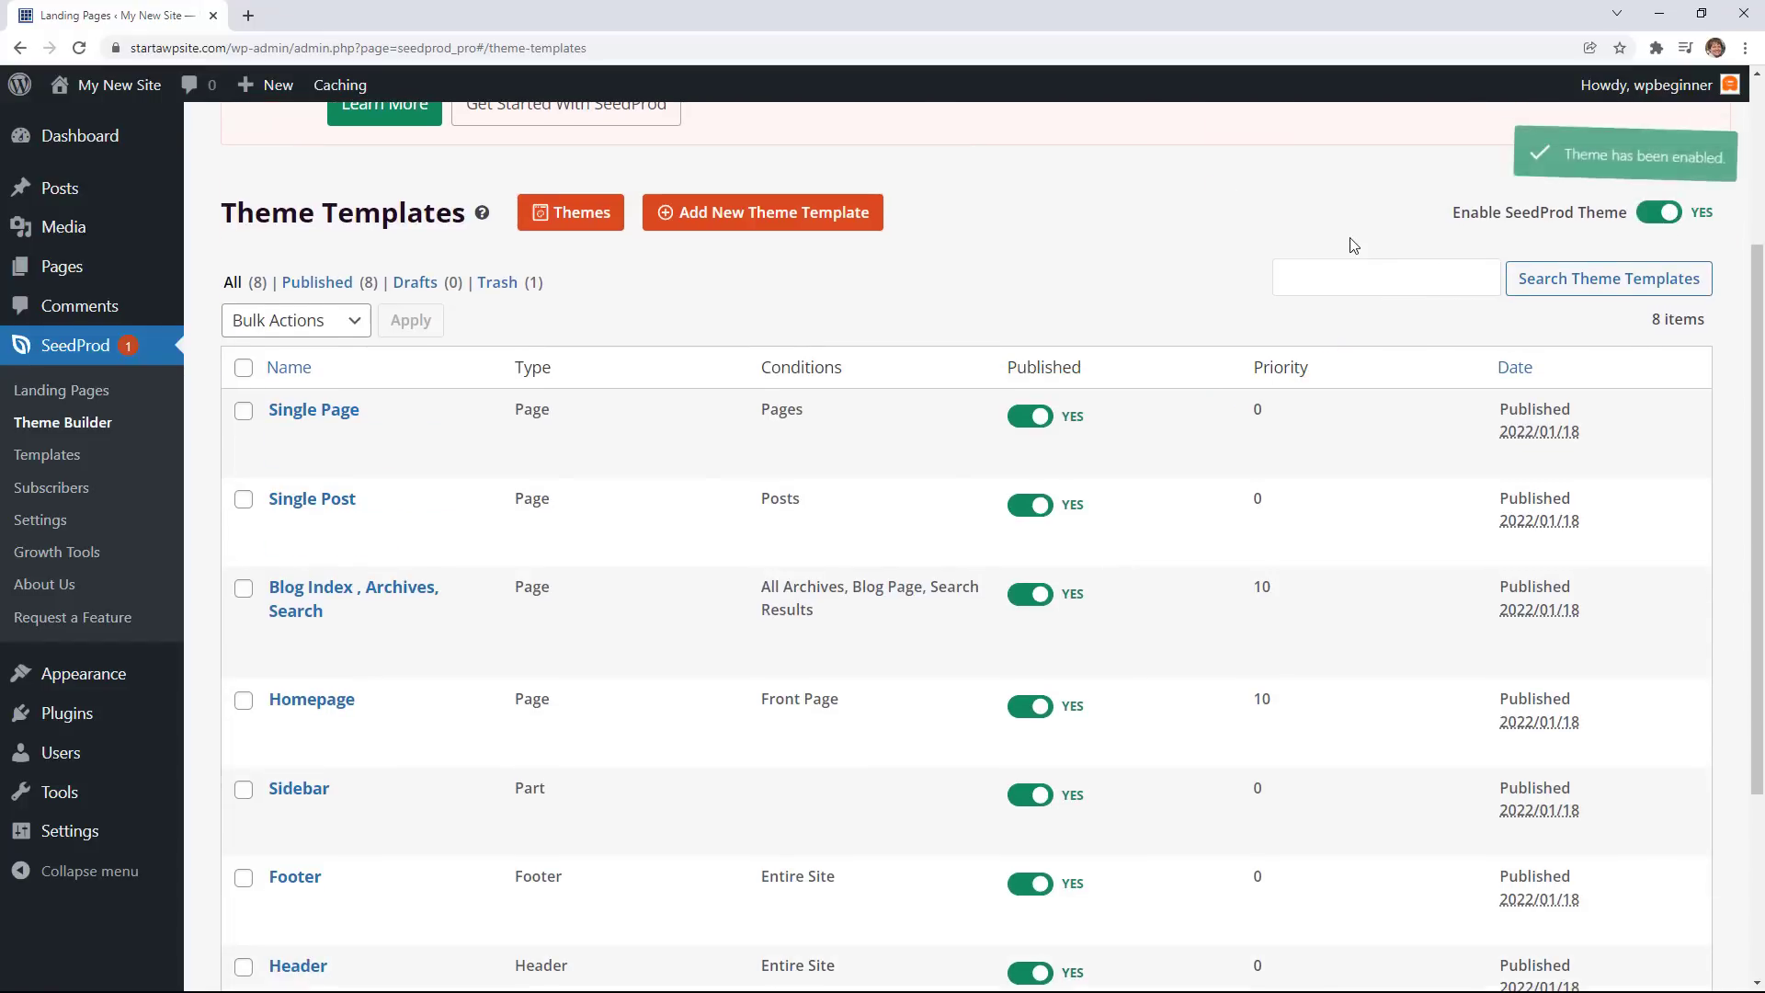
{"action": "mouse_move", "coordinate": [642, 245]}
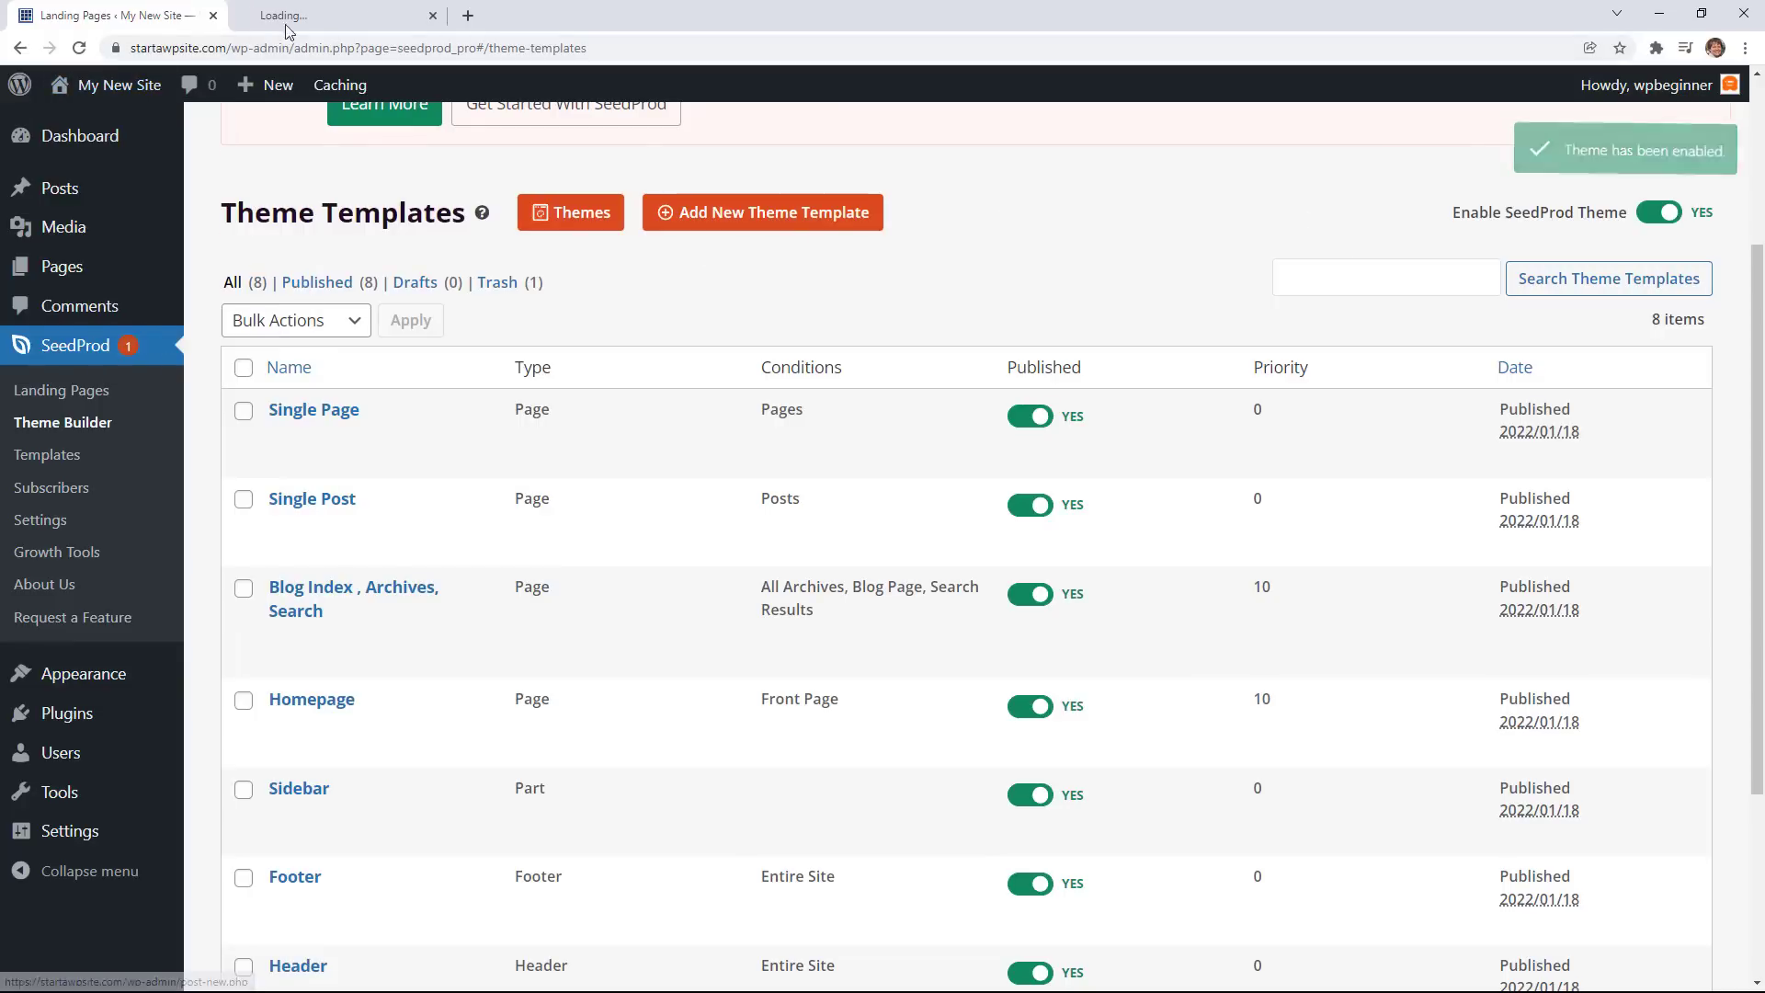
Preview the live site in a new tab and browse the aciform category archive.
{"action": "left_click", "coordinate": [337, 14]}
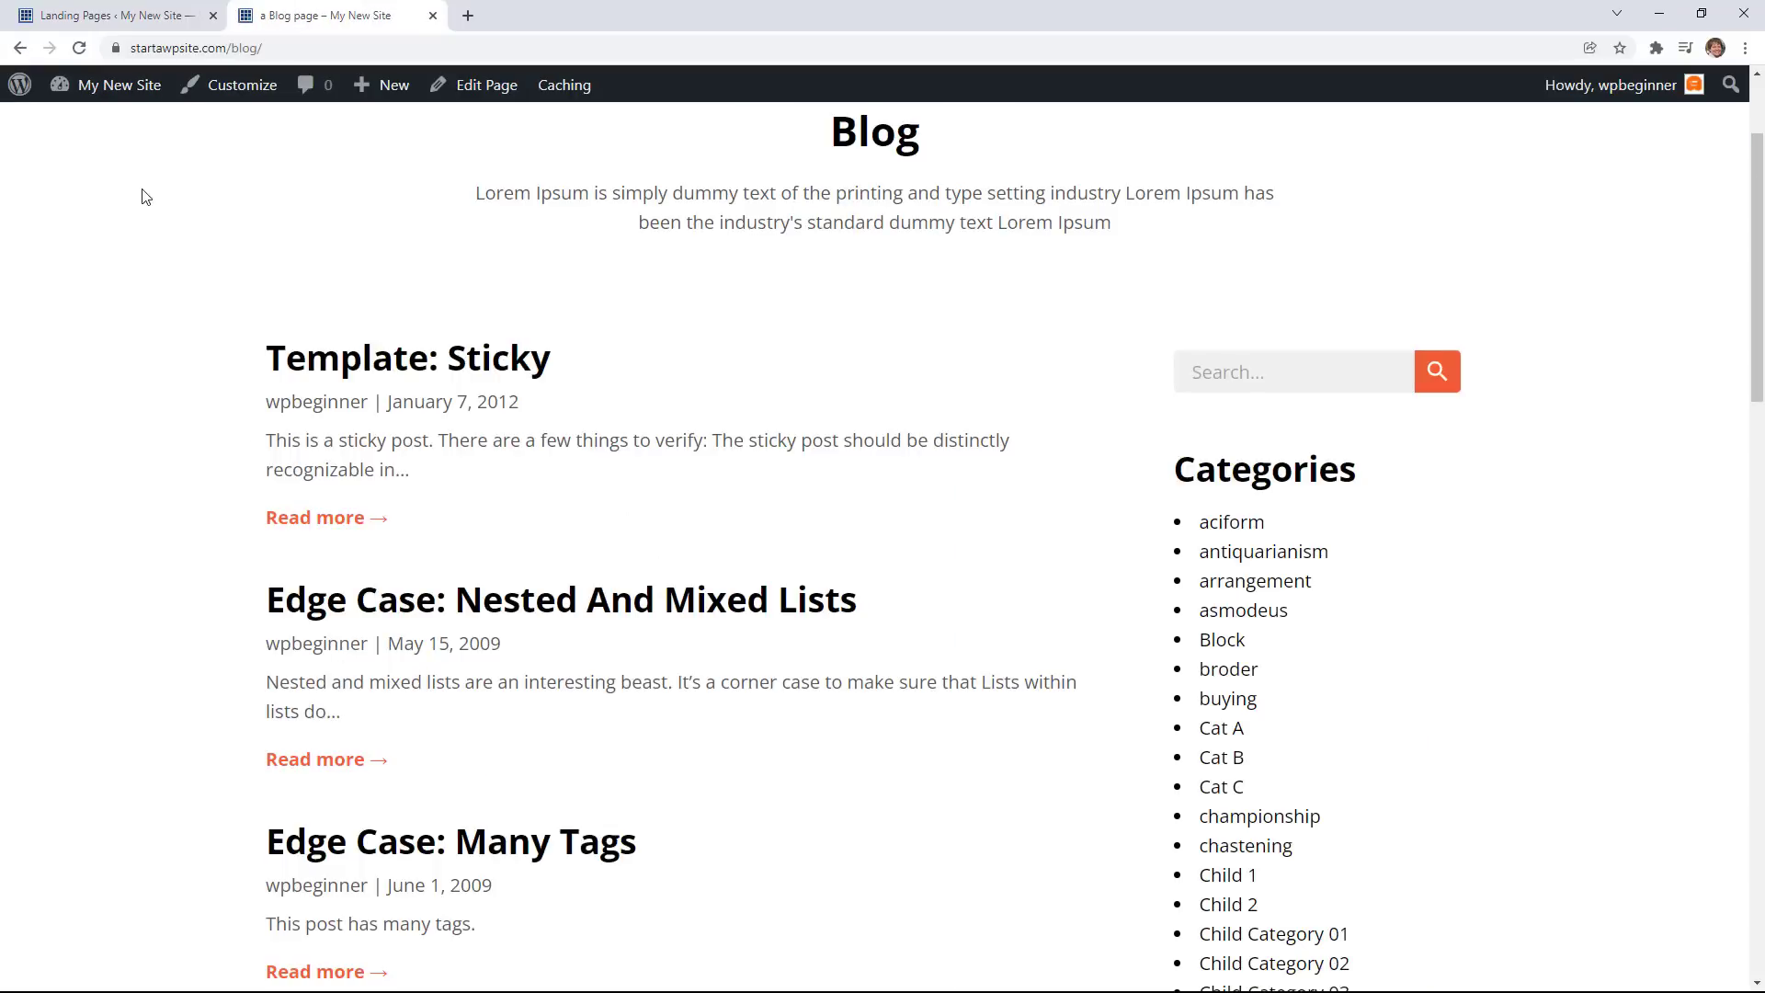
{"action": "mouse_move", "coordinate": [190, 274]}
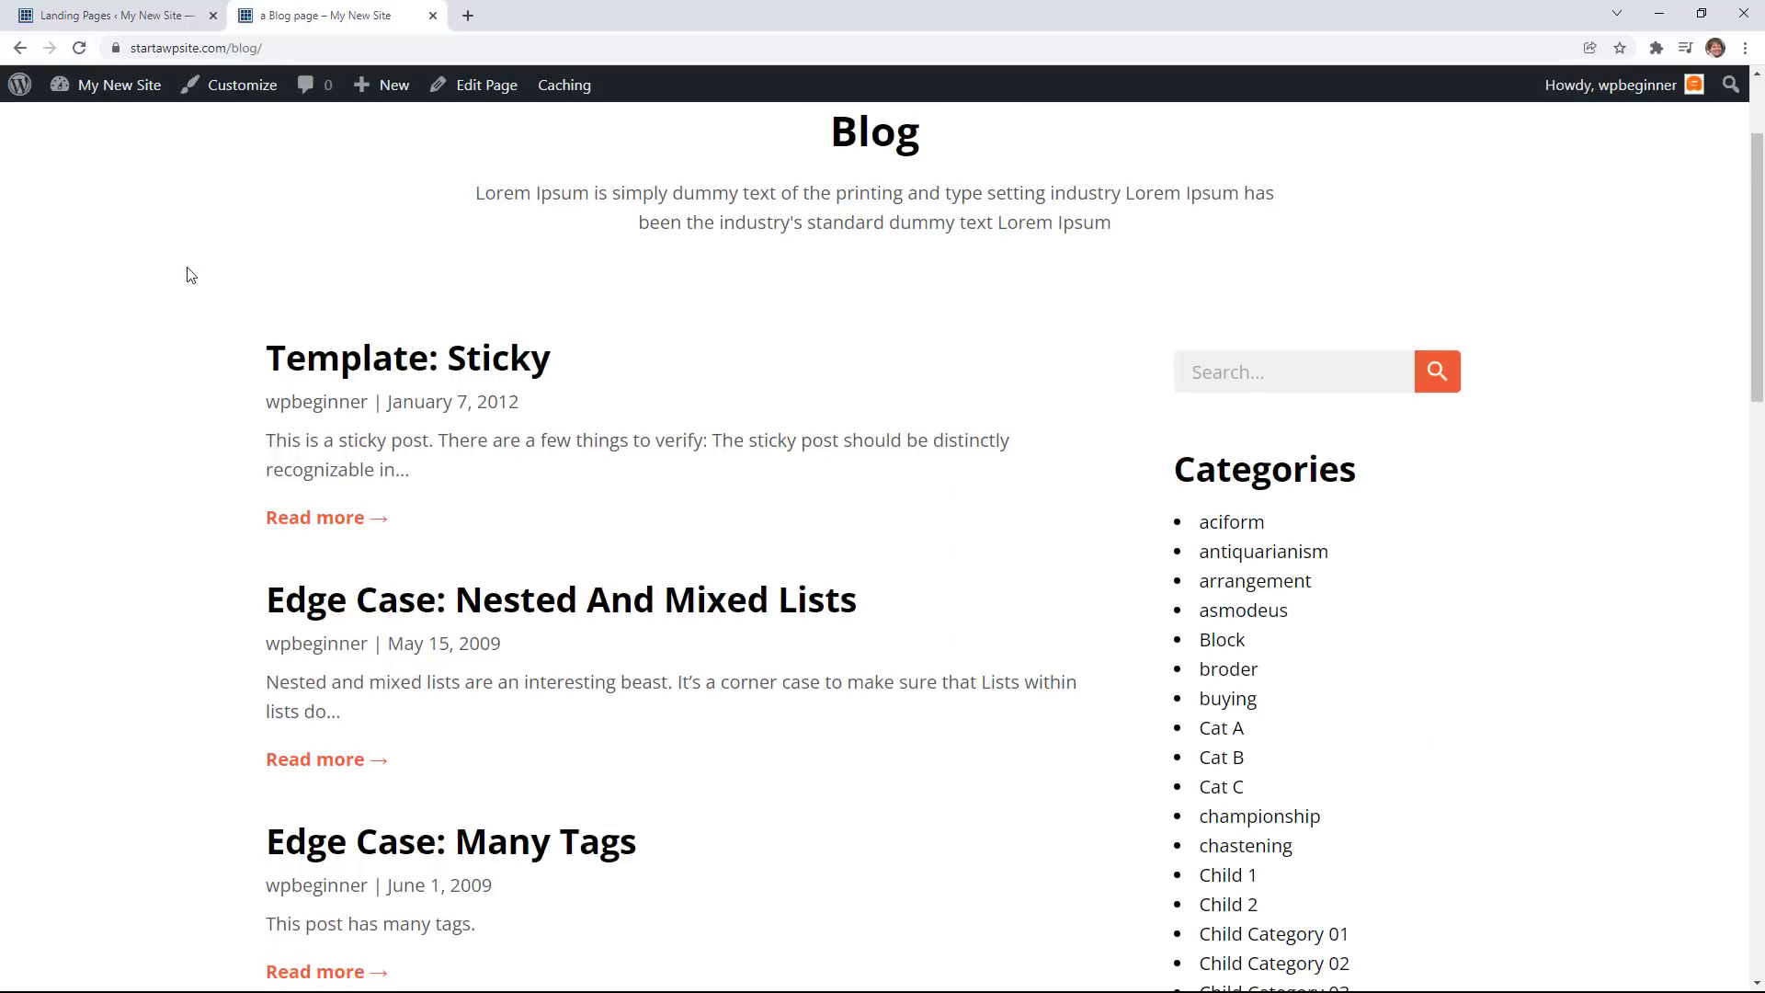
{"action": "mouse_move", "coordinate": [175, 279]}
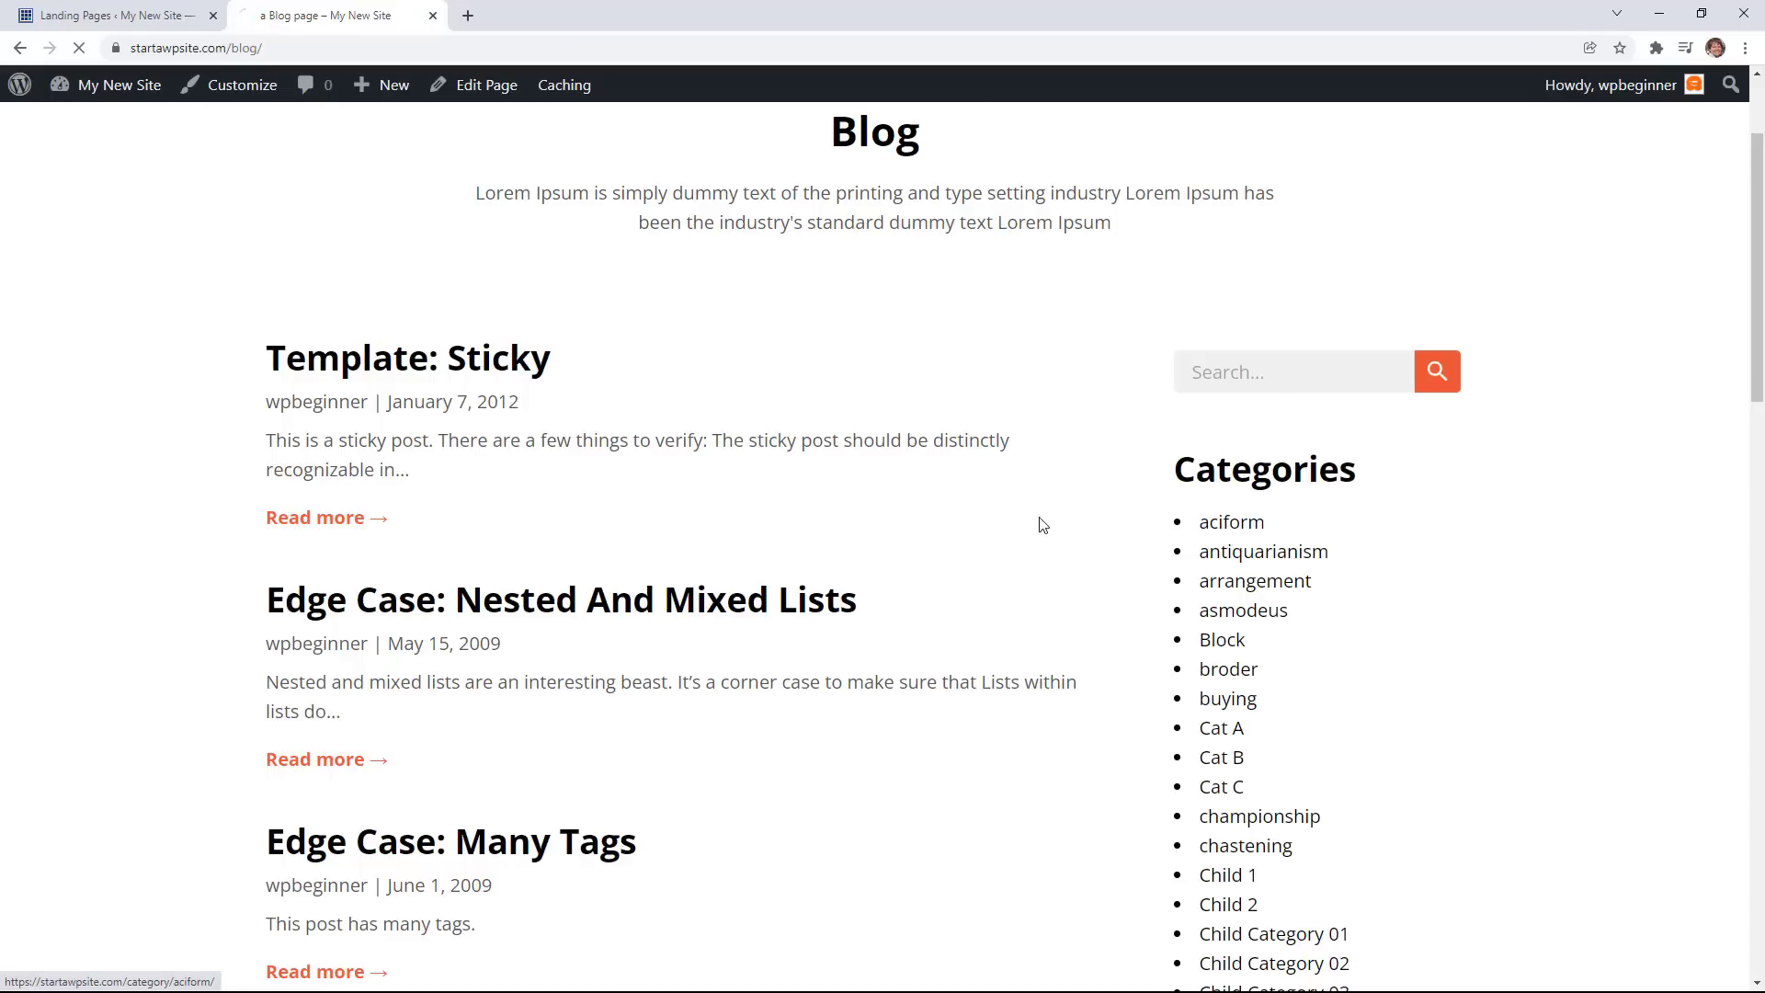
{"action": "left_click", "coordinate": [1230, 521]}
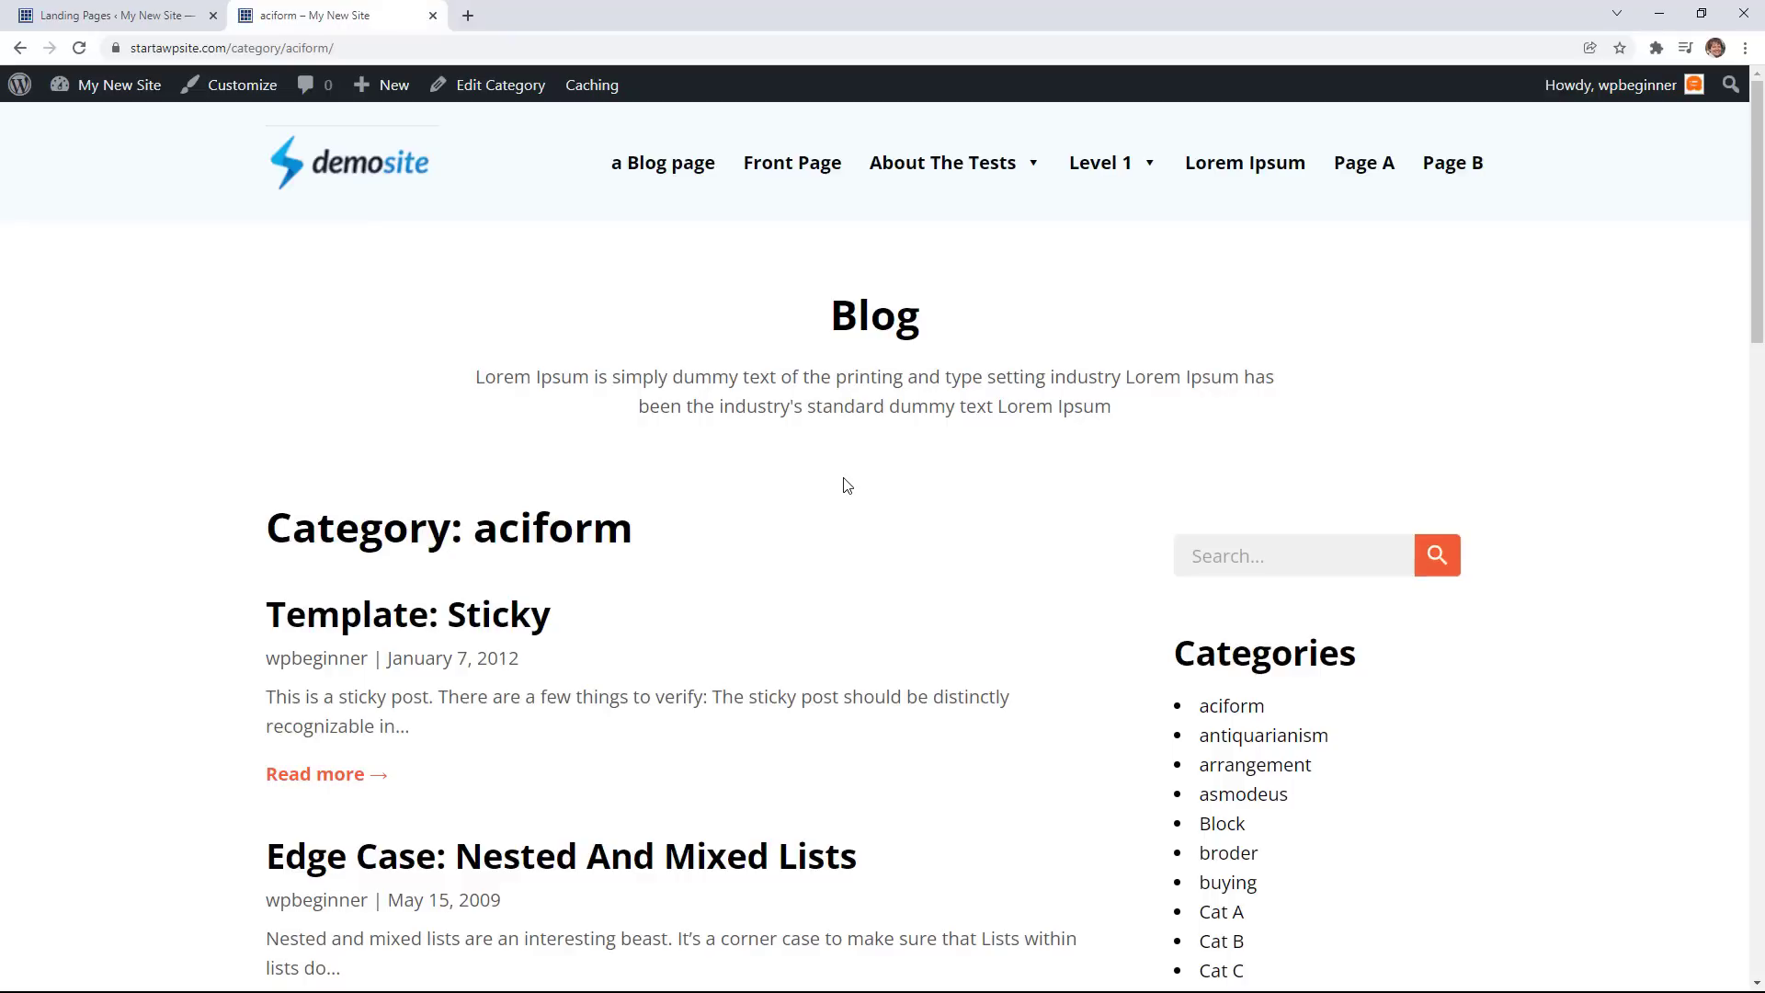
{"action": "scroll", "scroll_direction": "down", "scroll_amount": 3}
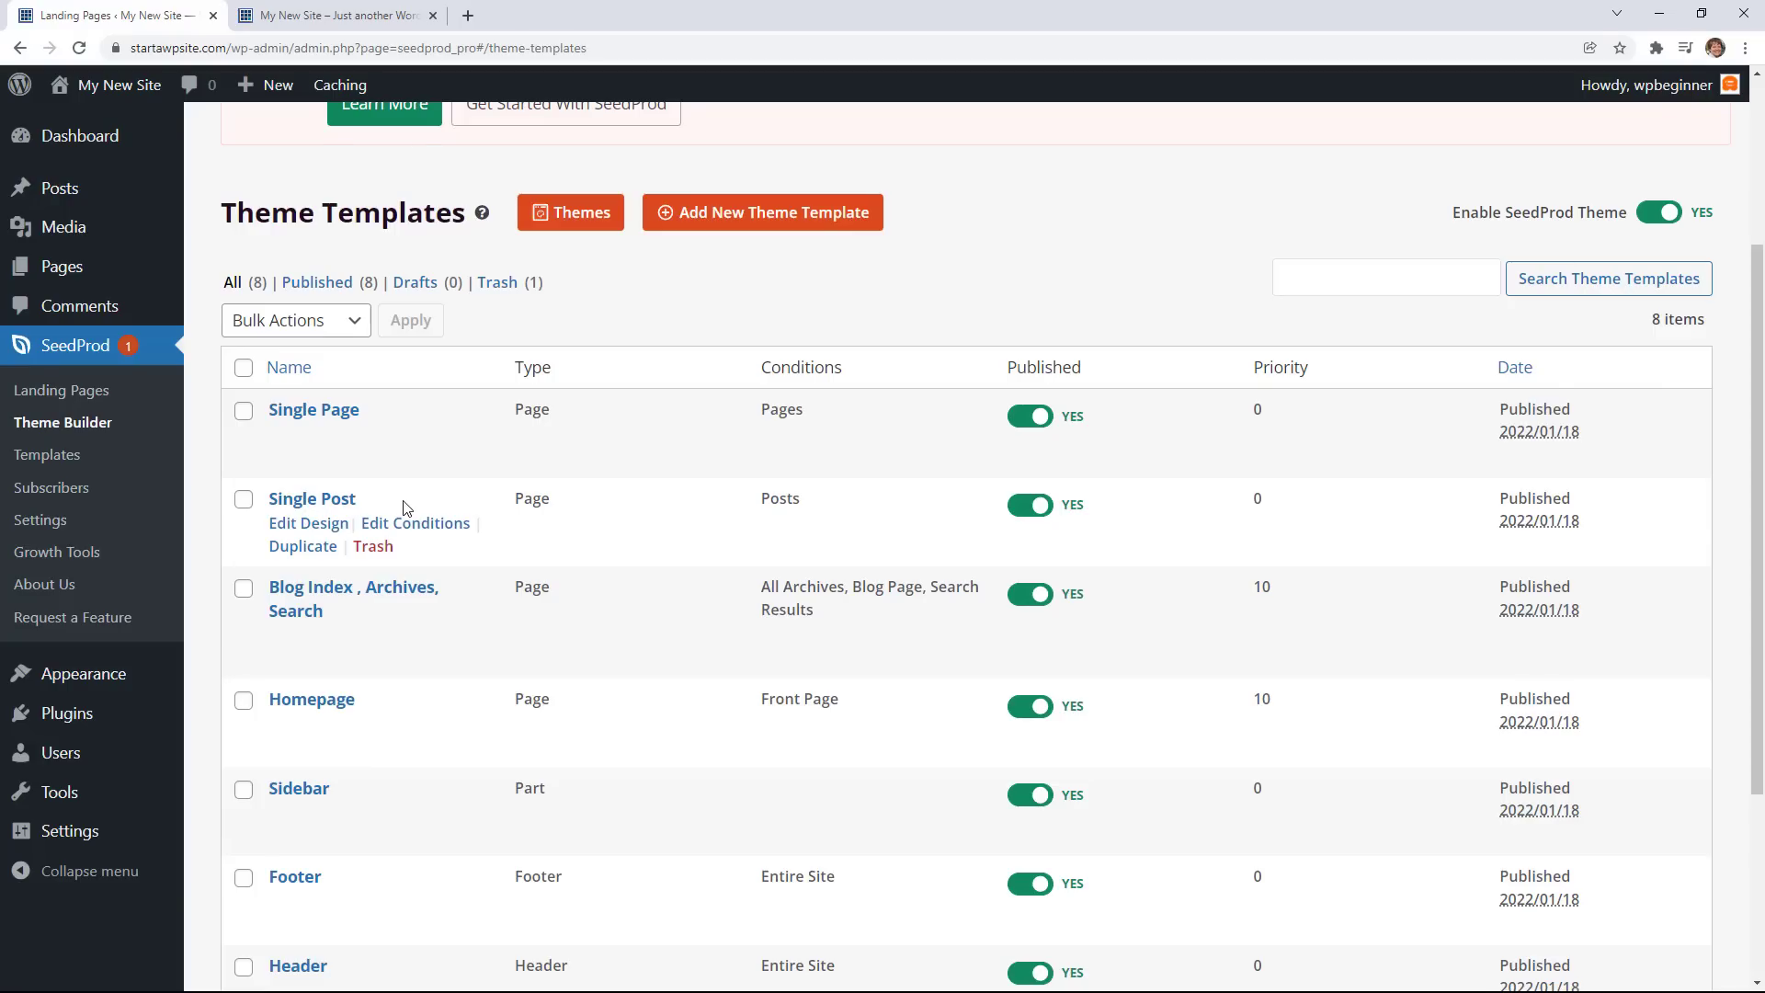
{"action": "left_click", "coordinate": [762, 211]}
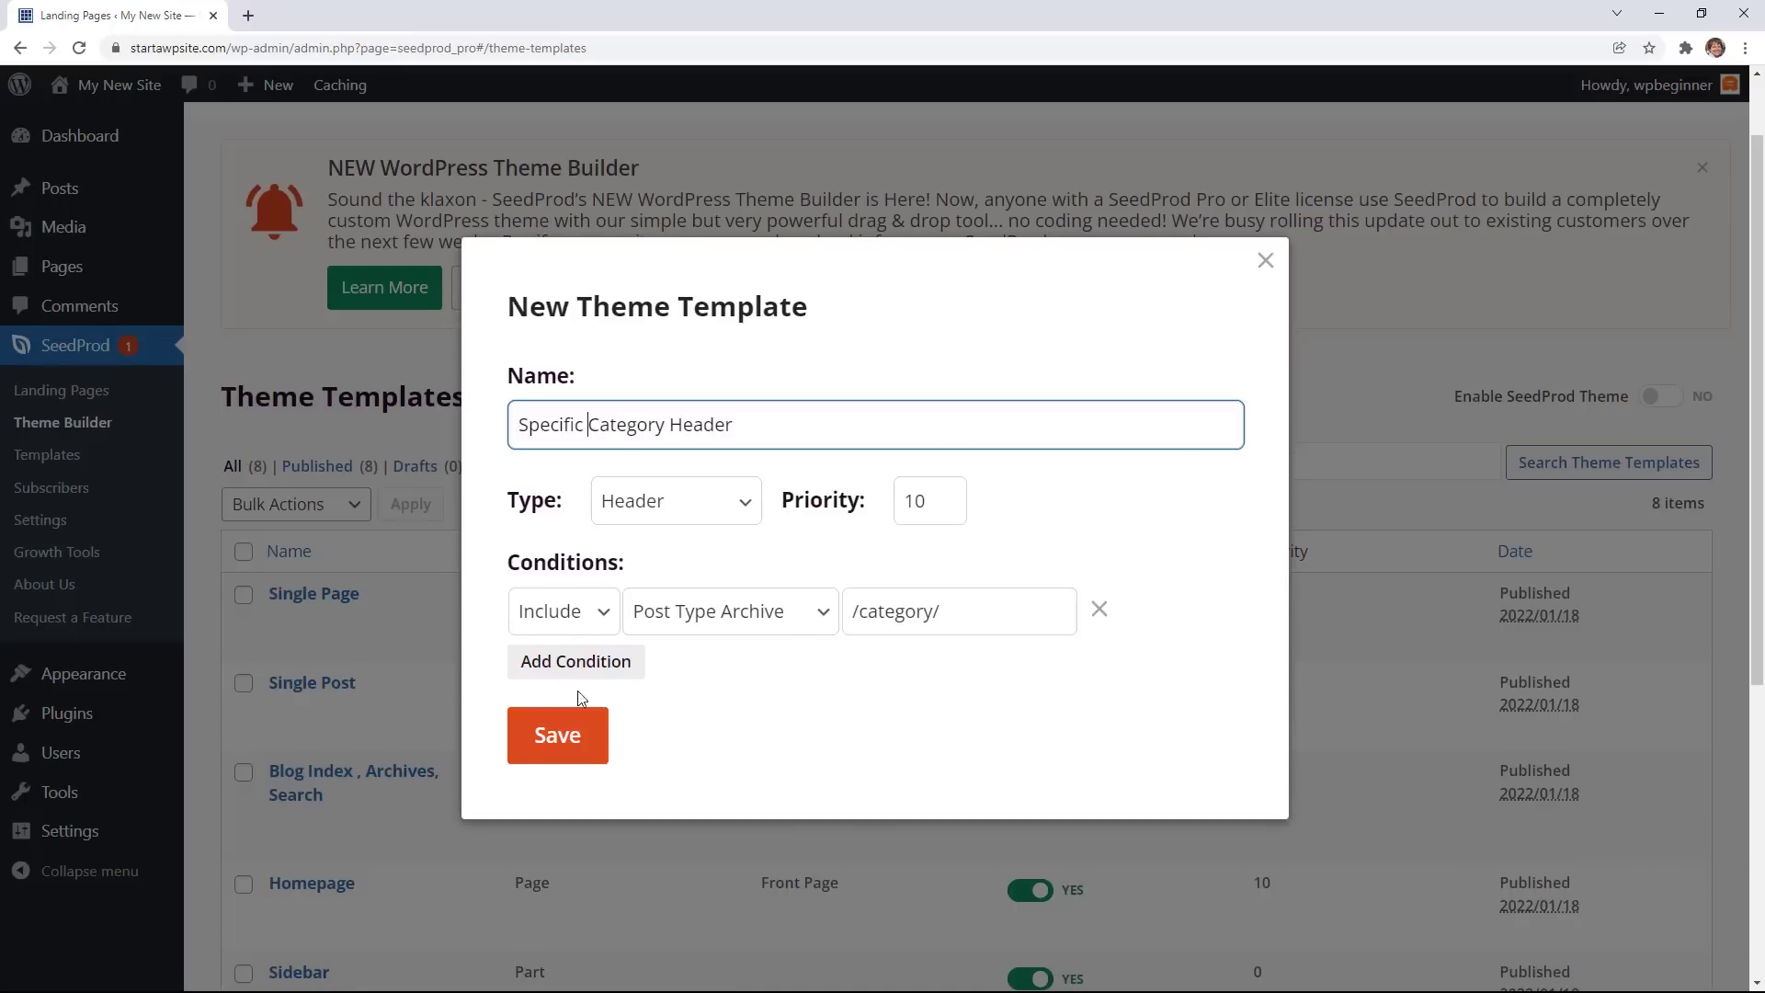
{"action": "left_click", "coordinate": [556, 735]}
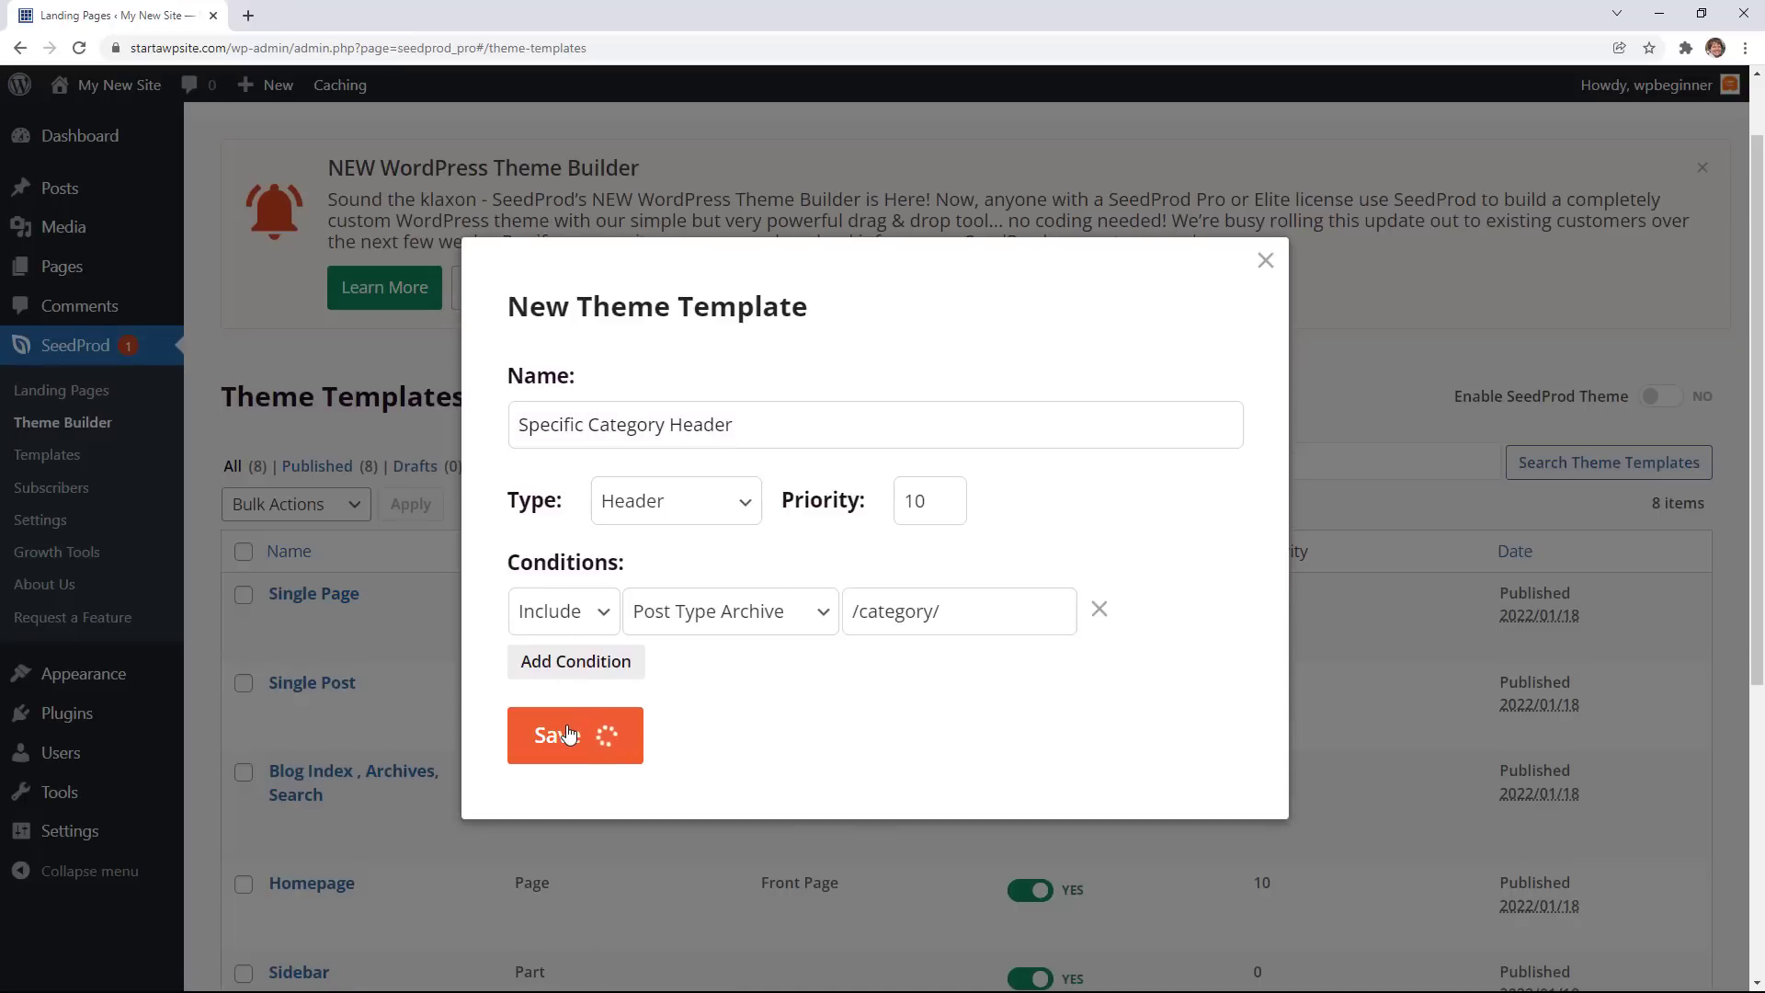
{"action": "left_click", "coordinate": [574, 736]}
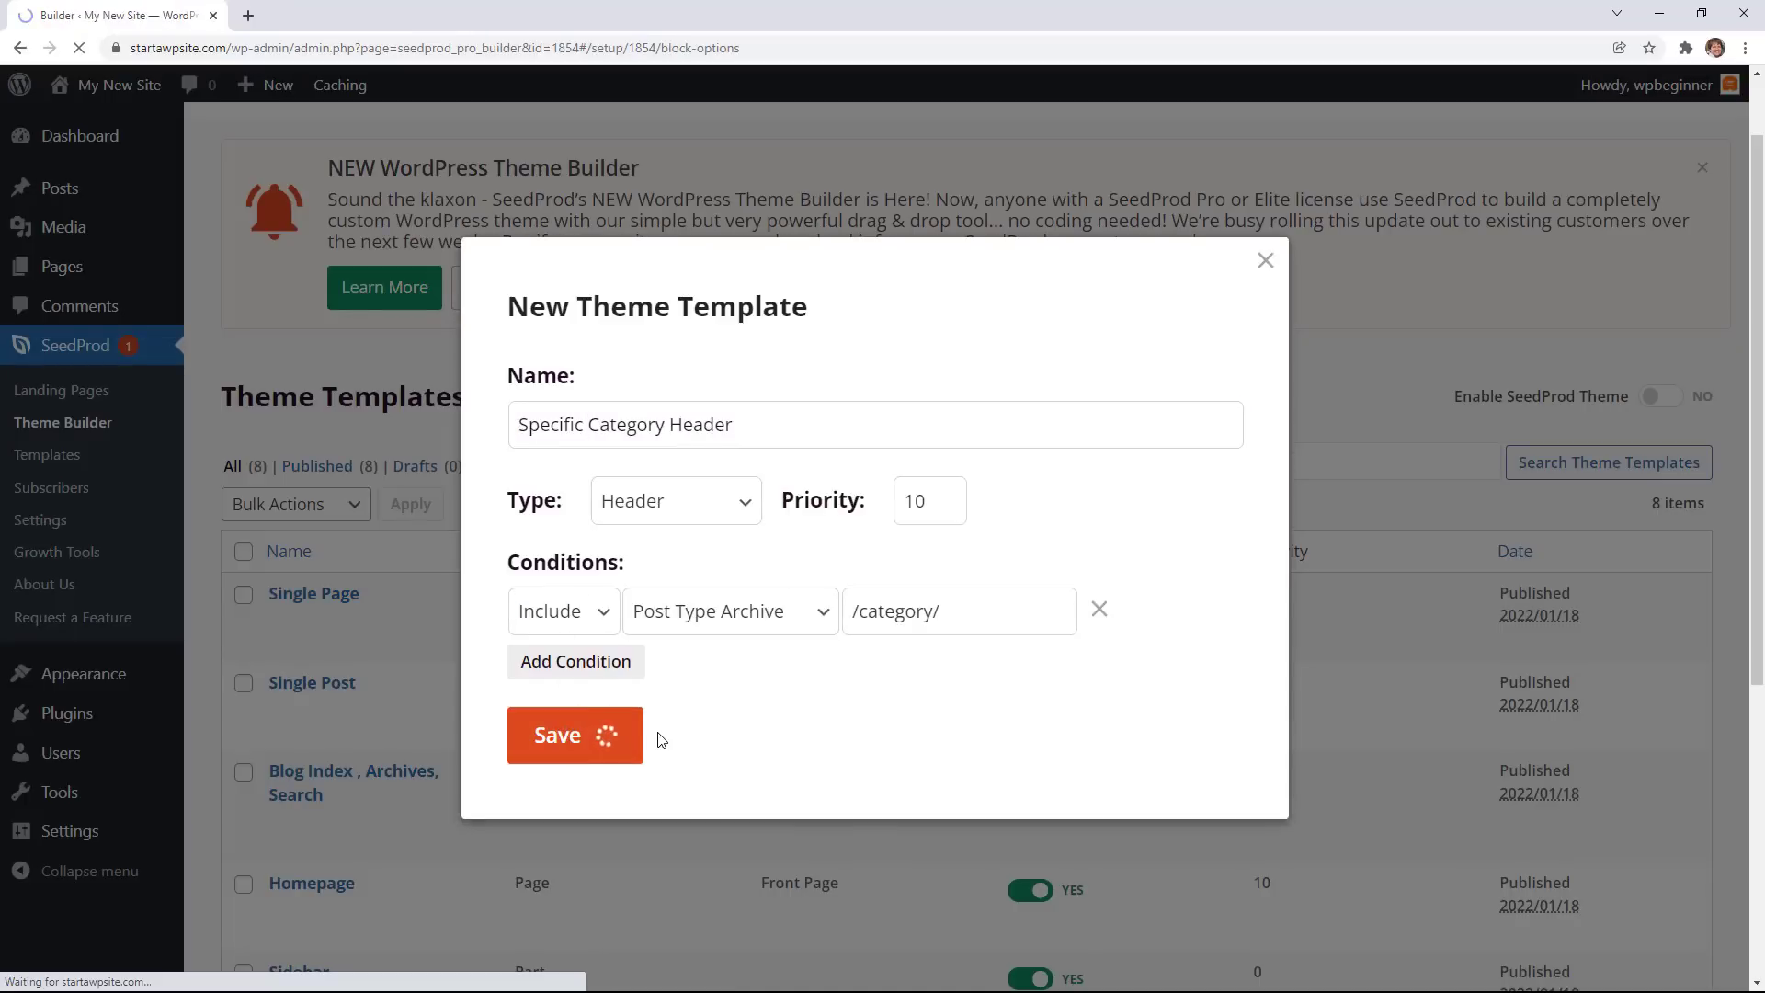
{"action": "left_click", "coordinate": [573, 736]}
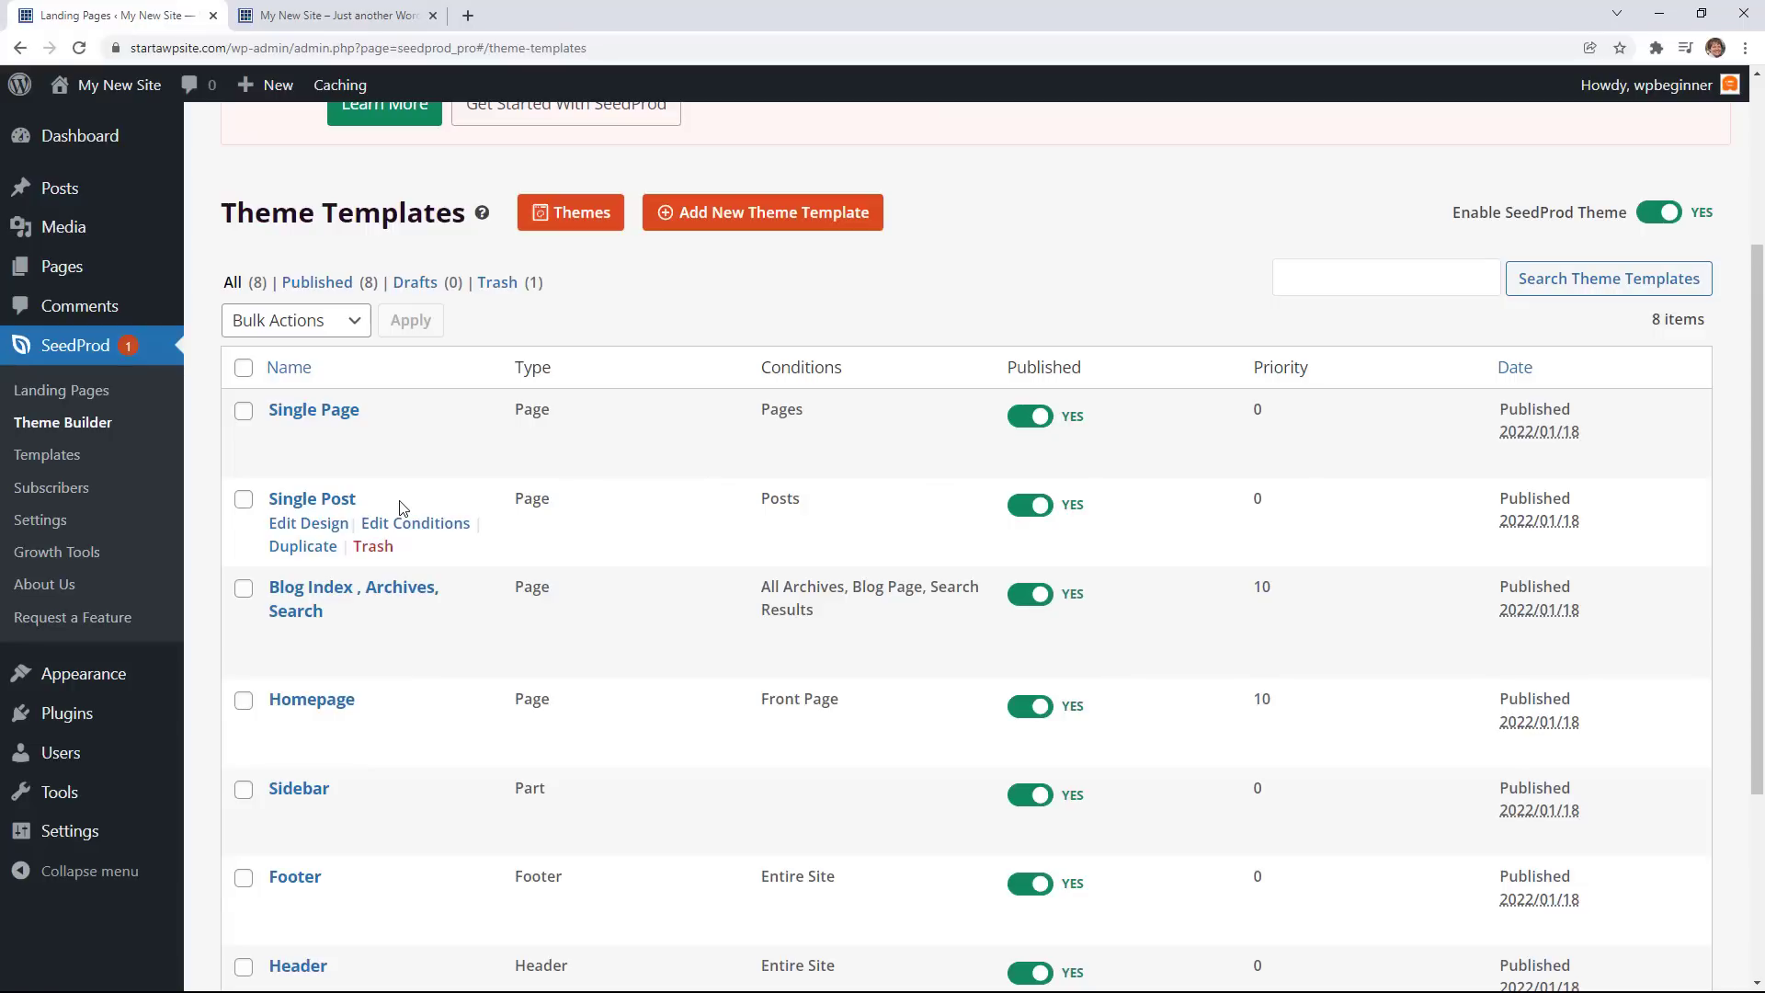
{"action": "mouse_move", "coordinate": [119, 413]}
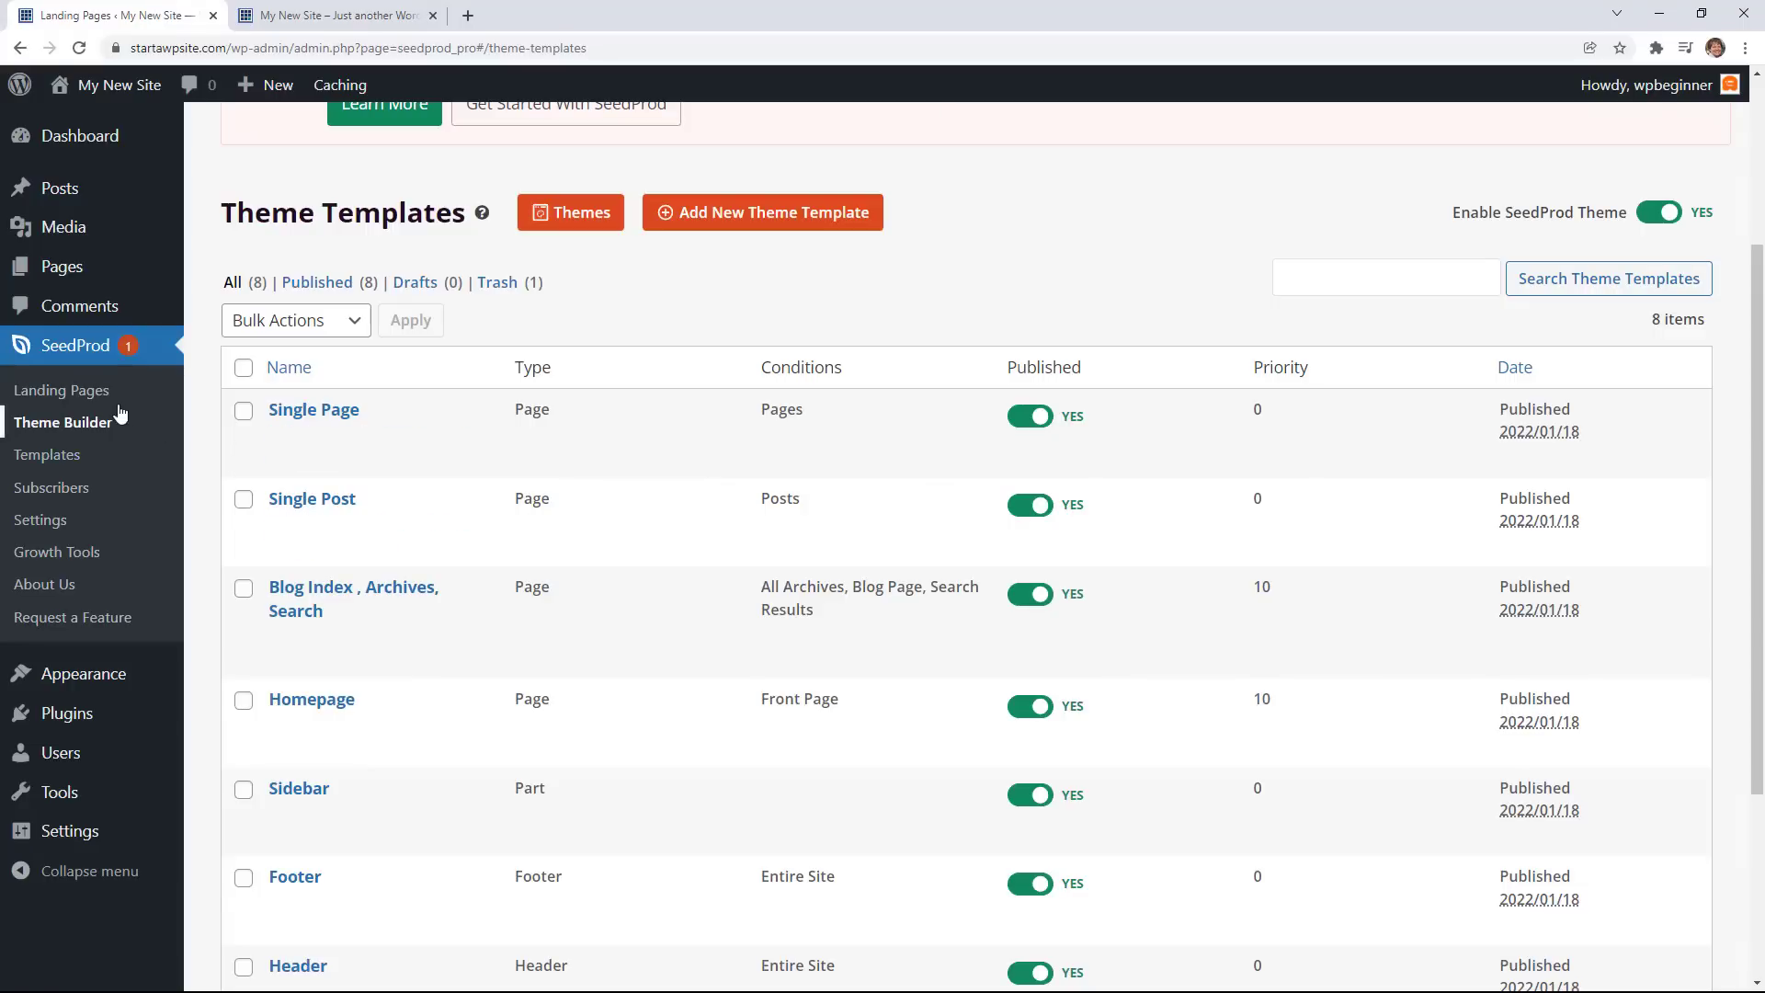
Go to SeedProd's Landing Pages overview and start adding a new landing page.
{"action": "left_click", "coordinate": [61, 389]}
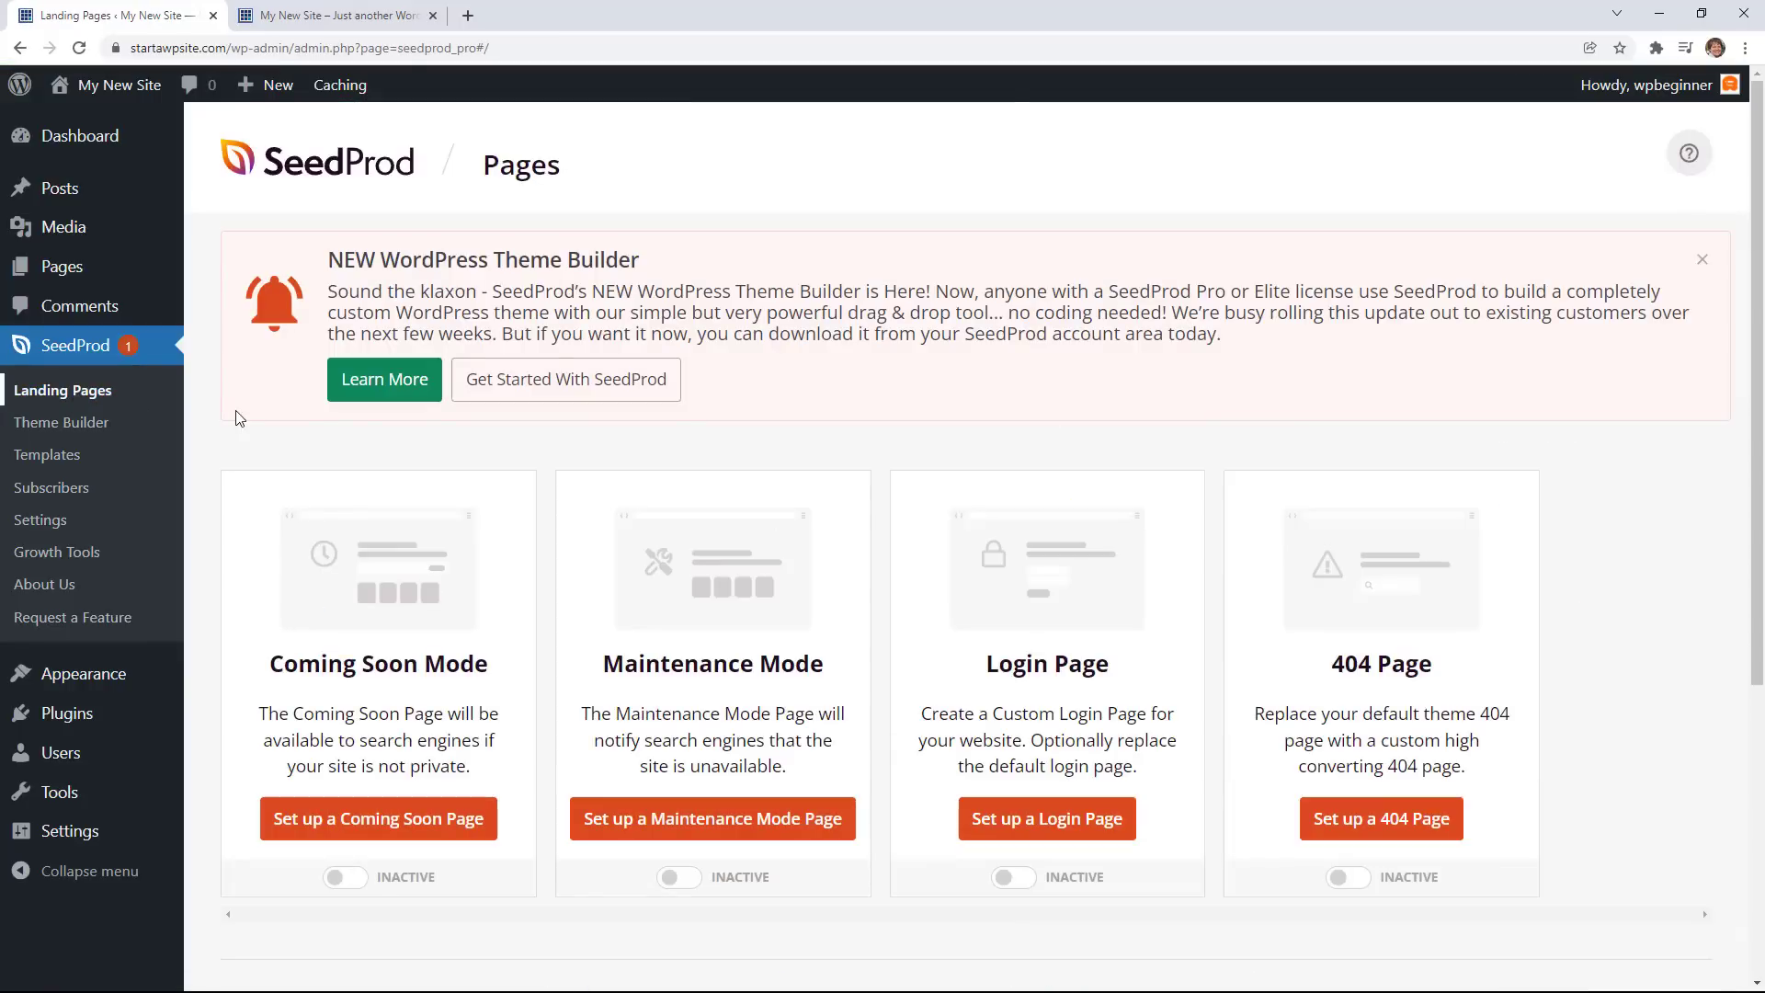
{"action": "scroll", "scroll_direction": "down", "scroll_amount": 3}
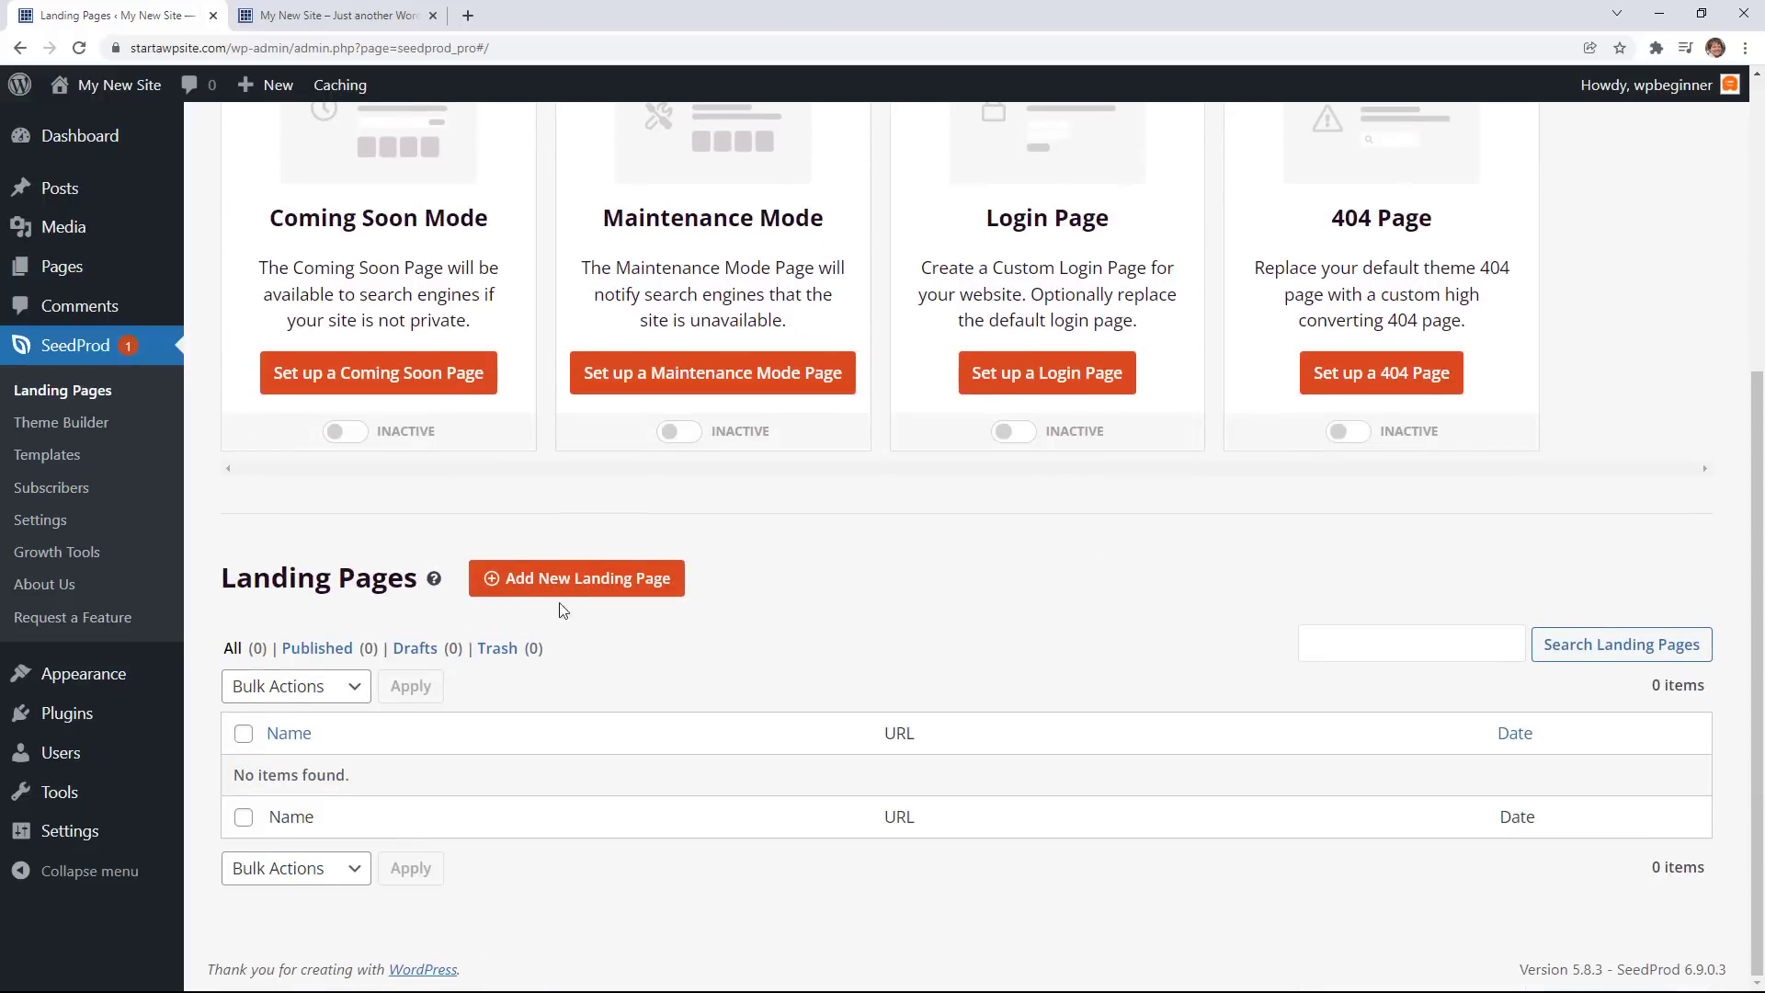
{"action": "left_click", "coordinate": [575, 578]}
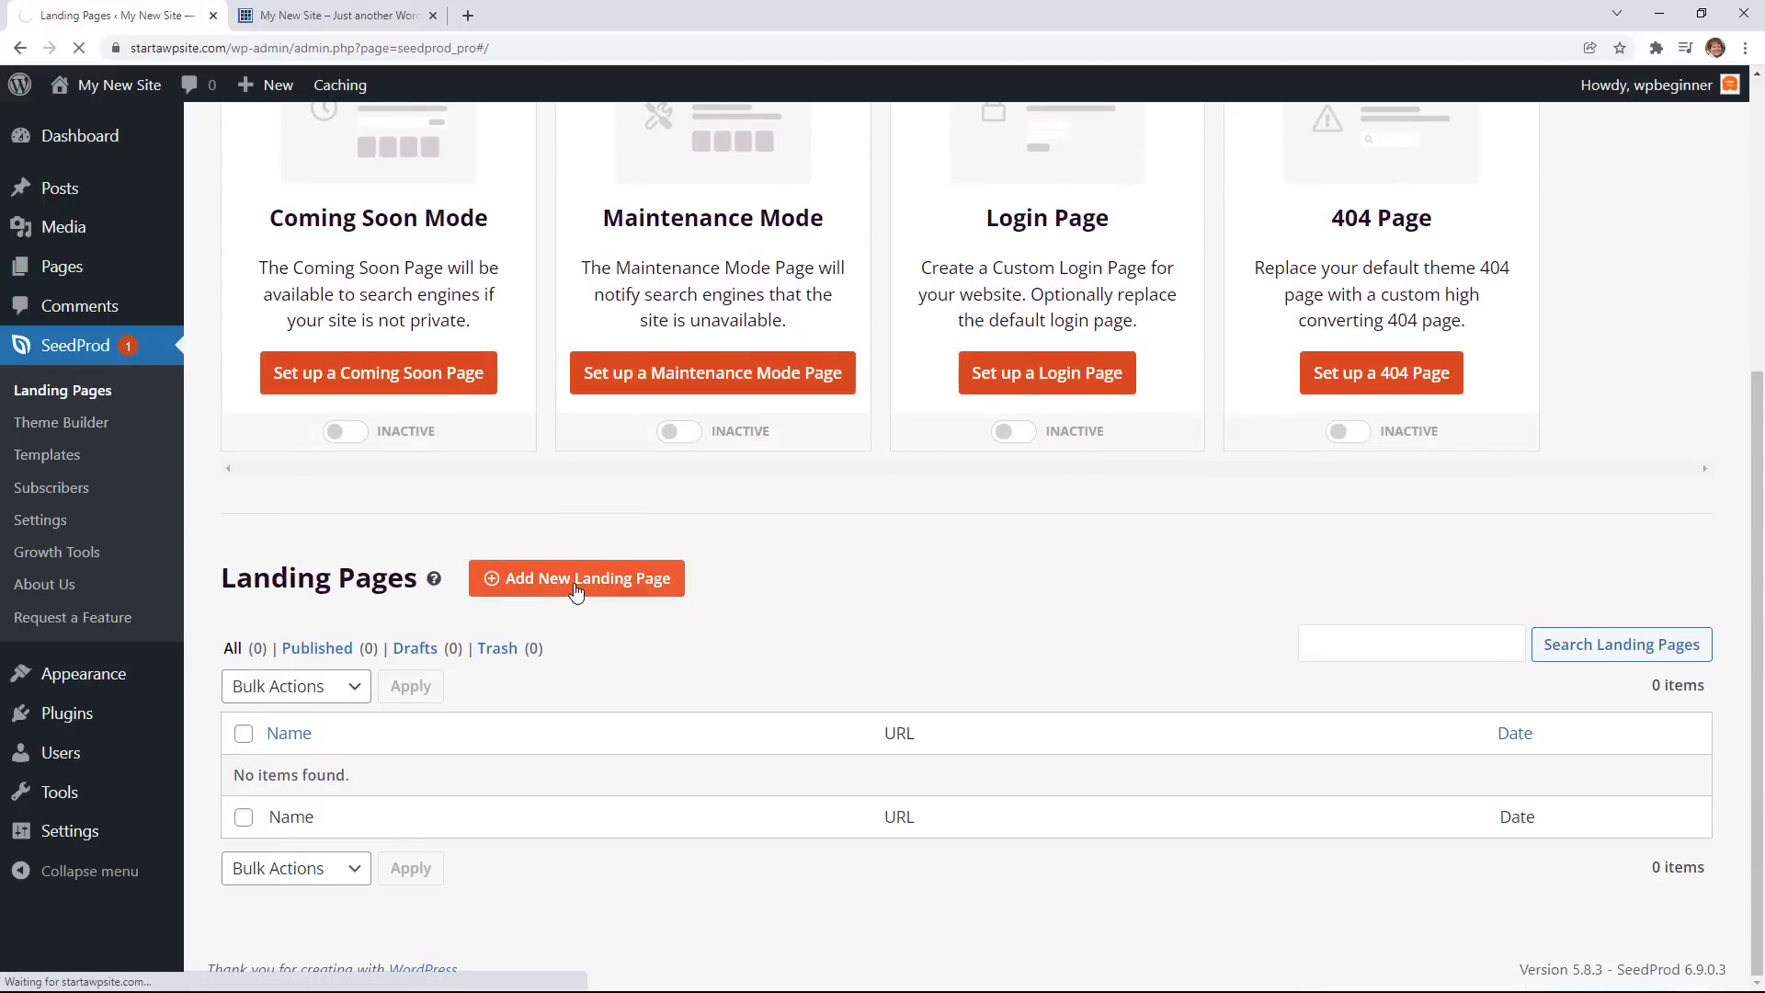